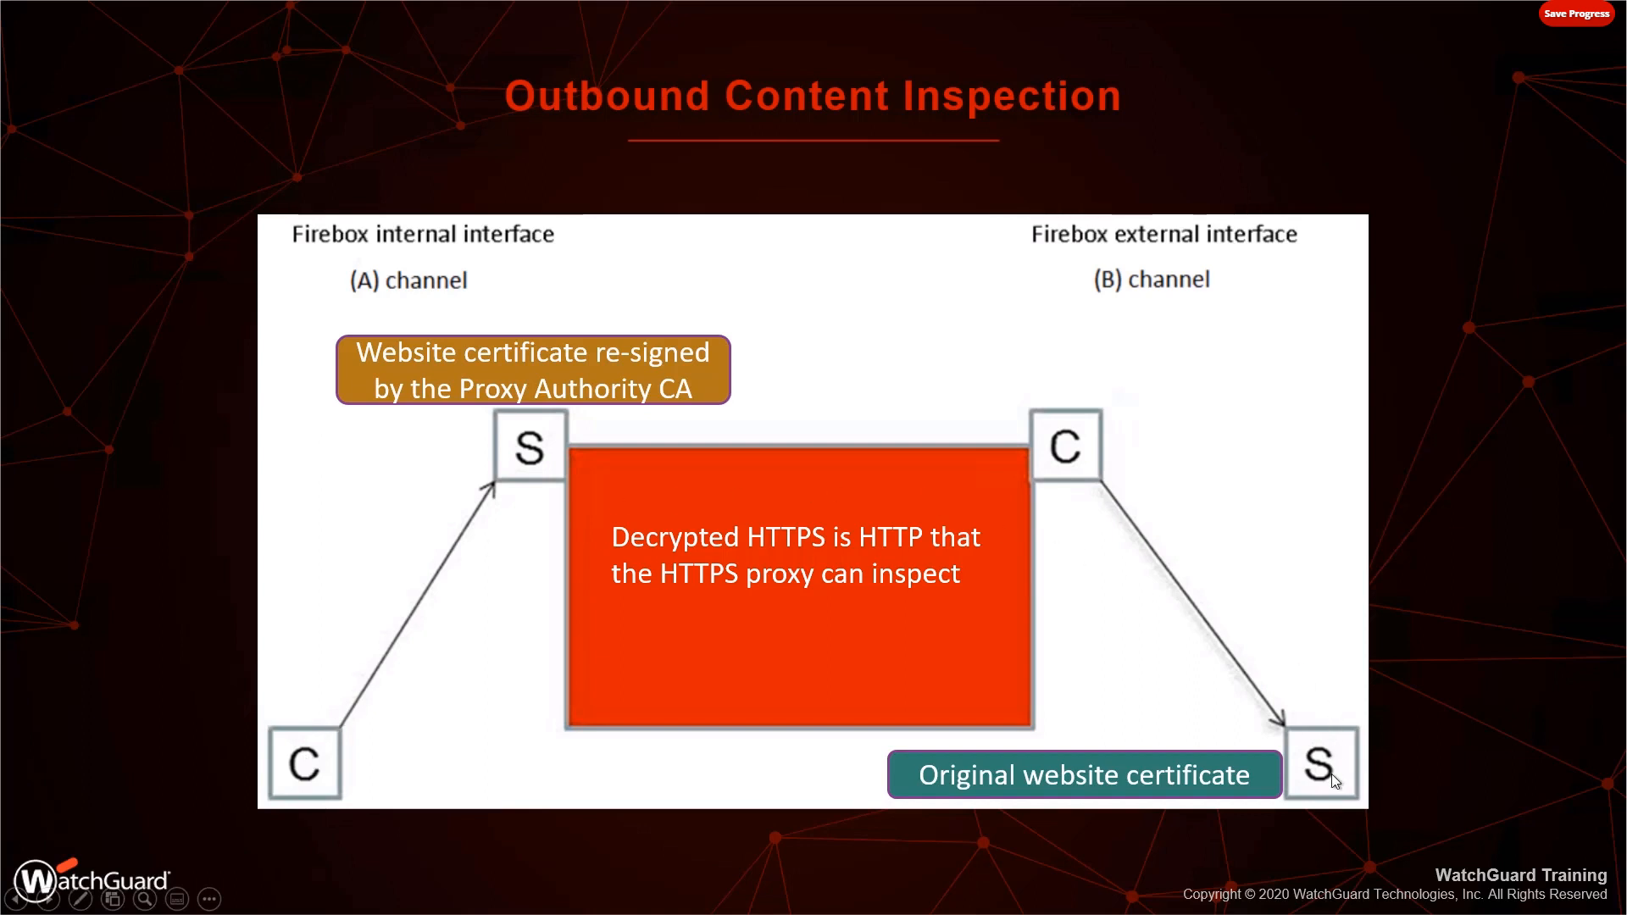
mouse_move(579, 474)
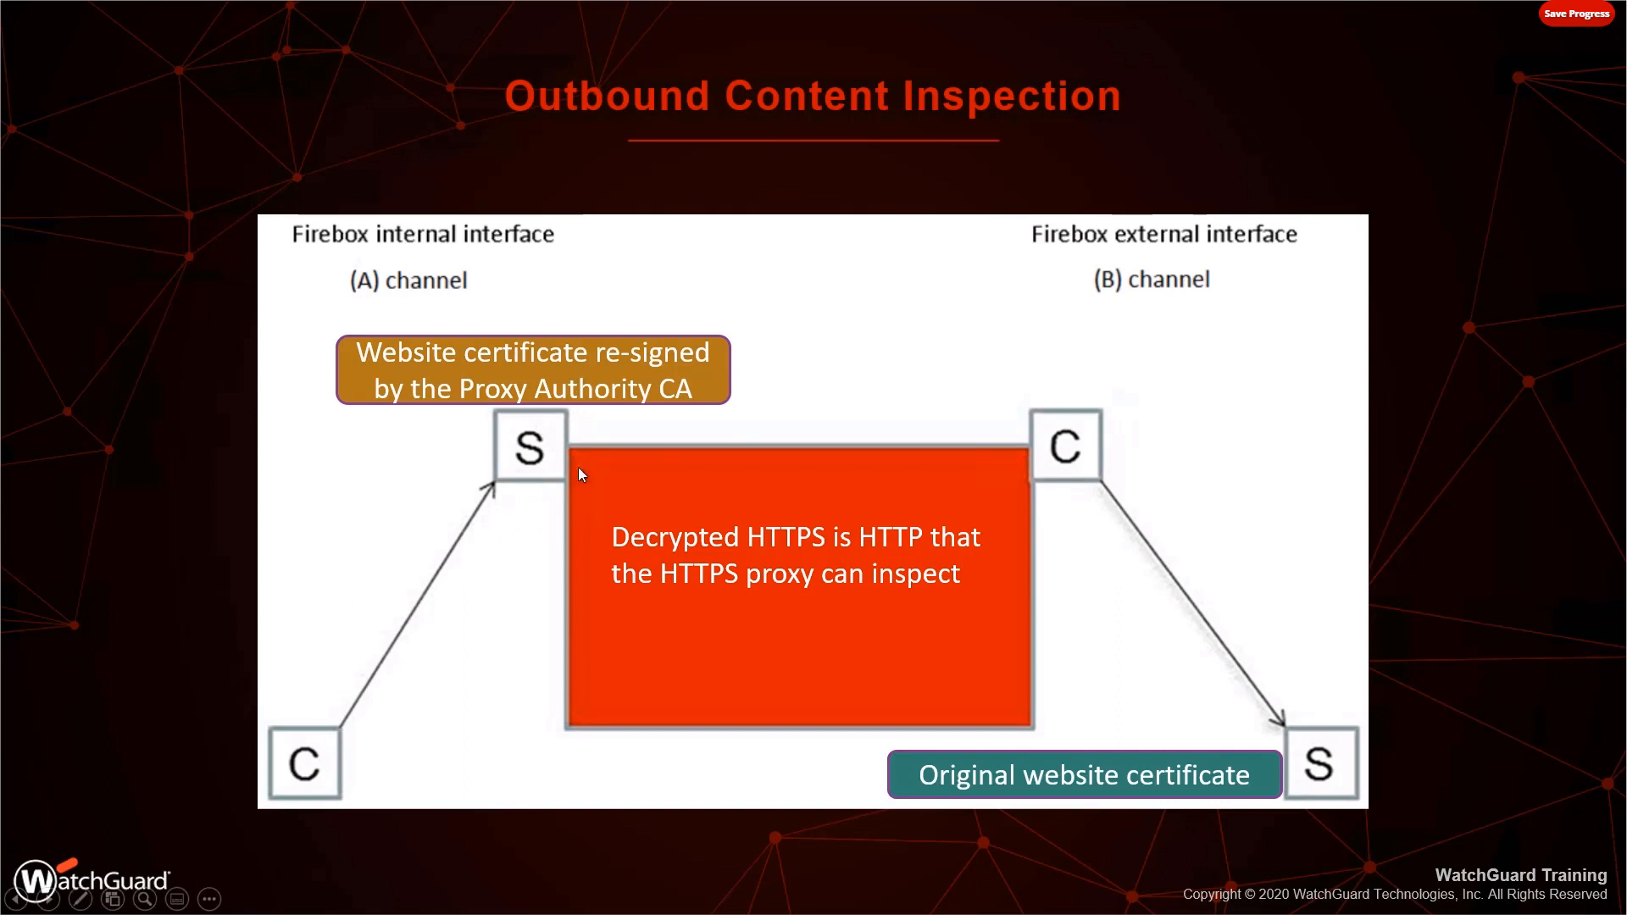
mouse_move(1220, 495)
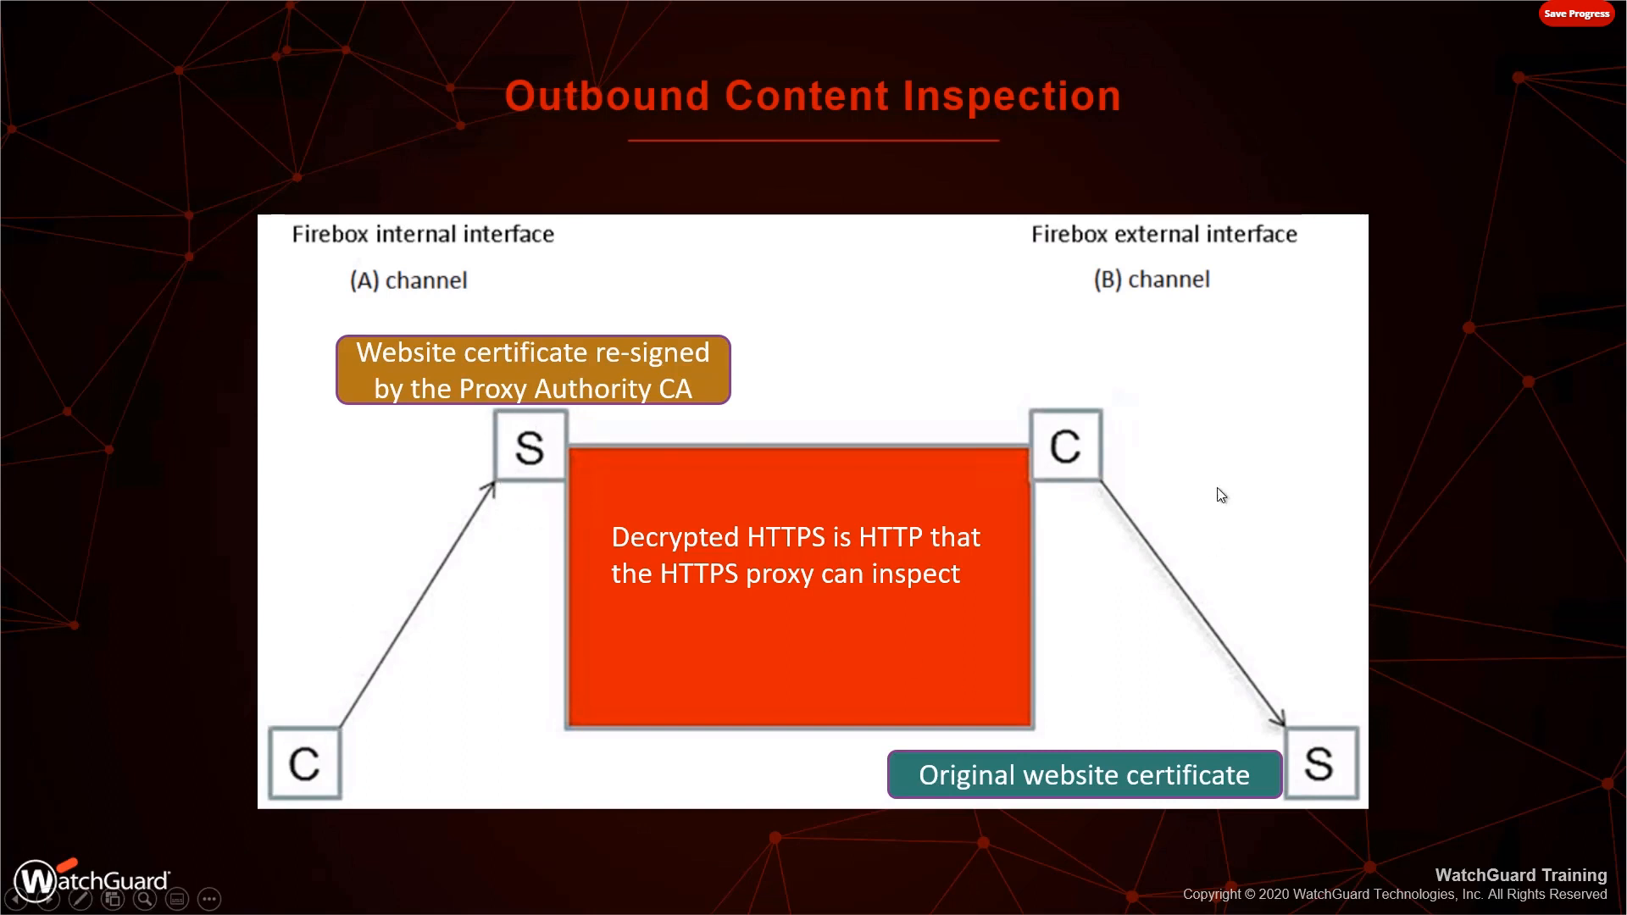
mouse_move(1320, 766)
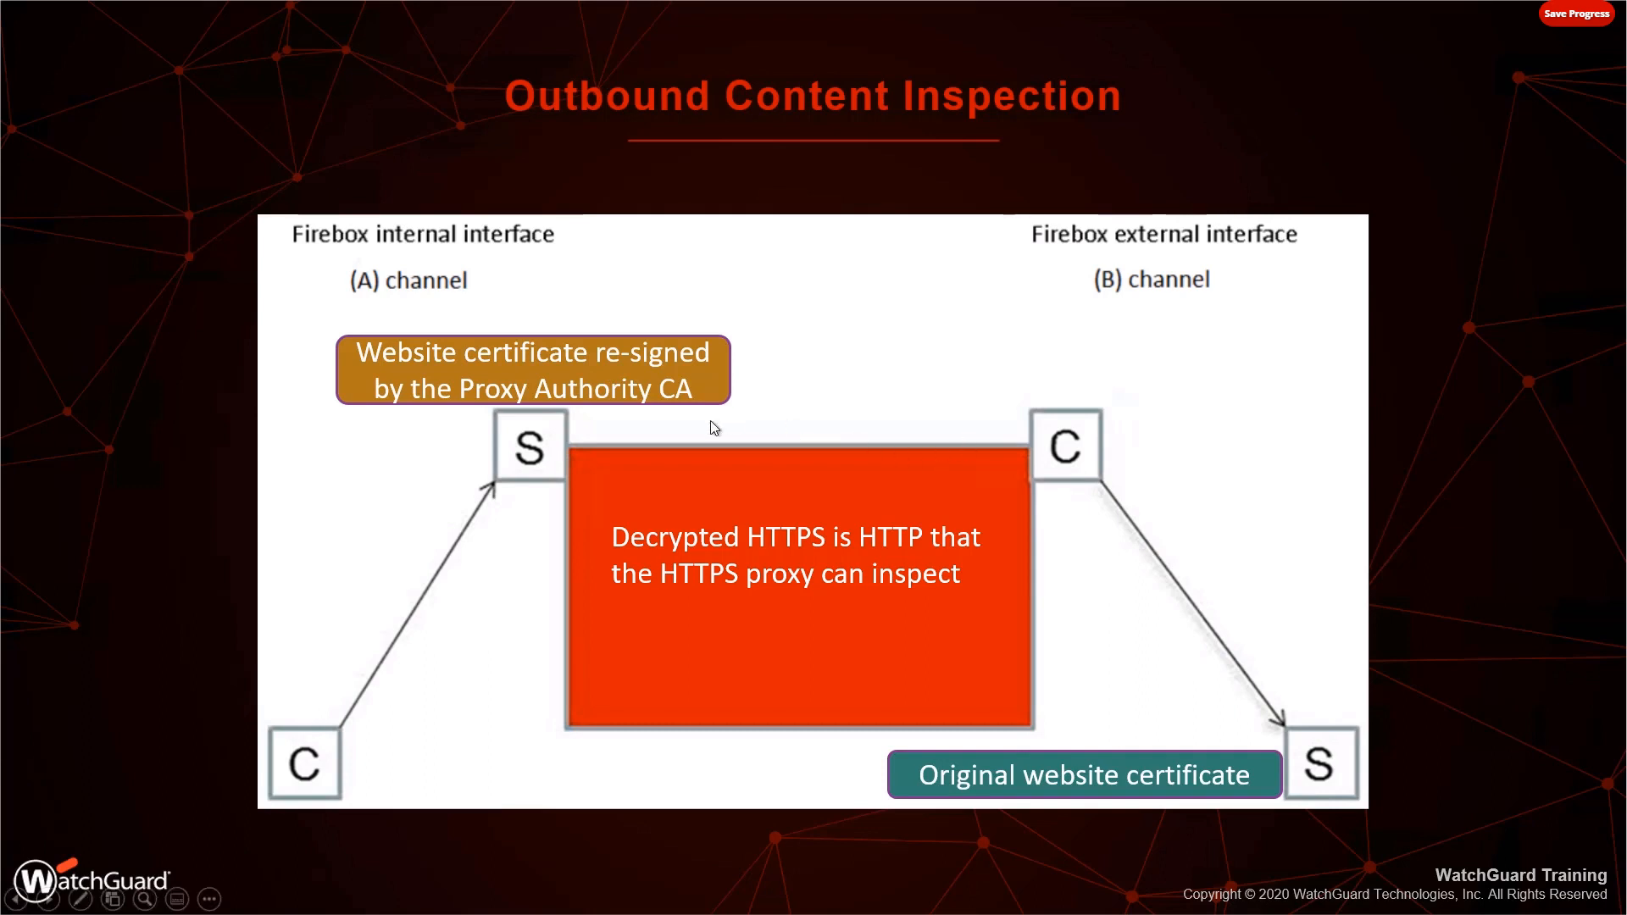
mouse_move(506, 479)
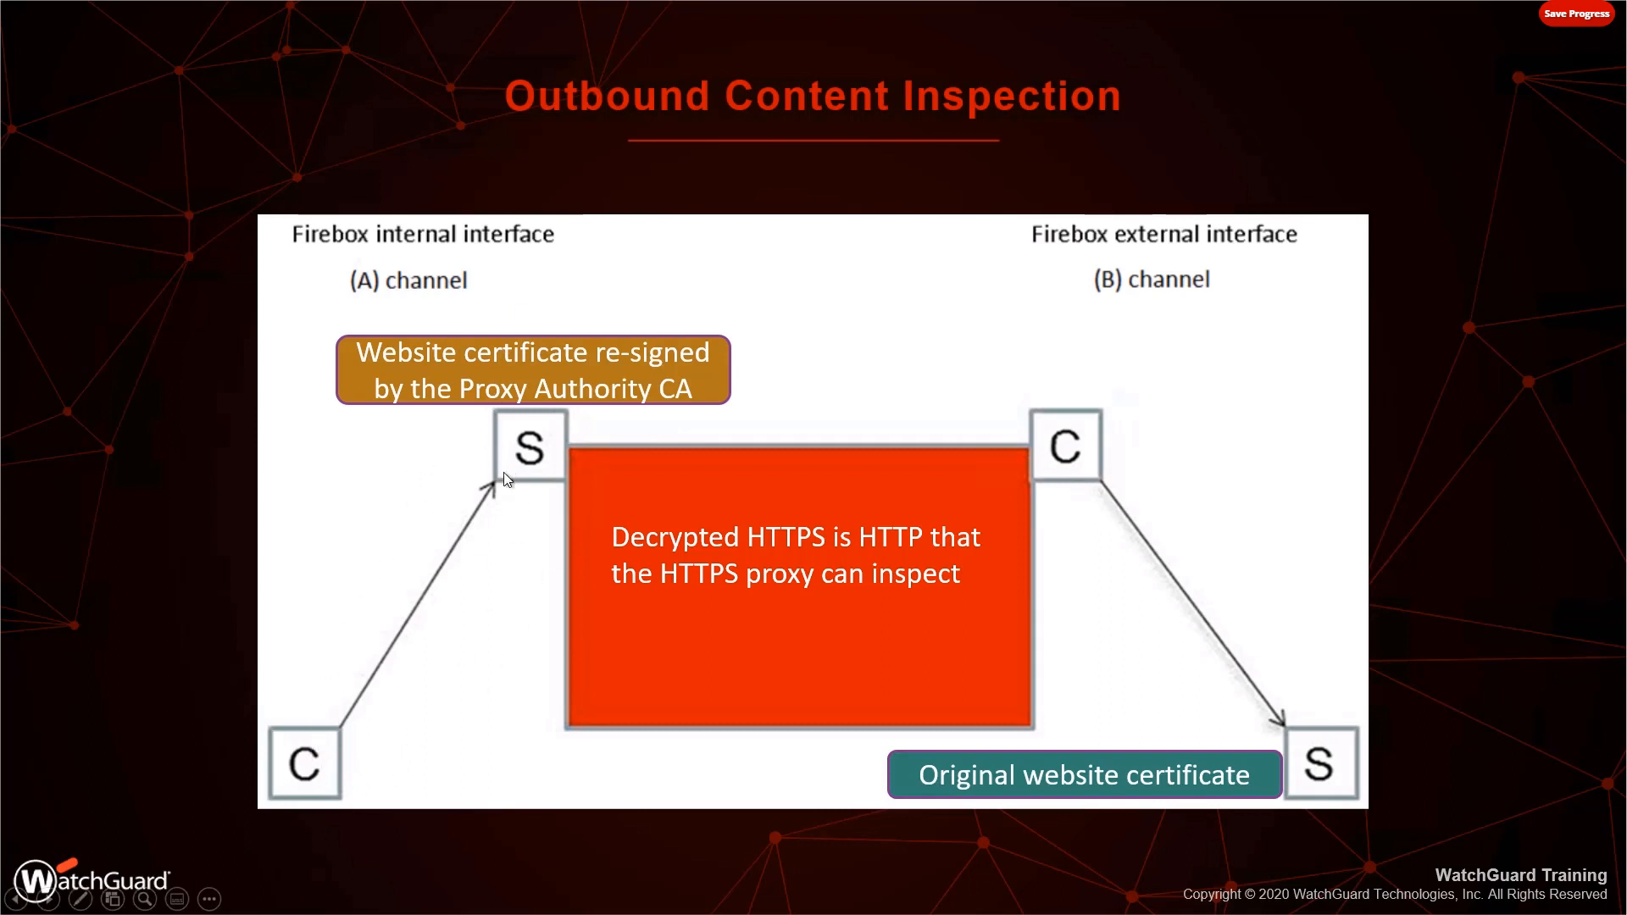
mouse_move(539, 495)
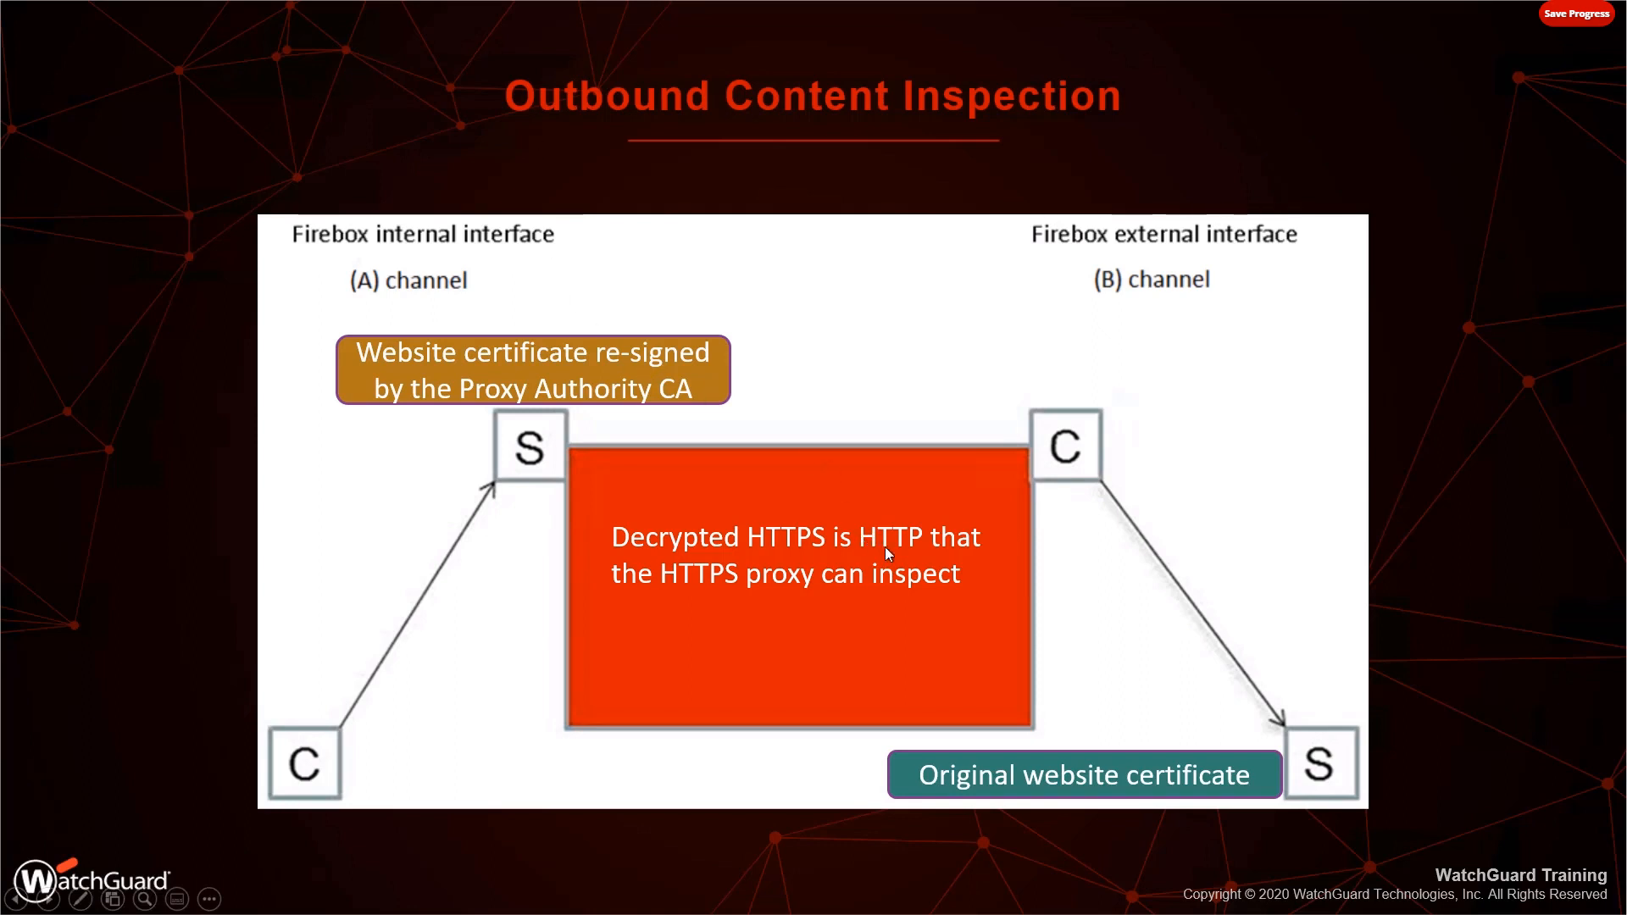
mouse_move(336, 744)
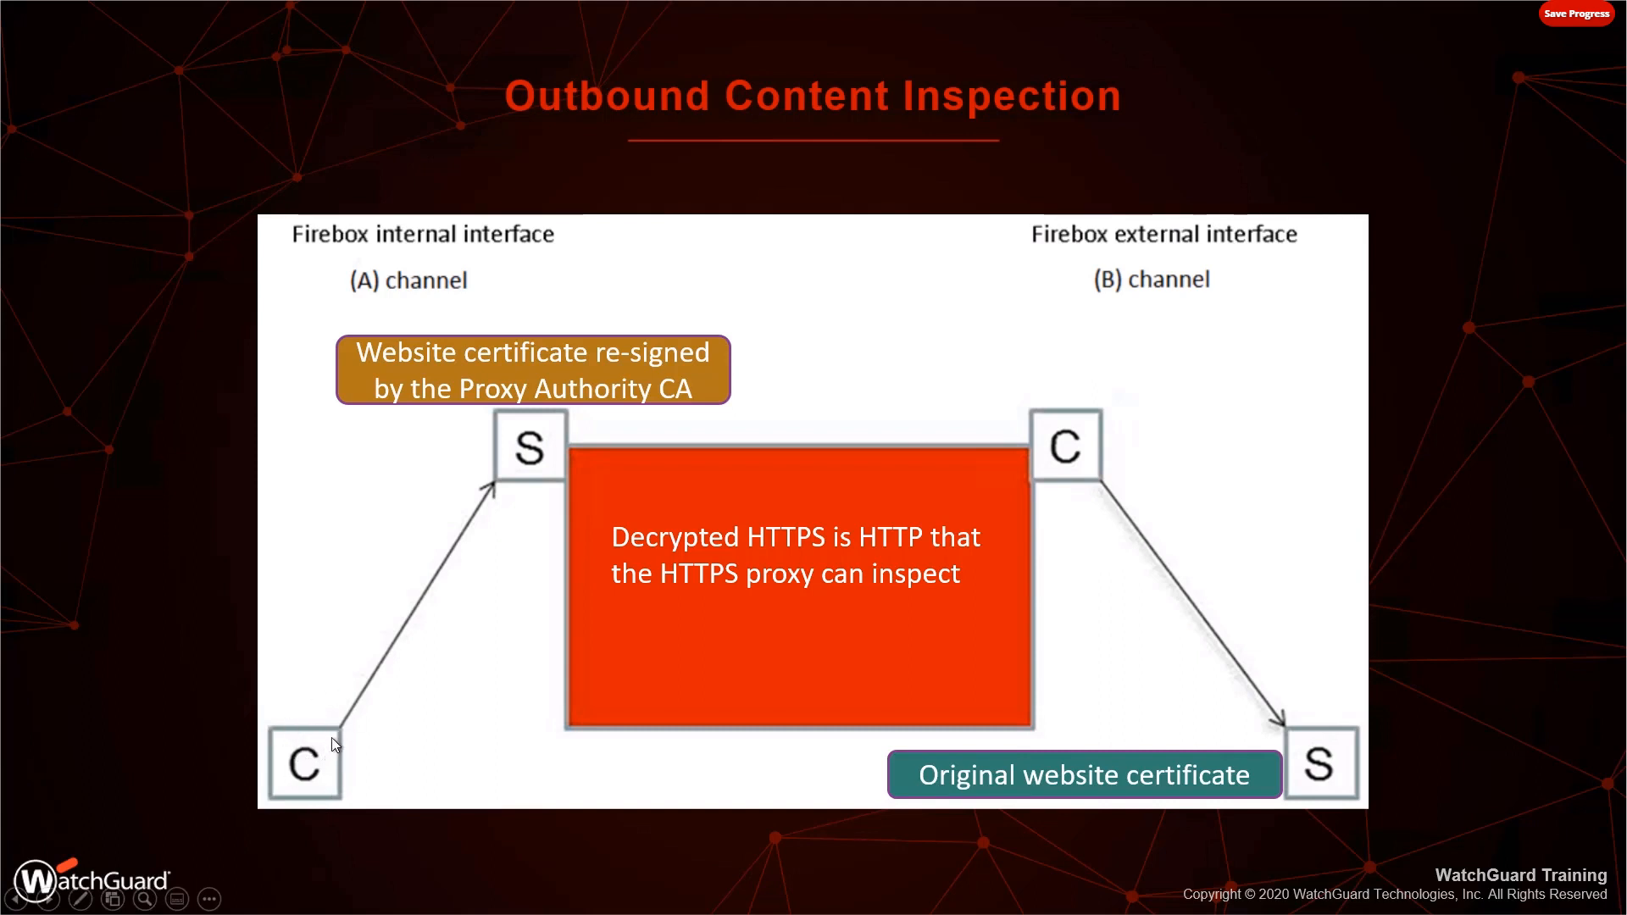
mouse_move(1130, 783)
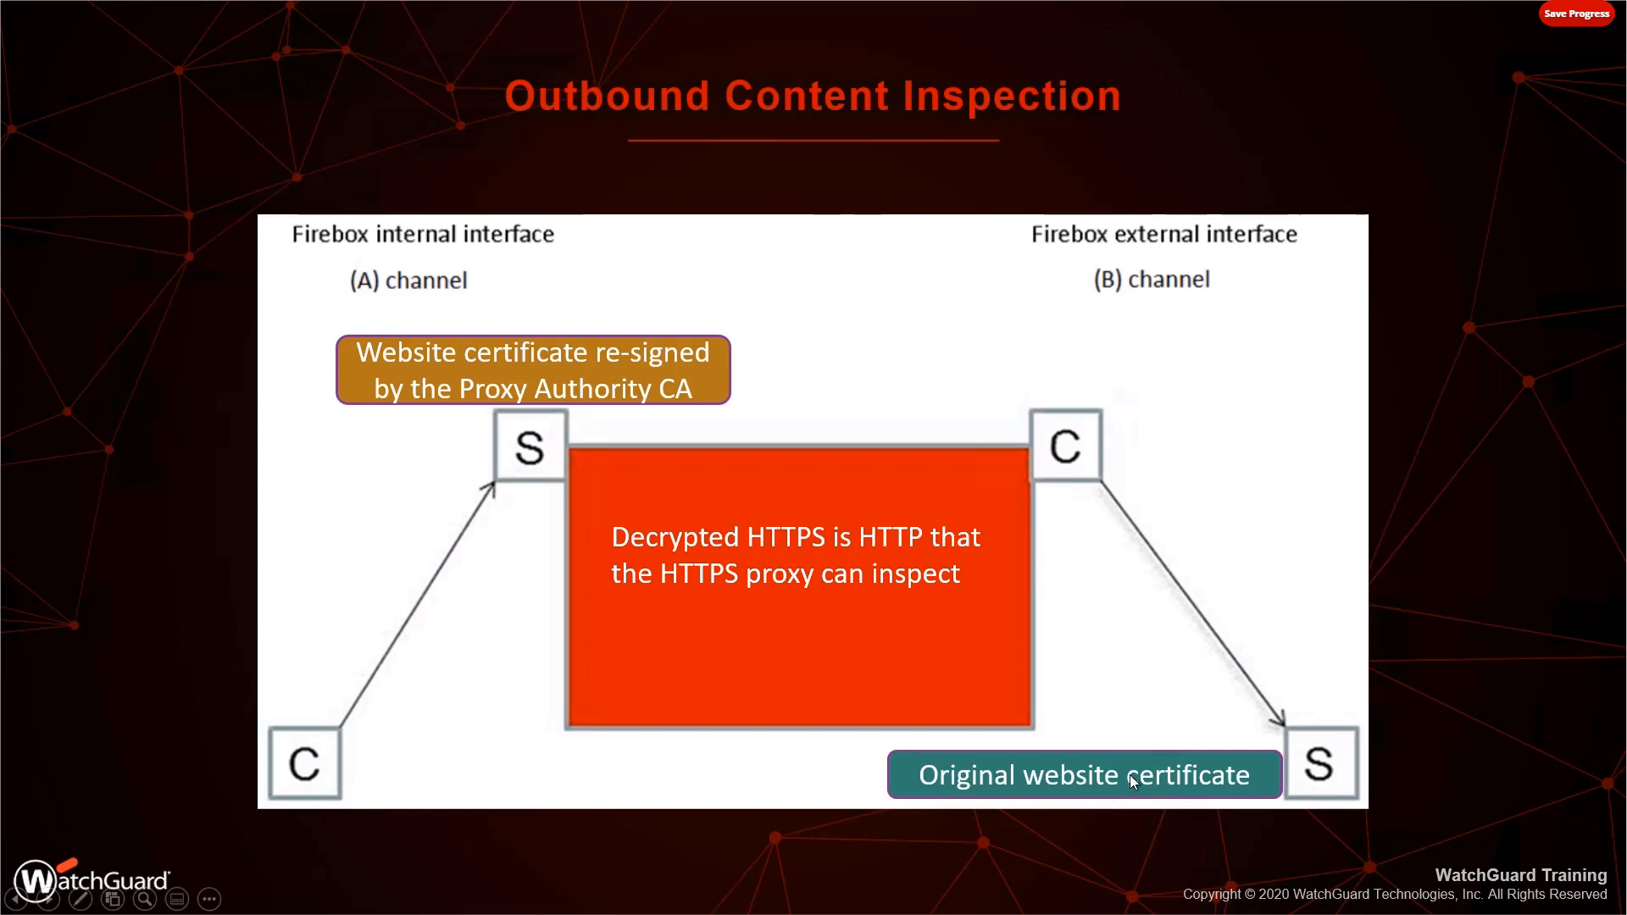
mouse_move(632, 405)
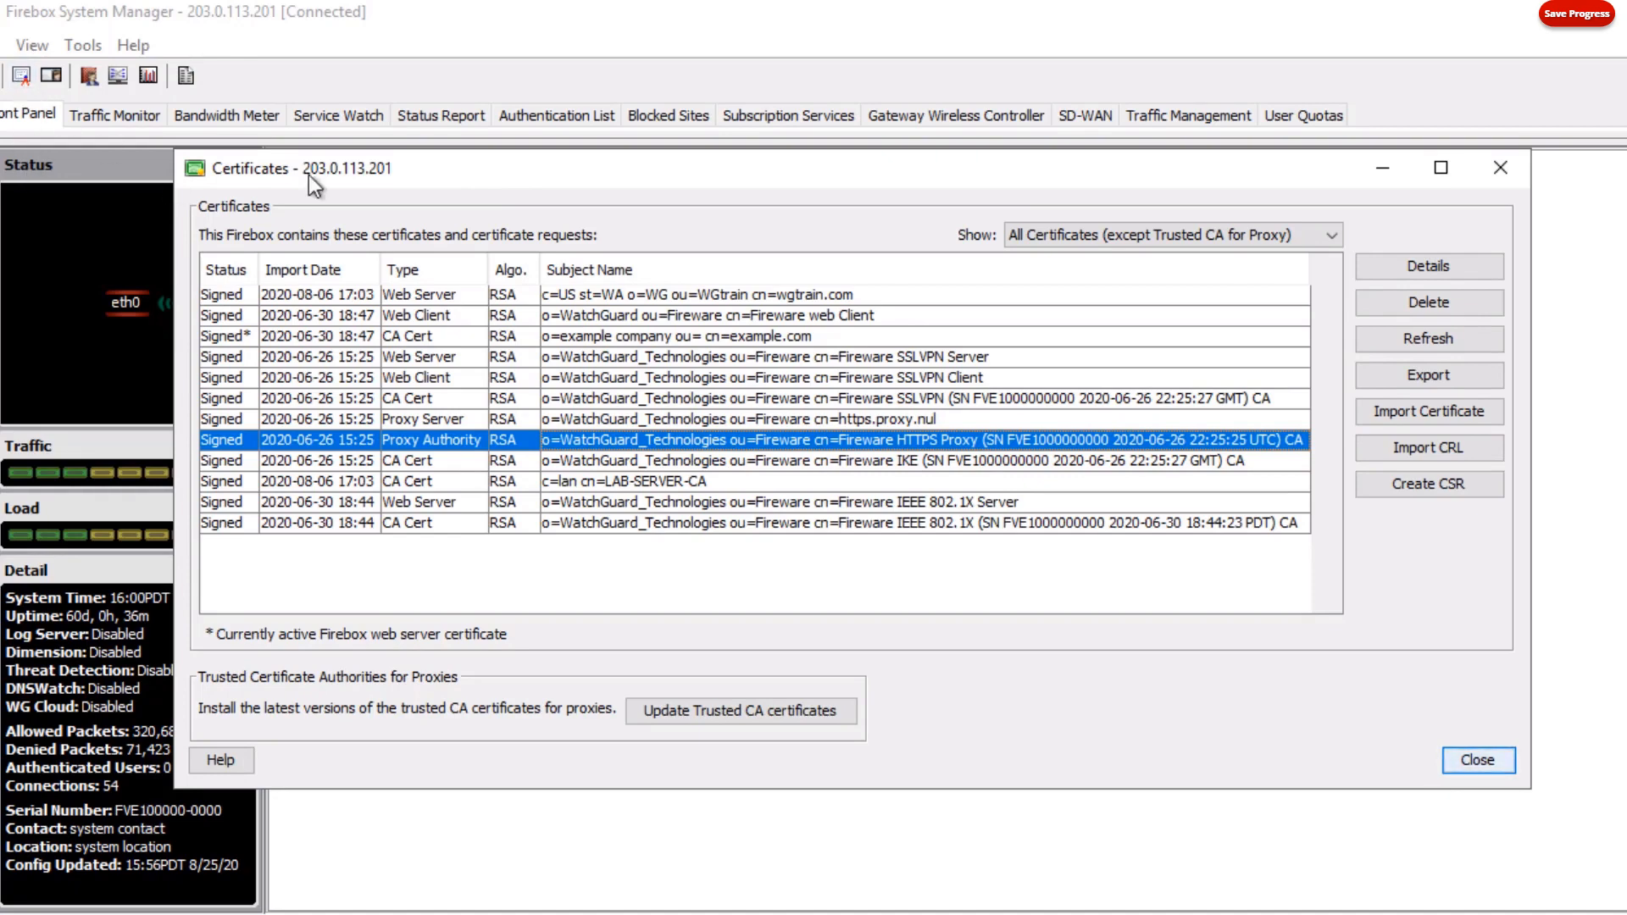
mouse_move(686, 493)
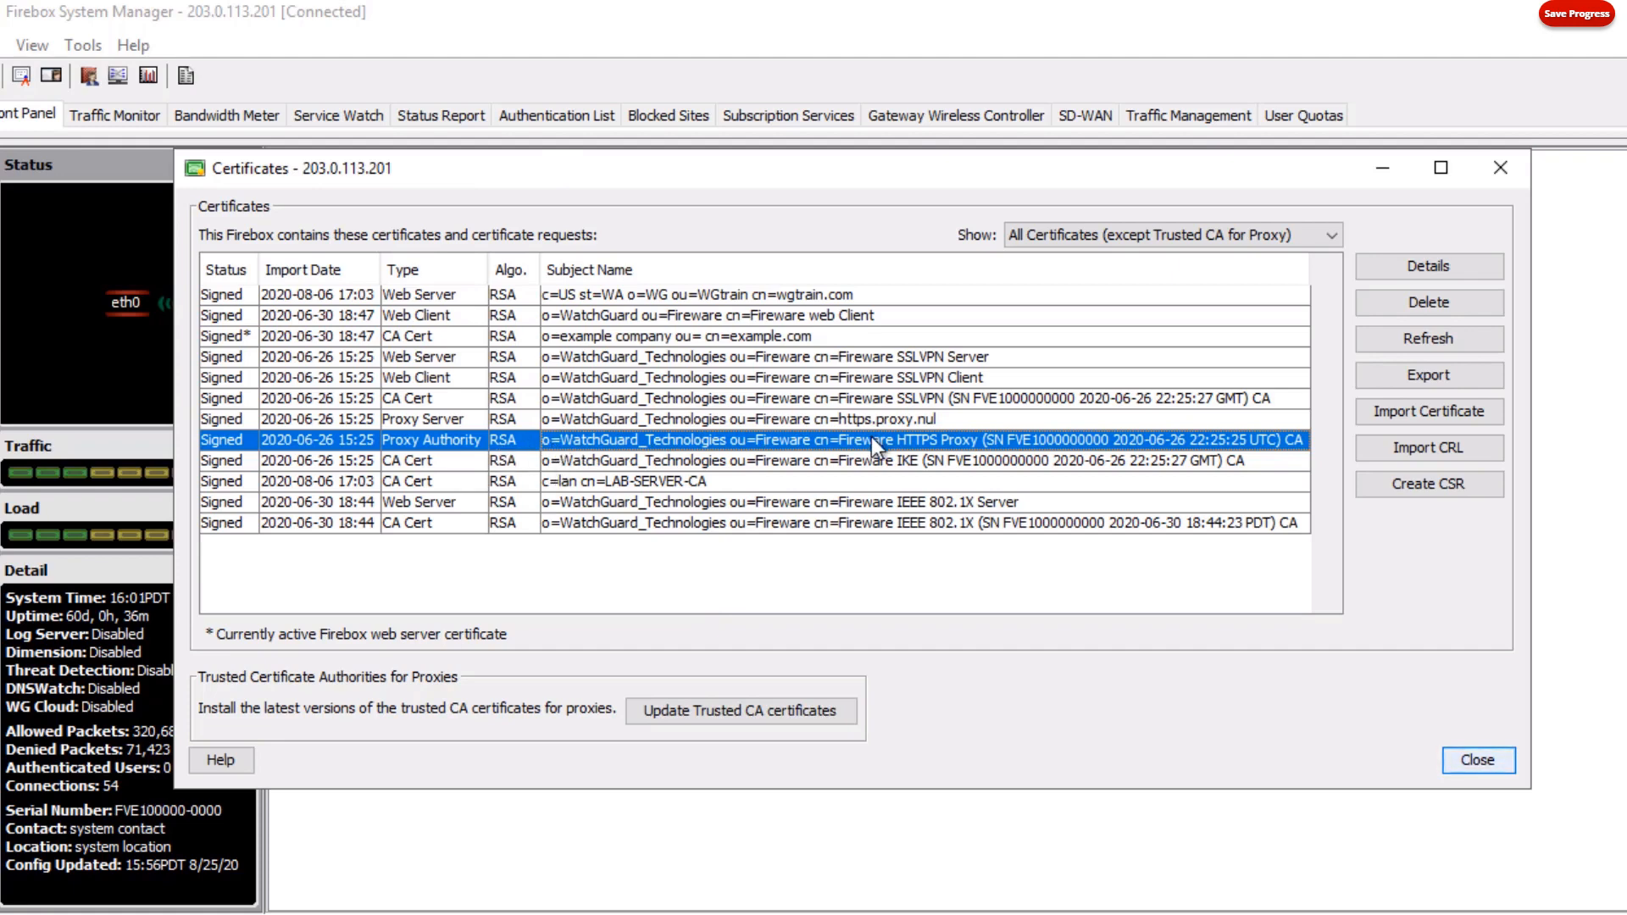
mouse_move(933, 454)
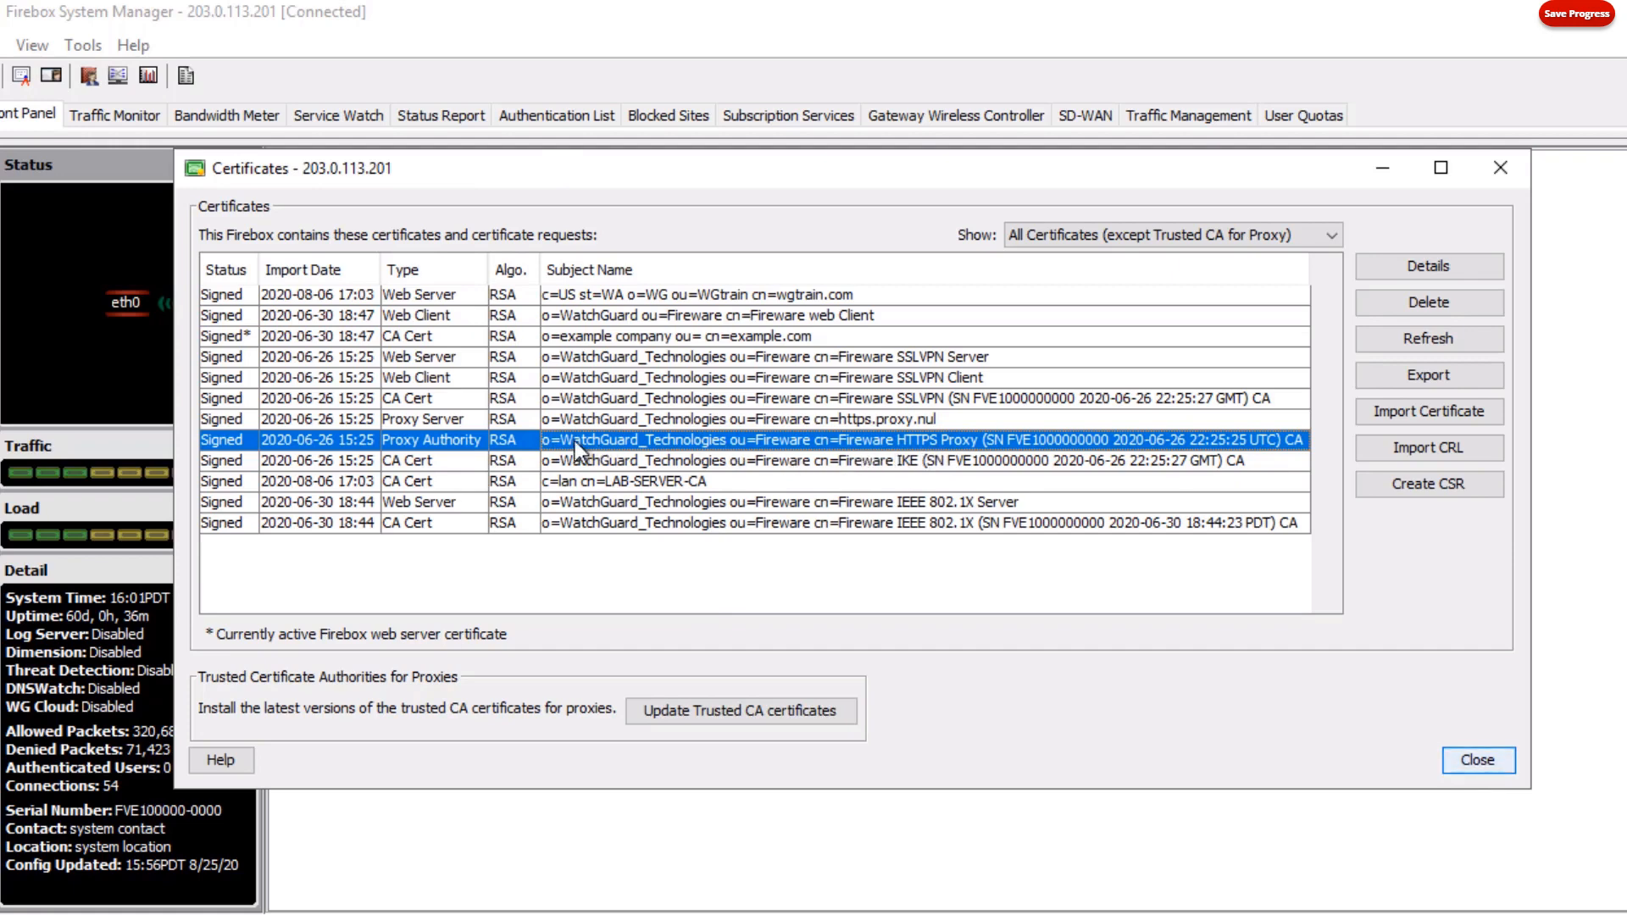
mouse_move(880, 469)
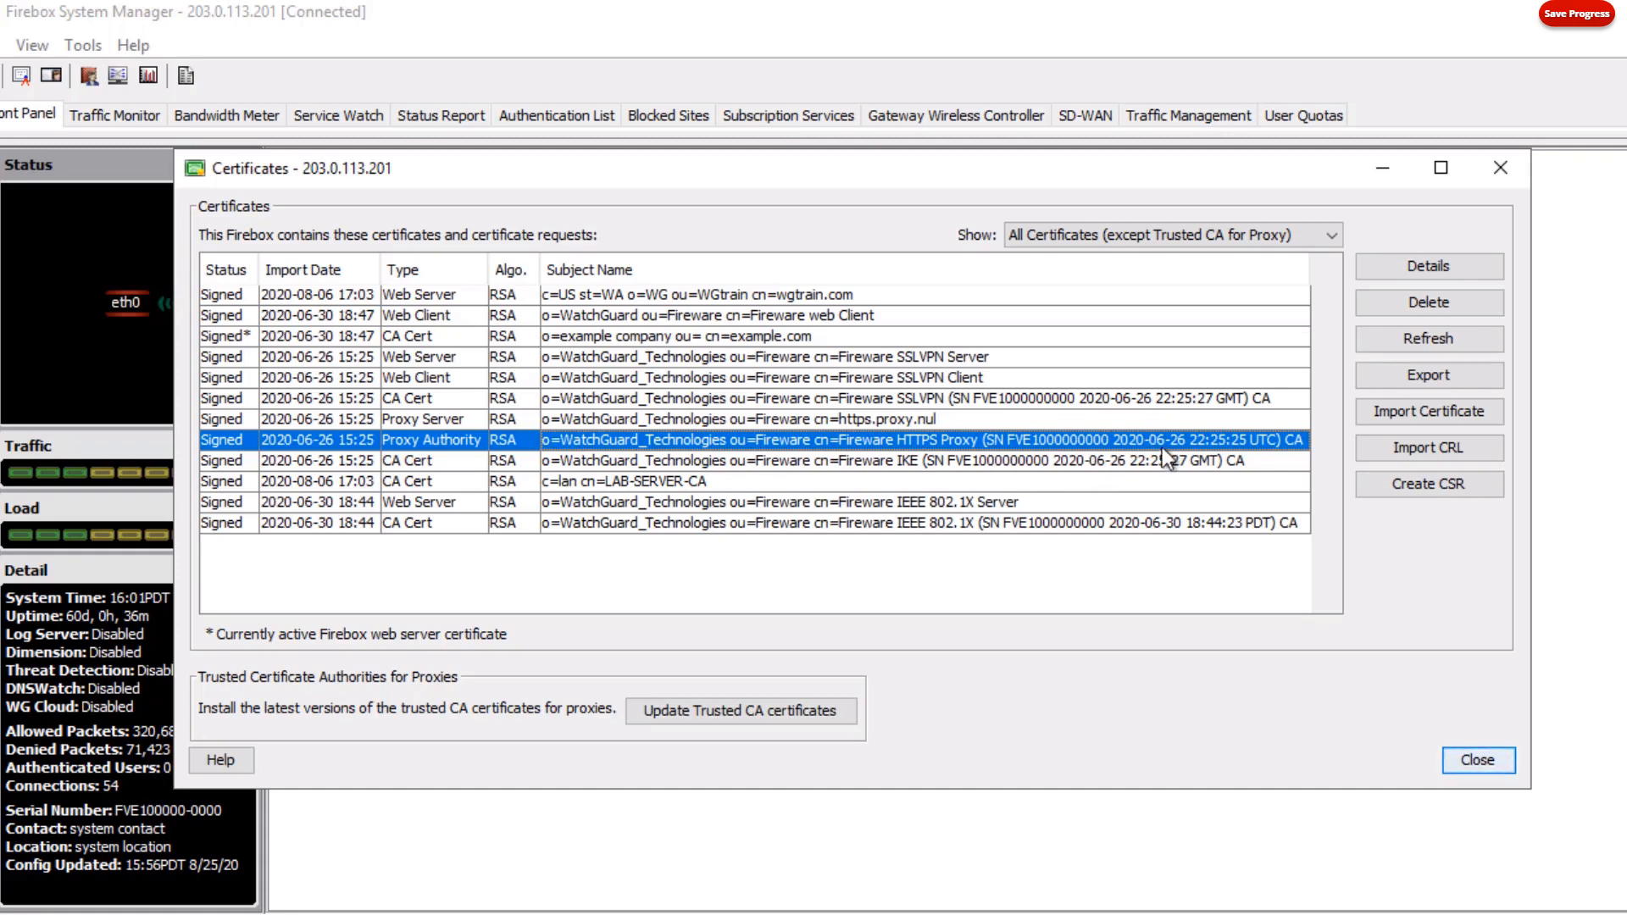
mouse_move(1291, 444)
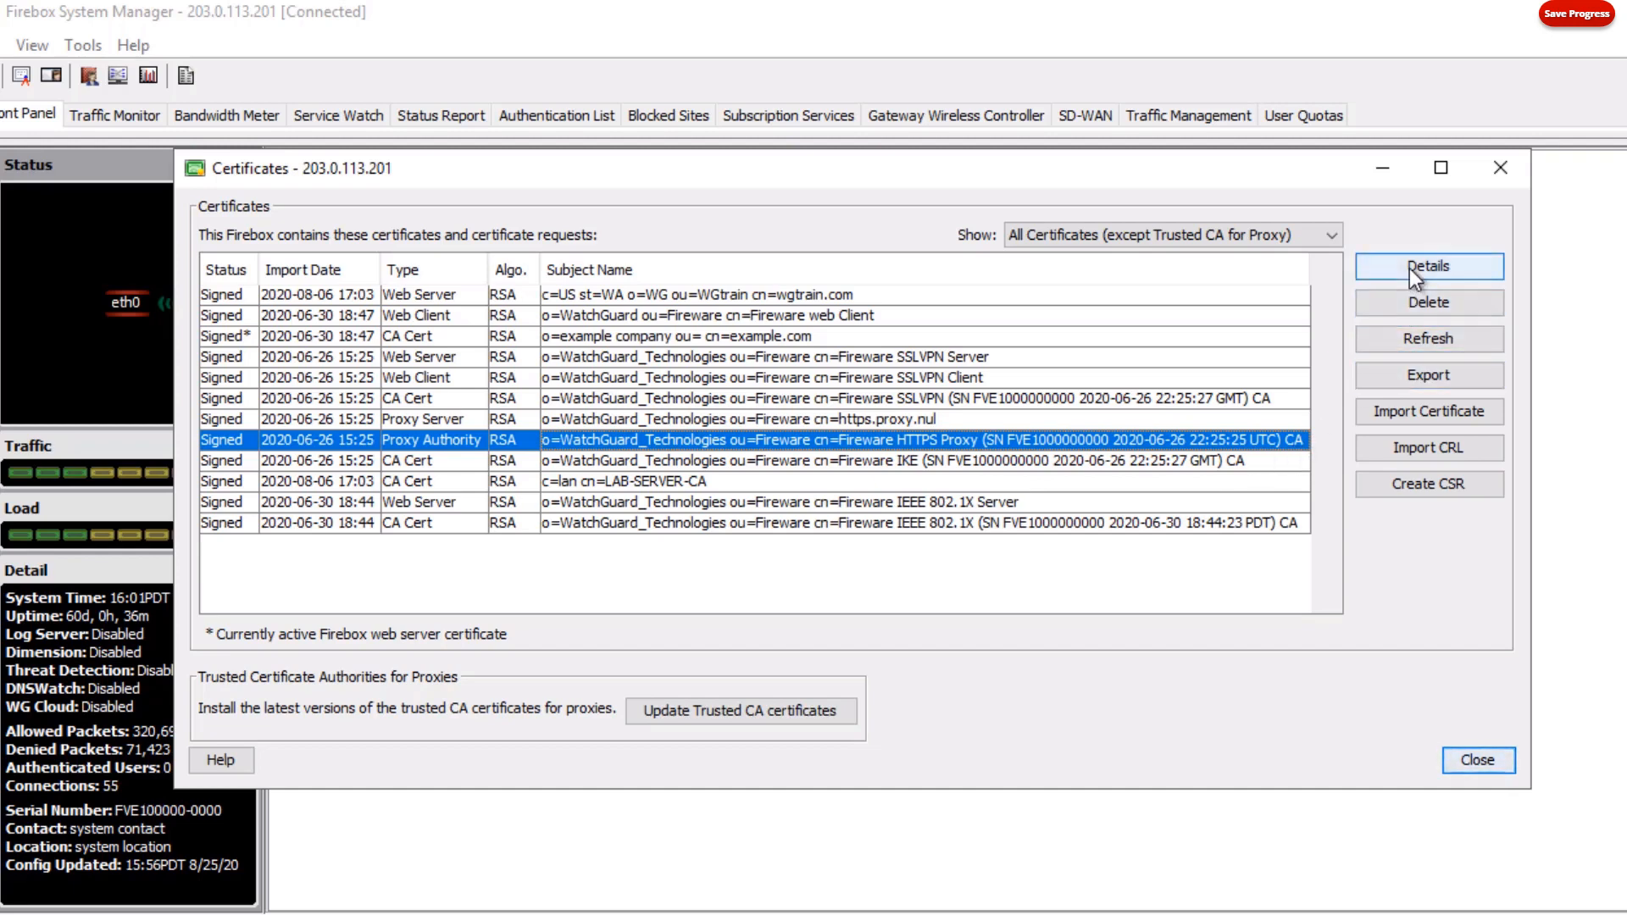
Show the Proxy Authority certificate's details, valid May 27 2020 to Jun 24 2030.
click(1426, 266)
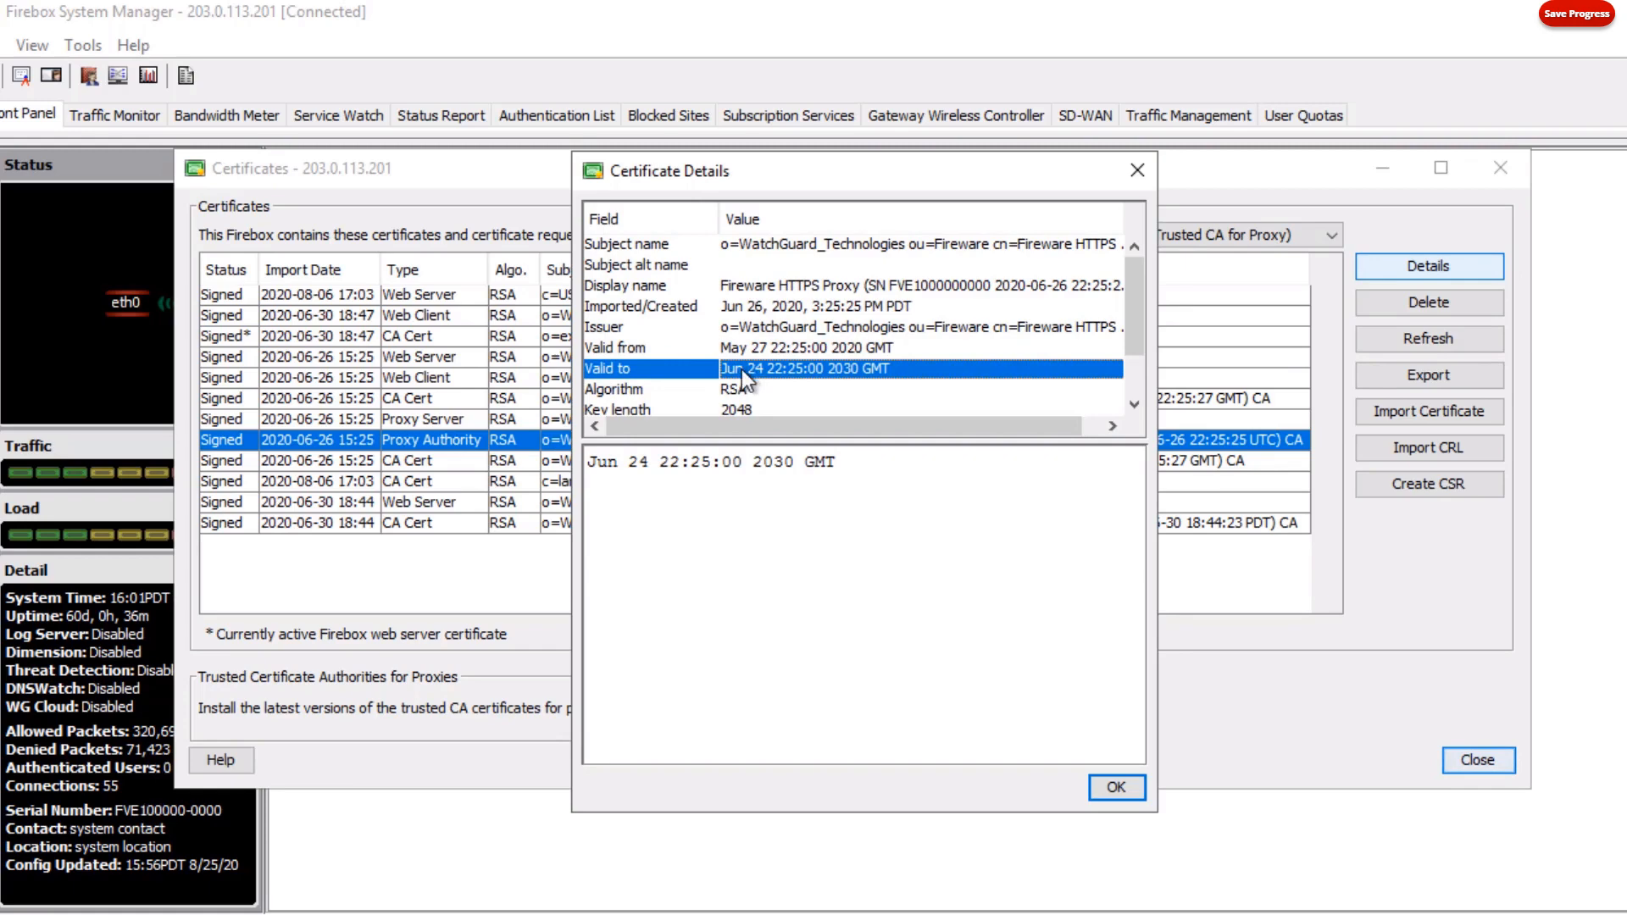
mouse_move(845, 373)
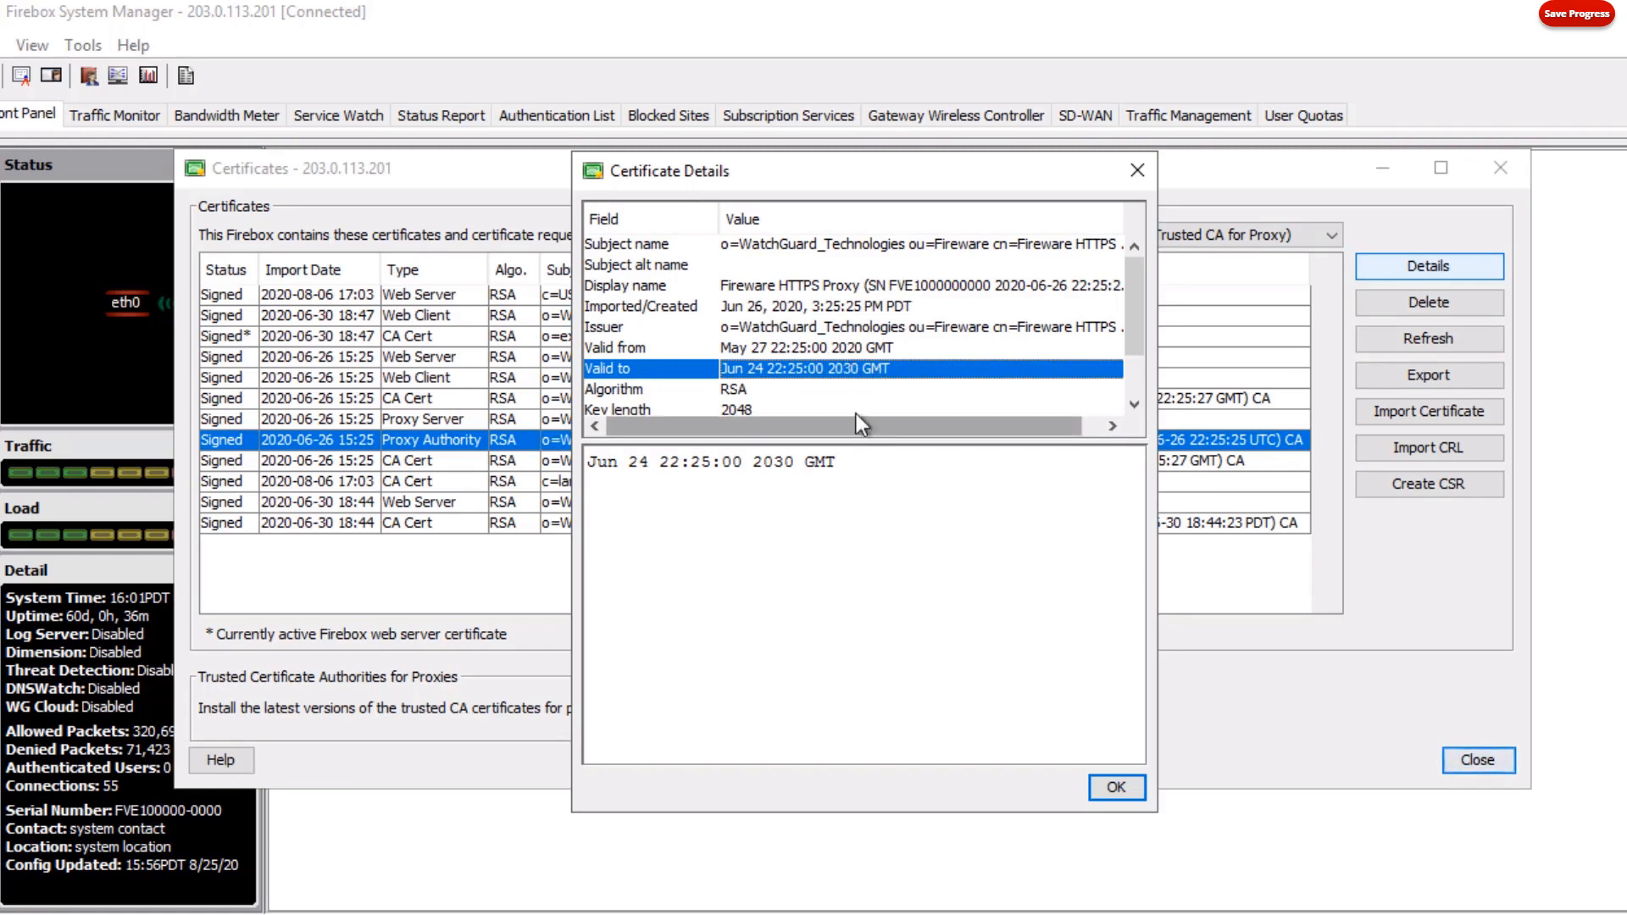
mouse_move(847, 386)
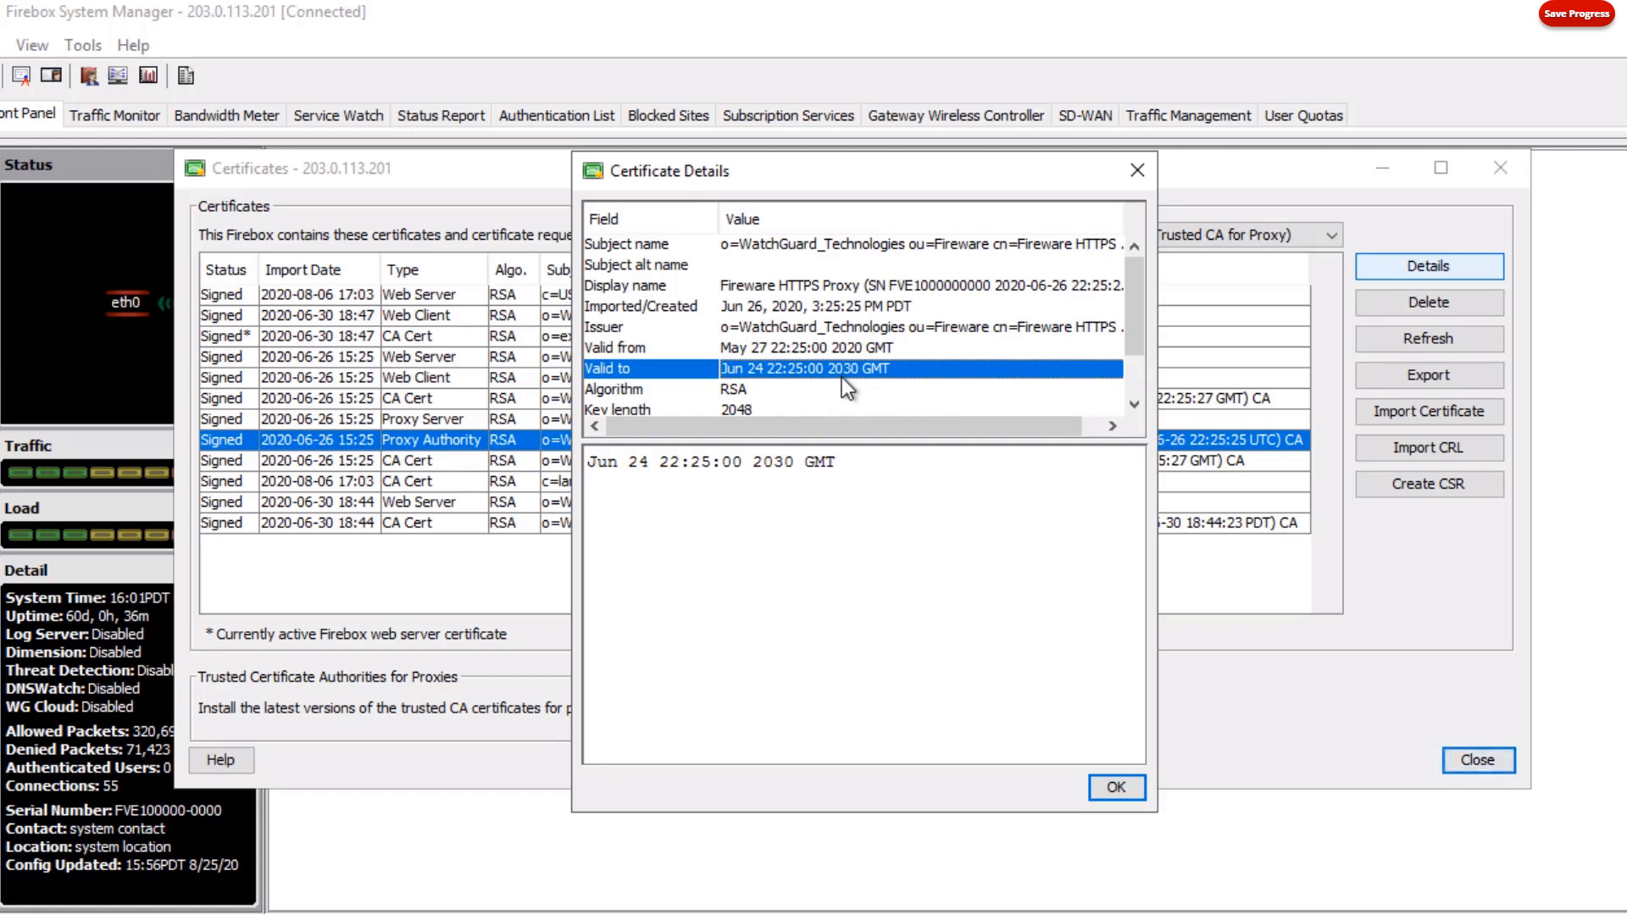
mouse_move(1065, 317)
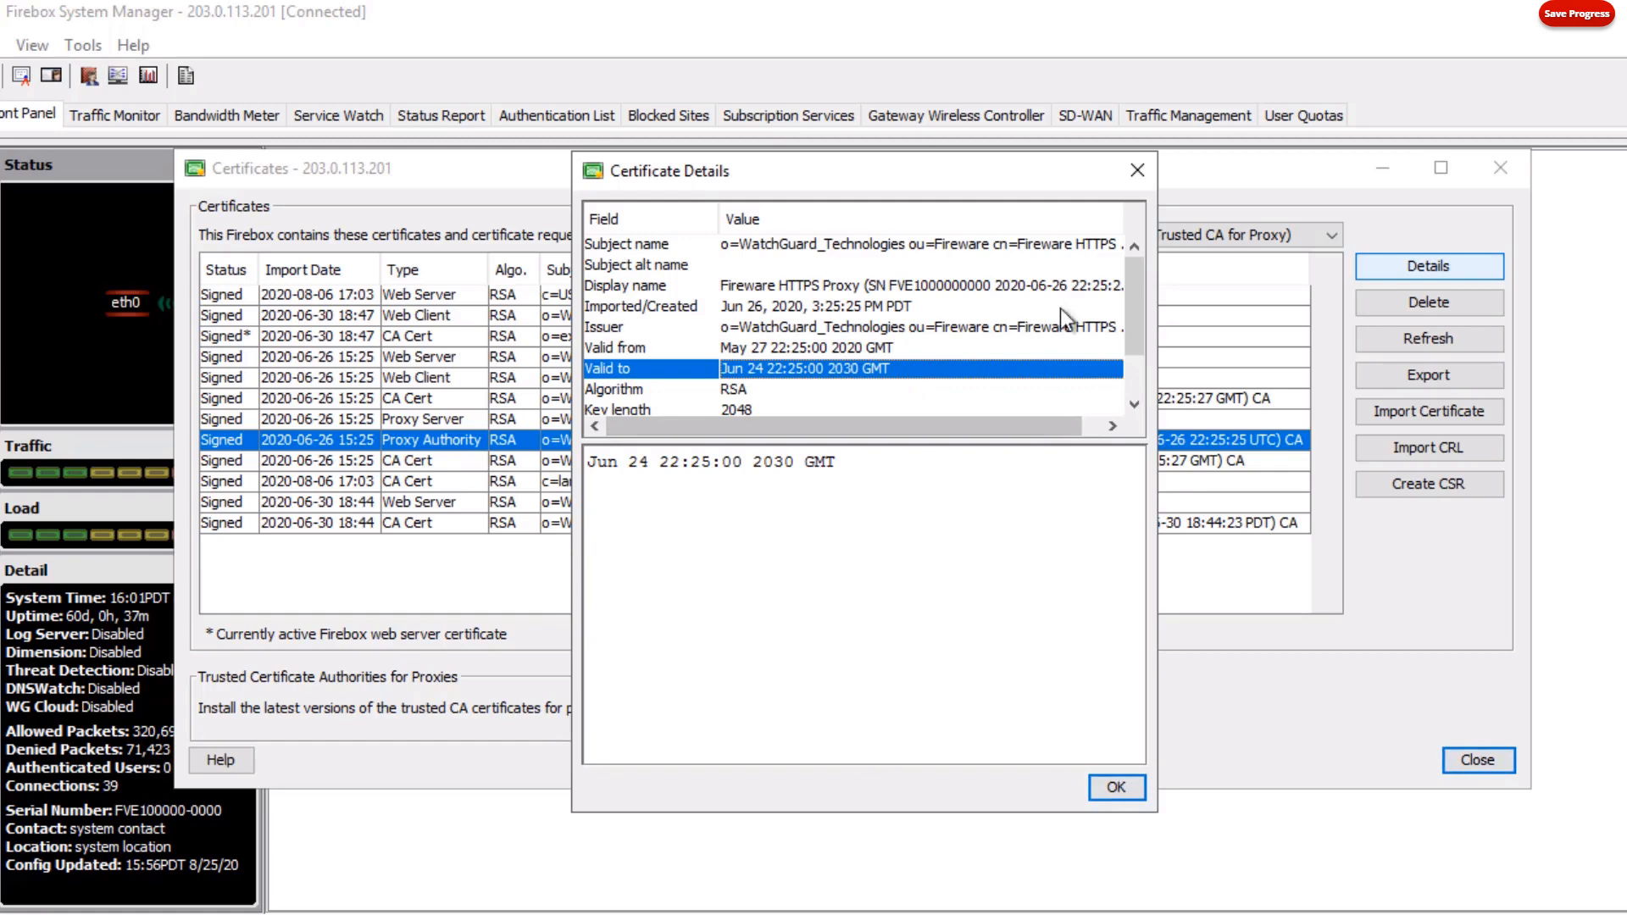
Close the details and export the certificate as Proxy Authority CA.pem.
click(1114, 788)
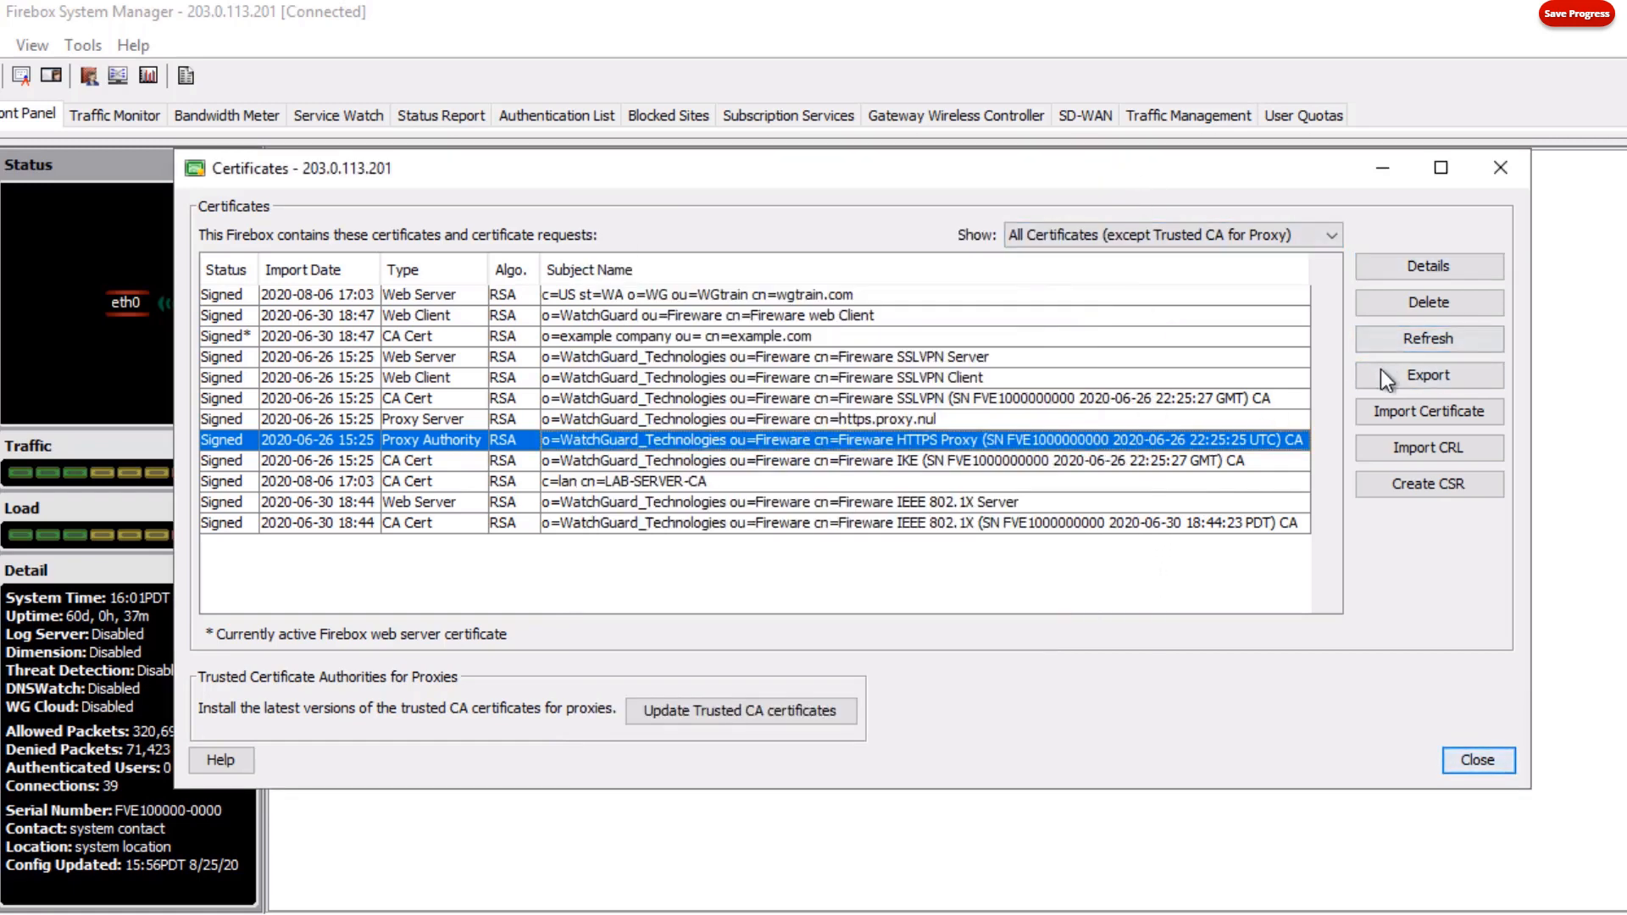
click(1426, 375)
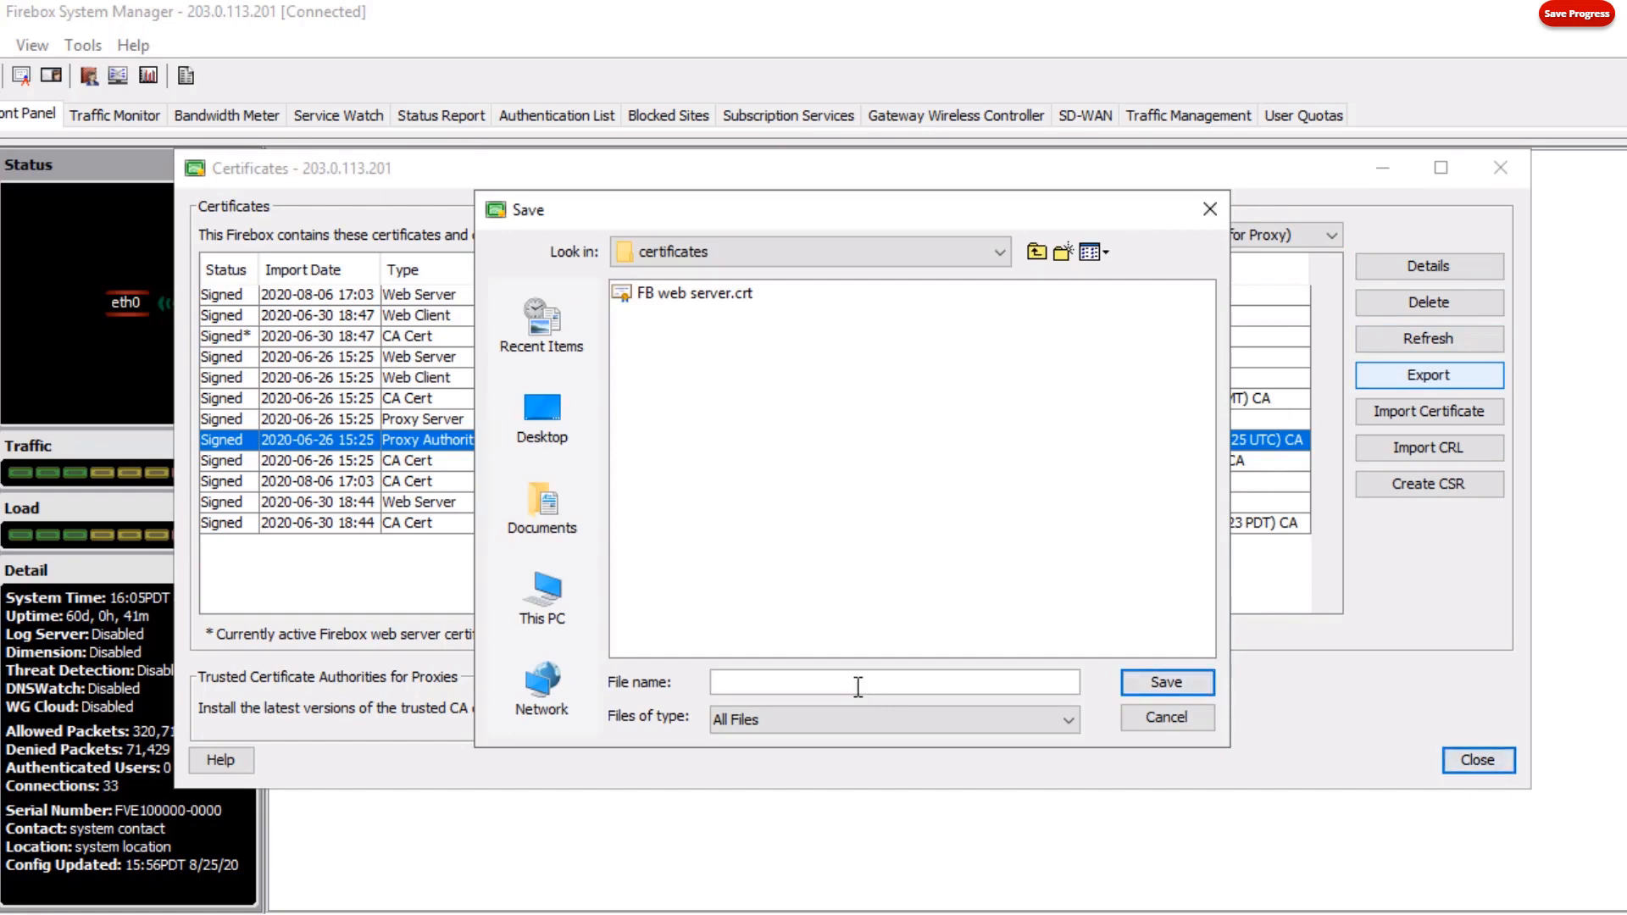
click(1164, 717)
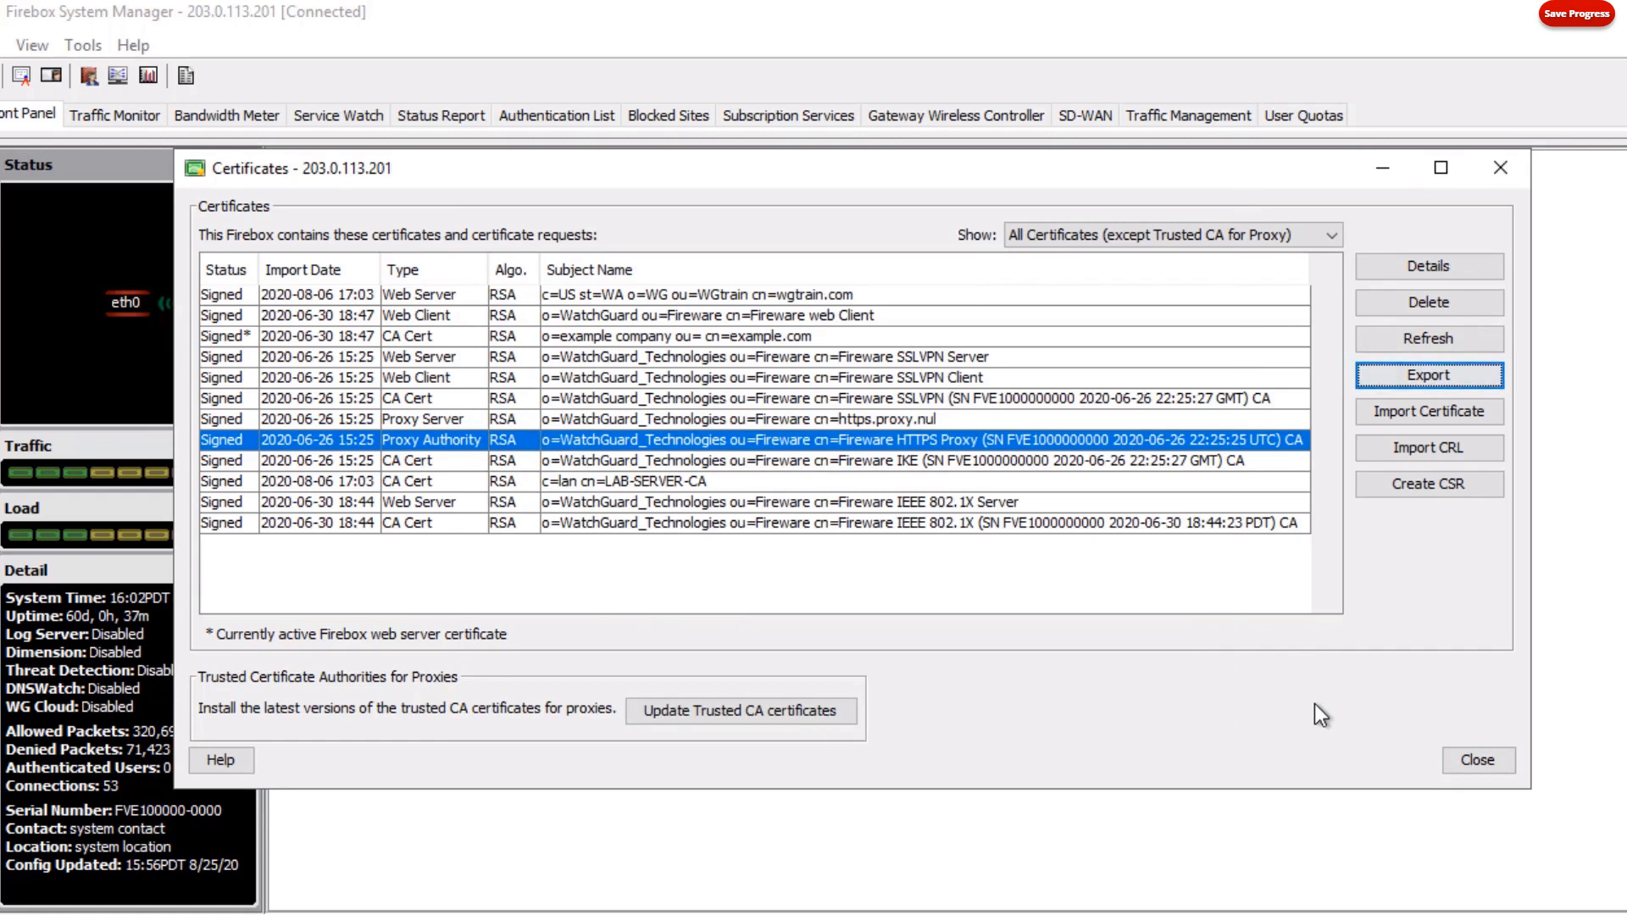
mouse_move(1311, 698)
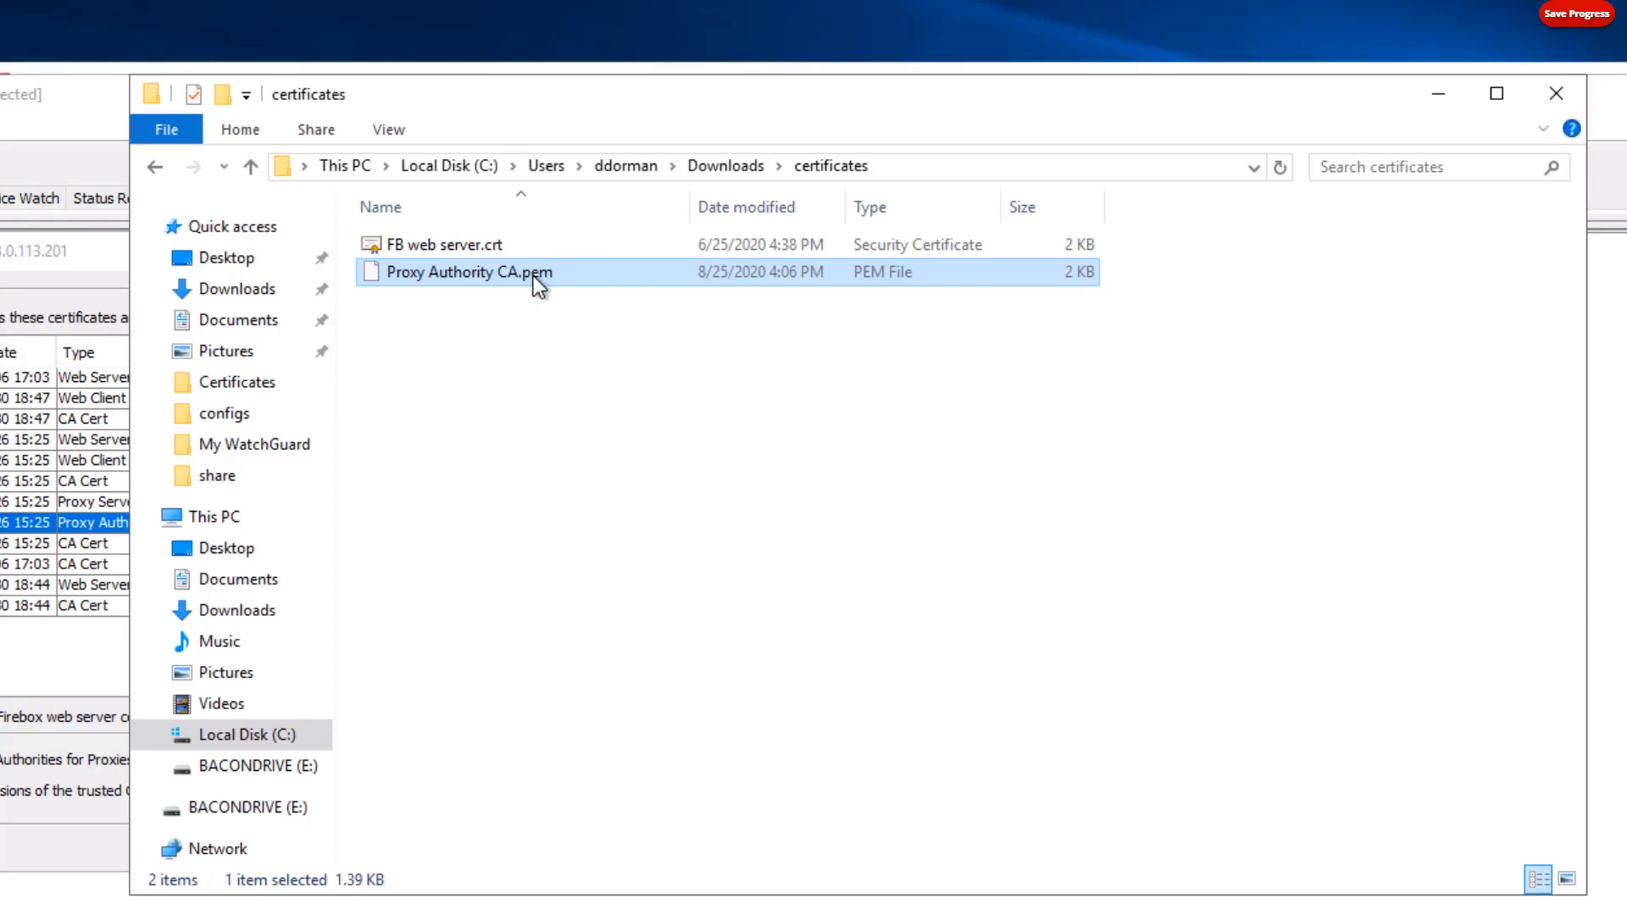
mouse_move(488, 302)
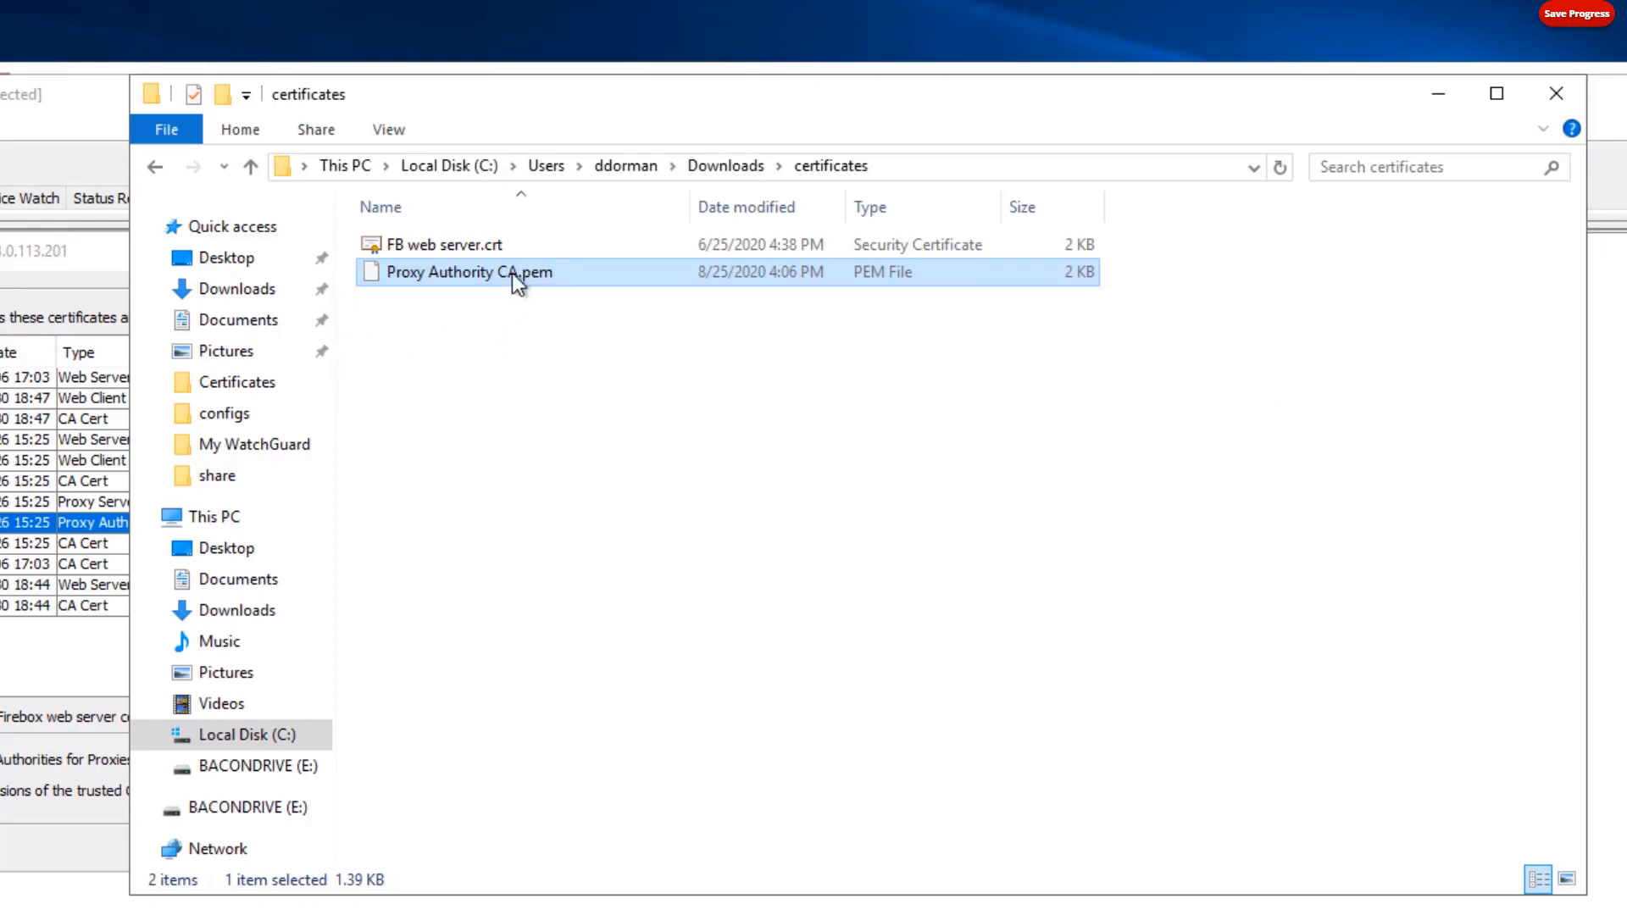
mouse_move(548, 291)
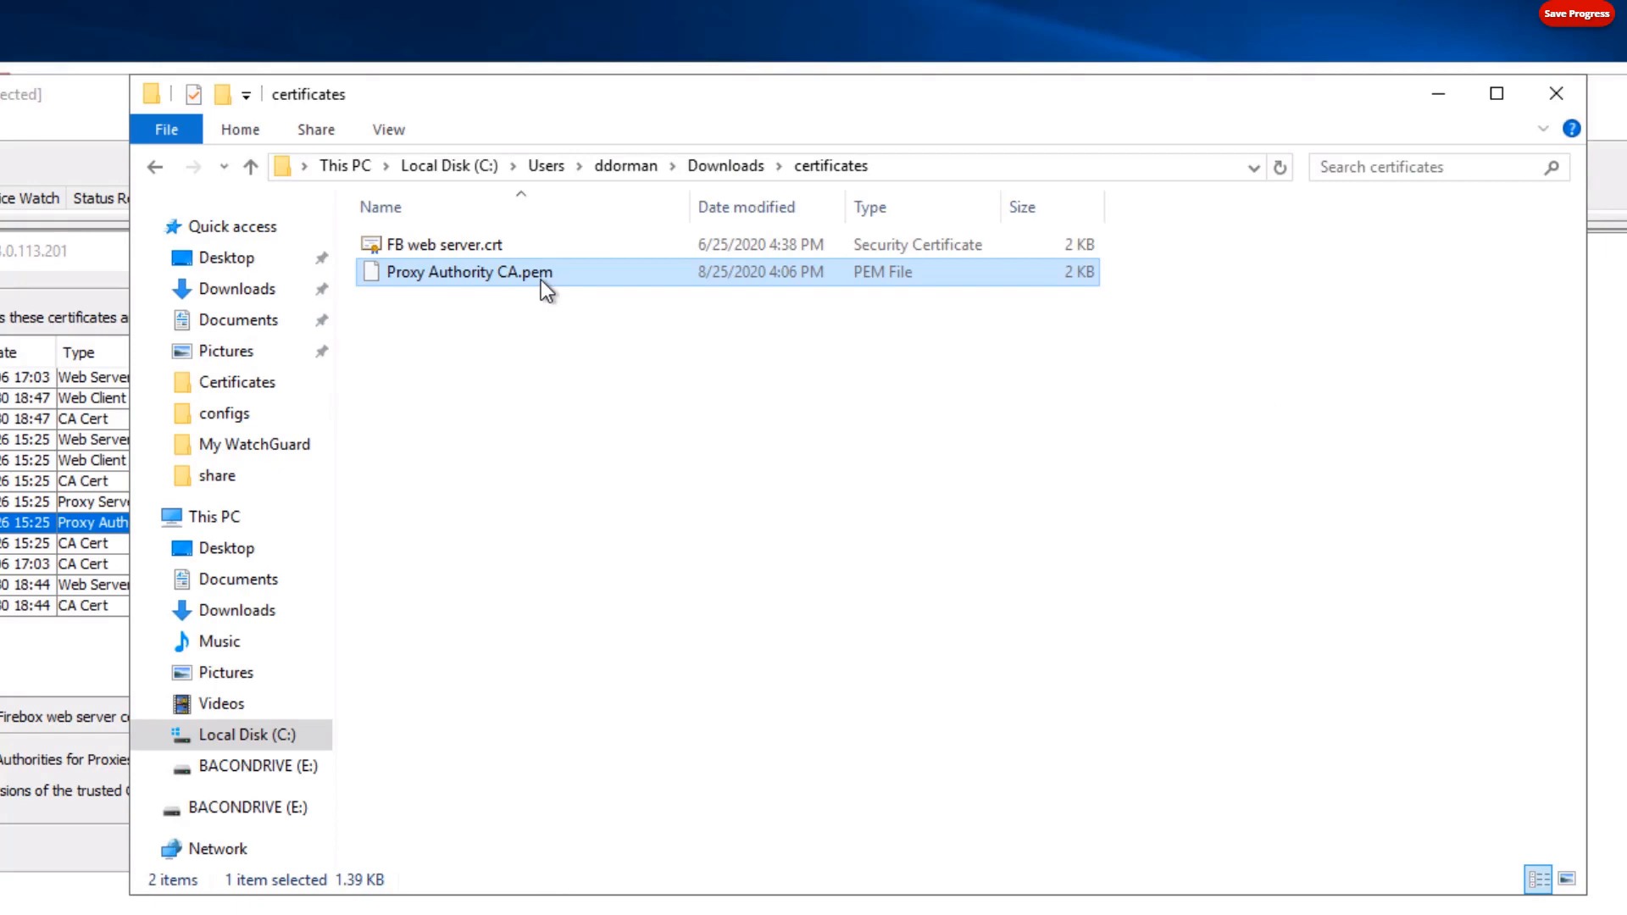
mouse_move(559, 317)
text(cer)
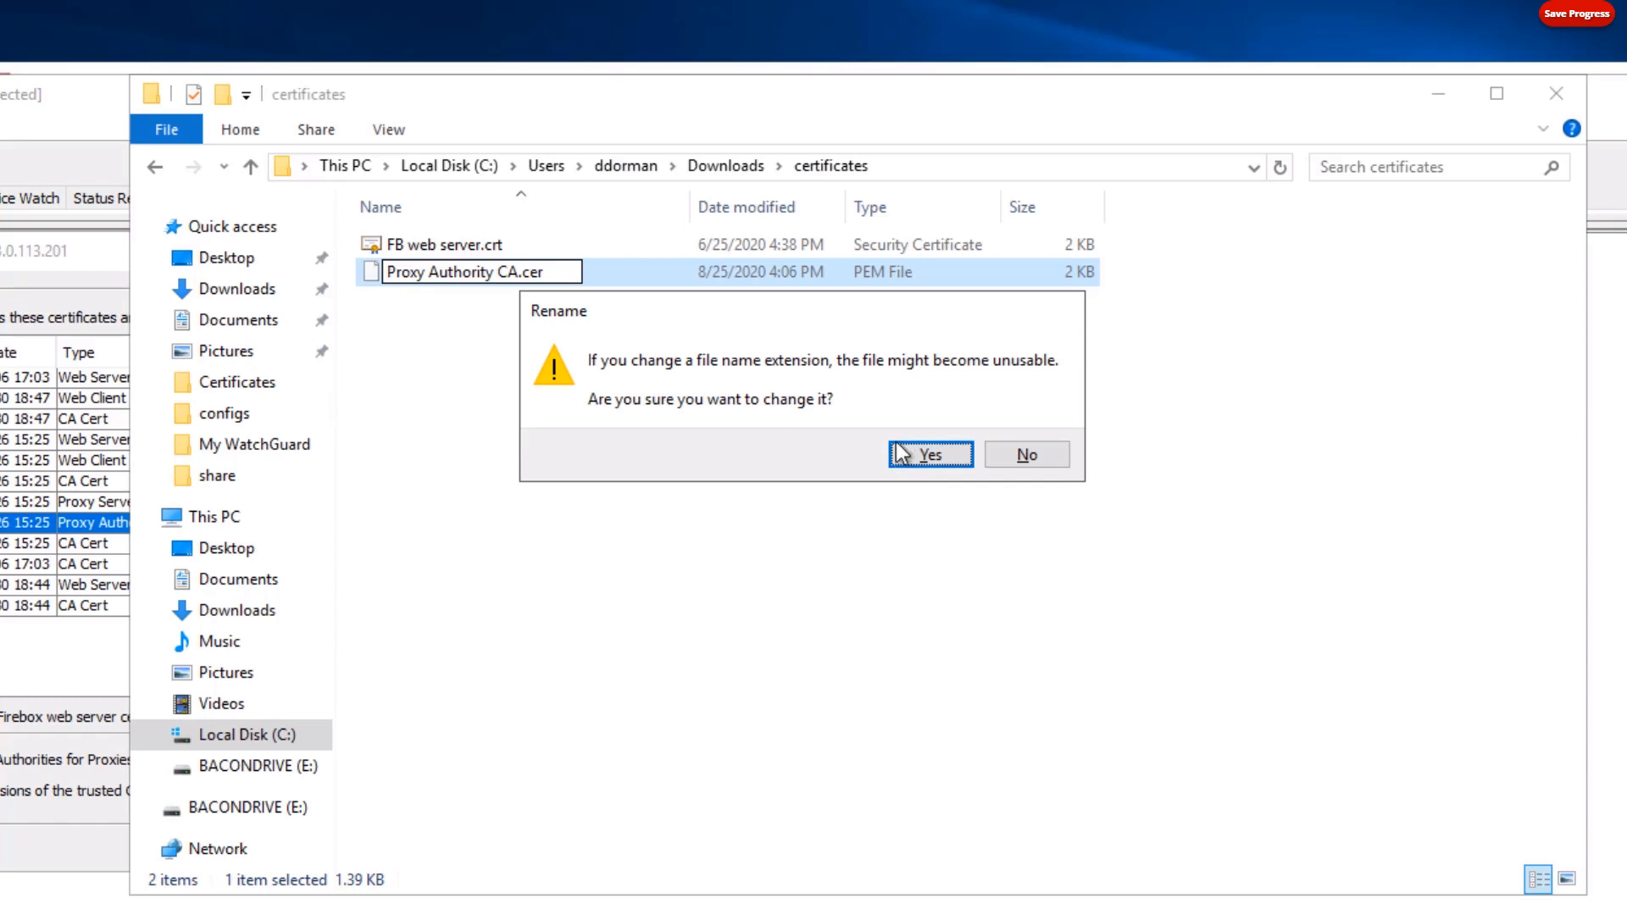
Confirm renaming to Proxy Authority CA.cer and open the certificate file.
click(929, 454)
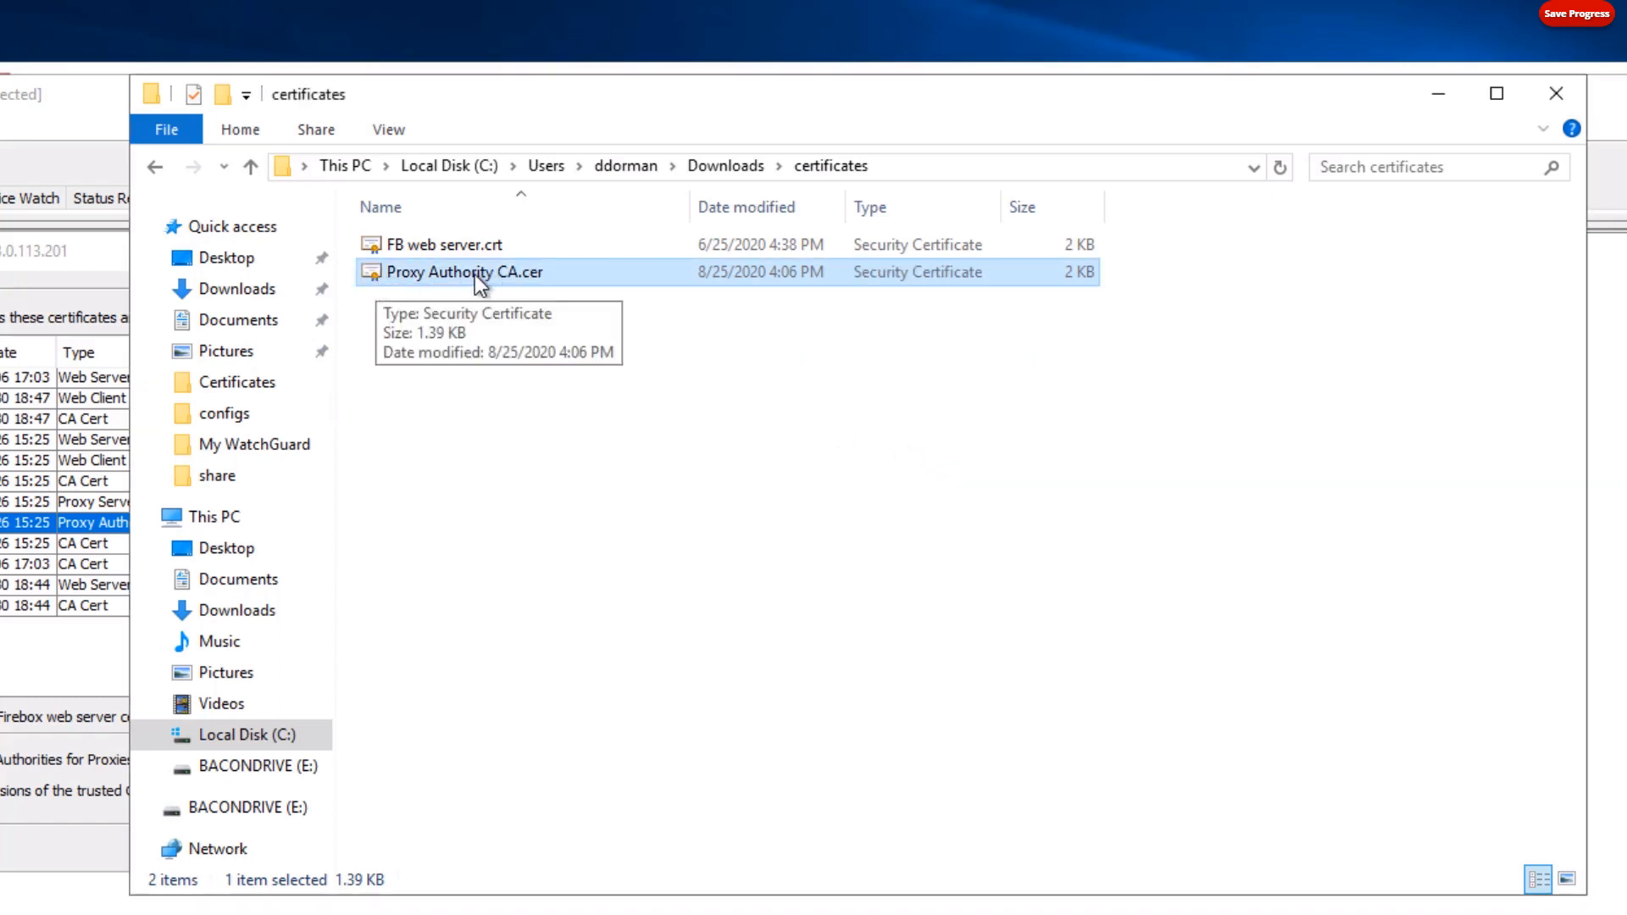
mouse_move(515, 290)
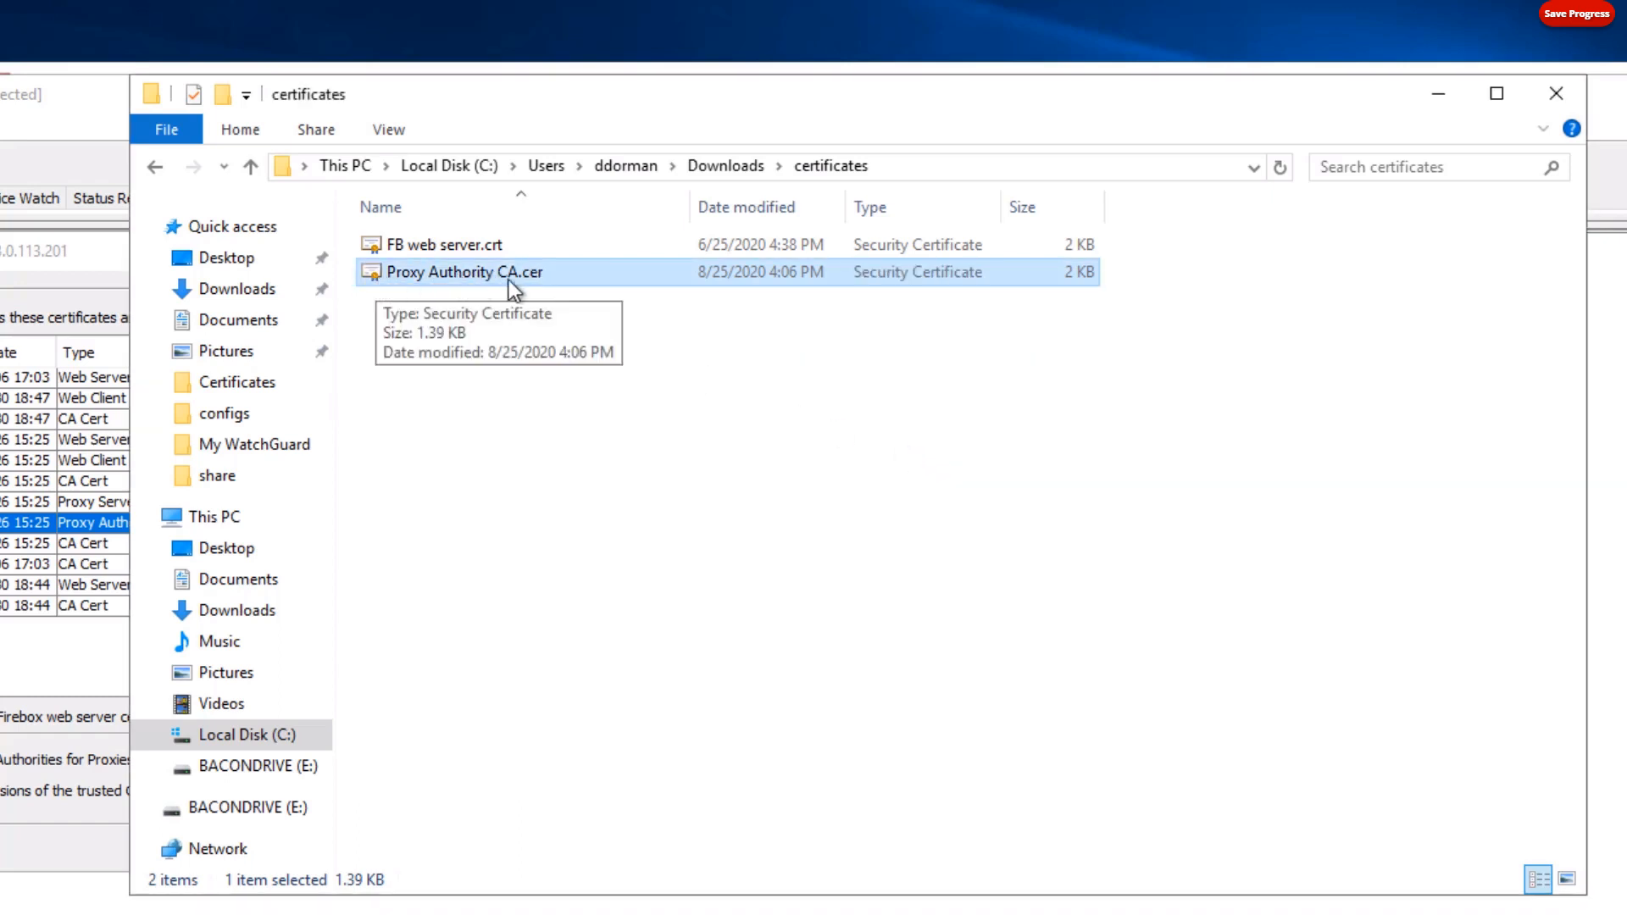
mouse_move(867, 532)
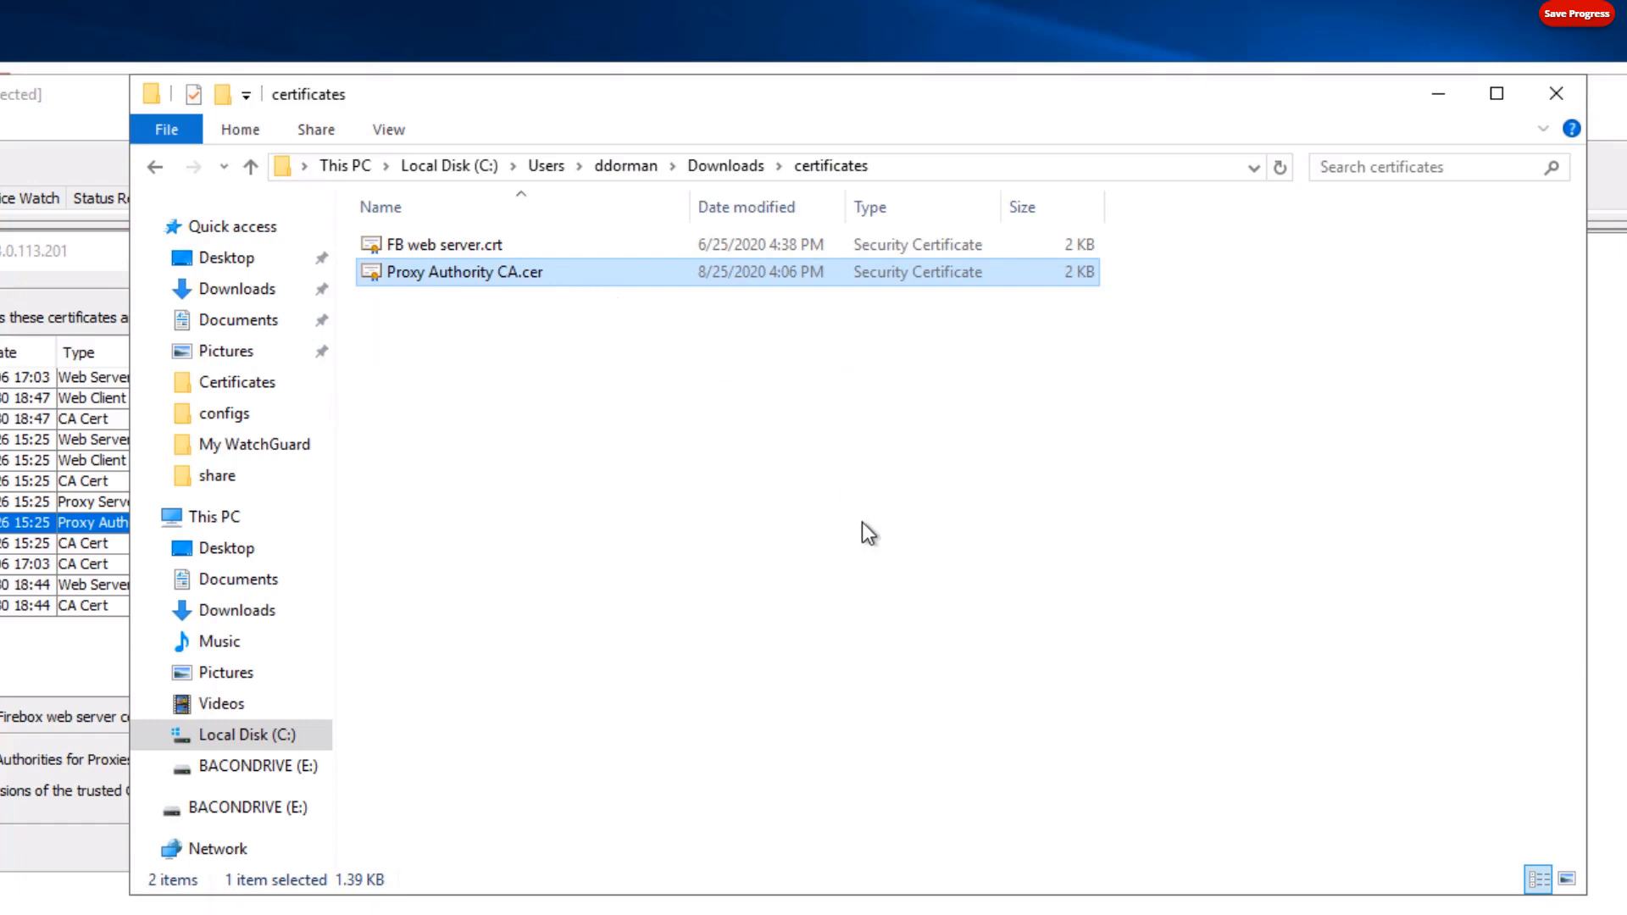
mouse_move(969, 510)
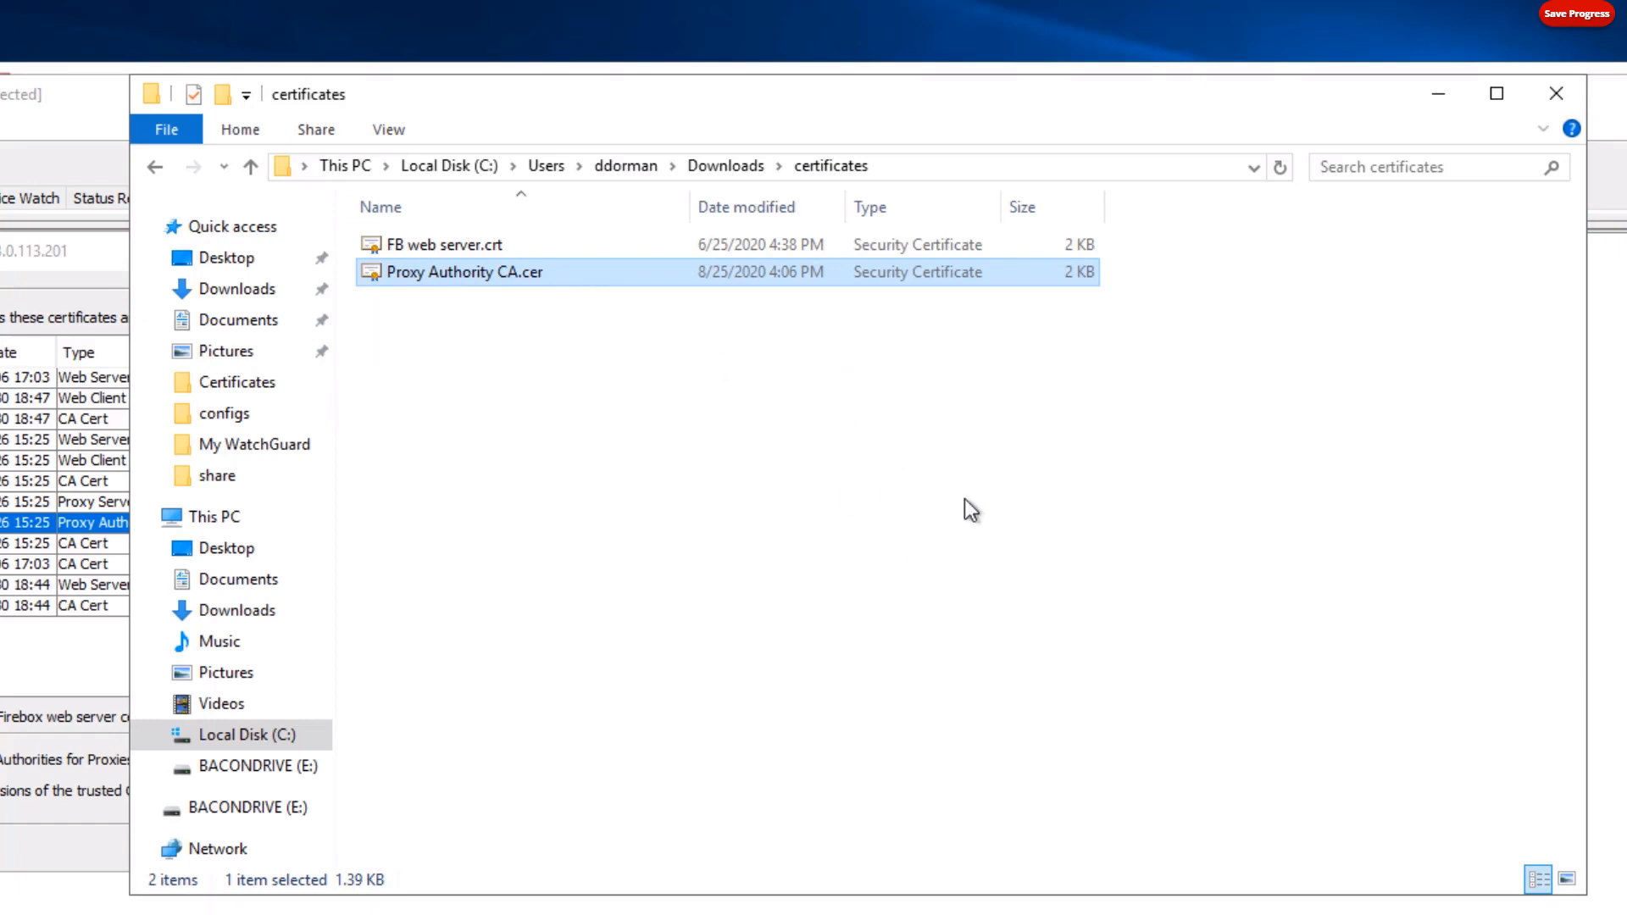
double_click(464, 271)
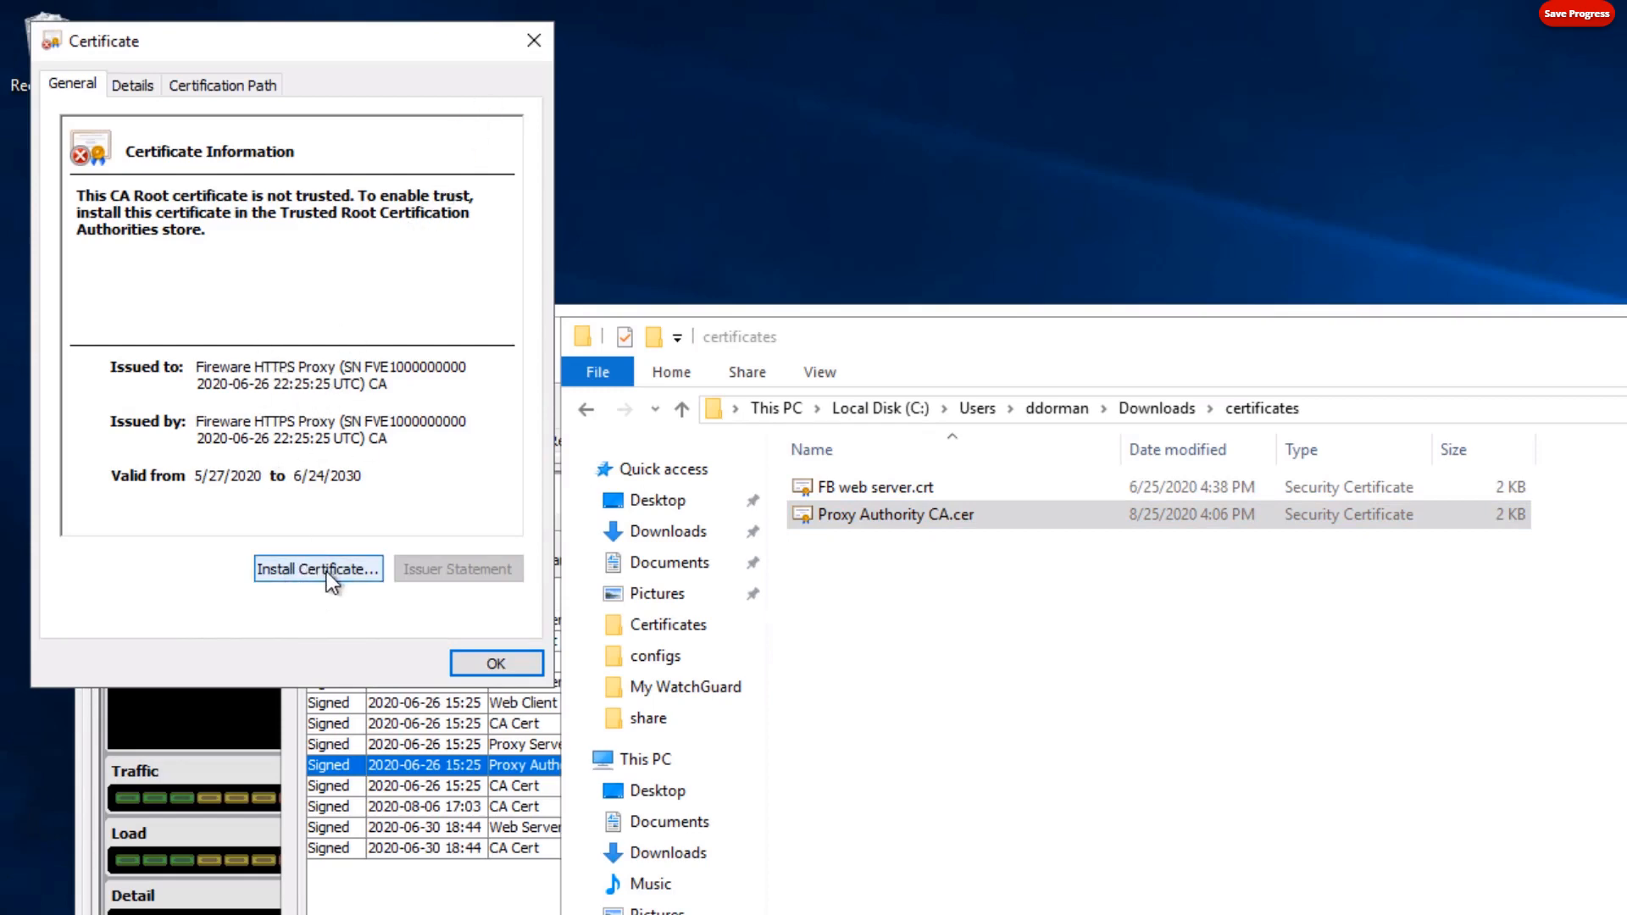
Begin installing the certificate for the Local Machine with a manually chosen store.
click(317, 569)
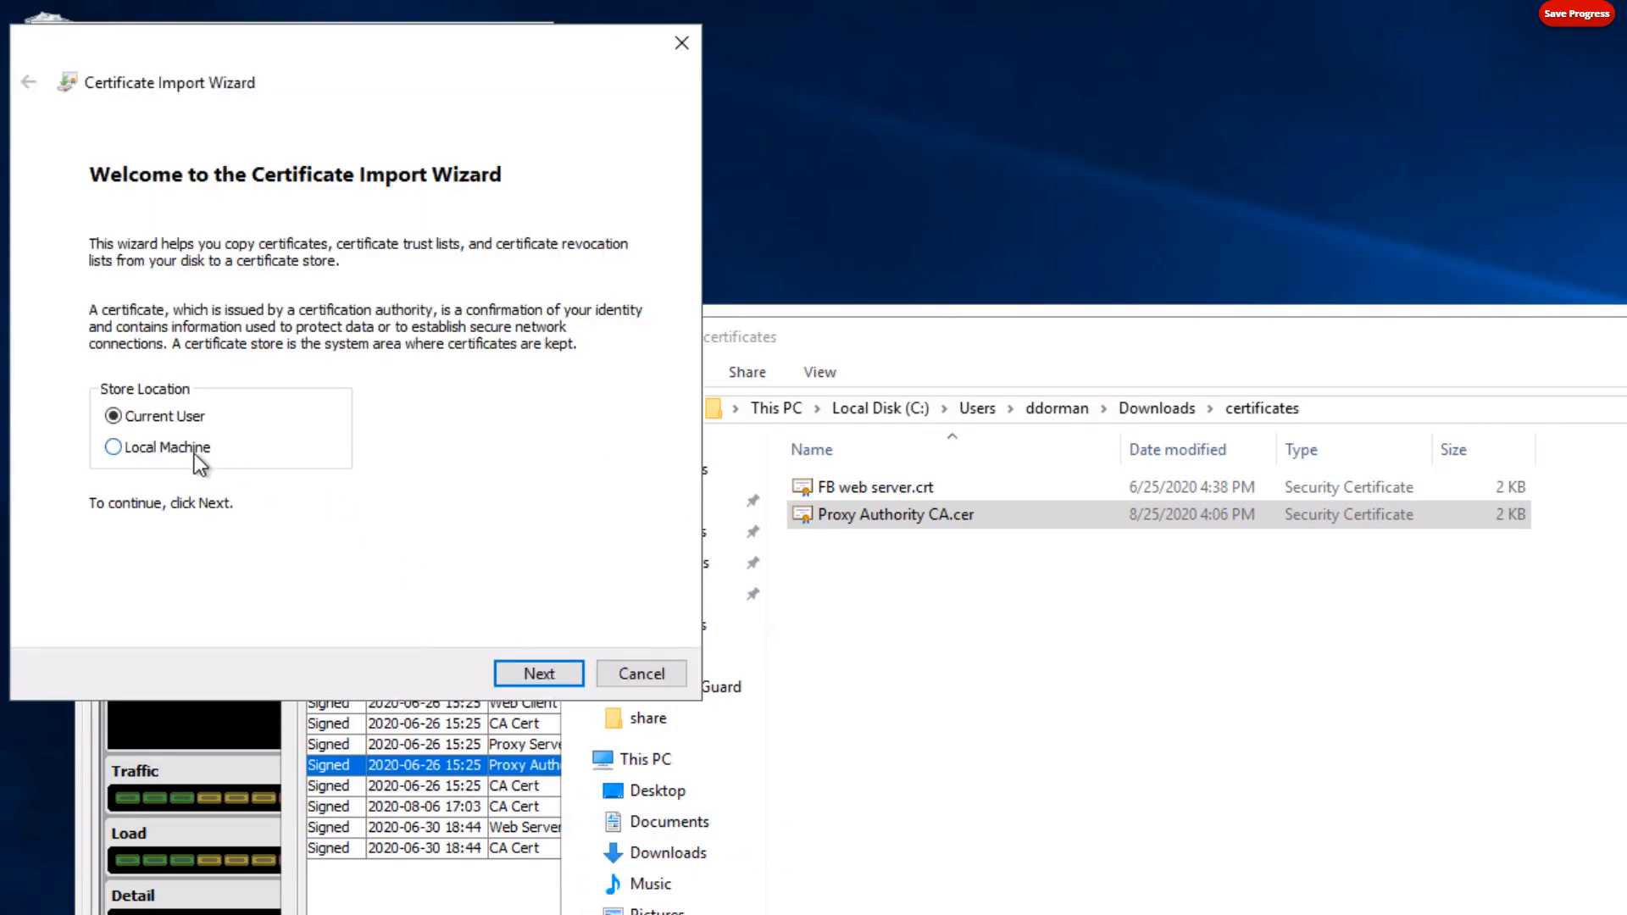
click(112, 446)
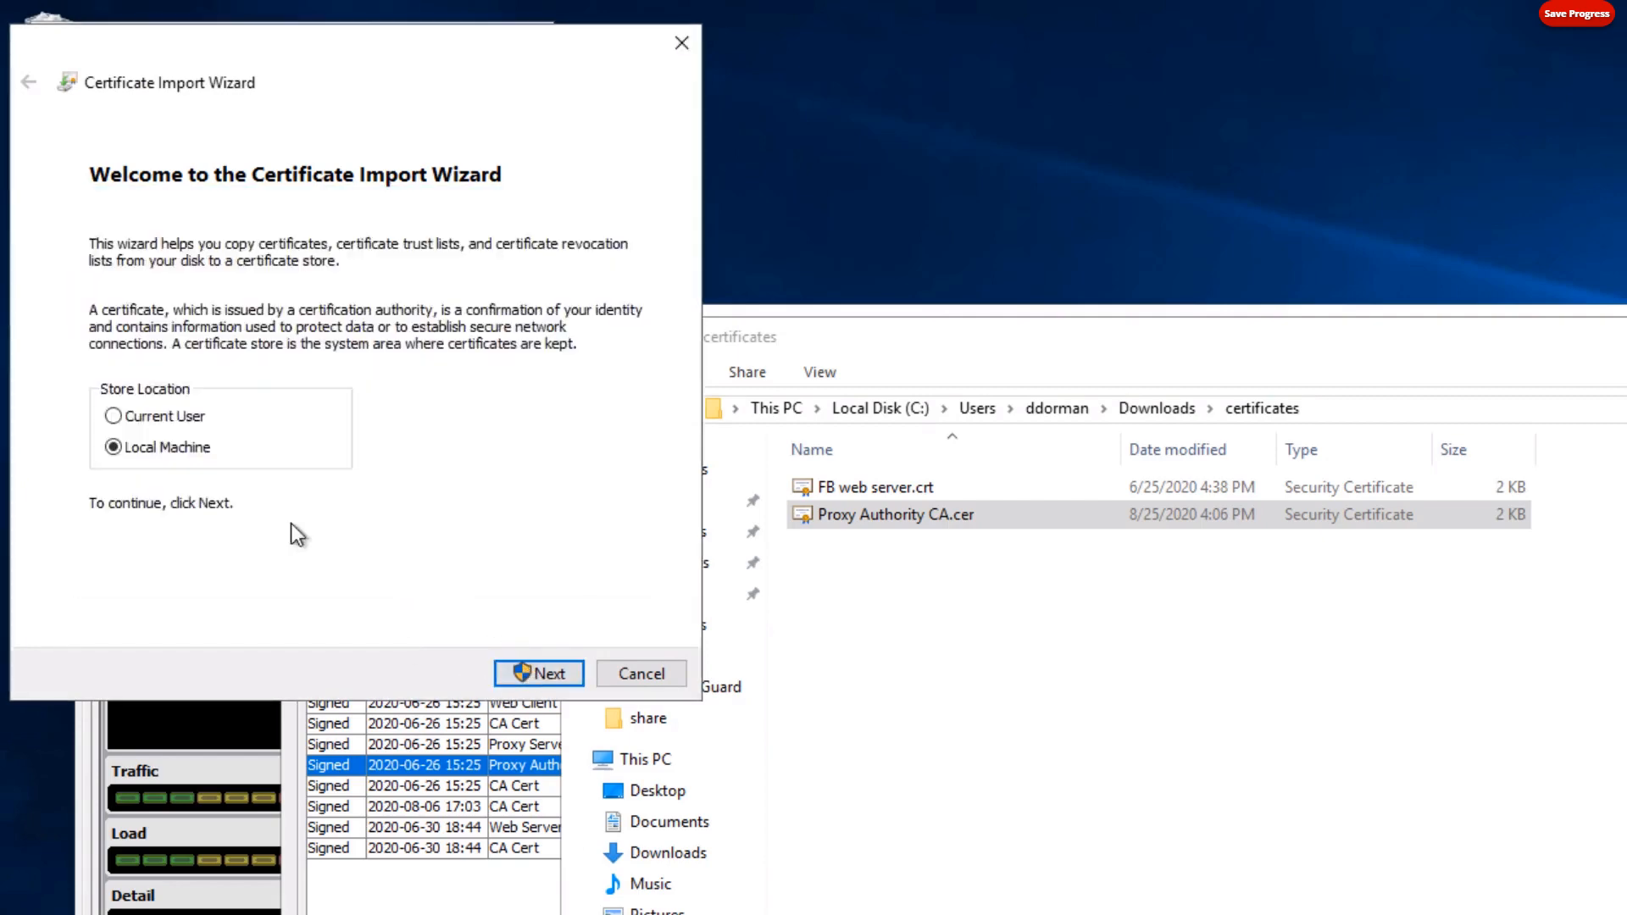
click(539, 672)
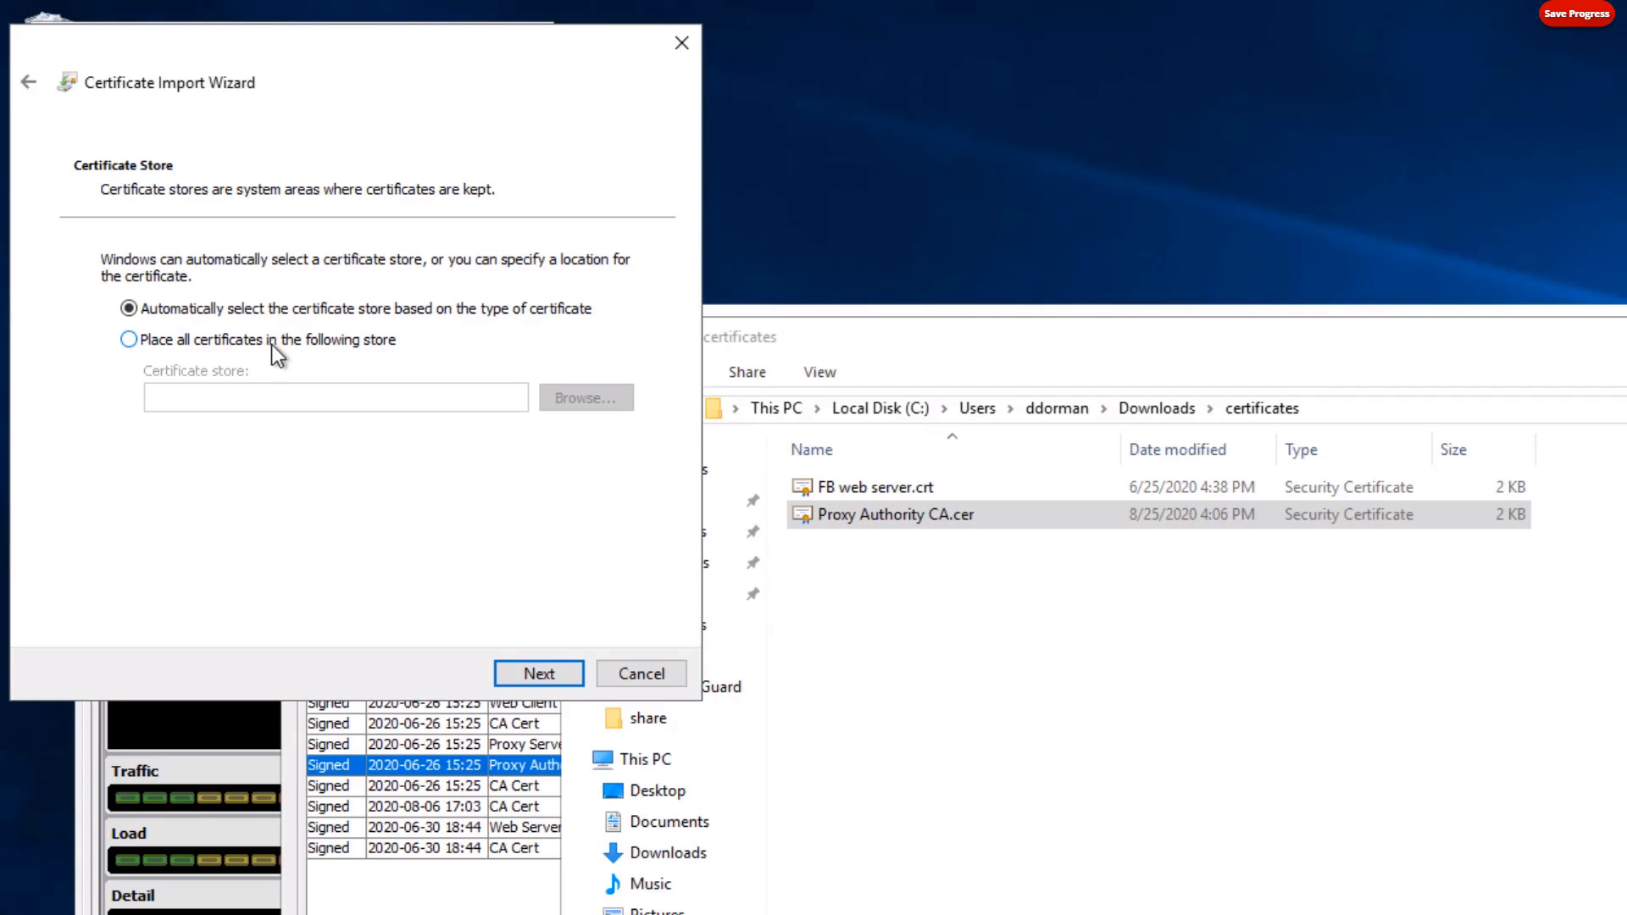
click(127, 339)
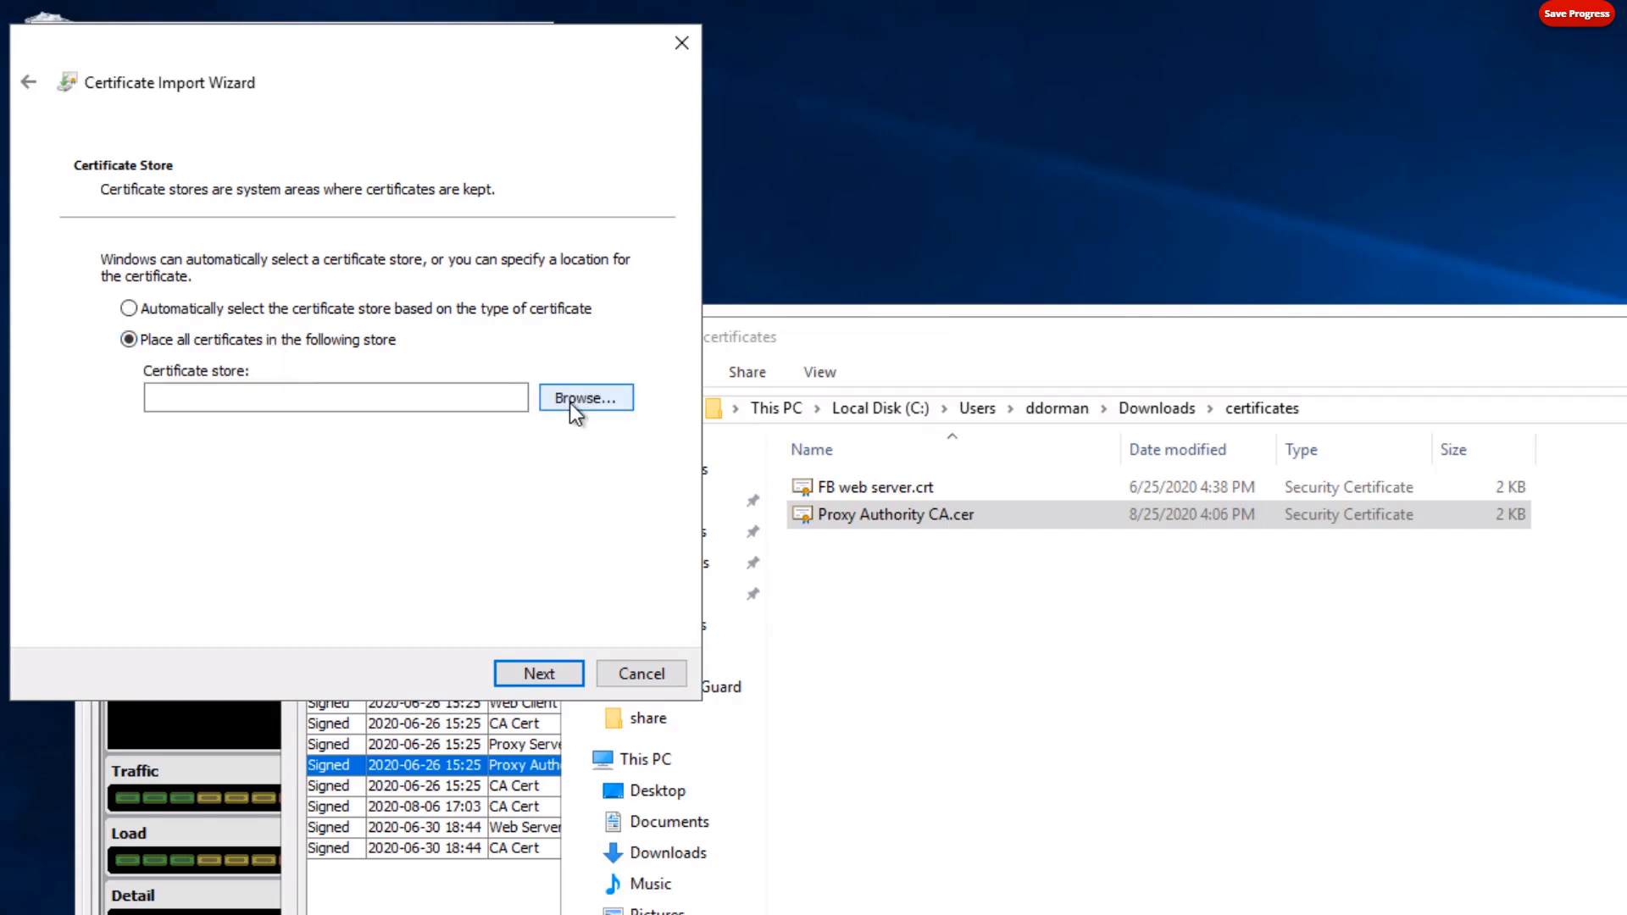
Select Trusted Root Certification Authorities as the store and finish the import.
click(585, 397)
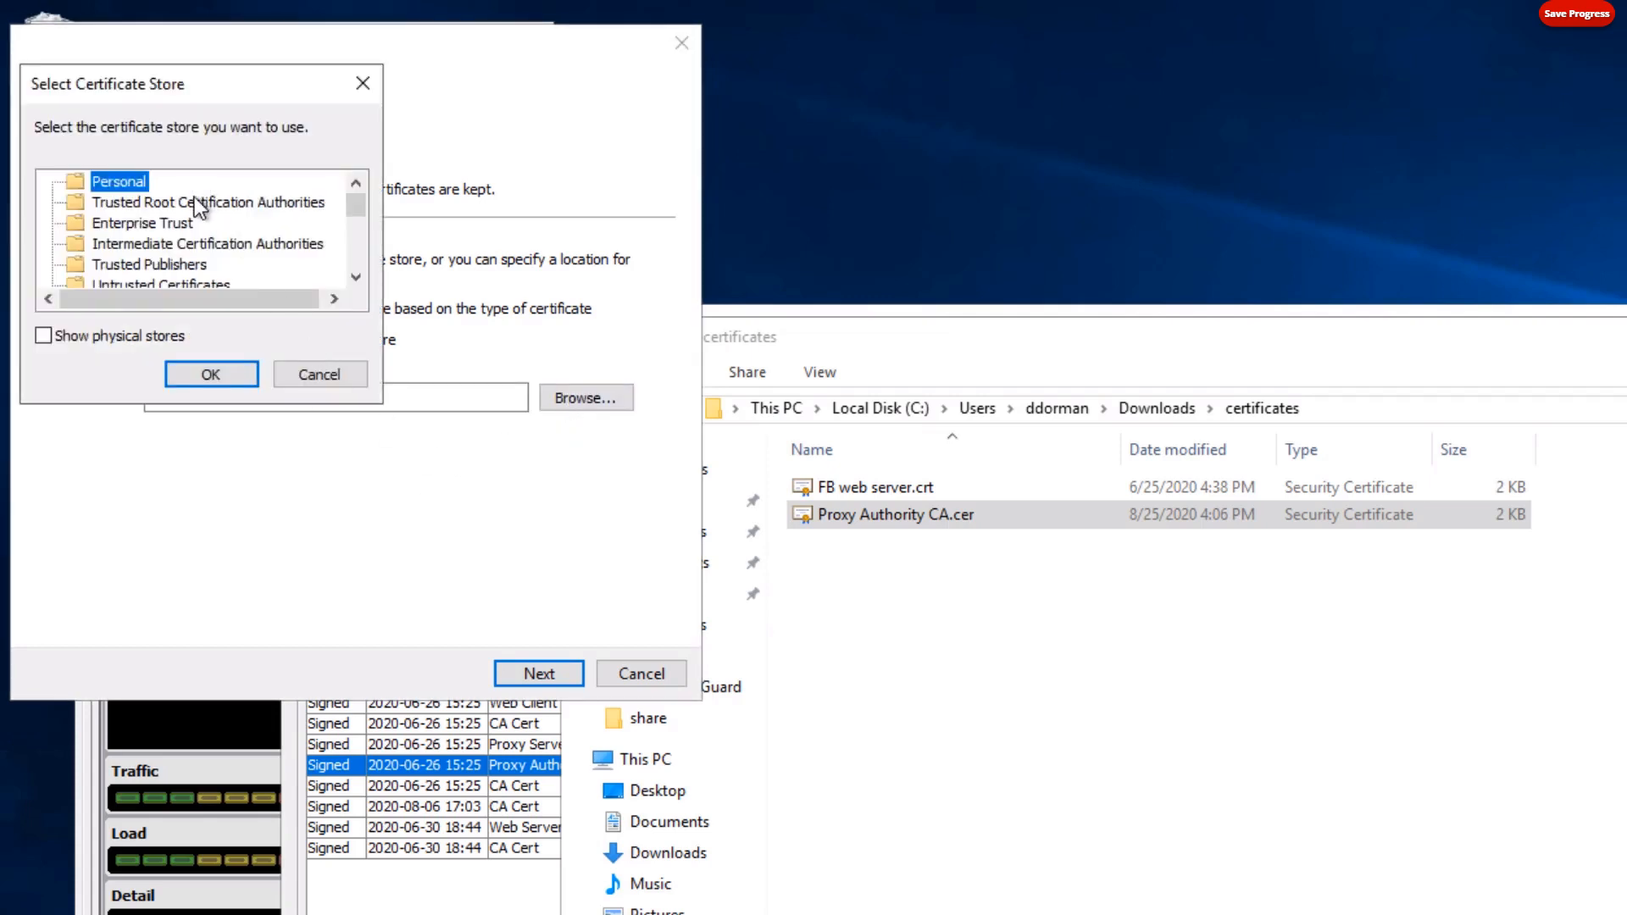
click(207, 201)
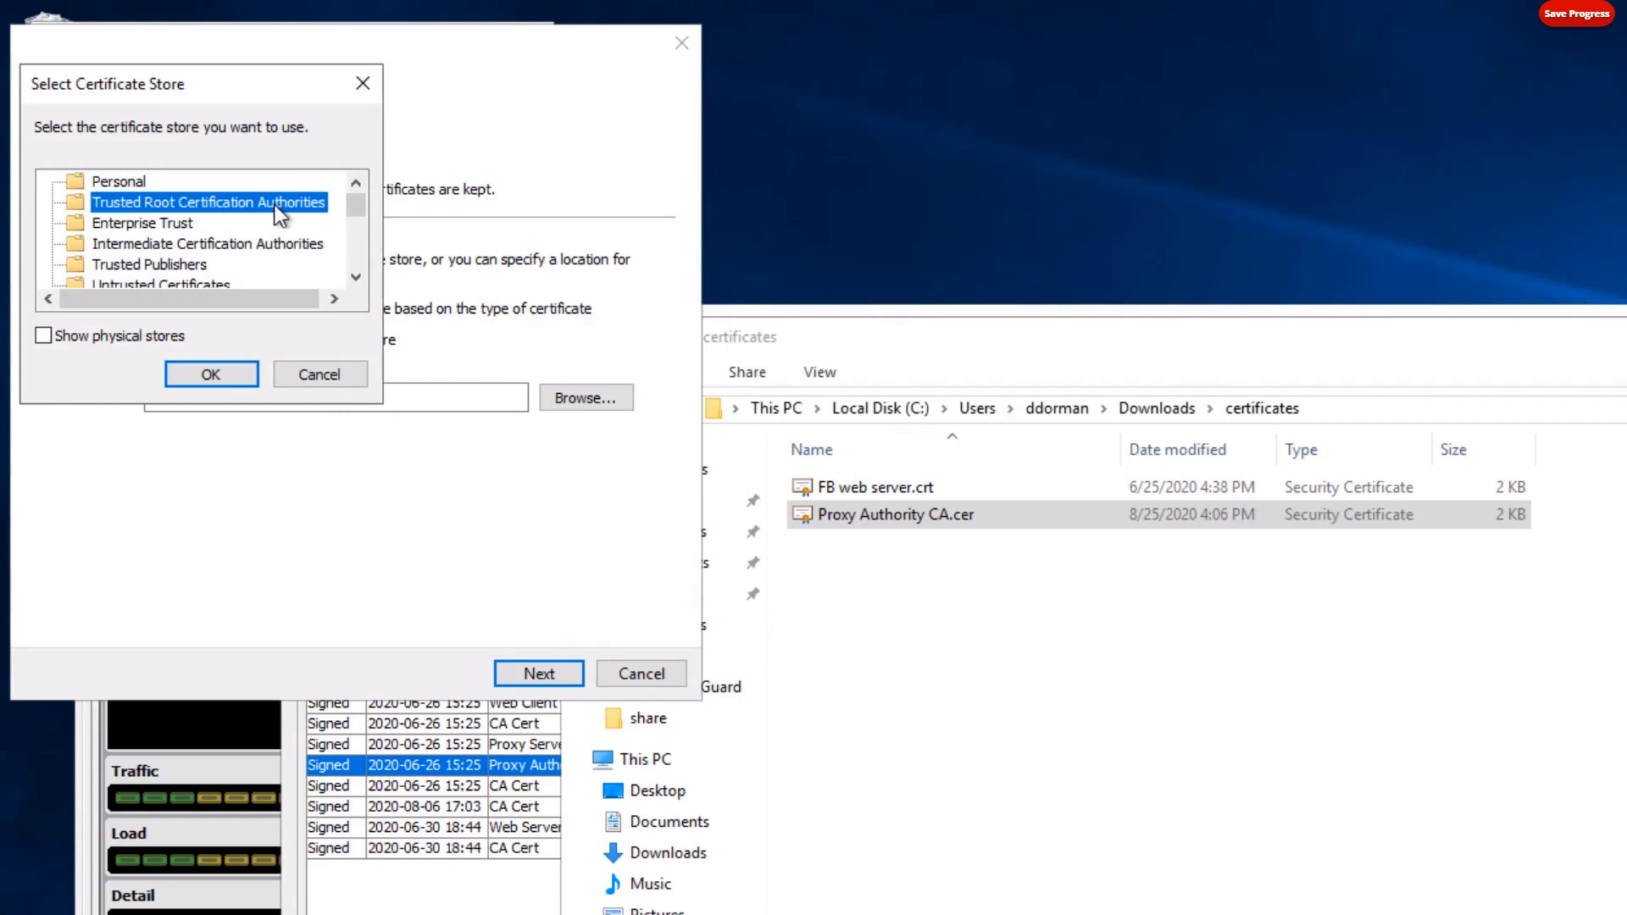
click(210, 373)
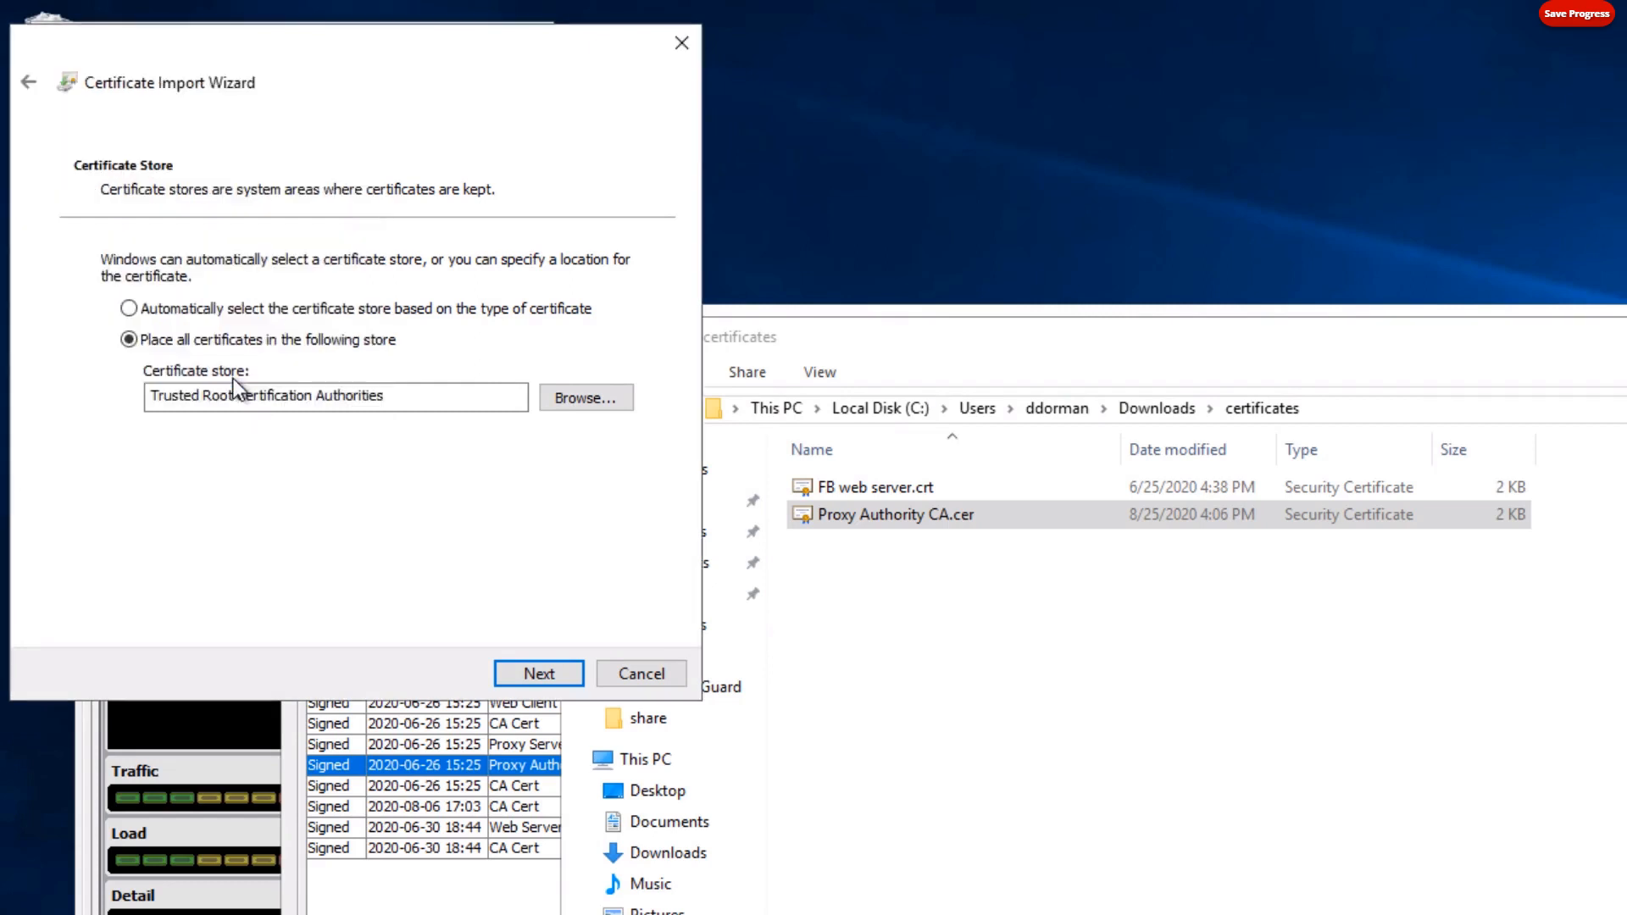
mouse_move(395, 448)
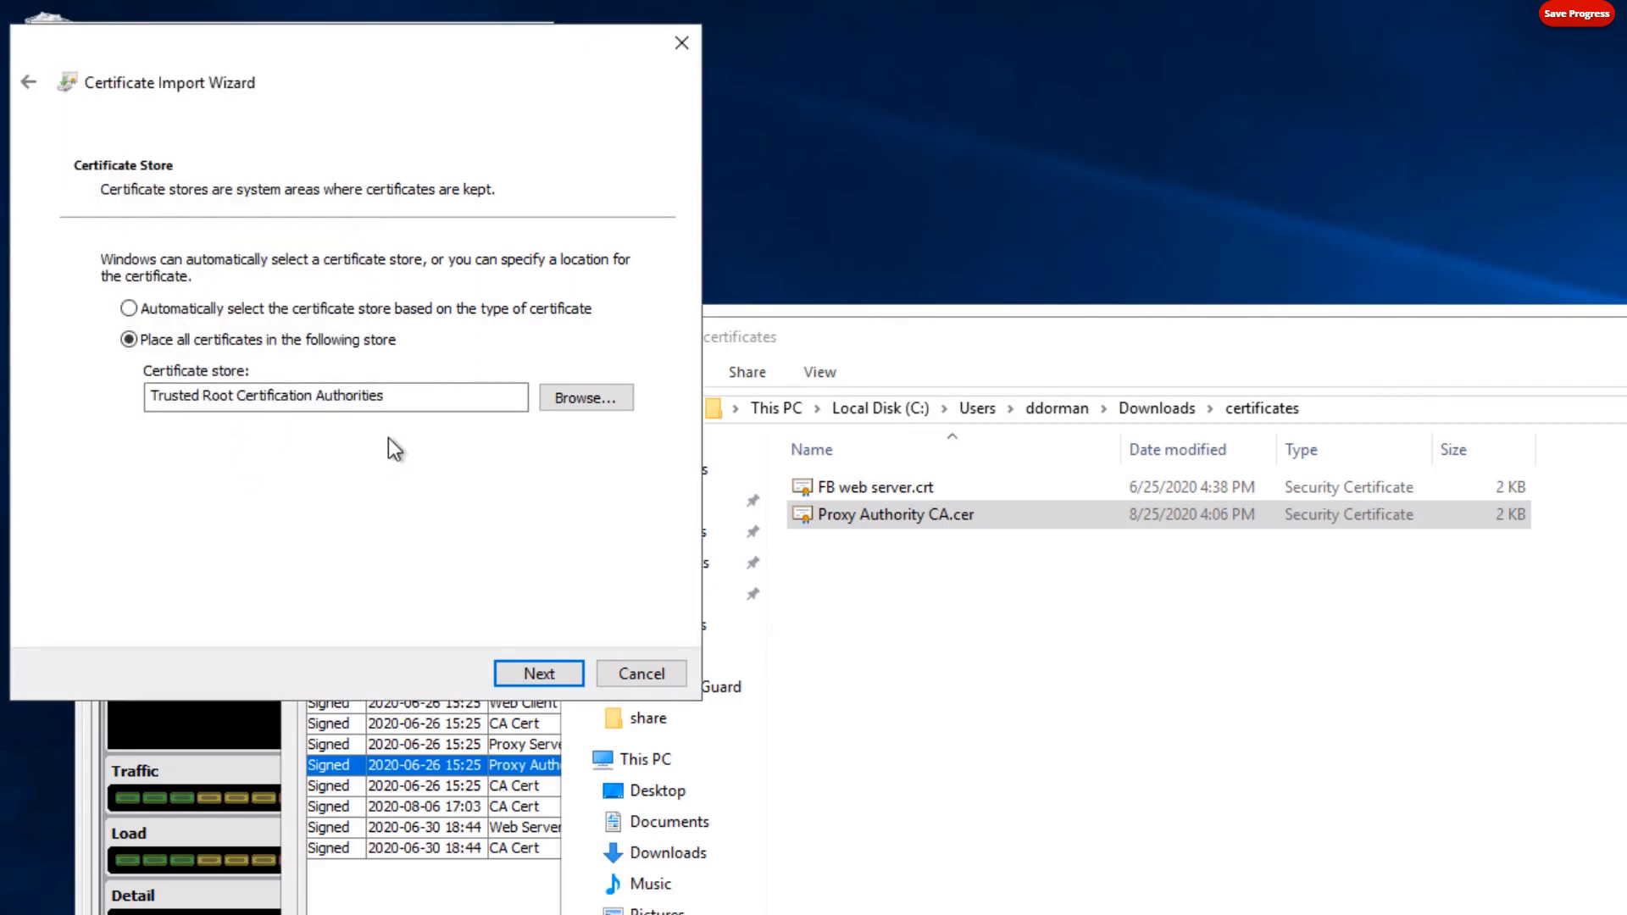
mouse_move(427, 671)
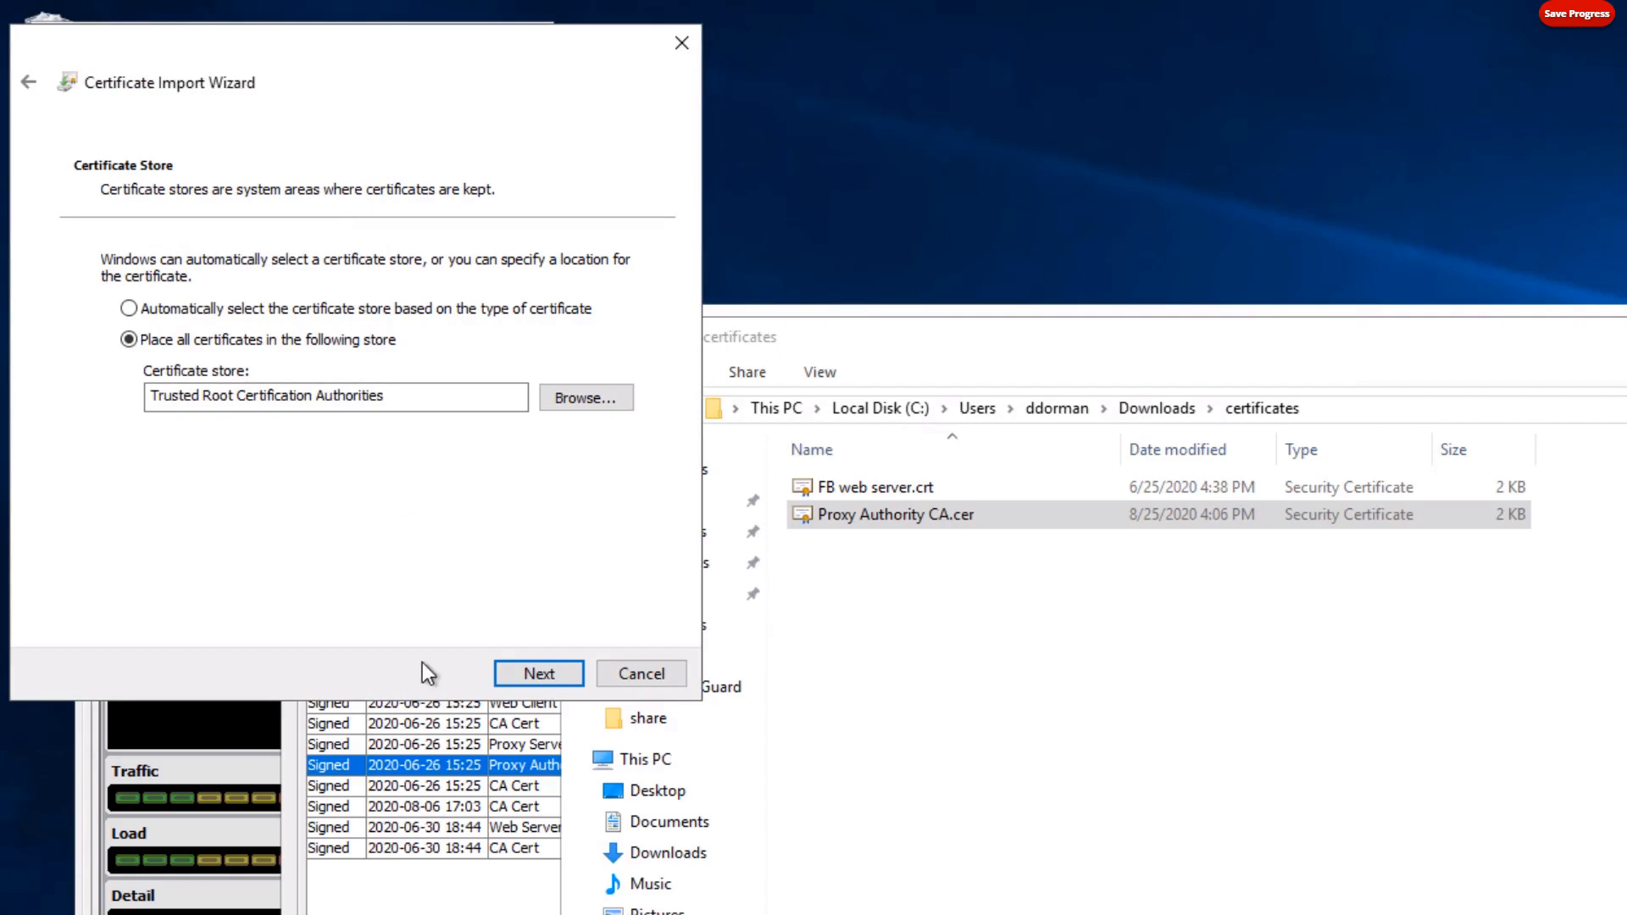
click(537, 673)
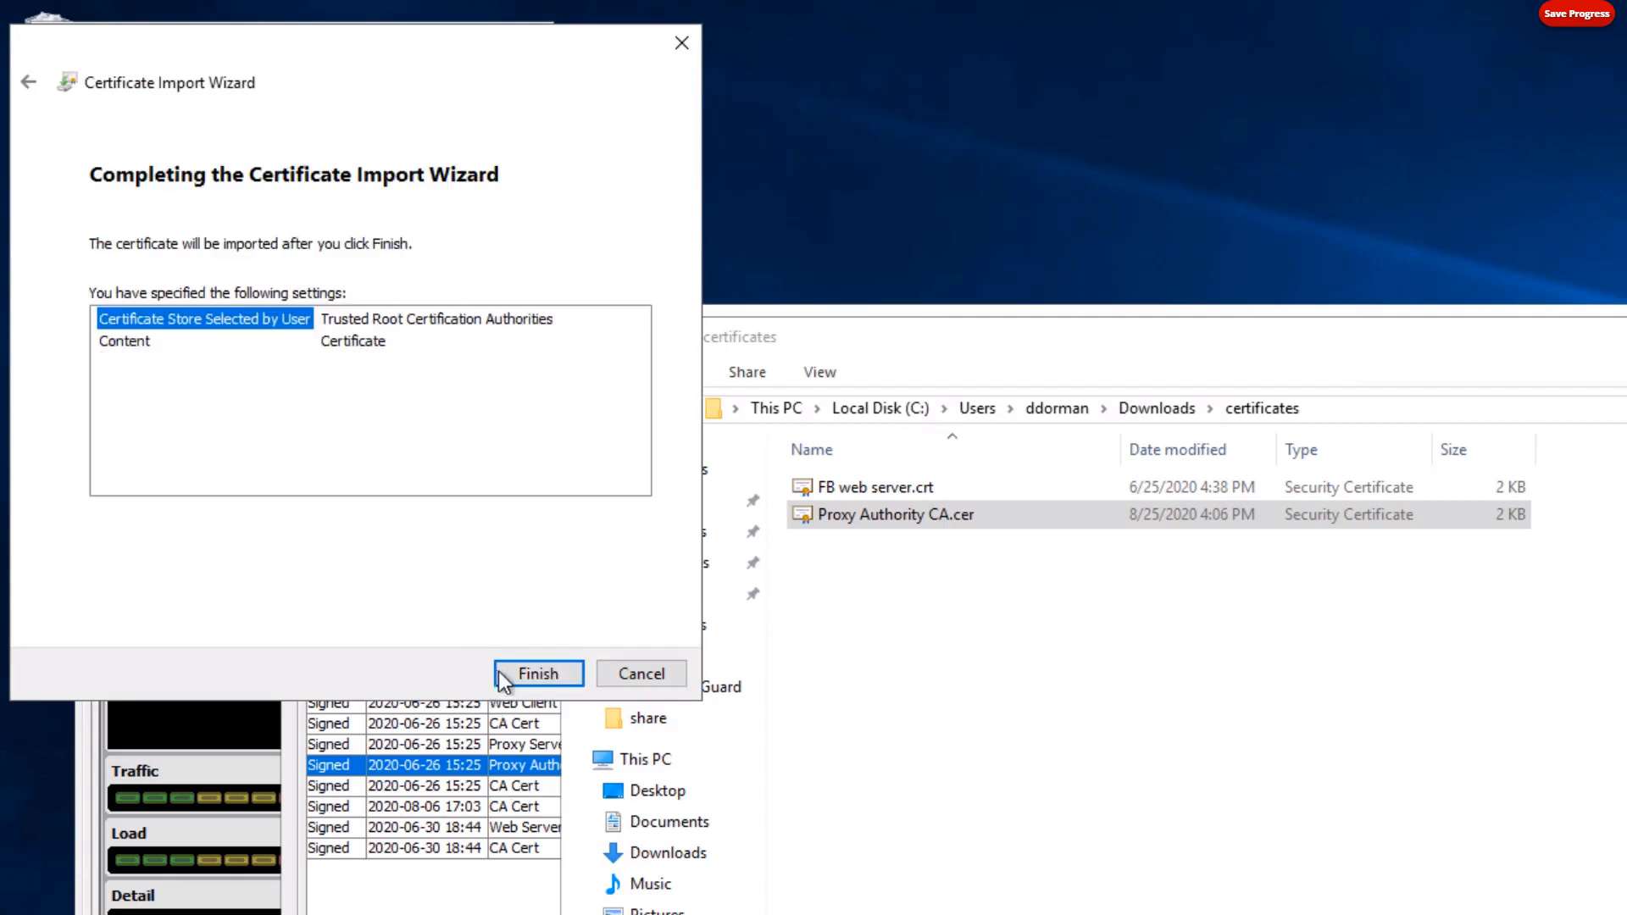
click(538, 673)
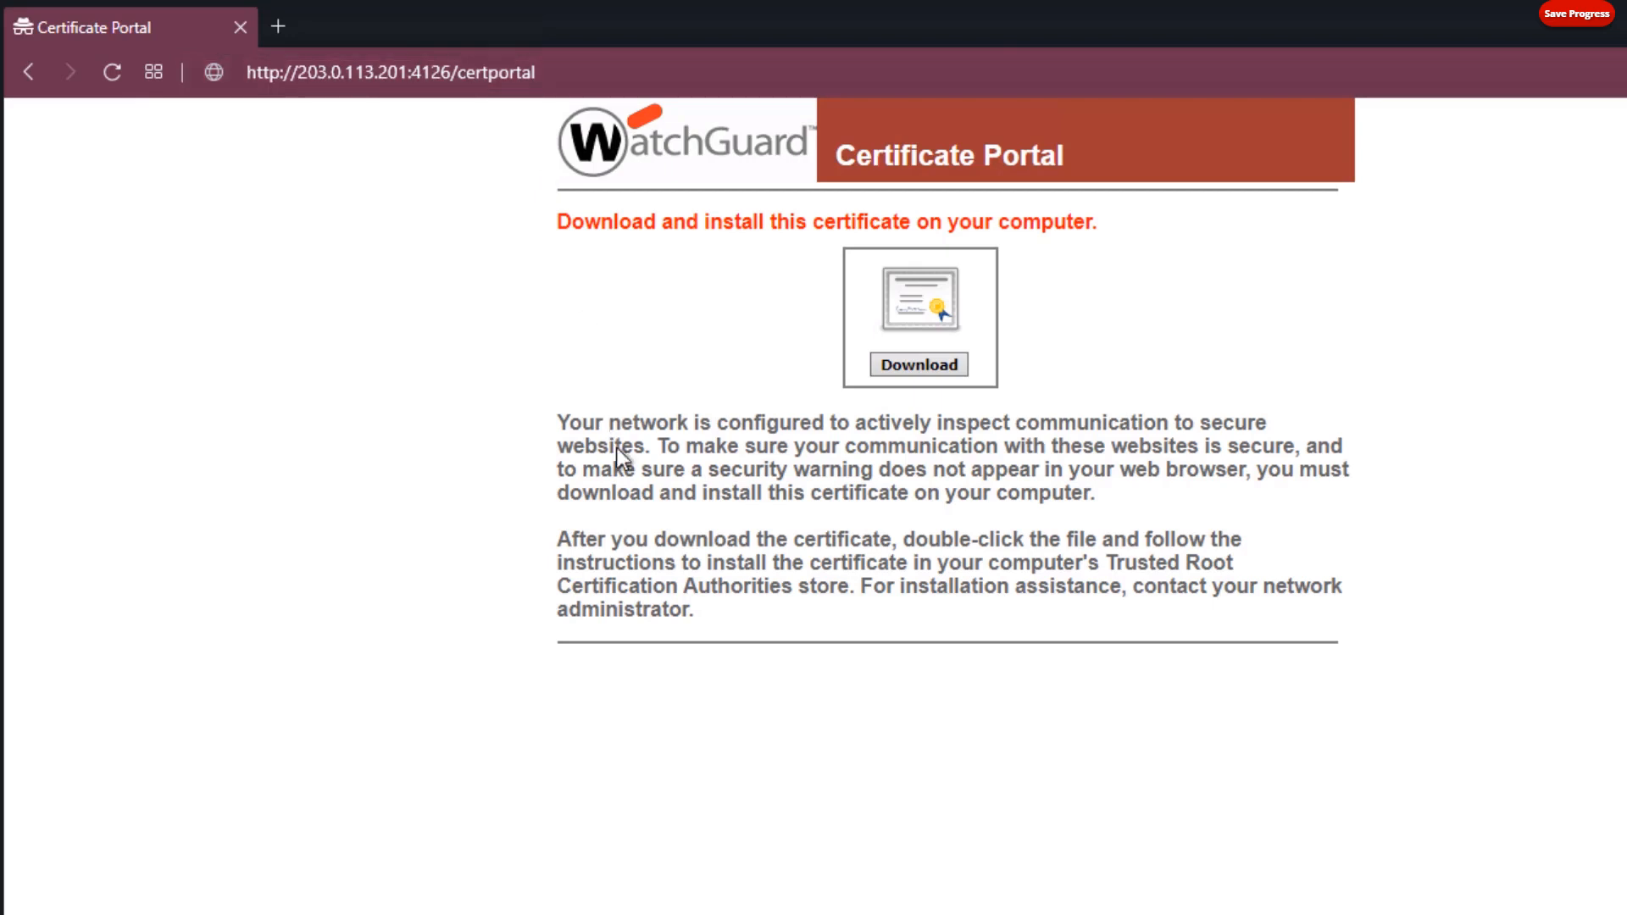
mouse_move(846, 359)
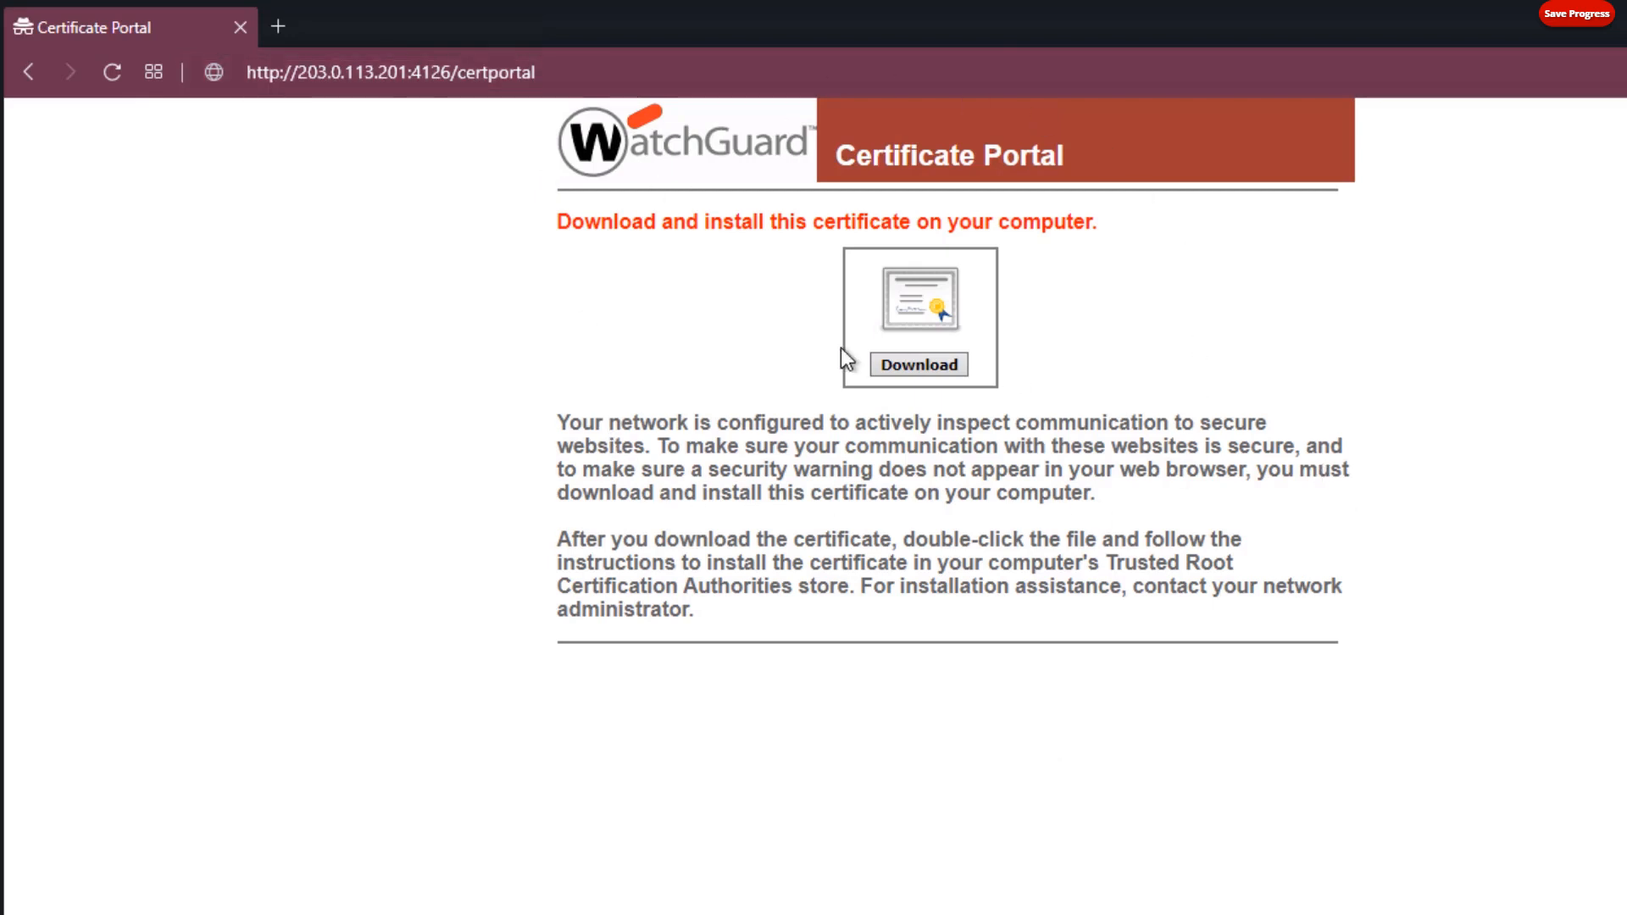
Highlight the 'Trusted Root Certification Authorities store' wording on the Certificate Portal page.
click(917, 364)
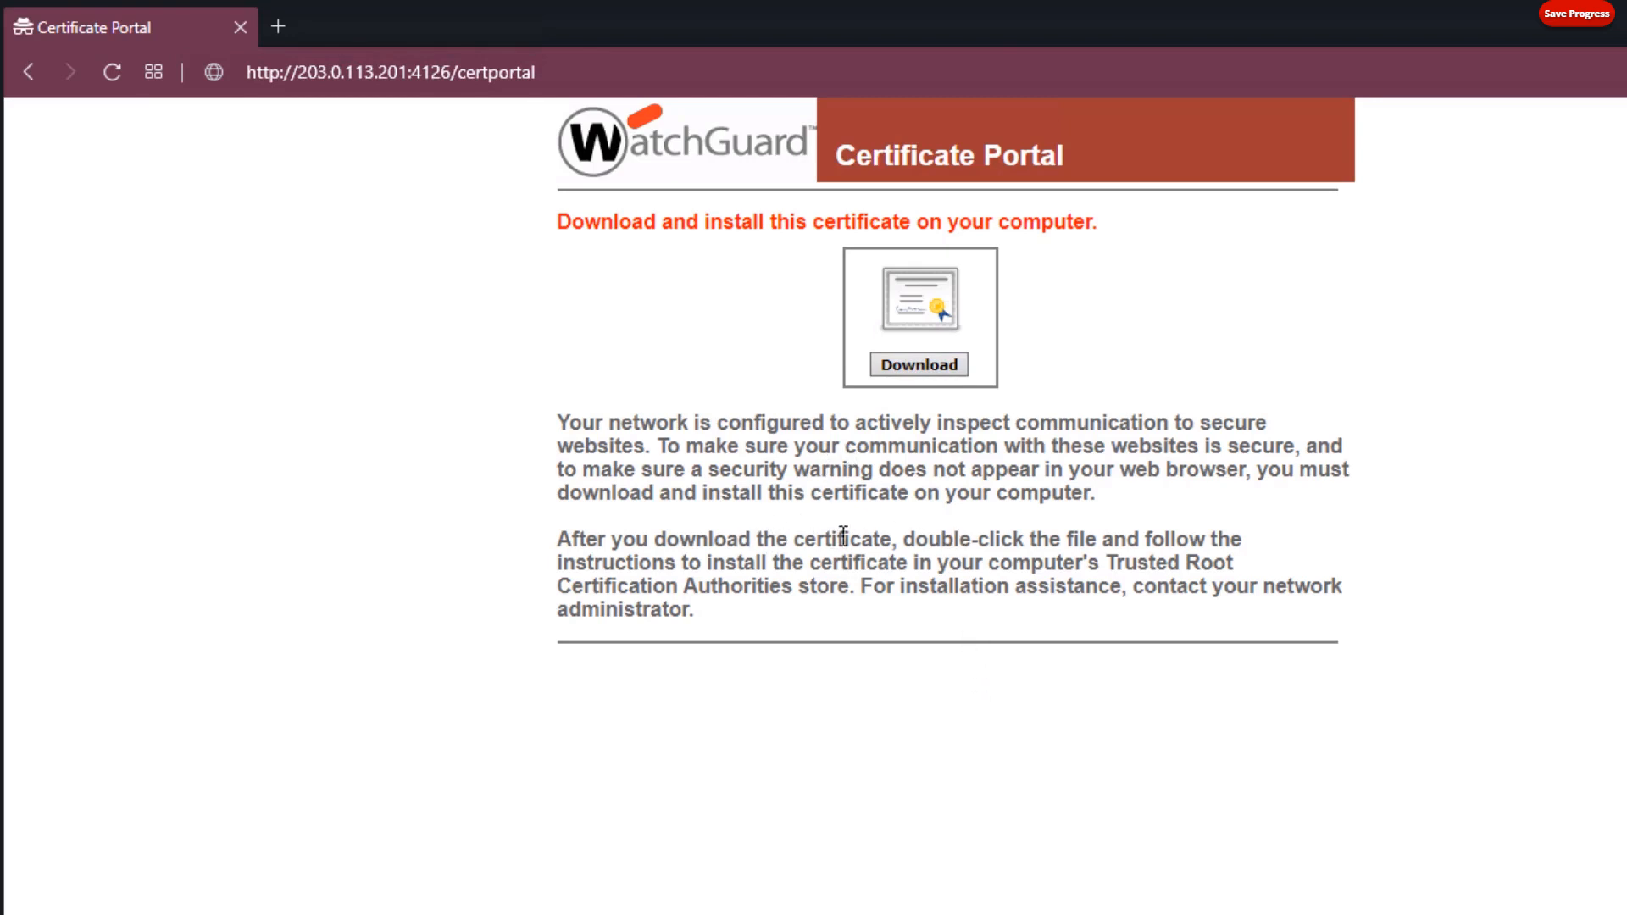
mouse_move(1012, 647)
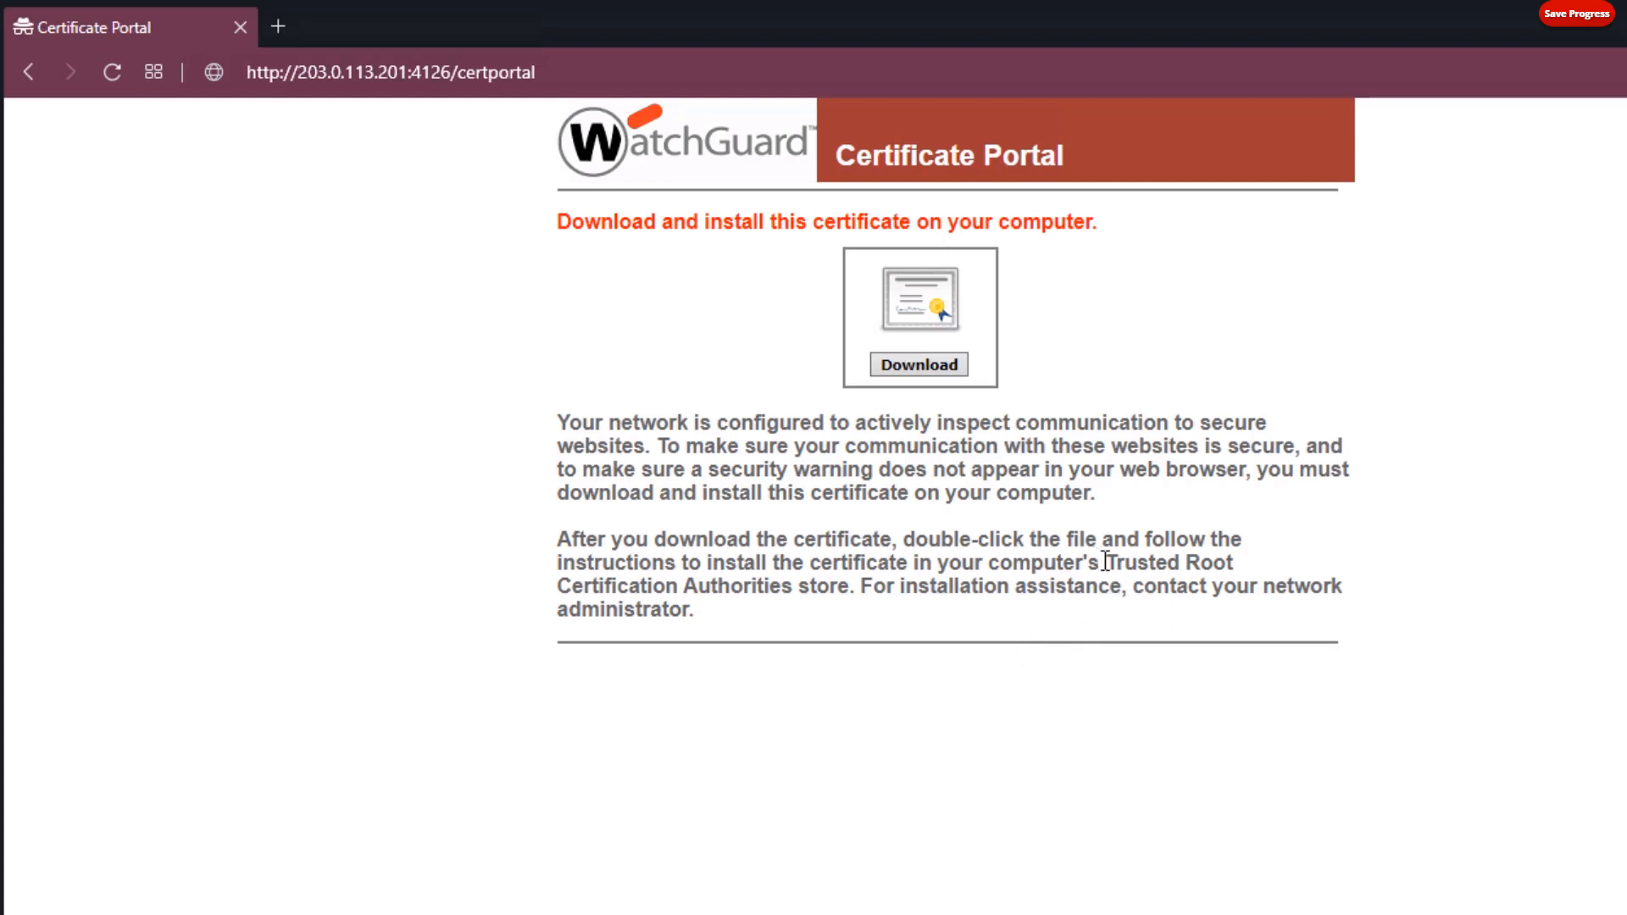
drag(1107, 562, 840, 587)
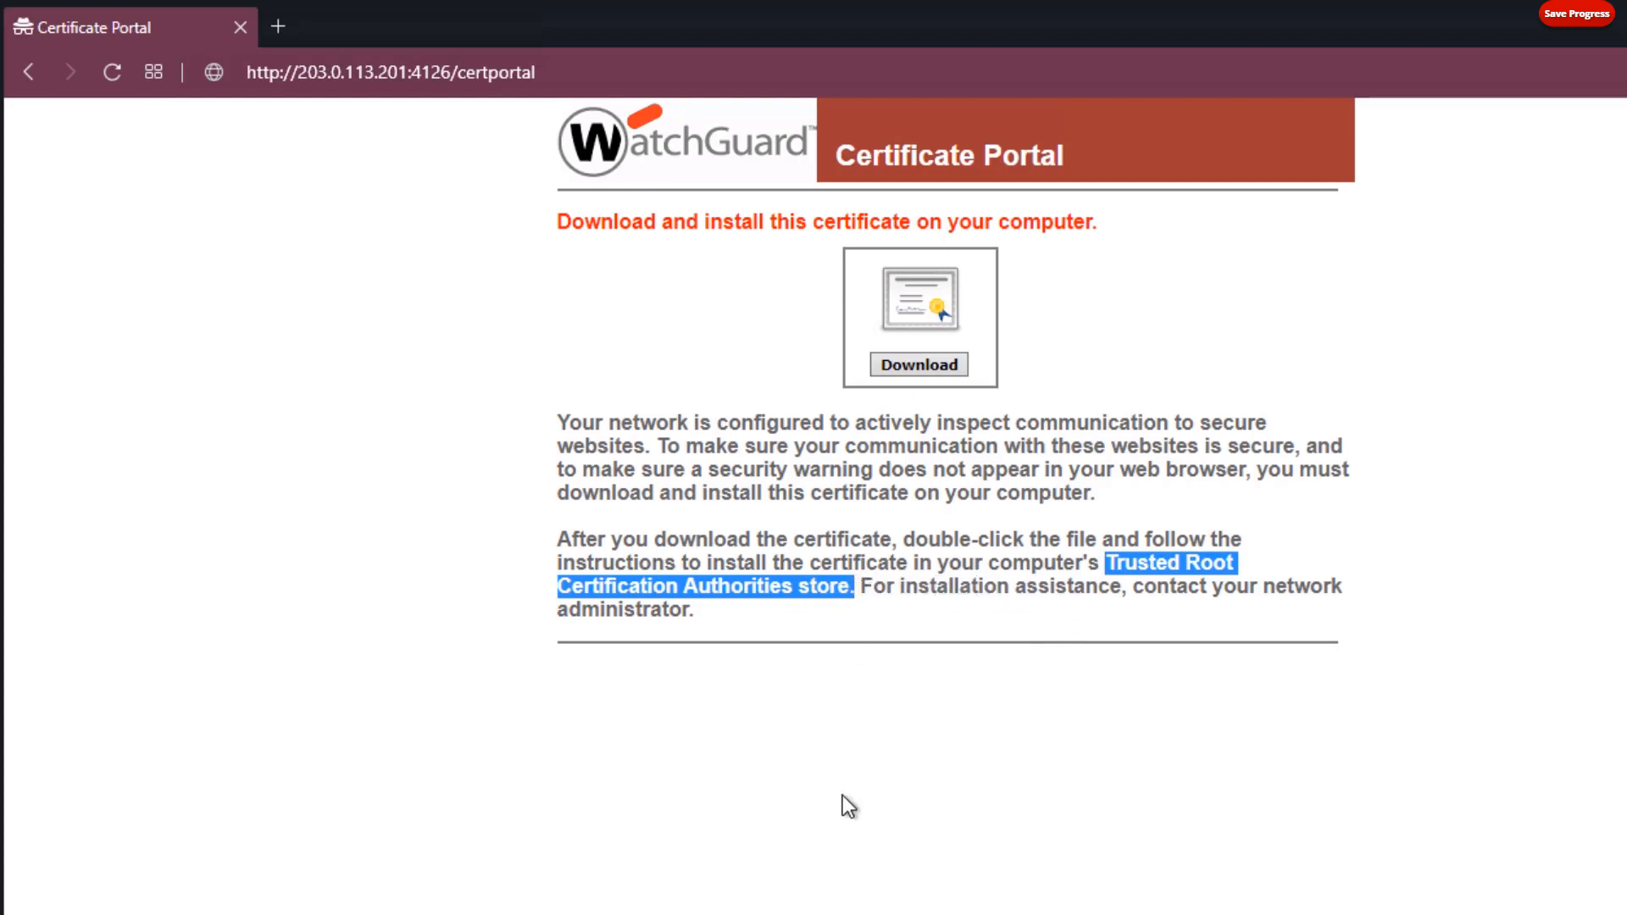
mouse_move(859, 740)
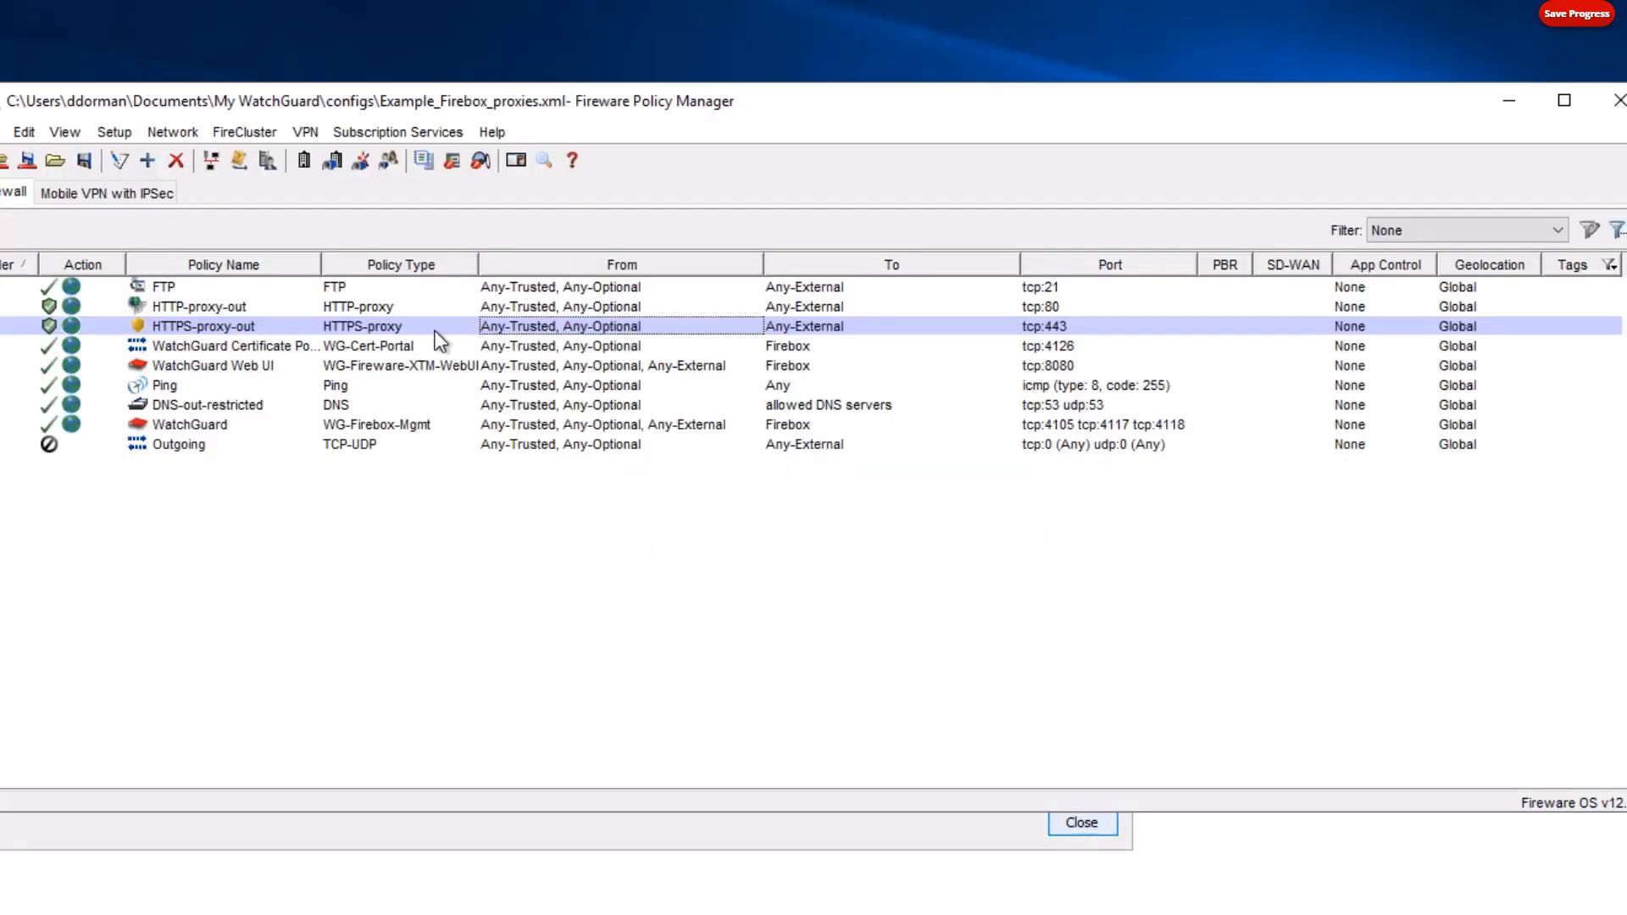
Open the HTTPS-proxy-out policy's properties from the policy list.
double_click(202, 326)
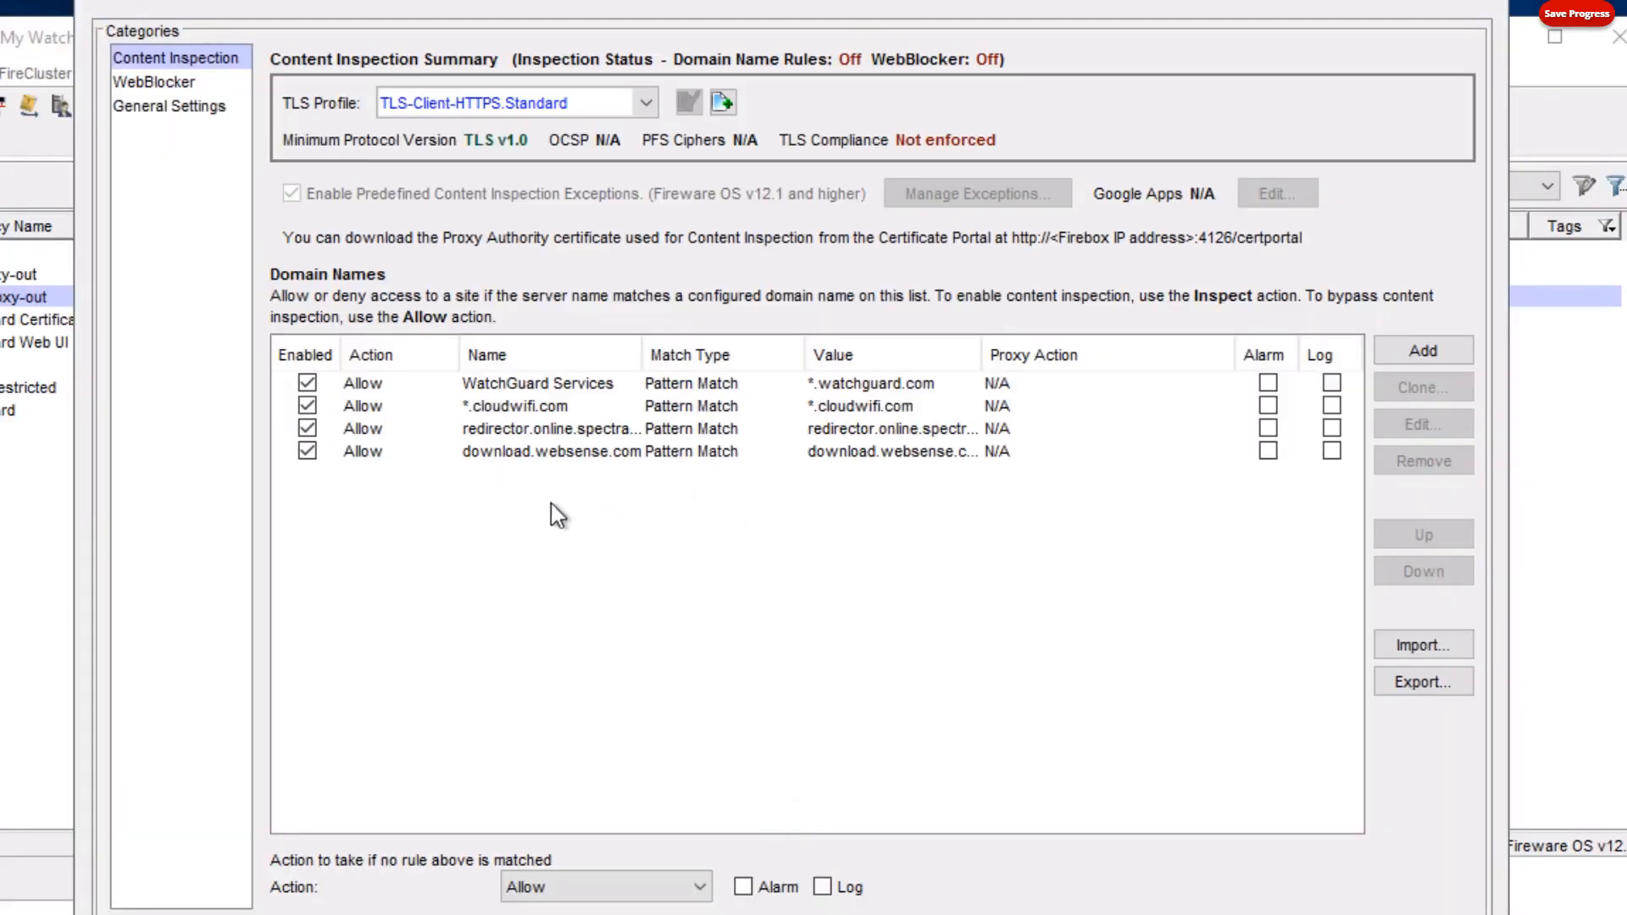
mouse_move(523, 535)
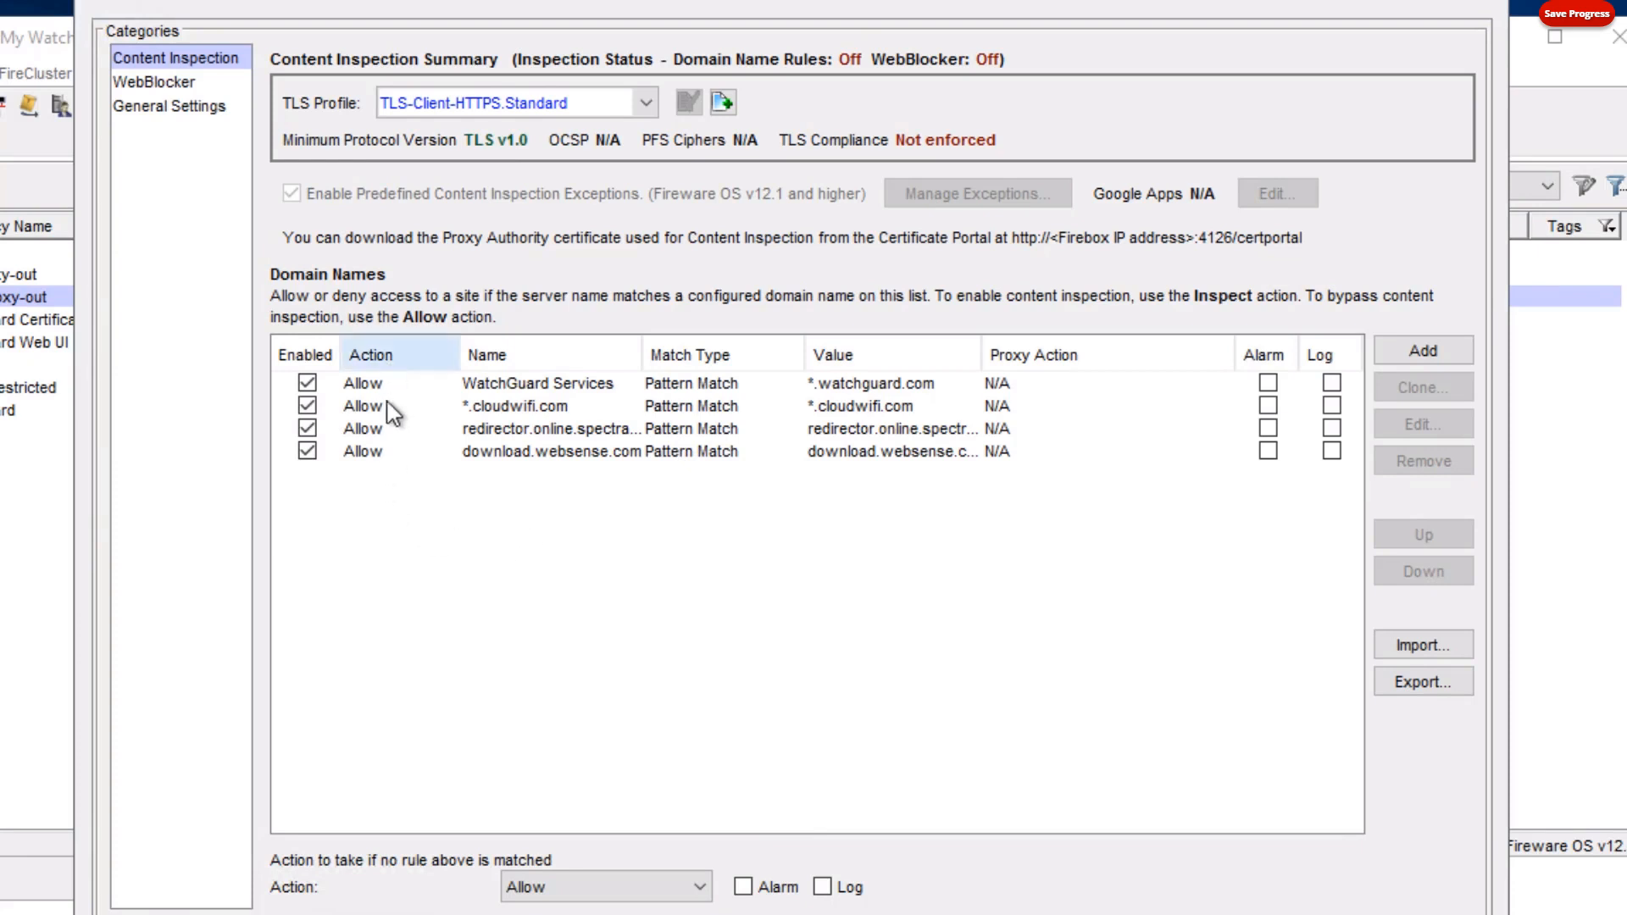
mouse_move(461, 405)
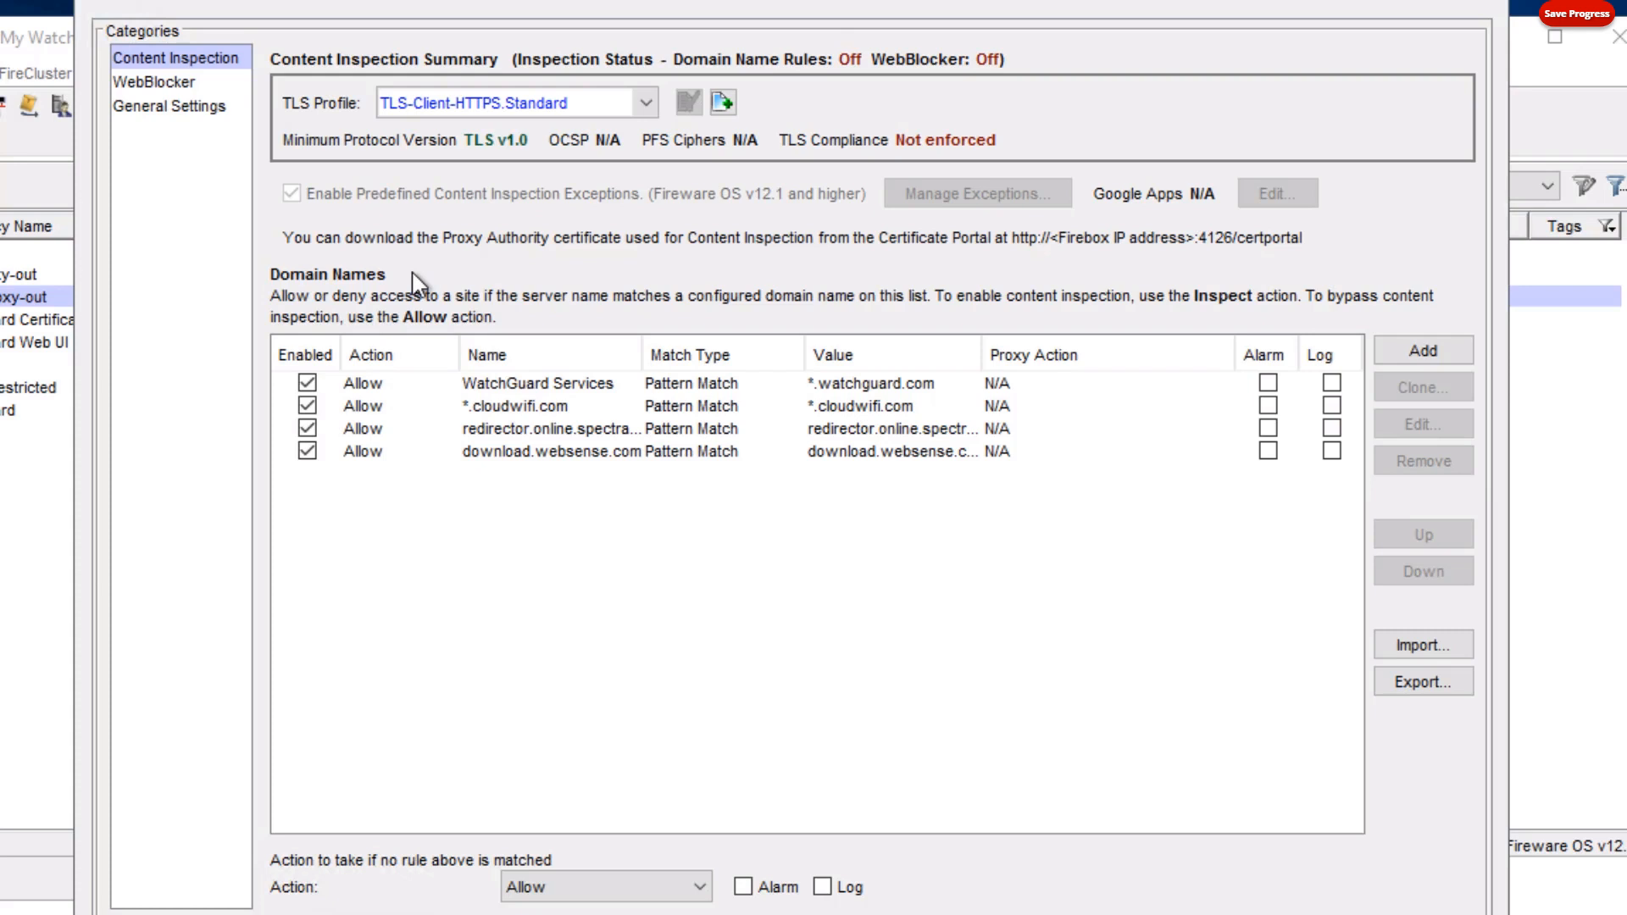
mouse_move(371, 319)
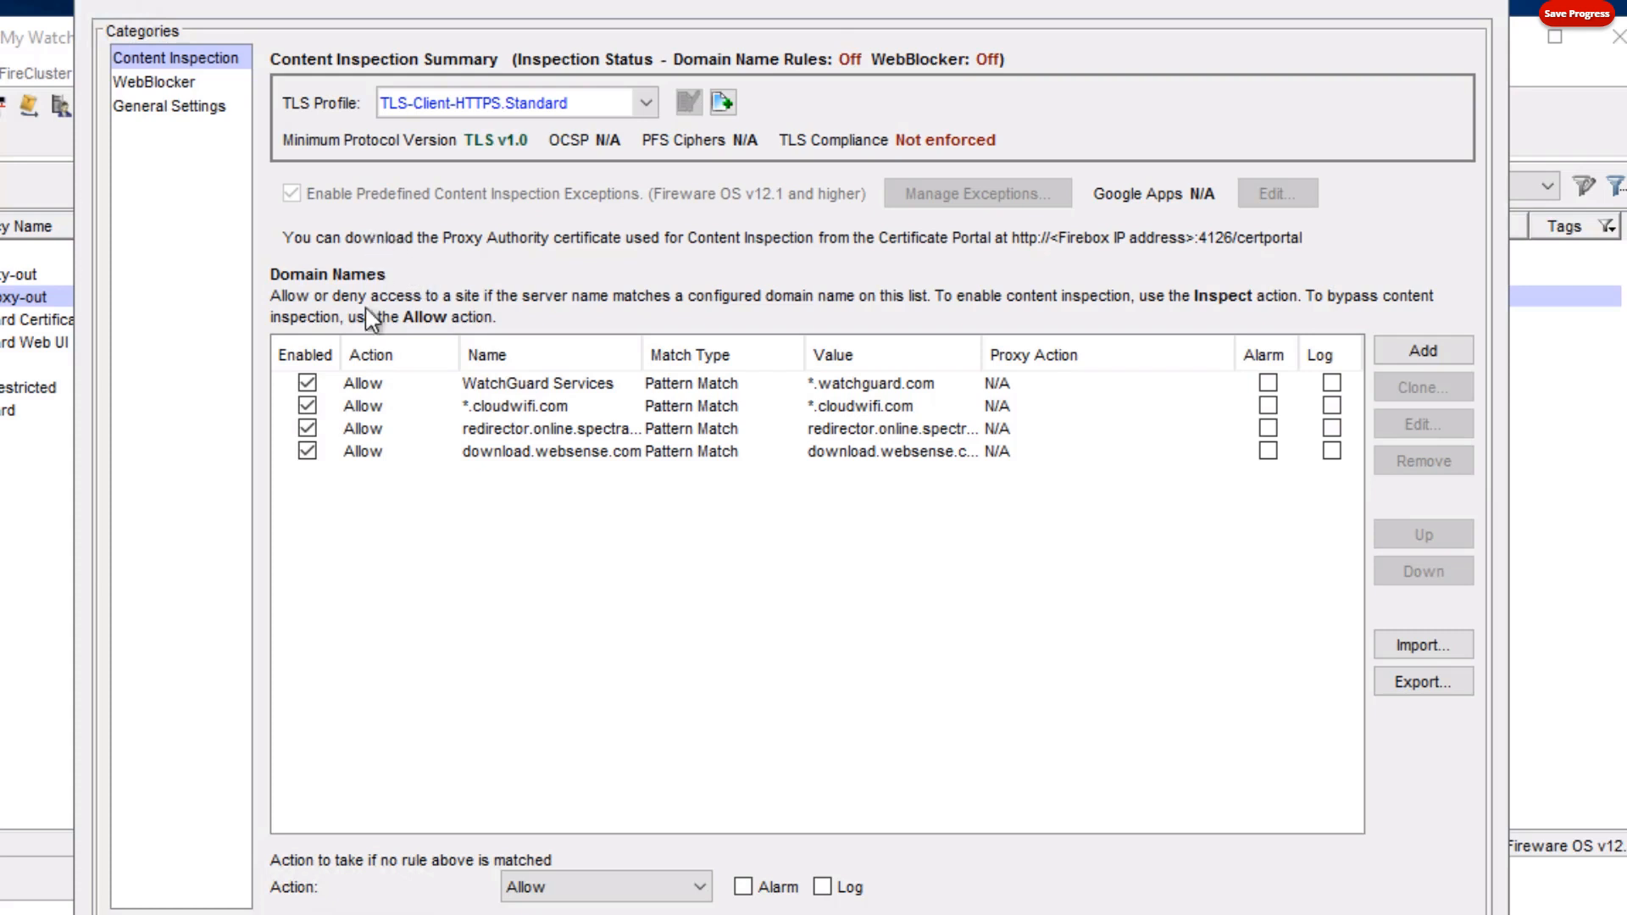
mouse_move(359, 302)
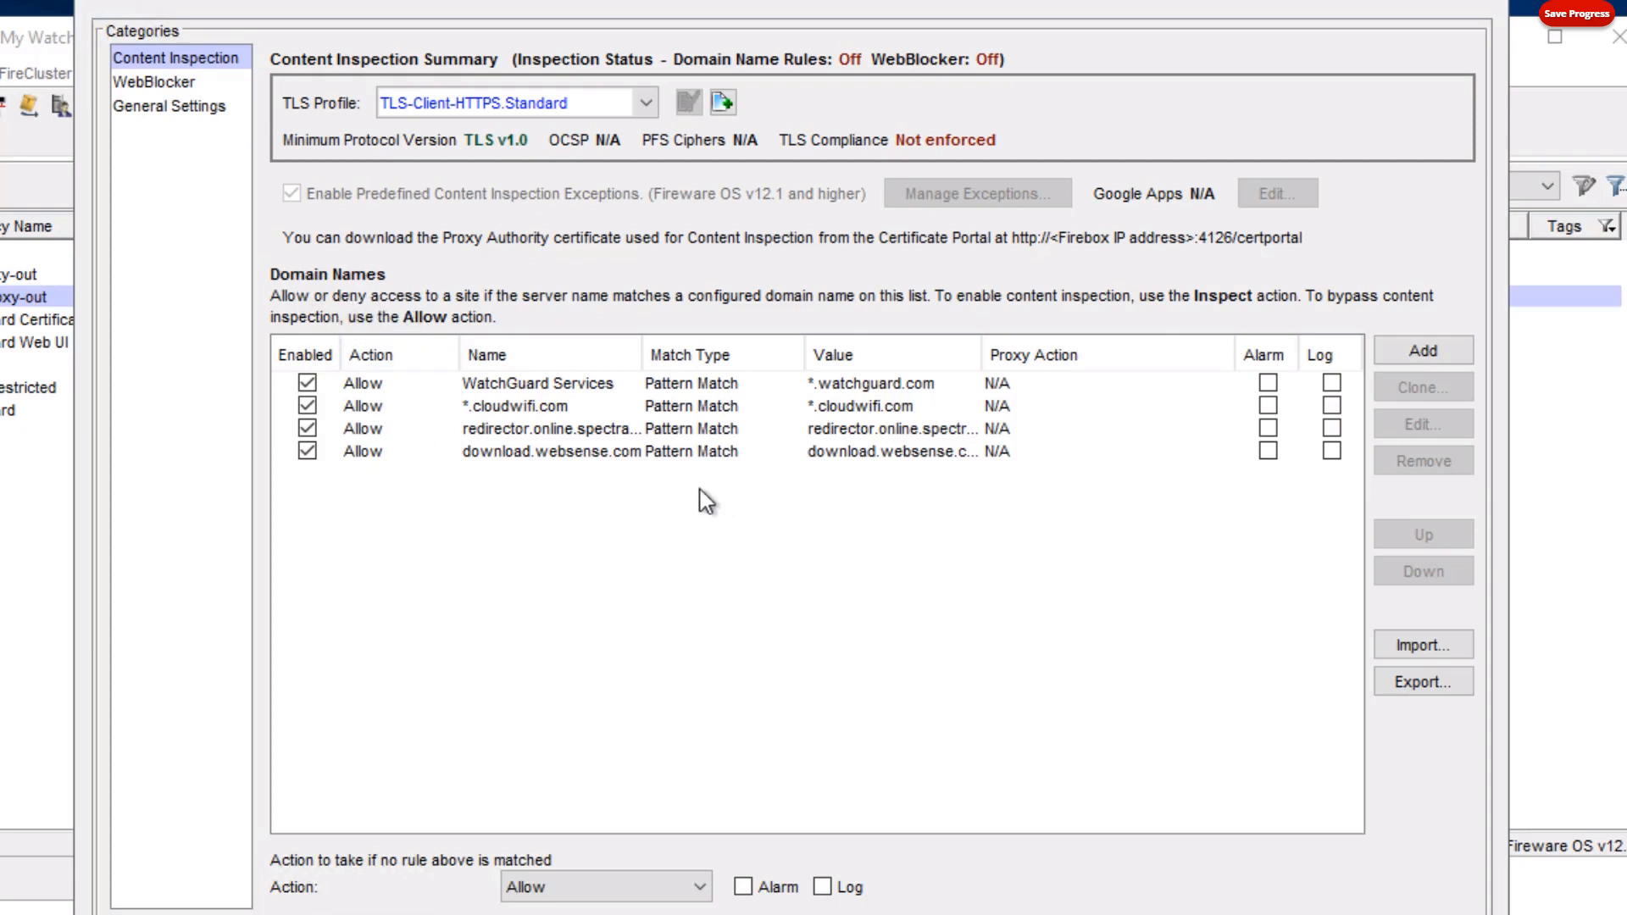
mouse_move(952, 530)
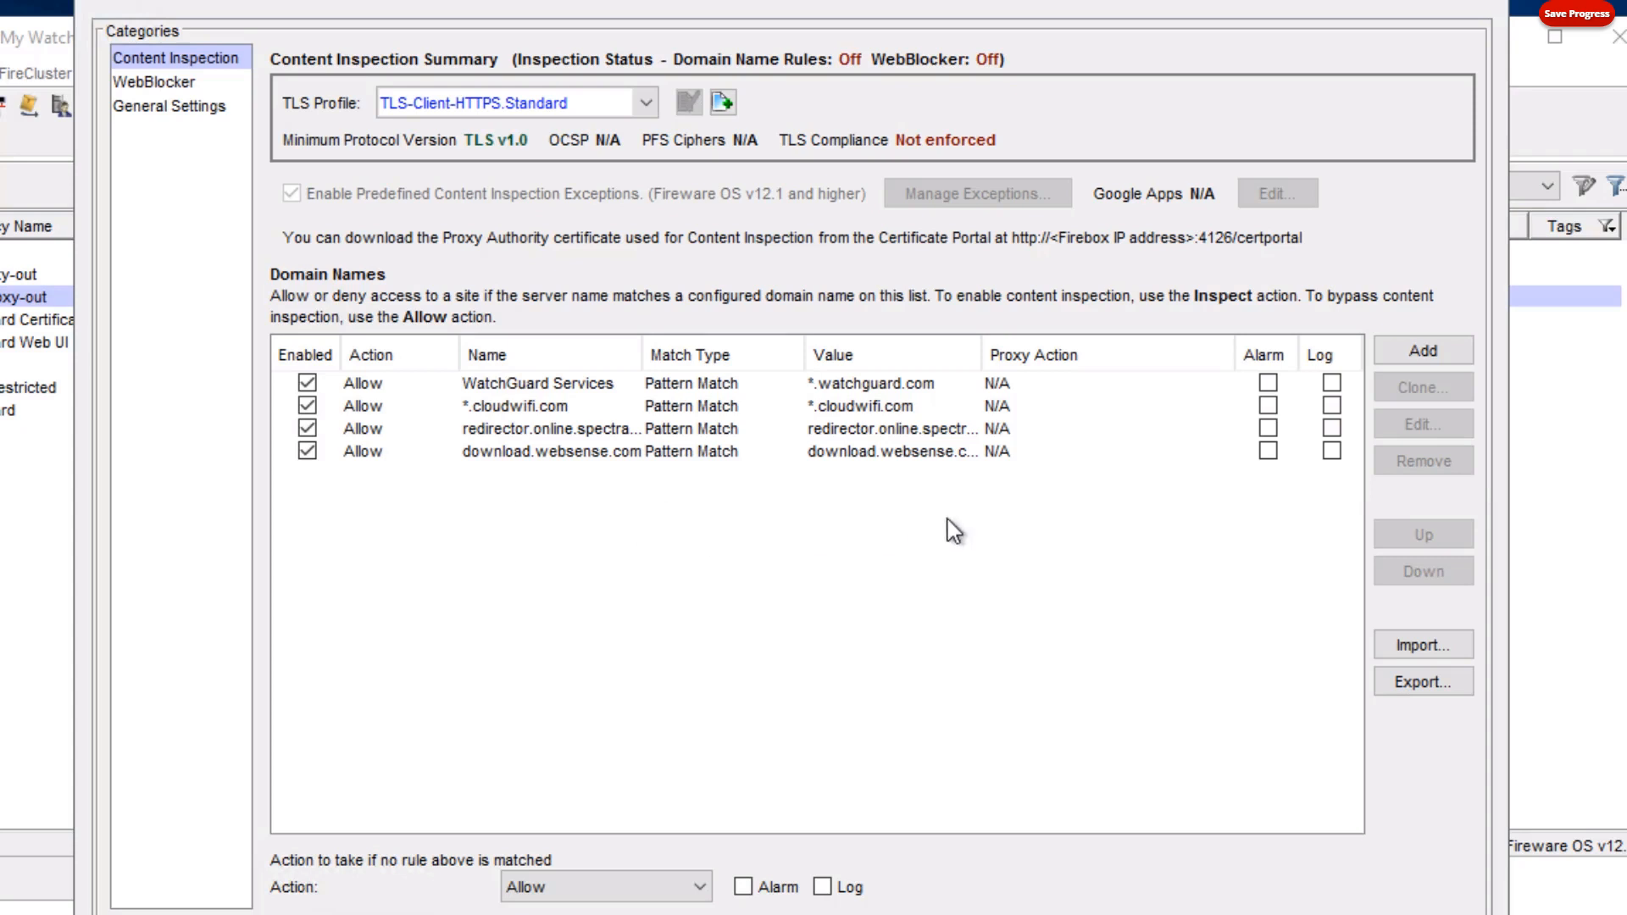
mouse_move(442, 492)
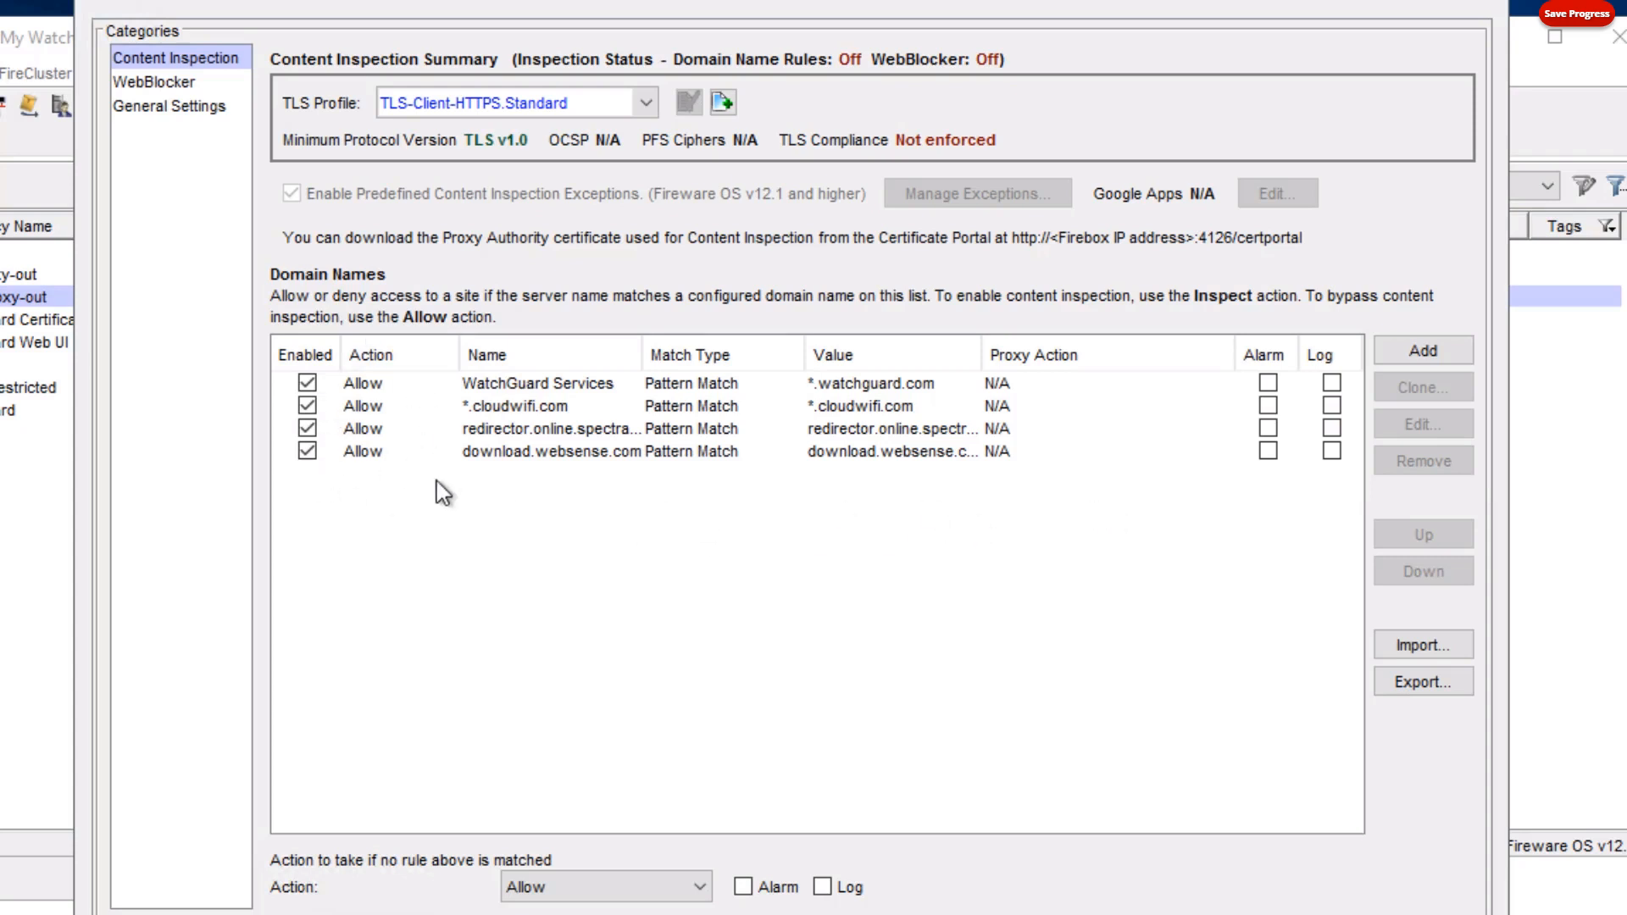
mouse_move(435, 488)
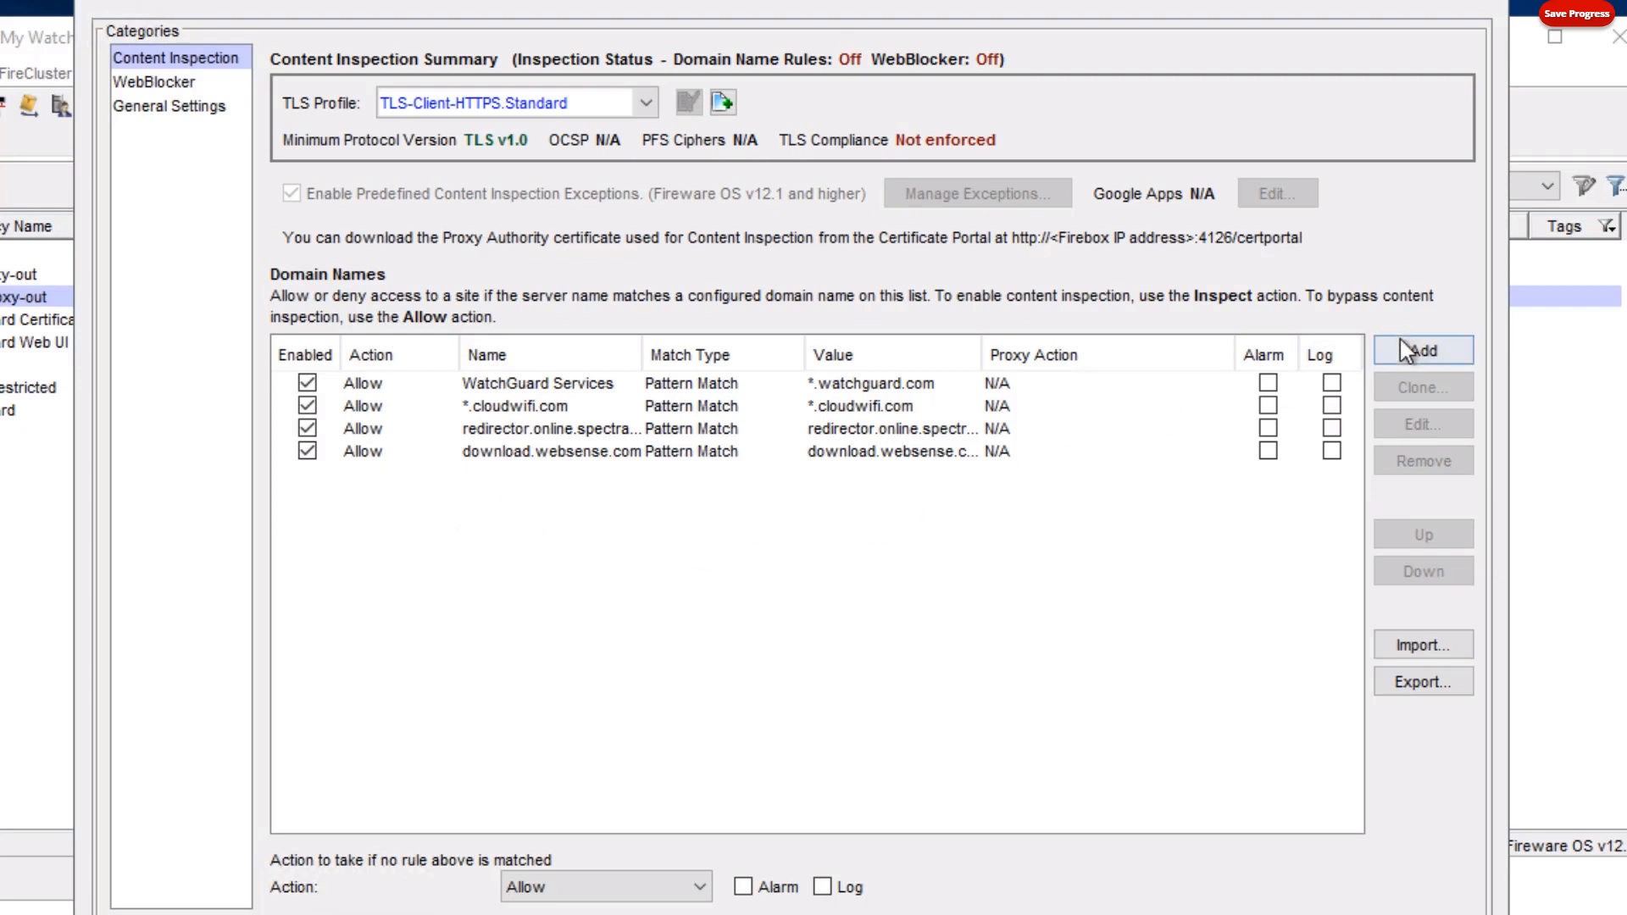
Add a domain name rule named example with pattern *.example.com.
click(1421, 349)
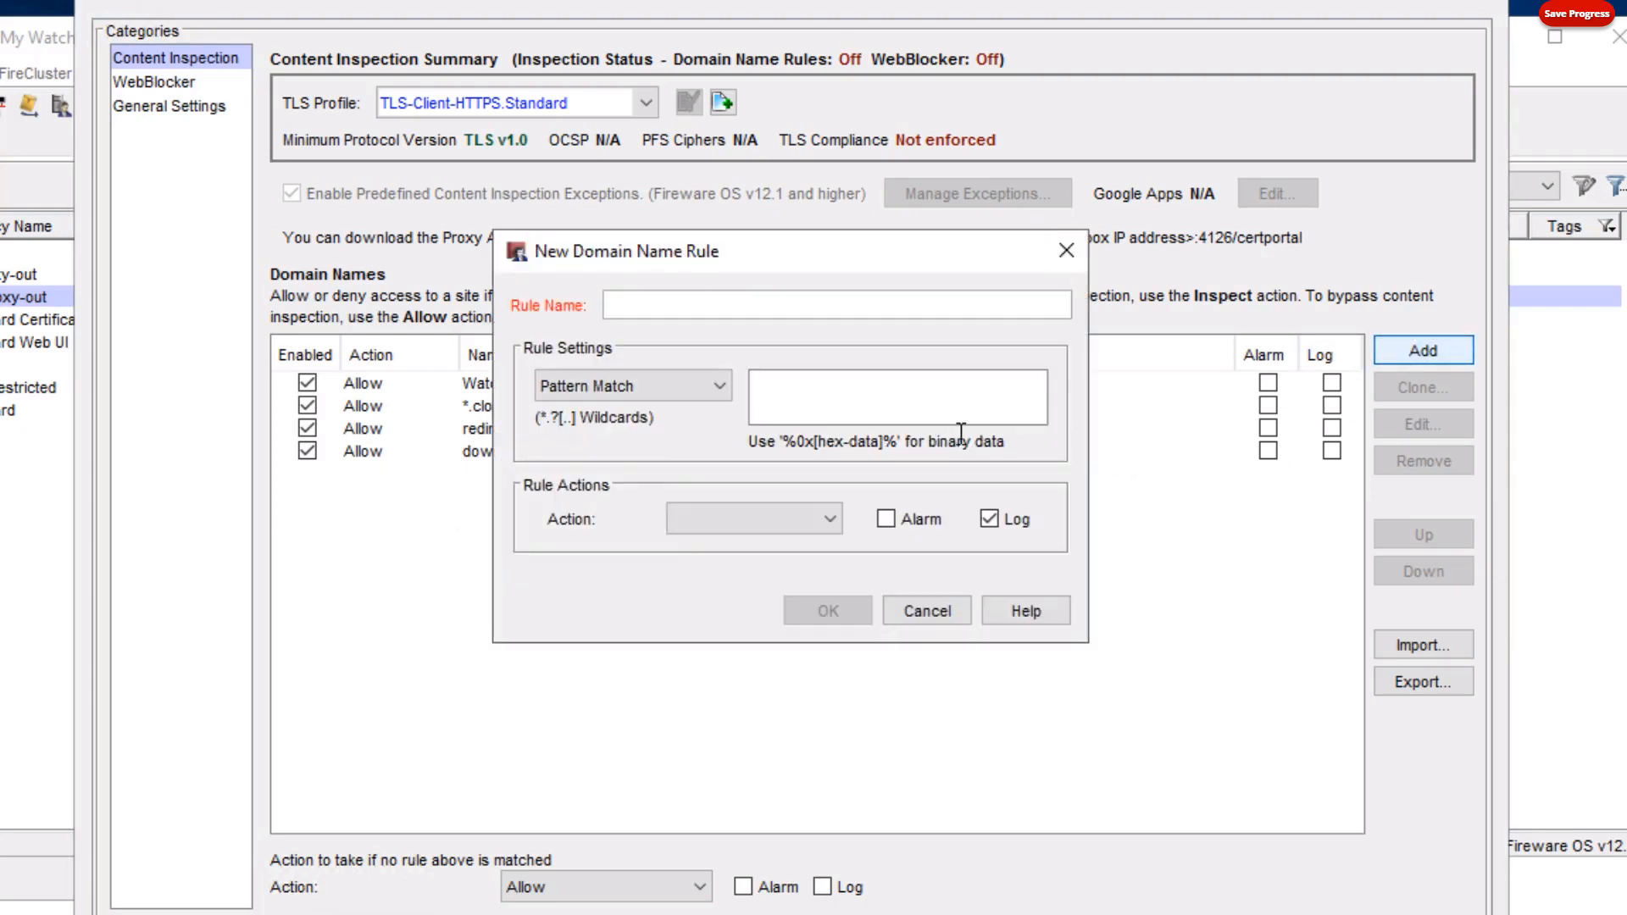
text(example)
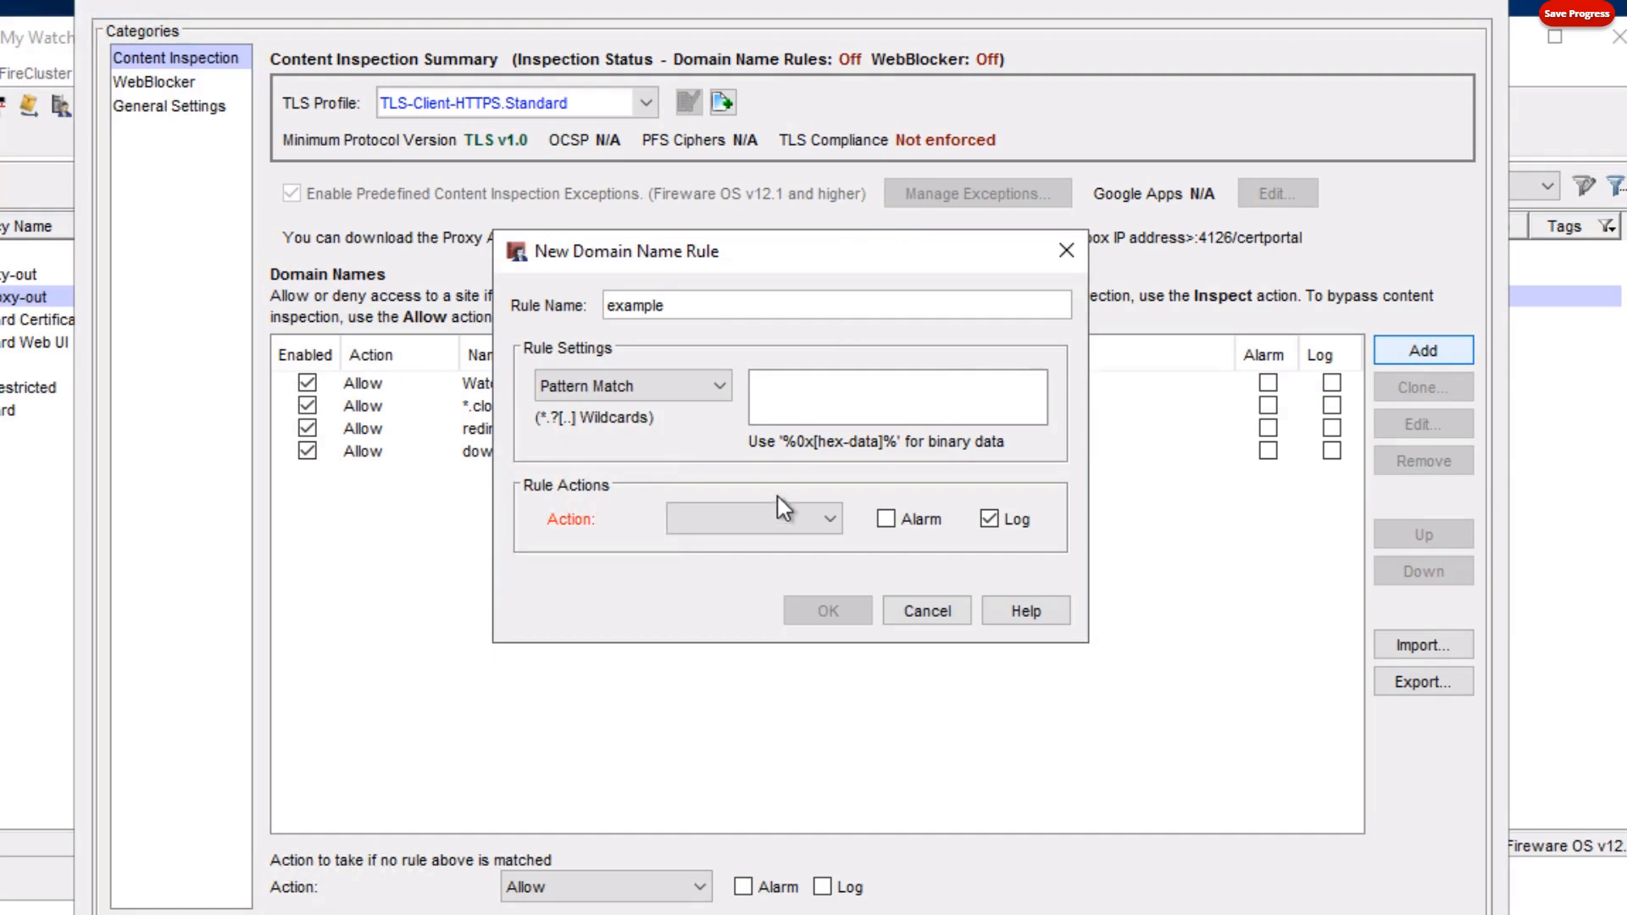
text(*.example.com)
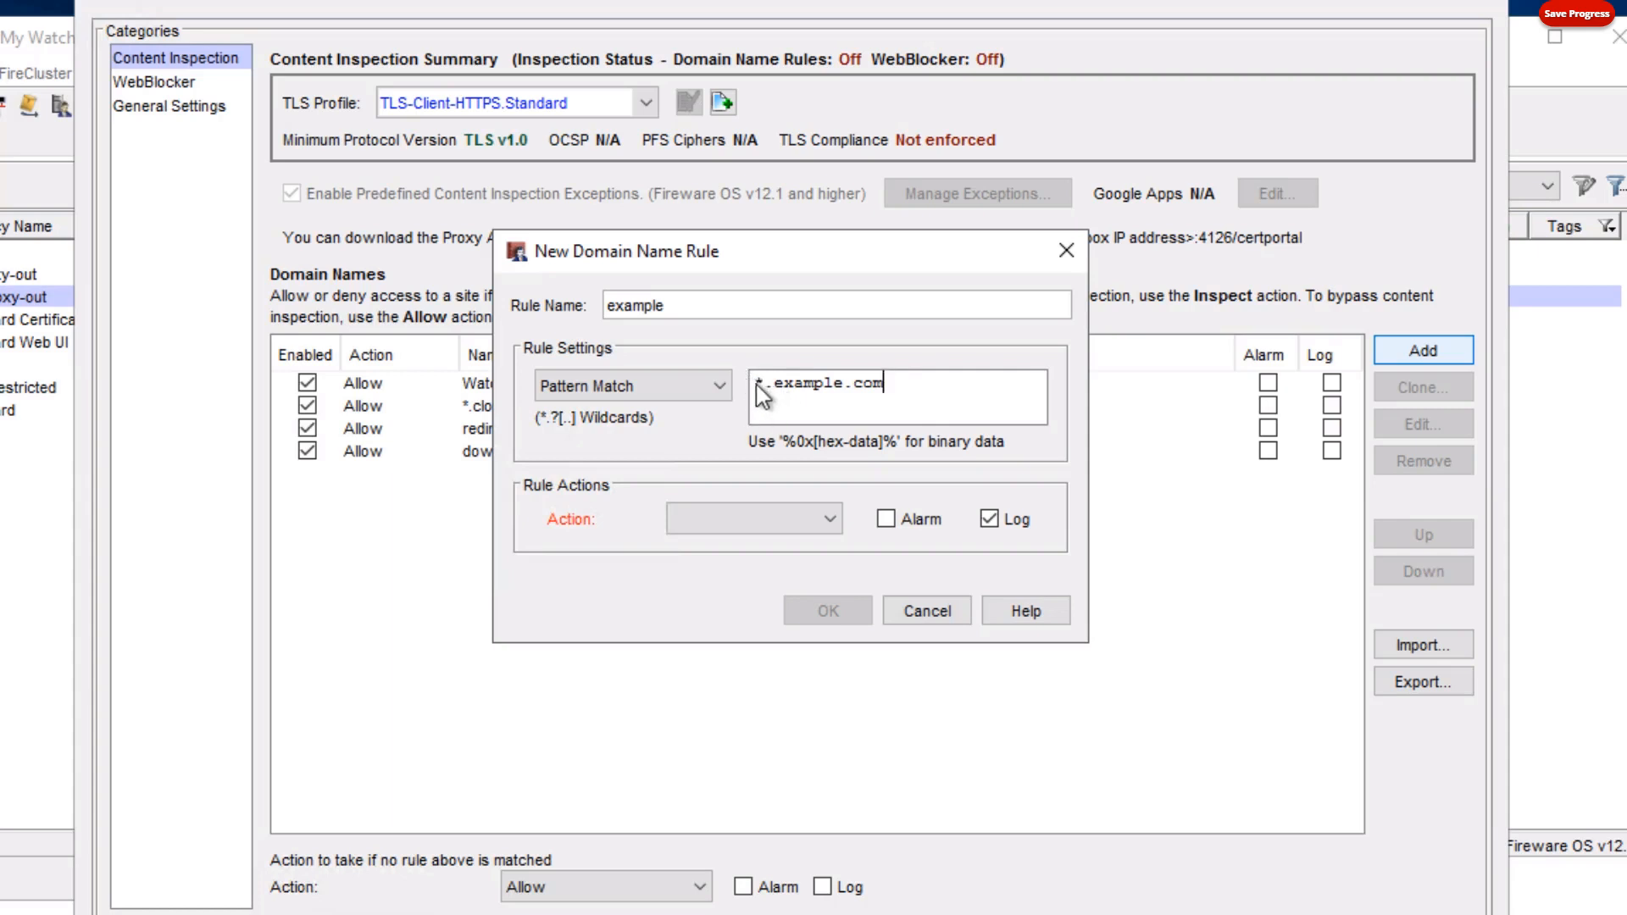
mouse_move(849, 408)
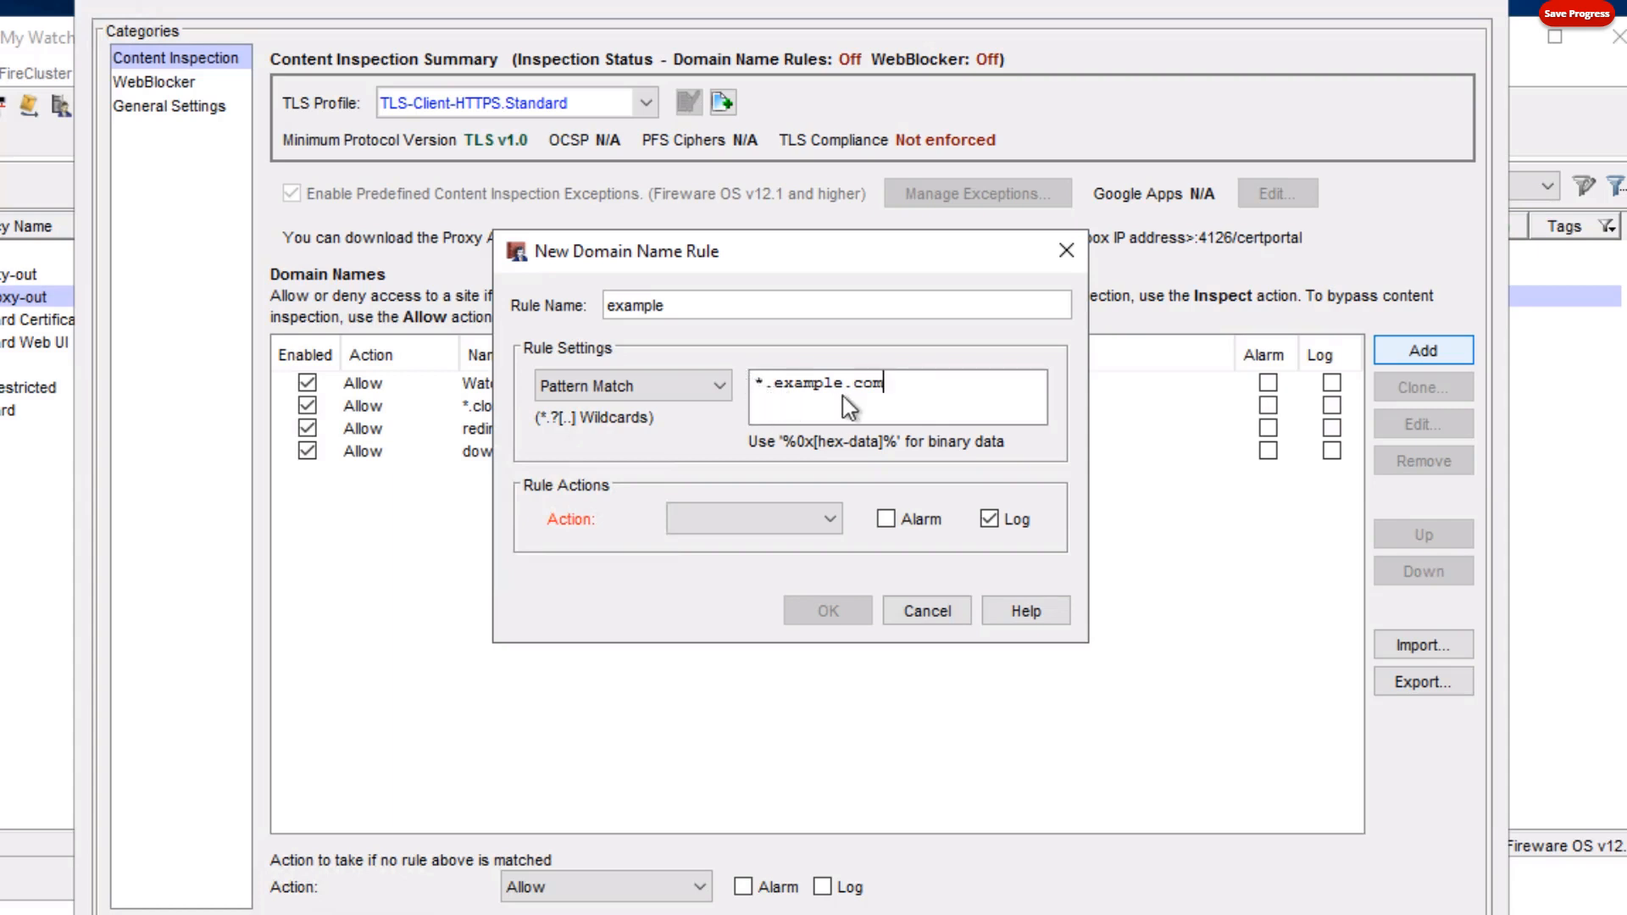
mouse_move(881, 415)
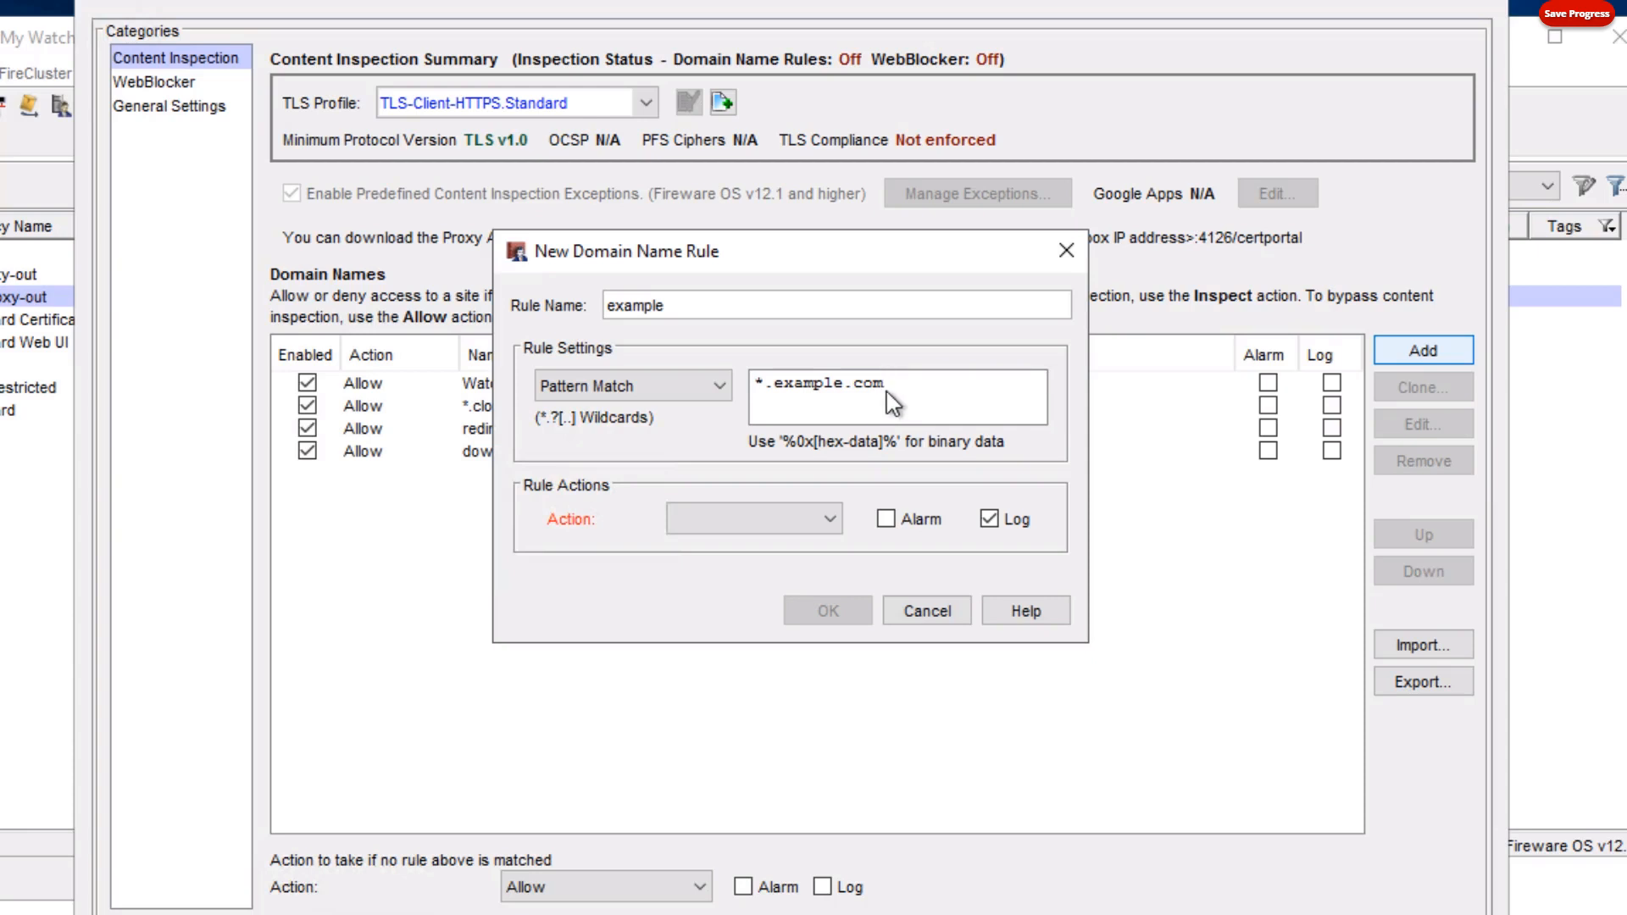
mouse_move(959, 404)
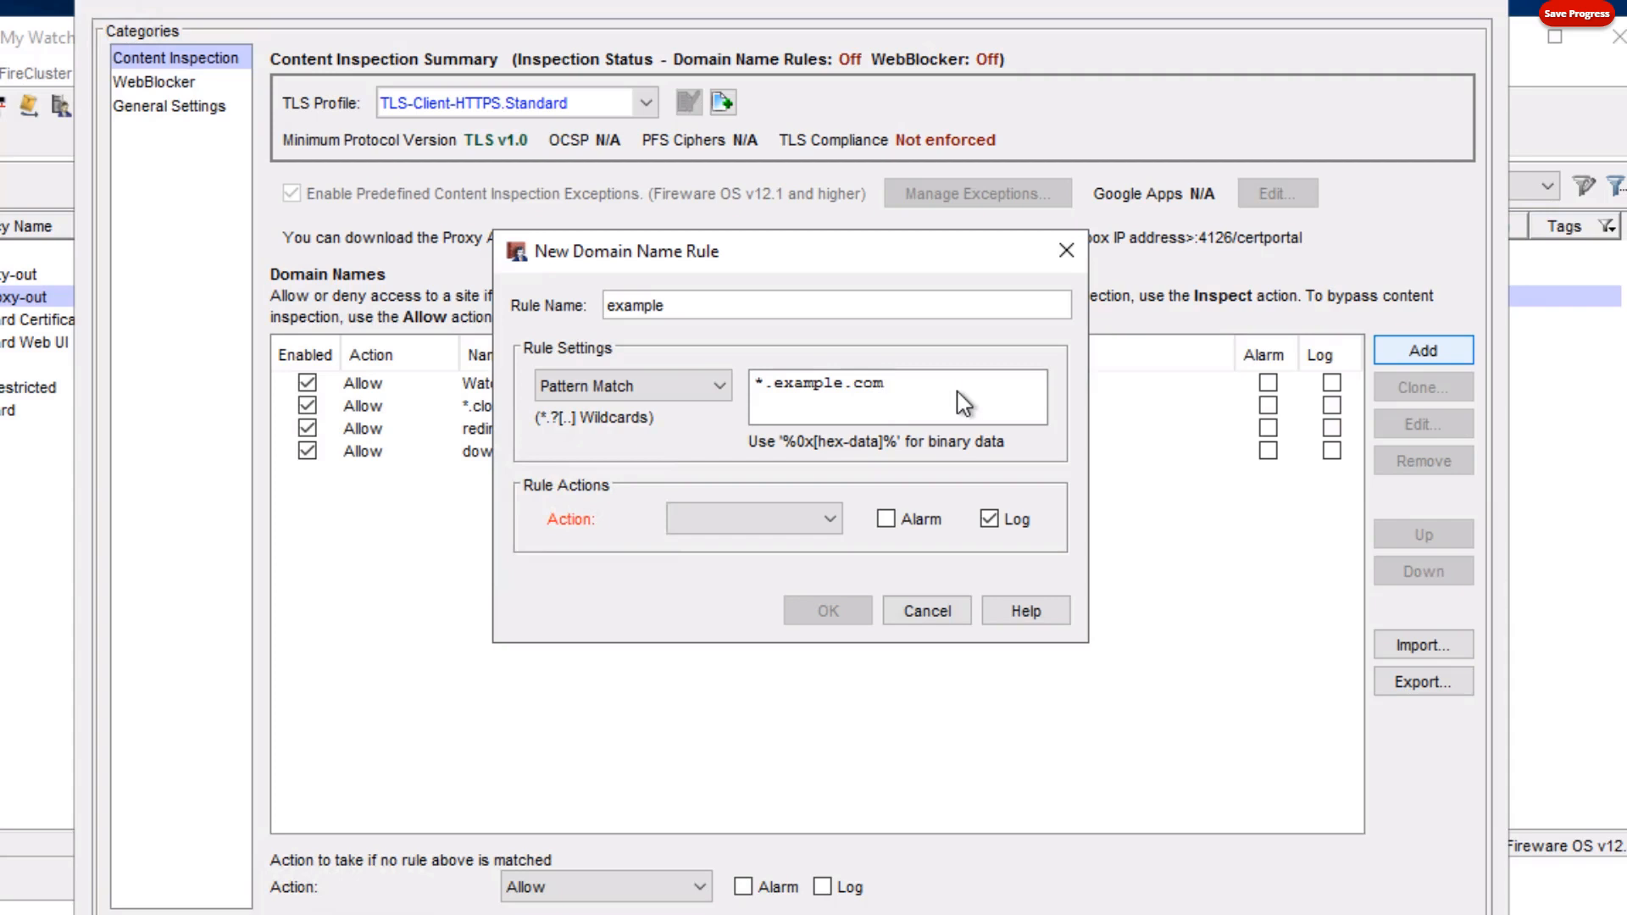
mouse_move(952, 404)
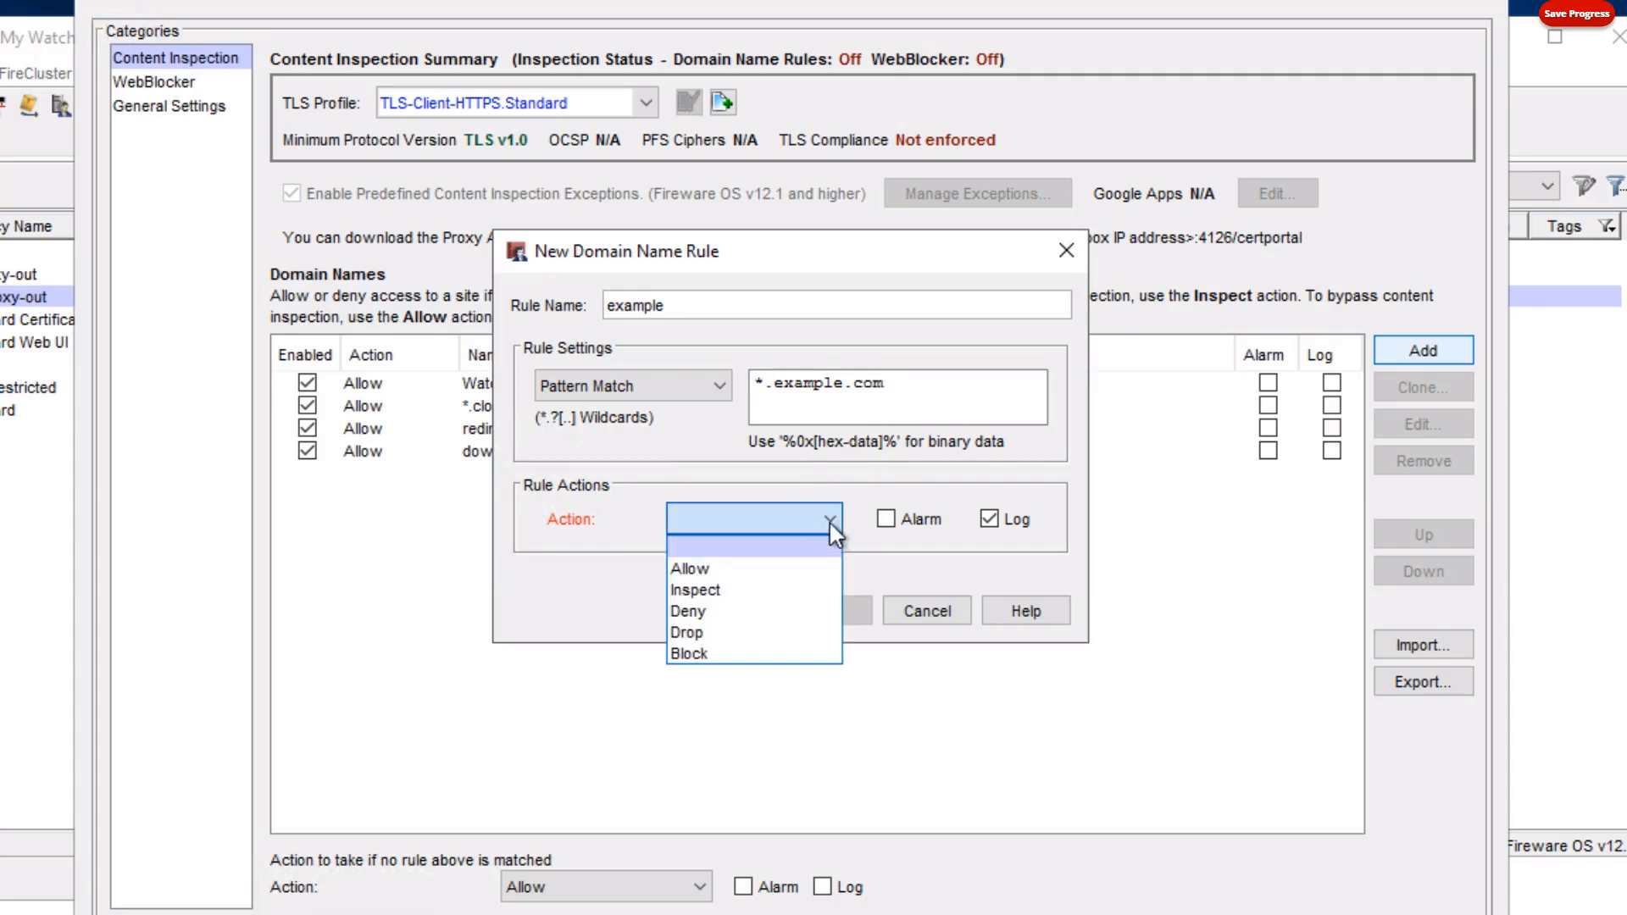
Set the rule to Inspect with proxy action HTTP-Client.Standard.example and save it.
click(693, 590)
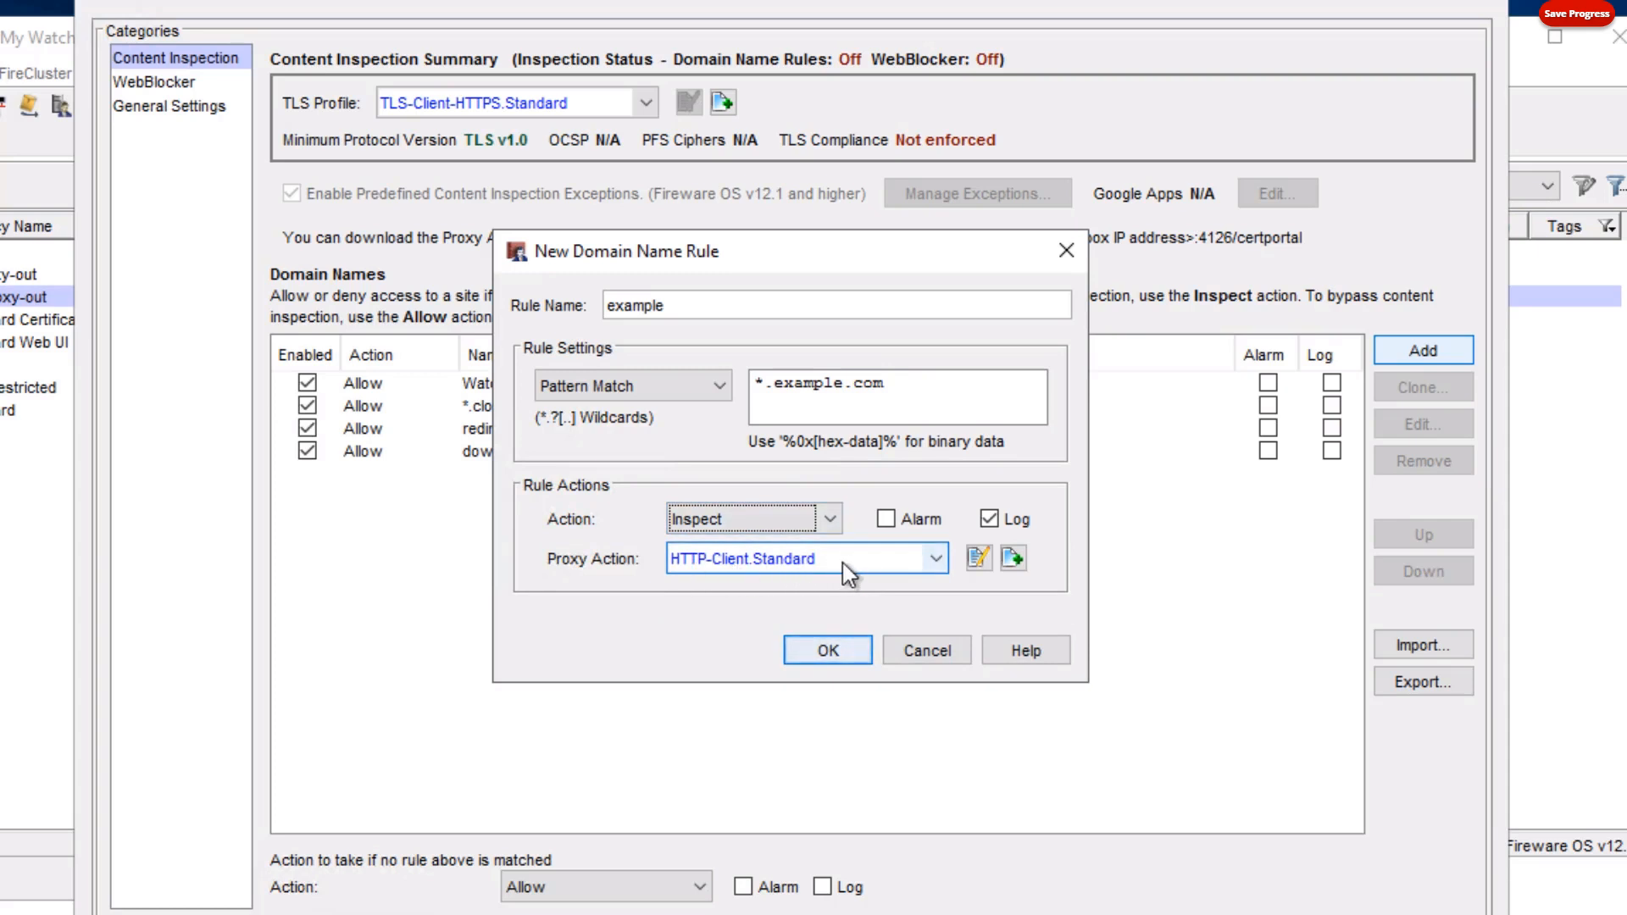
click(932, 557)
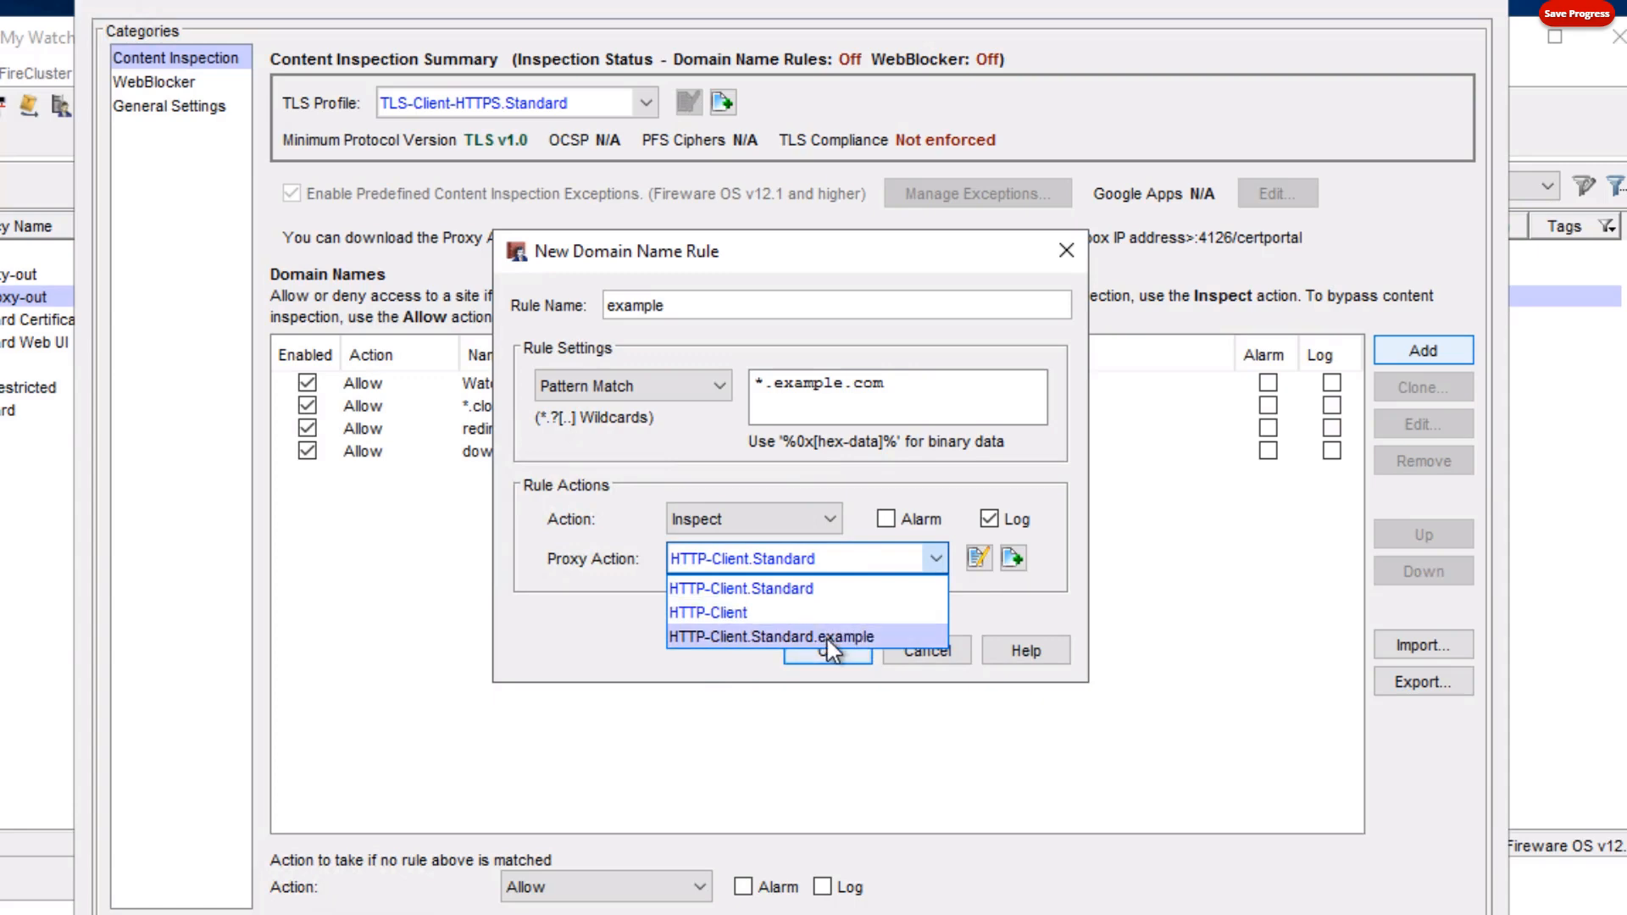
click(758, 635)
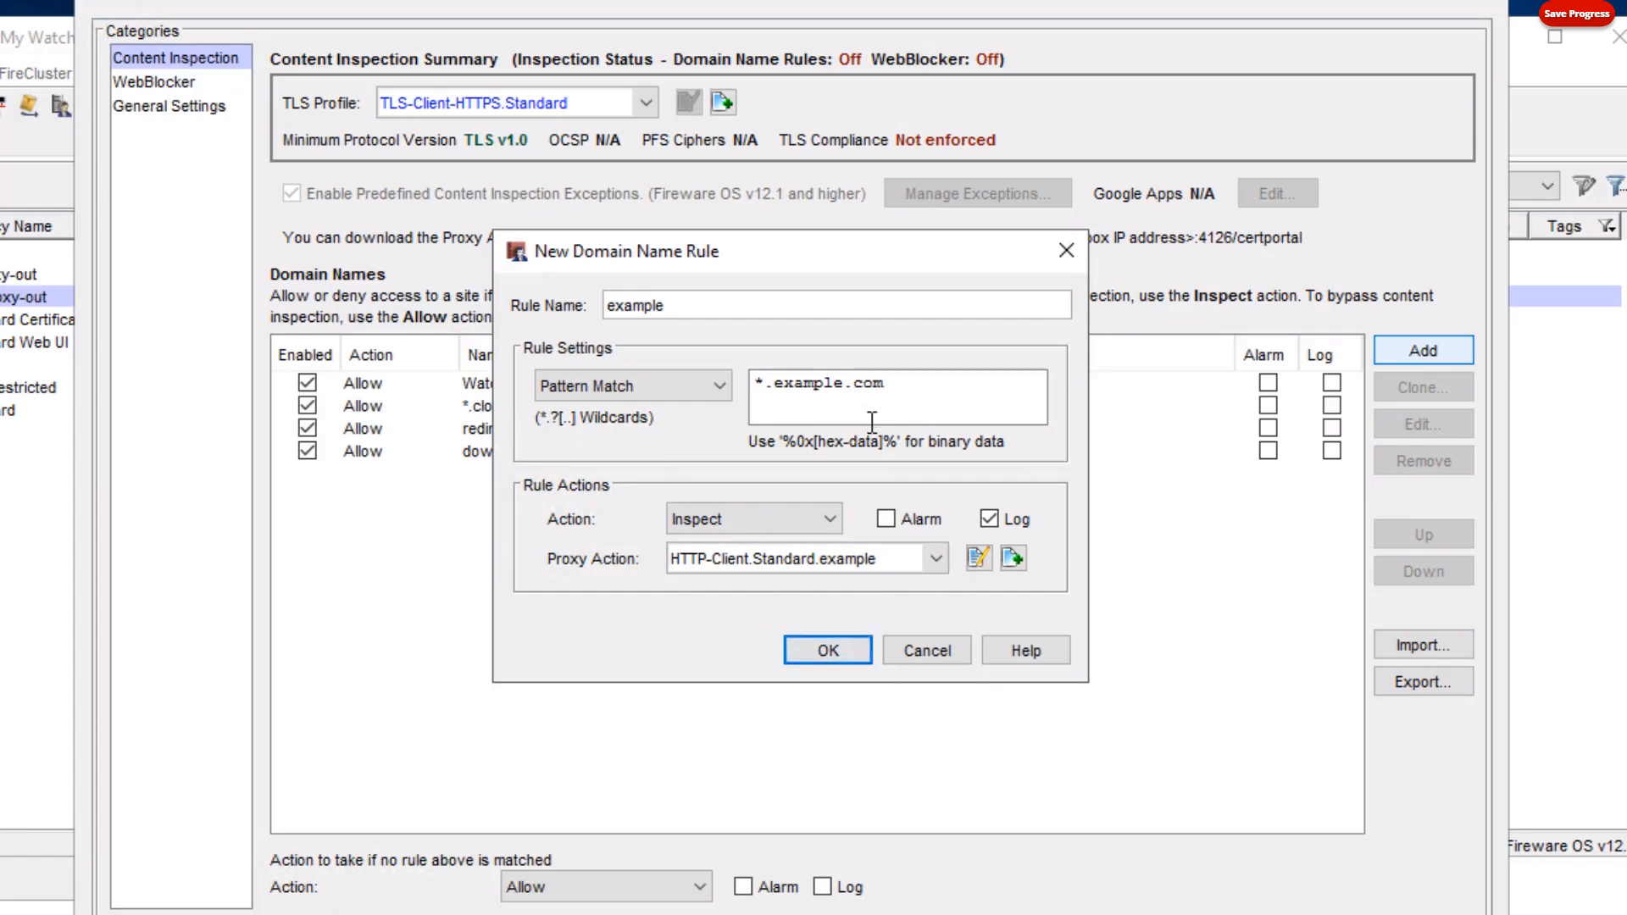
click(827, 649)
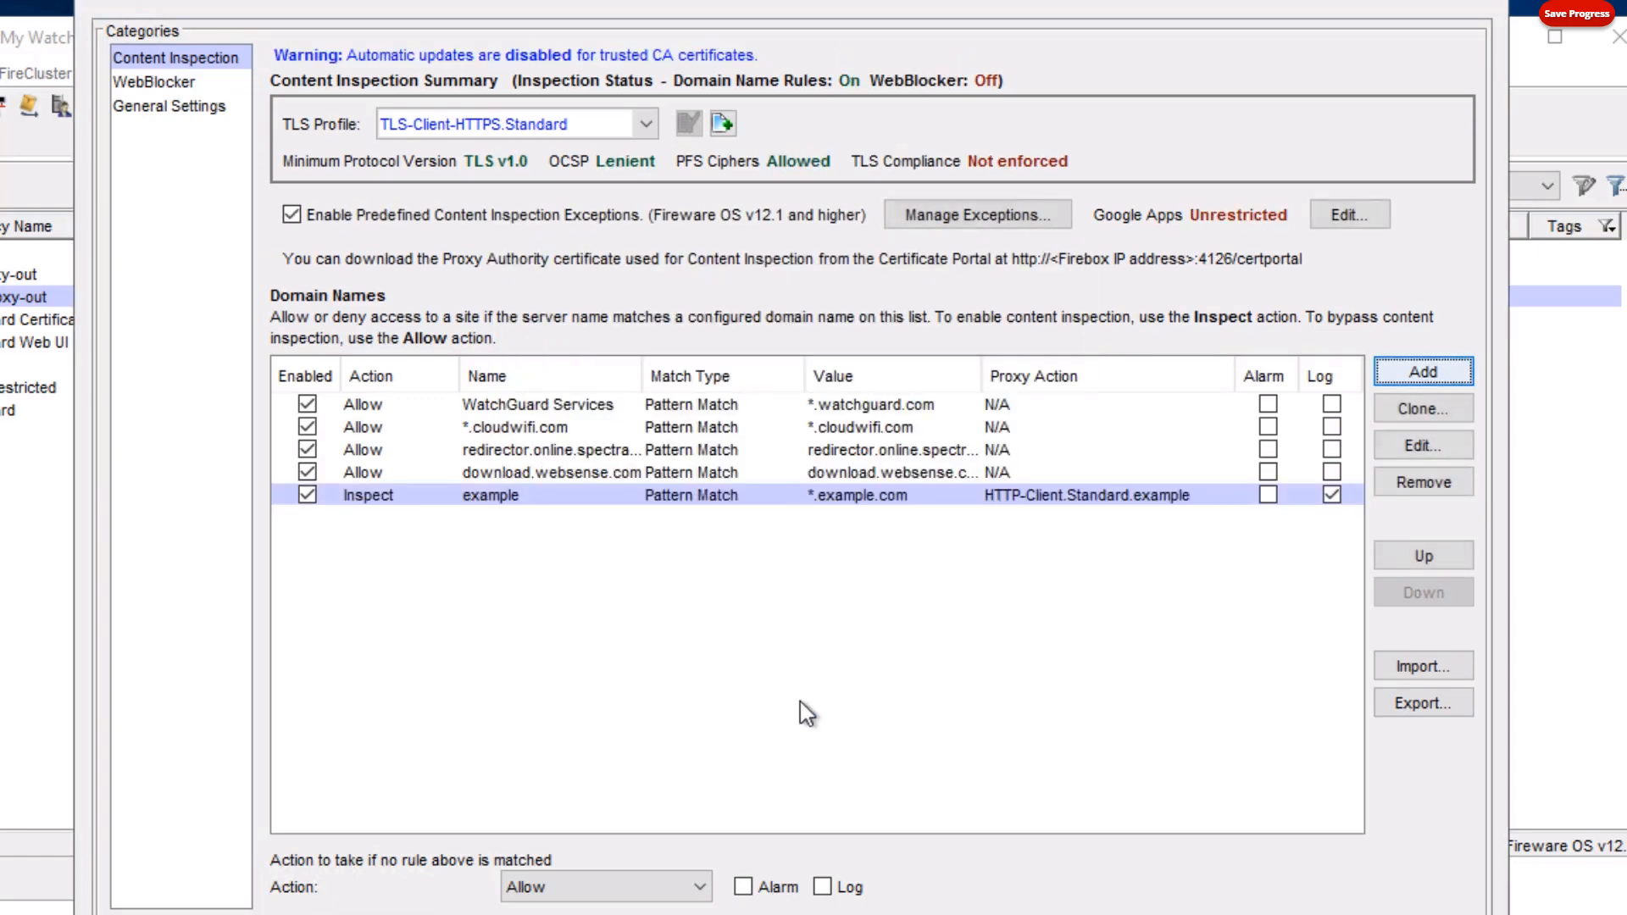
mouse_move(491, 517)
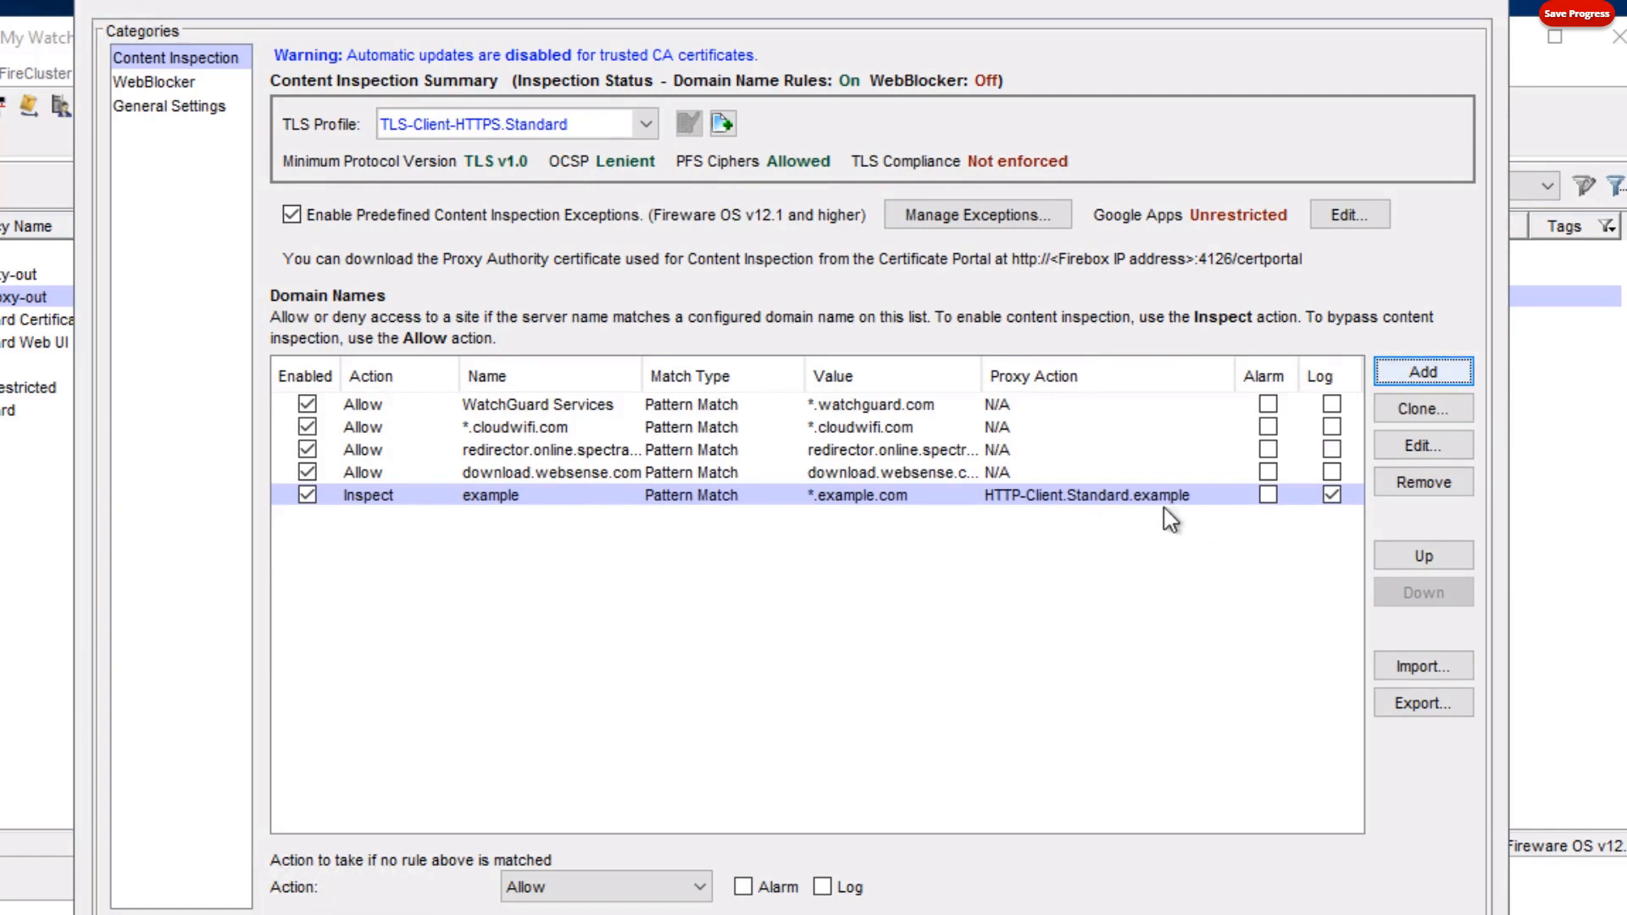
mouse_move(987, 547)
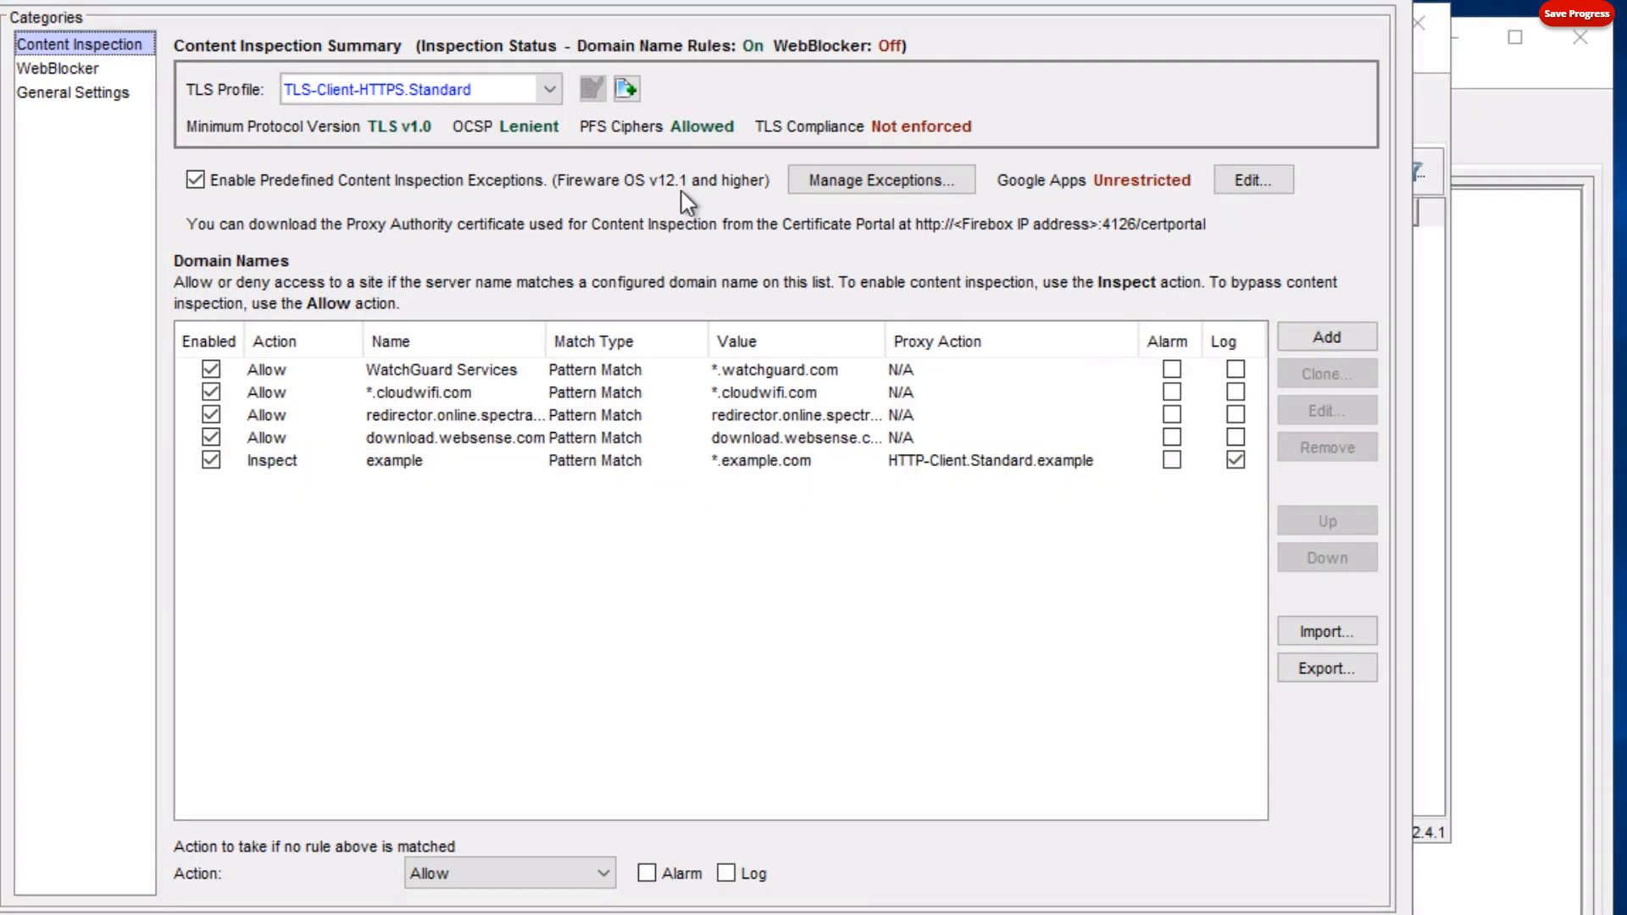
mouse_move(356, 196)
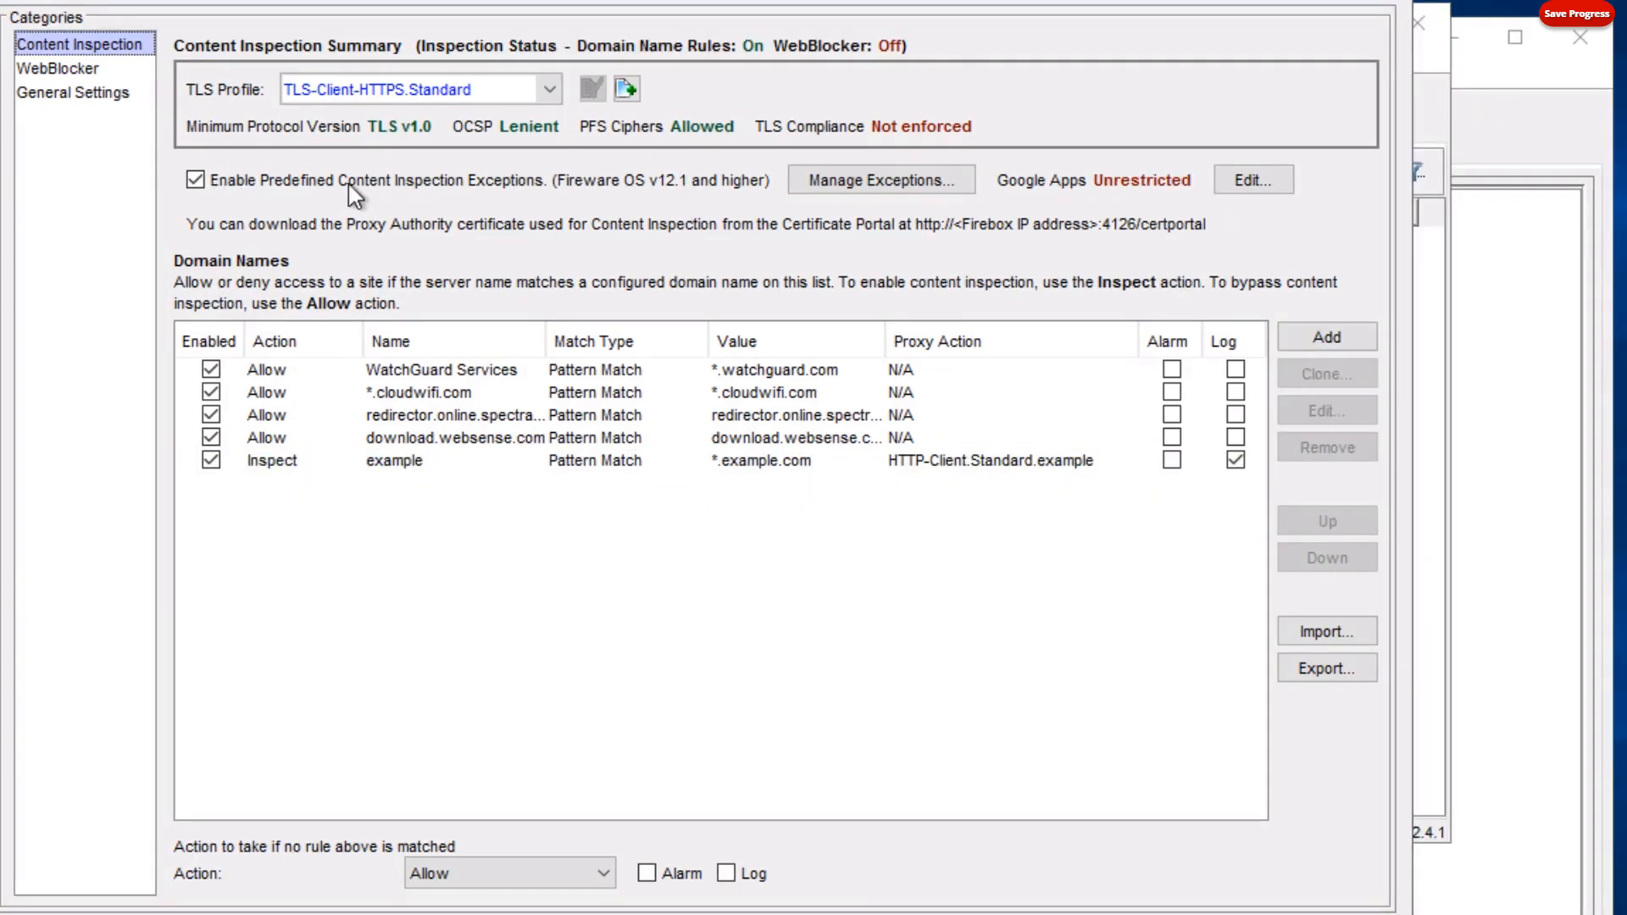
mouse_move(487, 214)
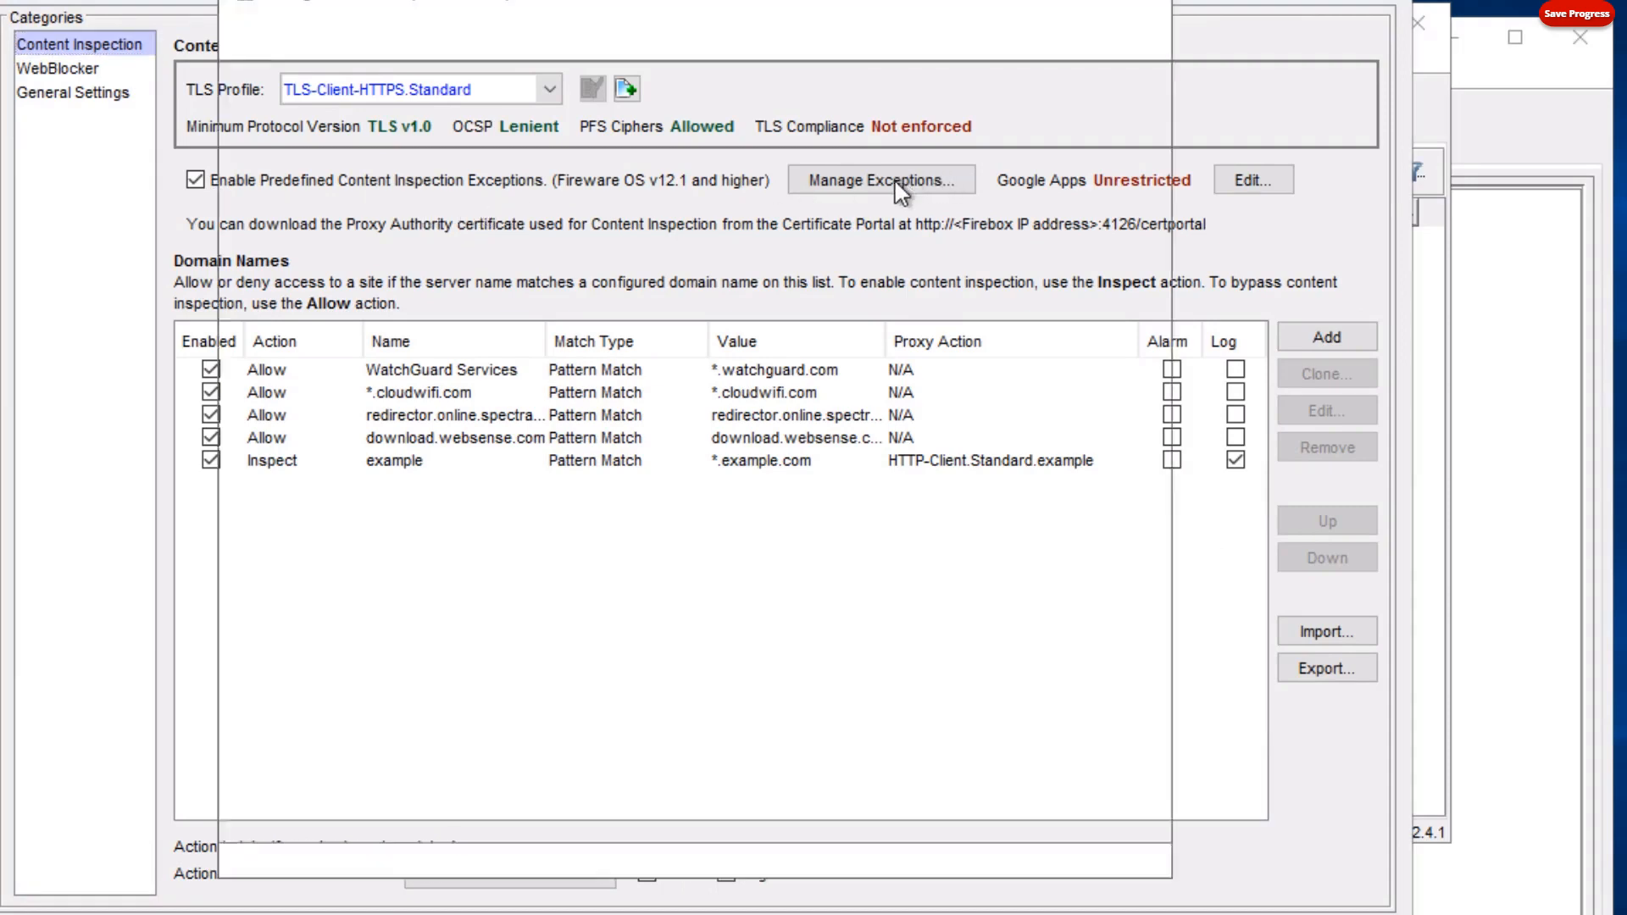
Open Manage Exceptions to list the predefined content inspection exception domains.
click(879, 179)
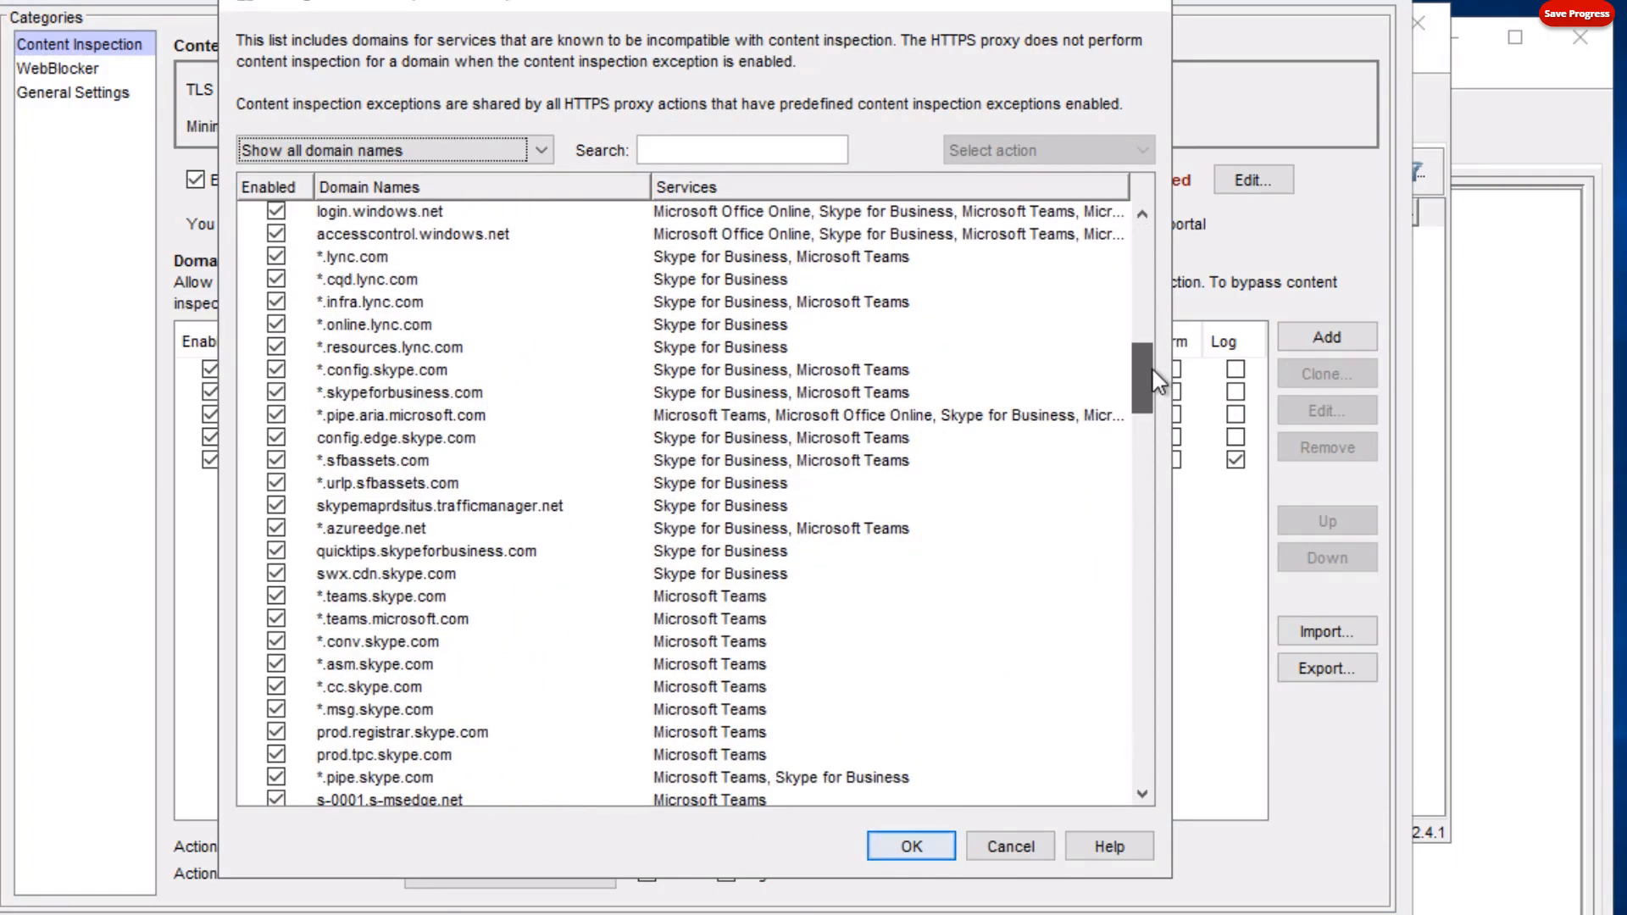
mouse_move(1109, 694)
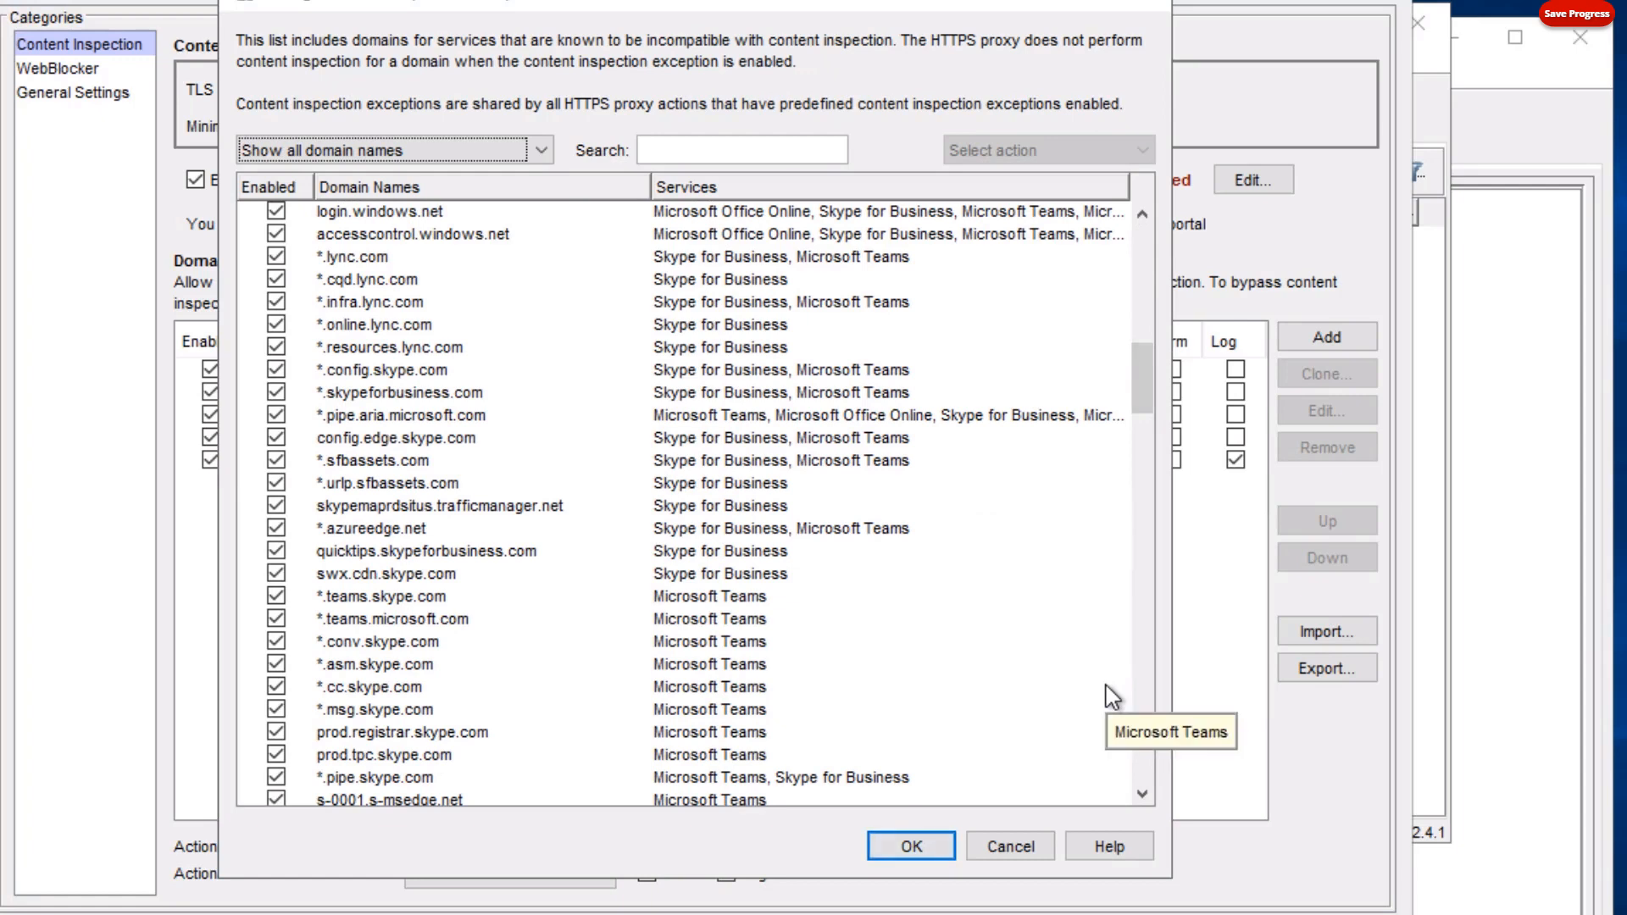
mouse_move(759, 535)
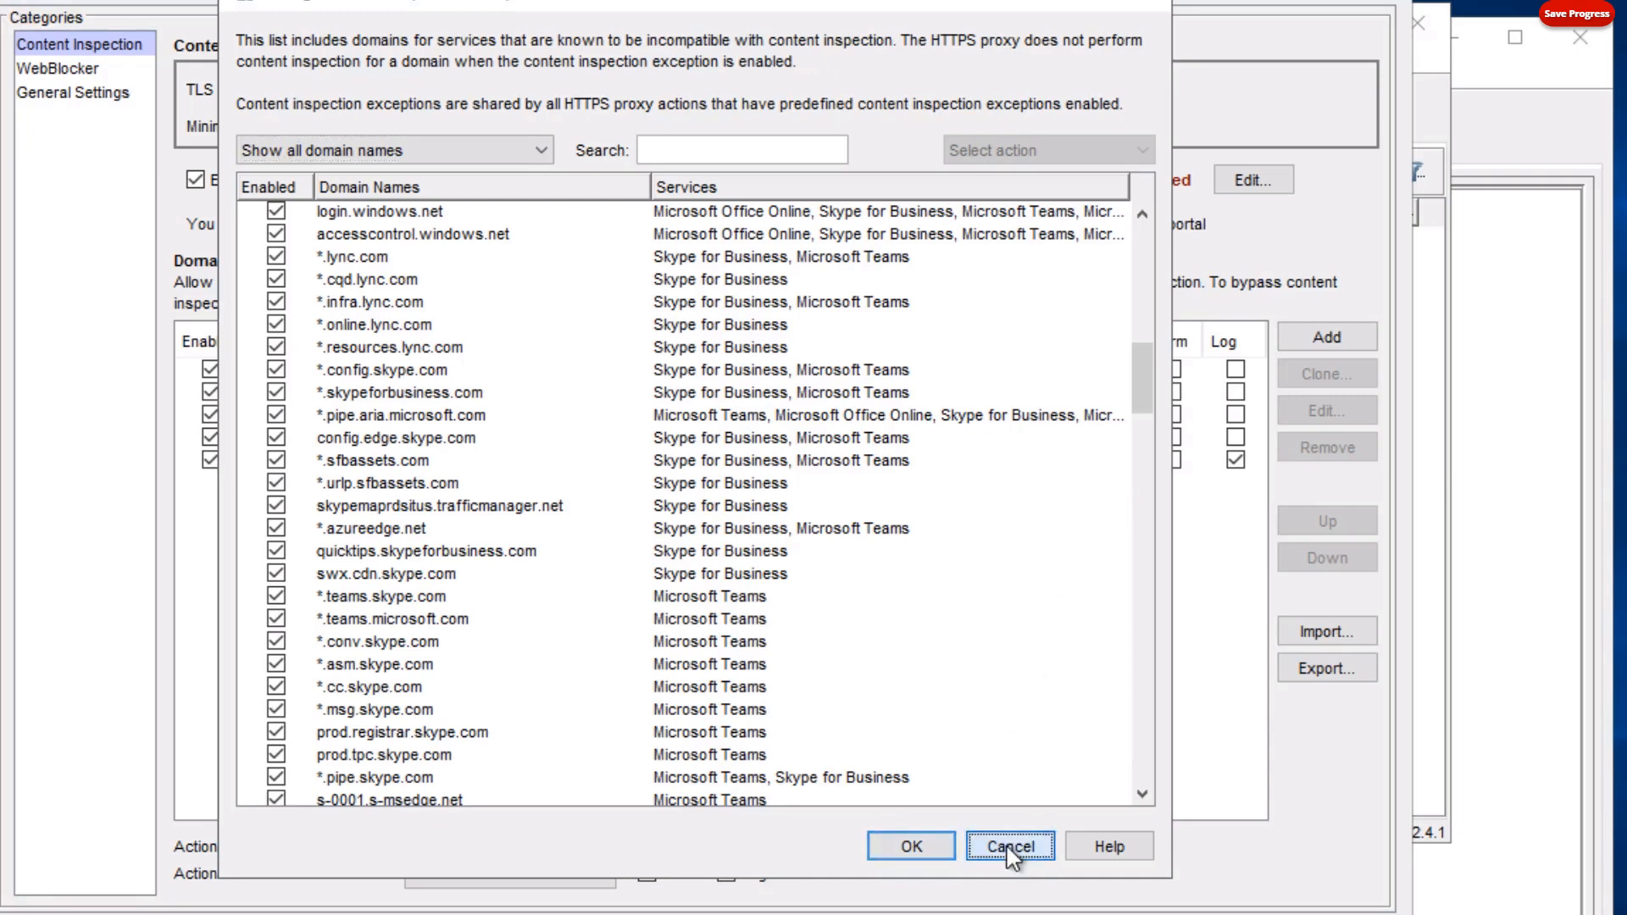
Cancel the exceptions list and leave the no-match action on Allow after trying Inspect.
click(1008, 846)
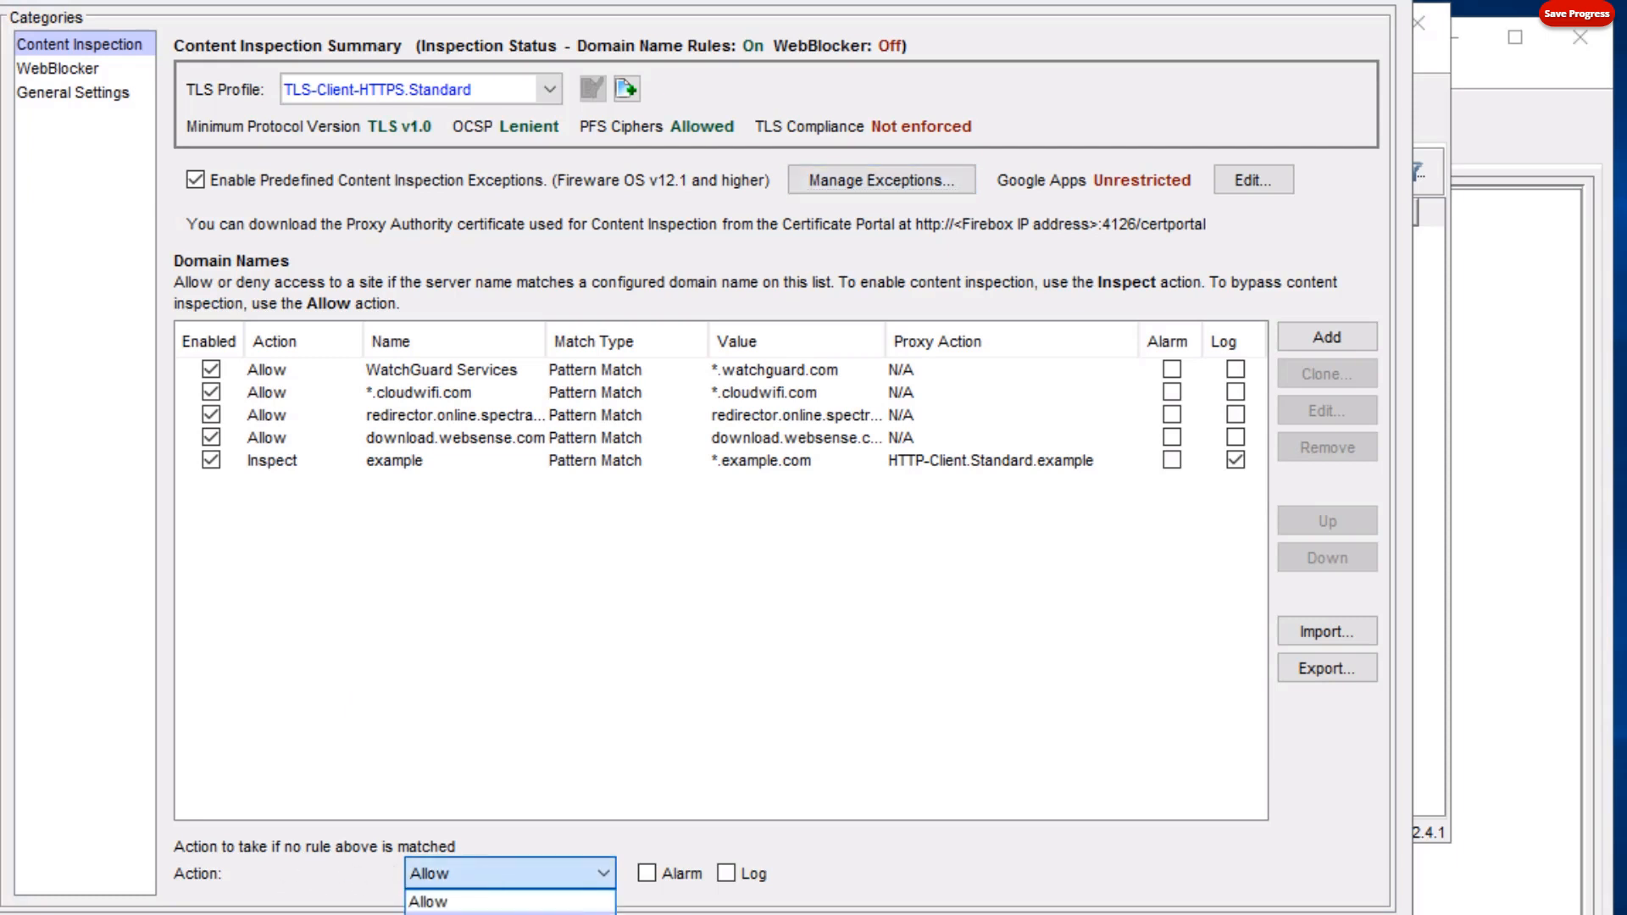
click(427, 899)
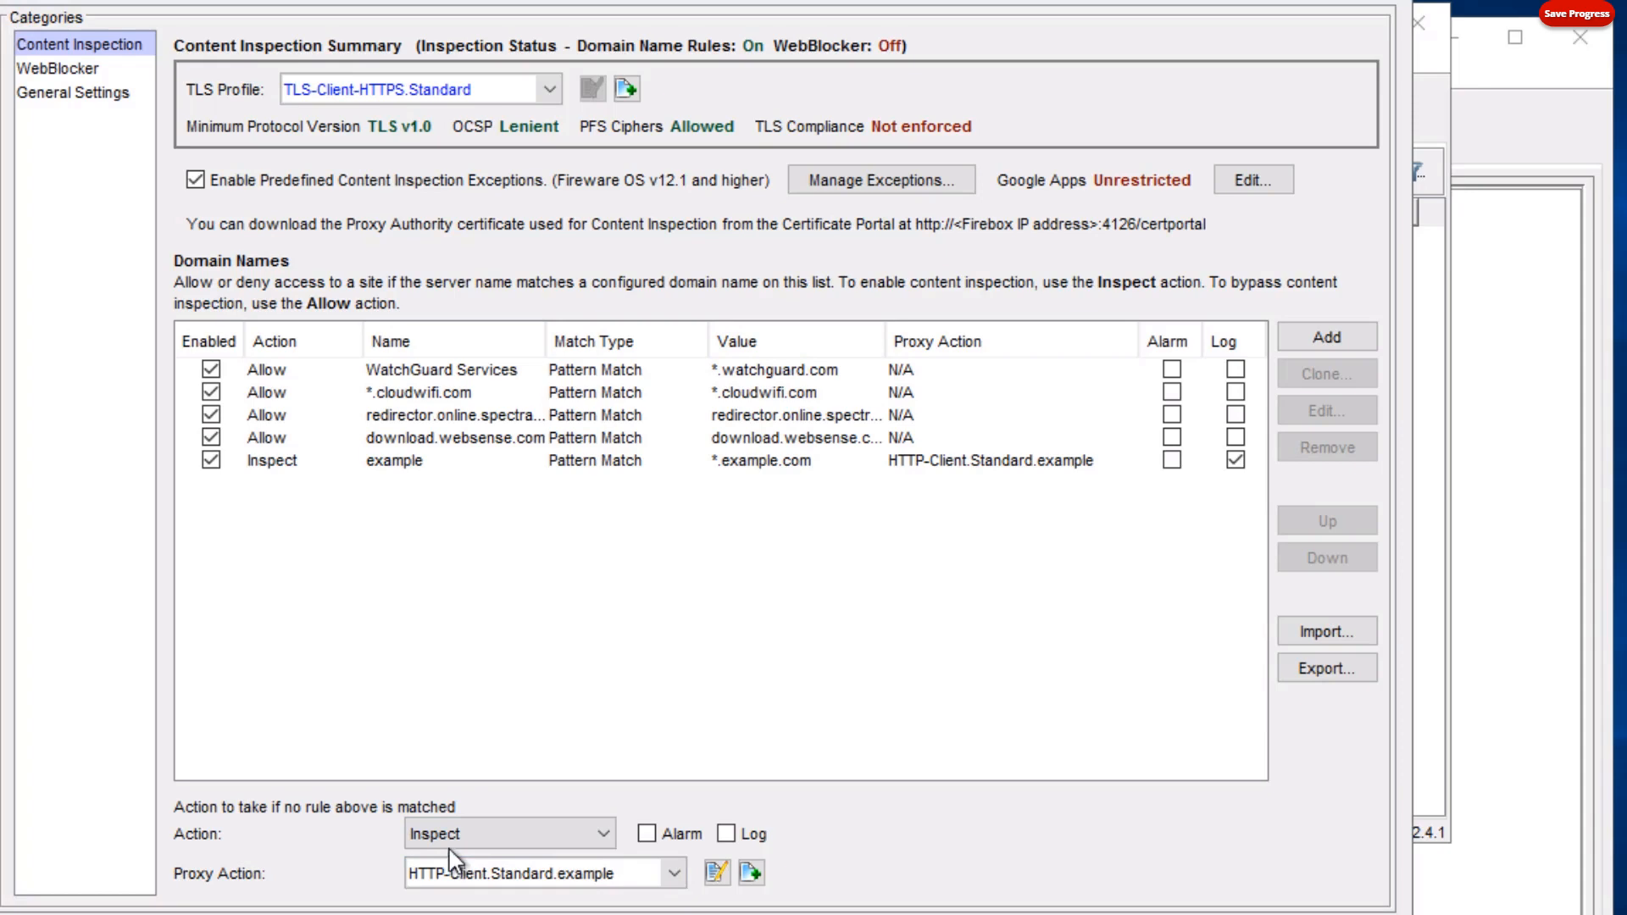
click(508, 833)
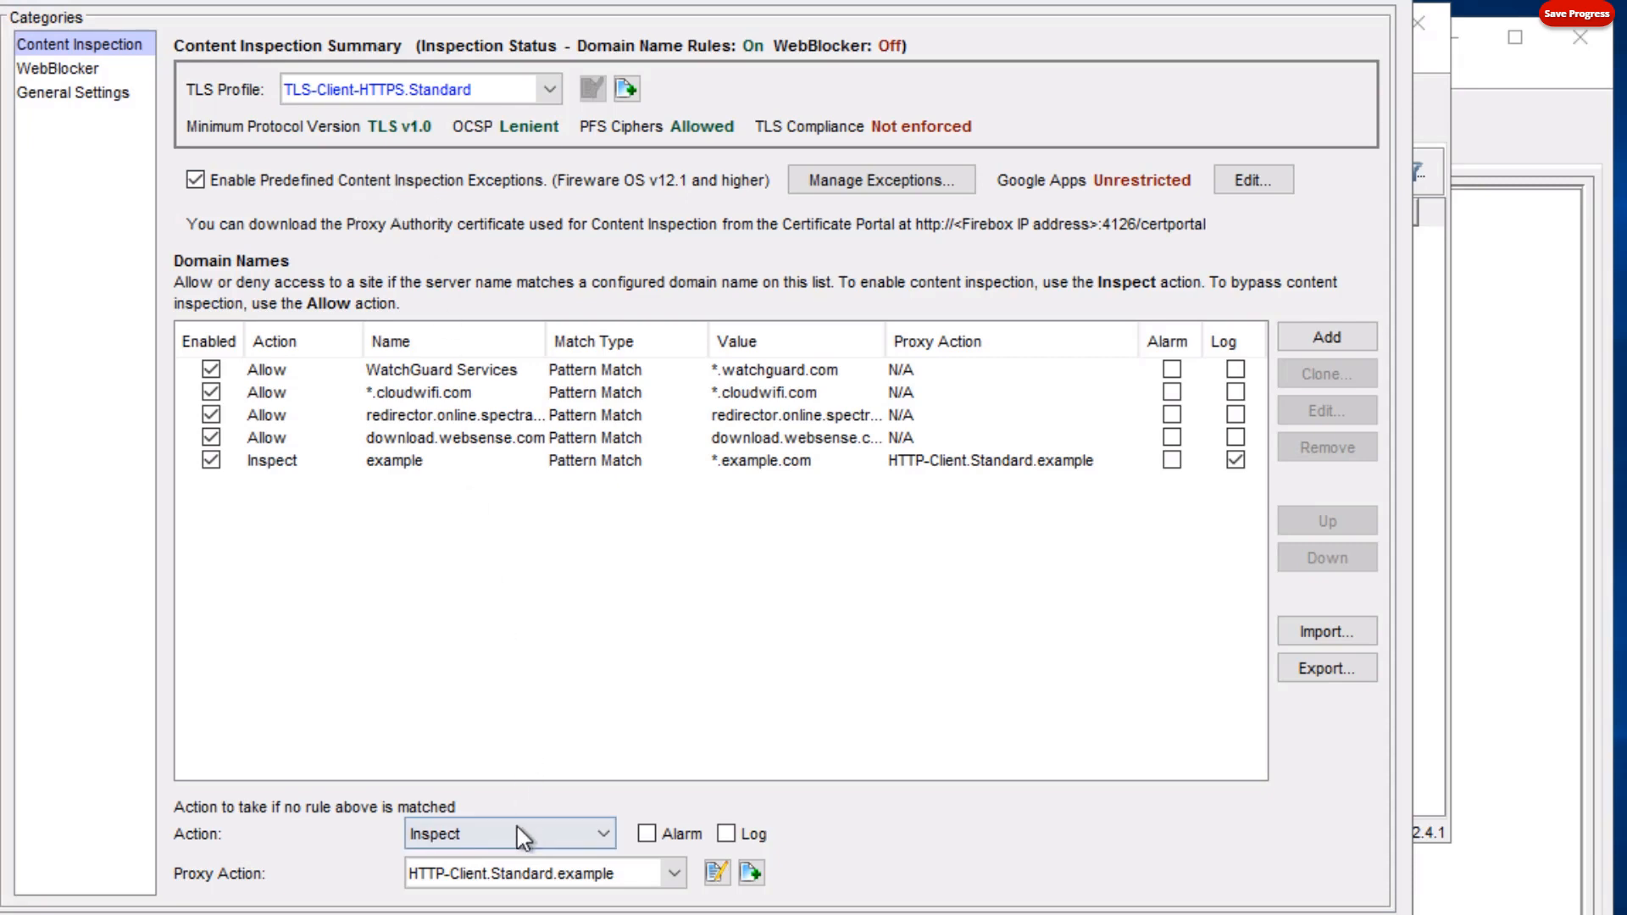
click(508, 834)
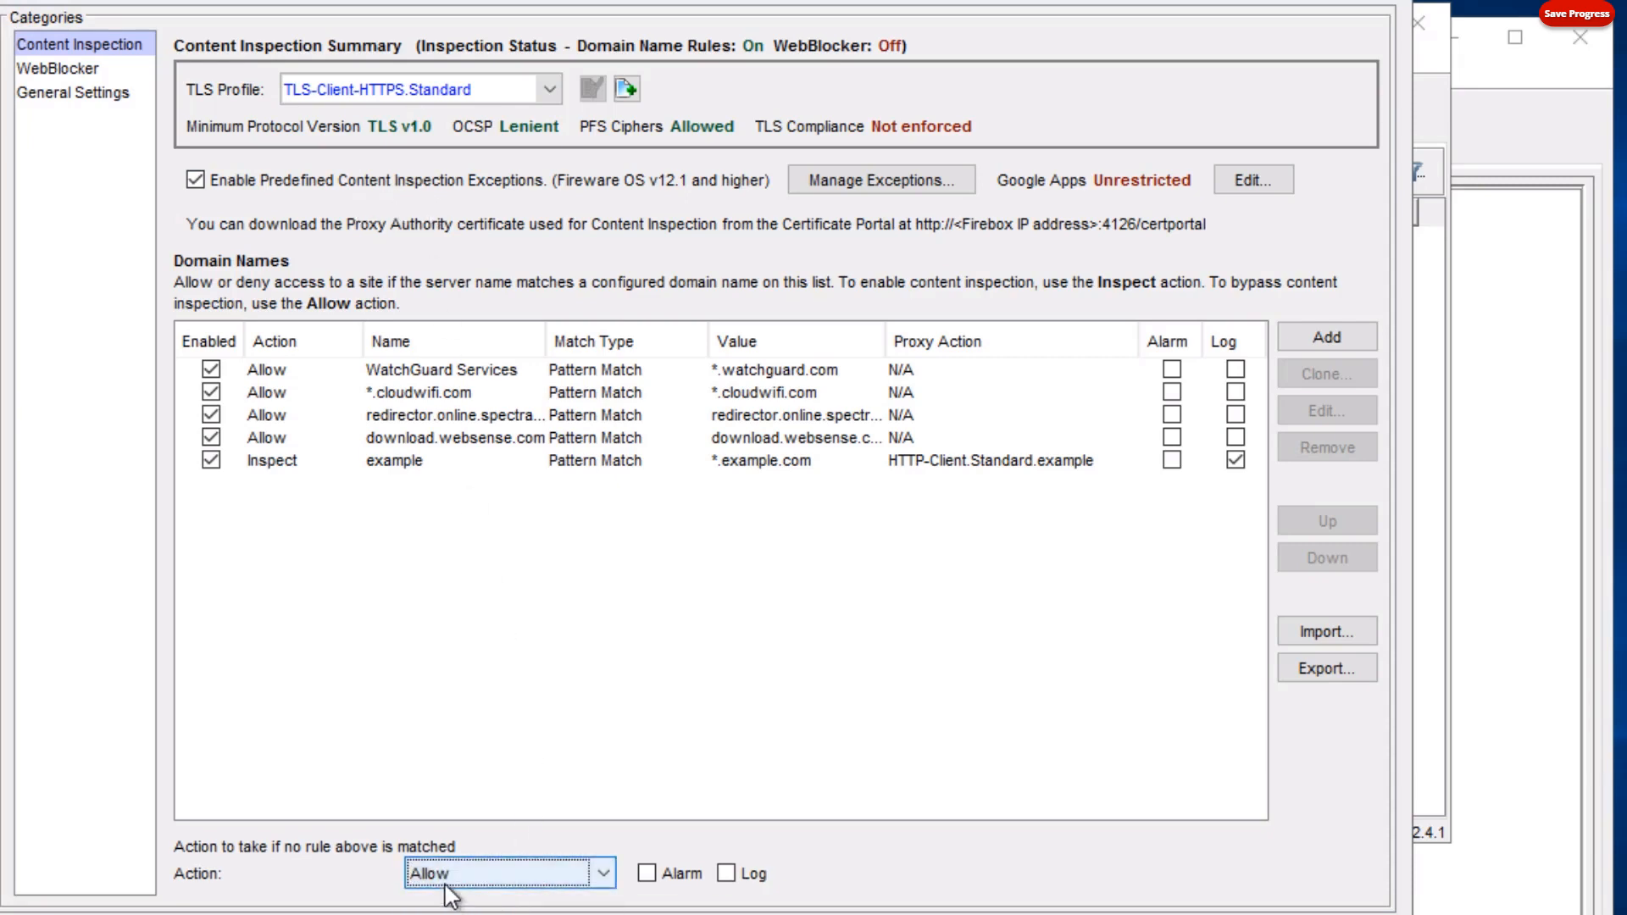
Show the WebBlocker category list for example-WBaction down to the inspected Weapons category.
click(58, 67)
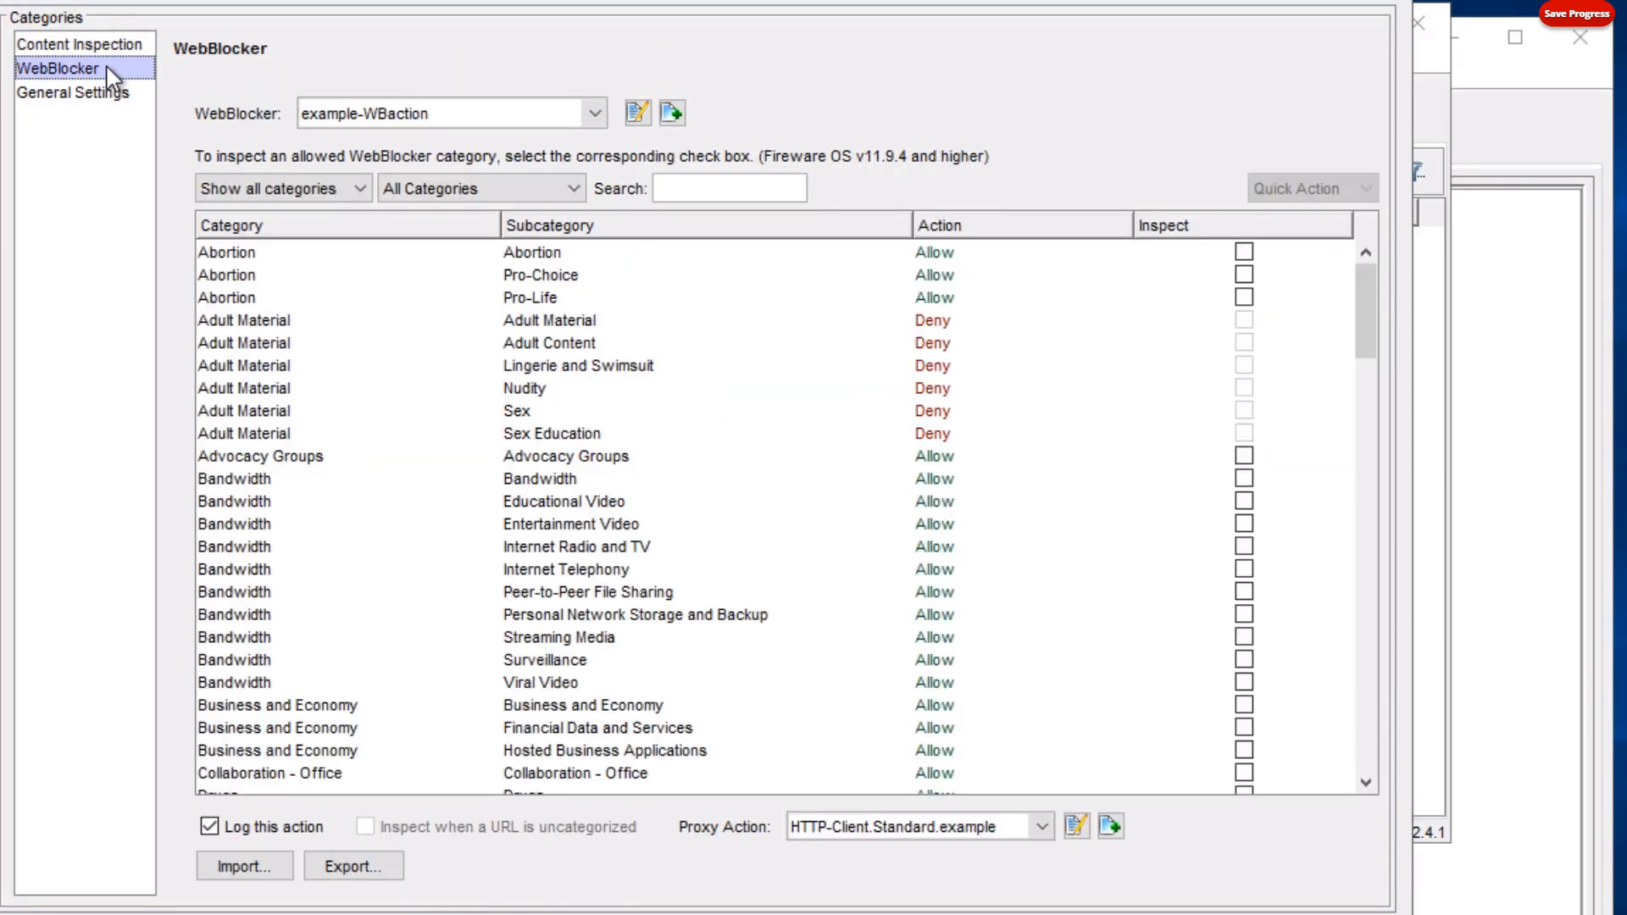
mouse_move(551, 355)
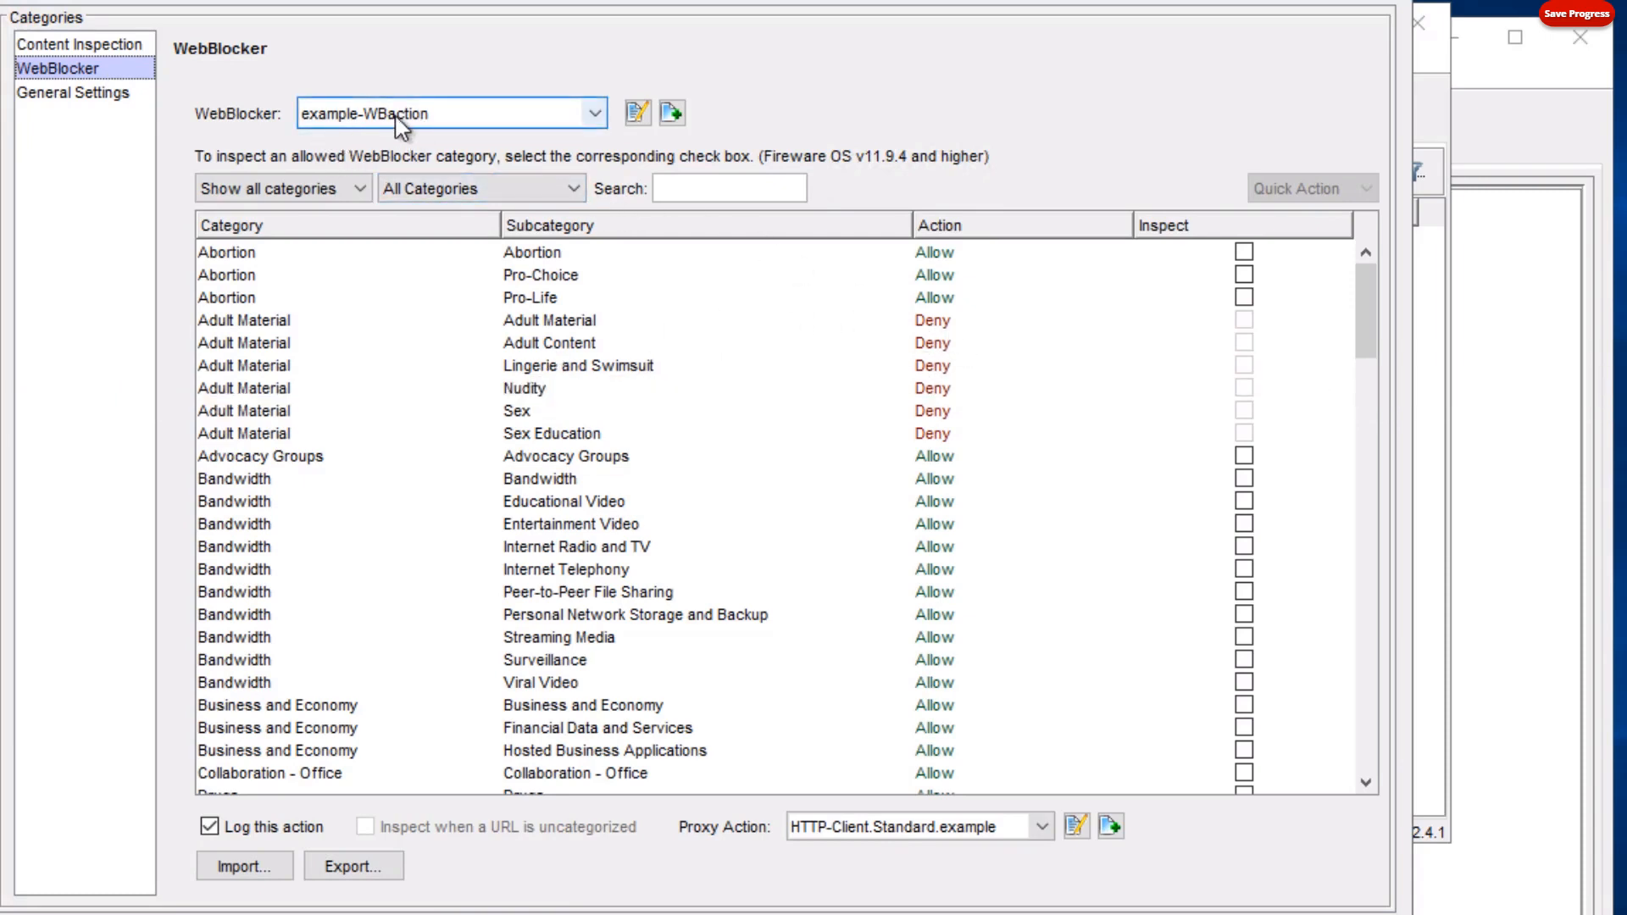
mouse_move(454, 135)
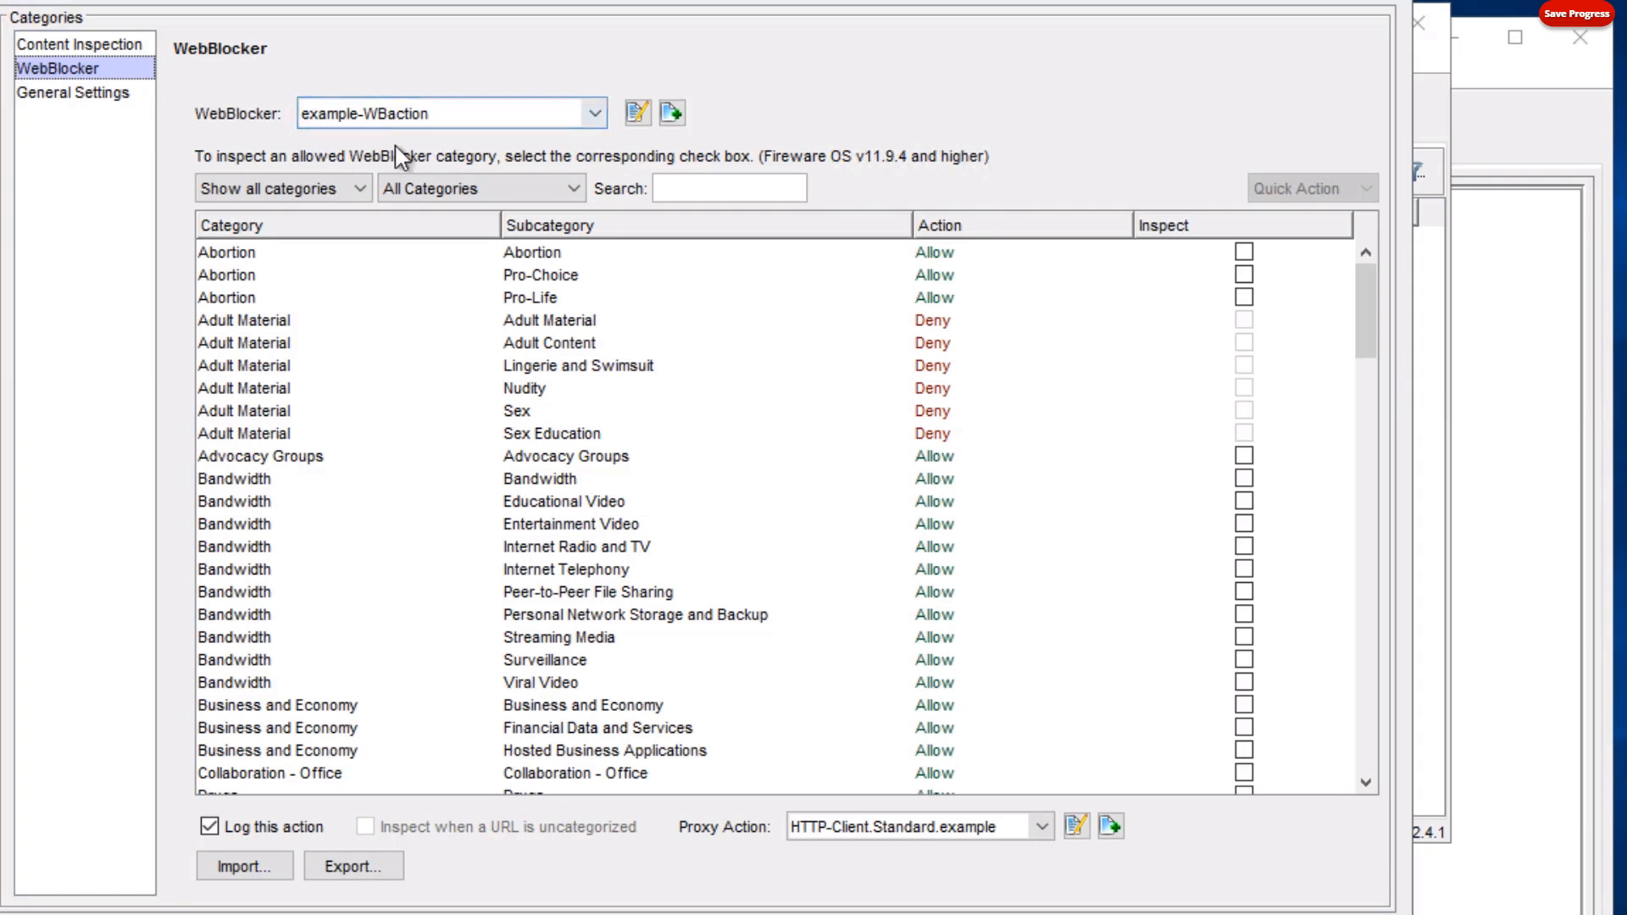
mouse_move(938, 324)
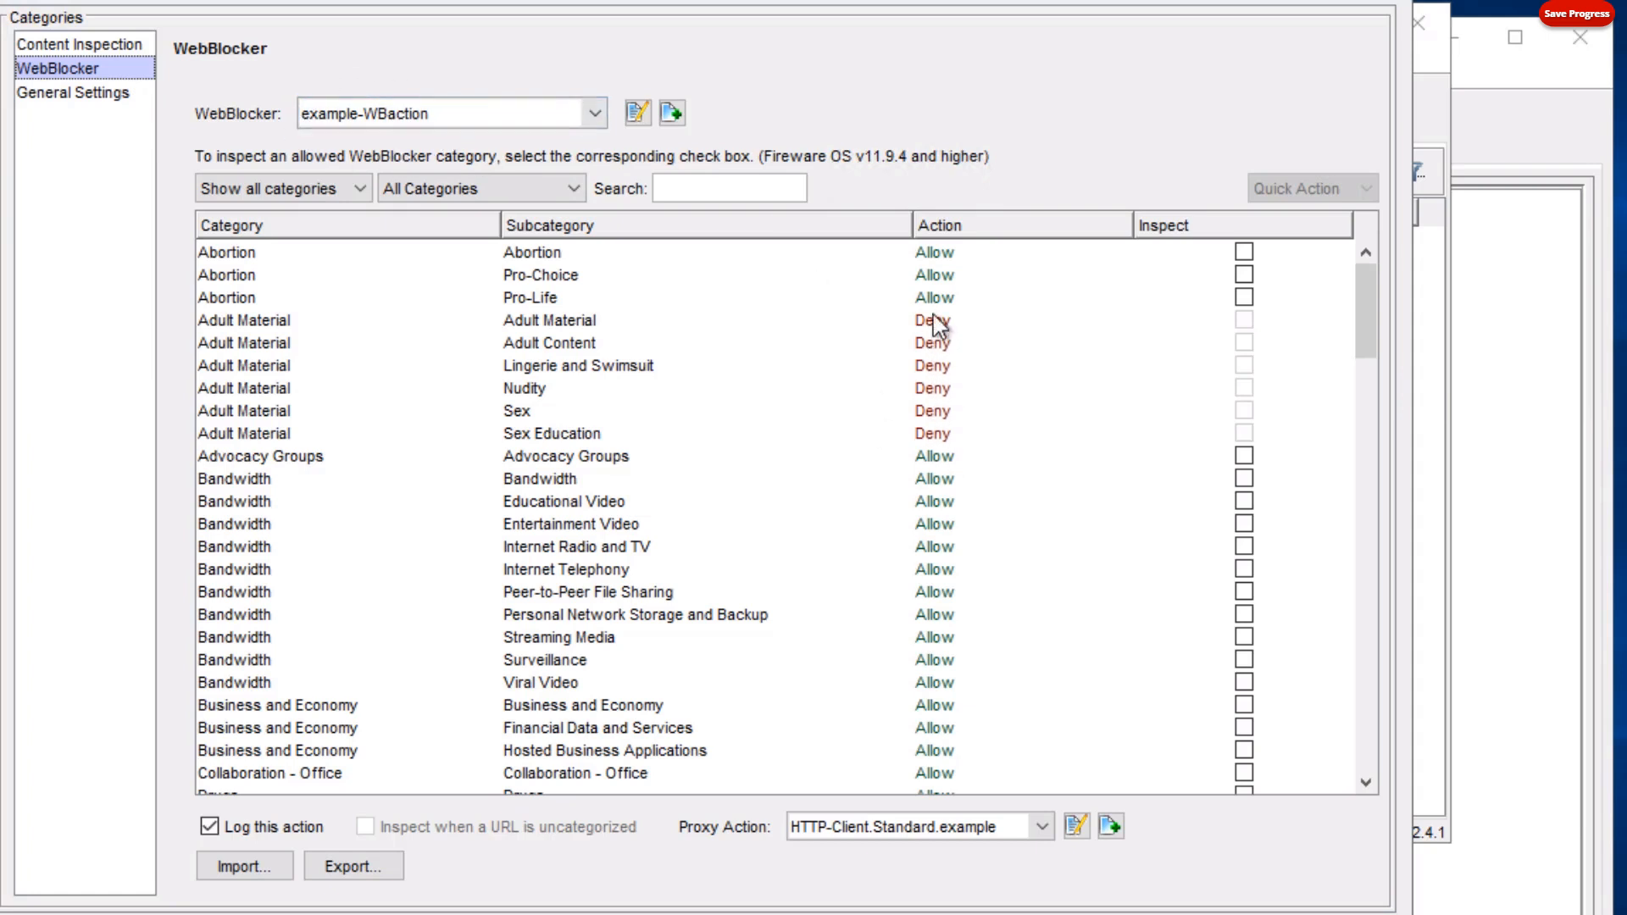
mouse_move(942, 344)
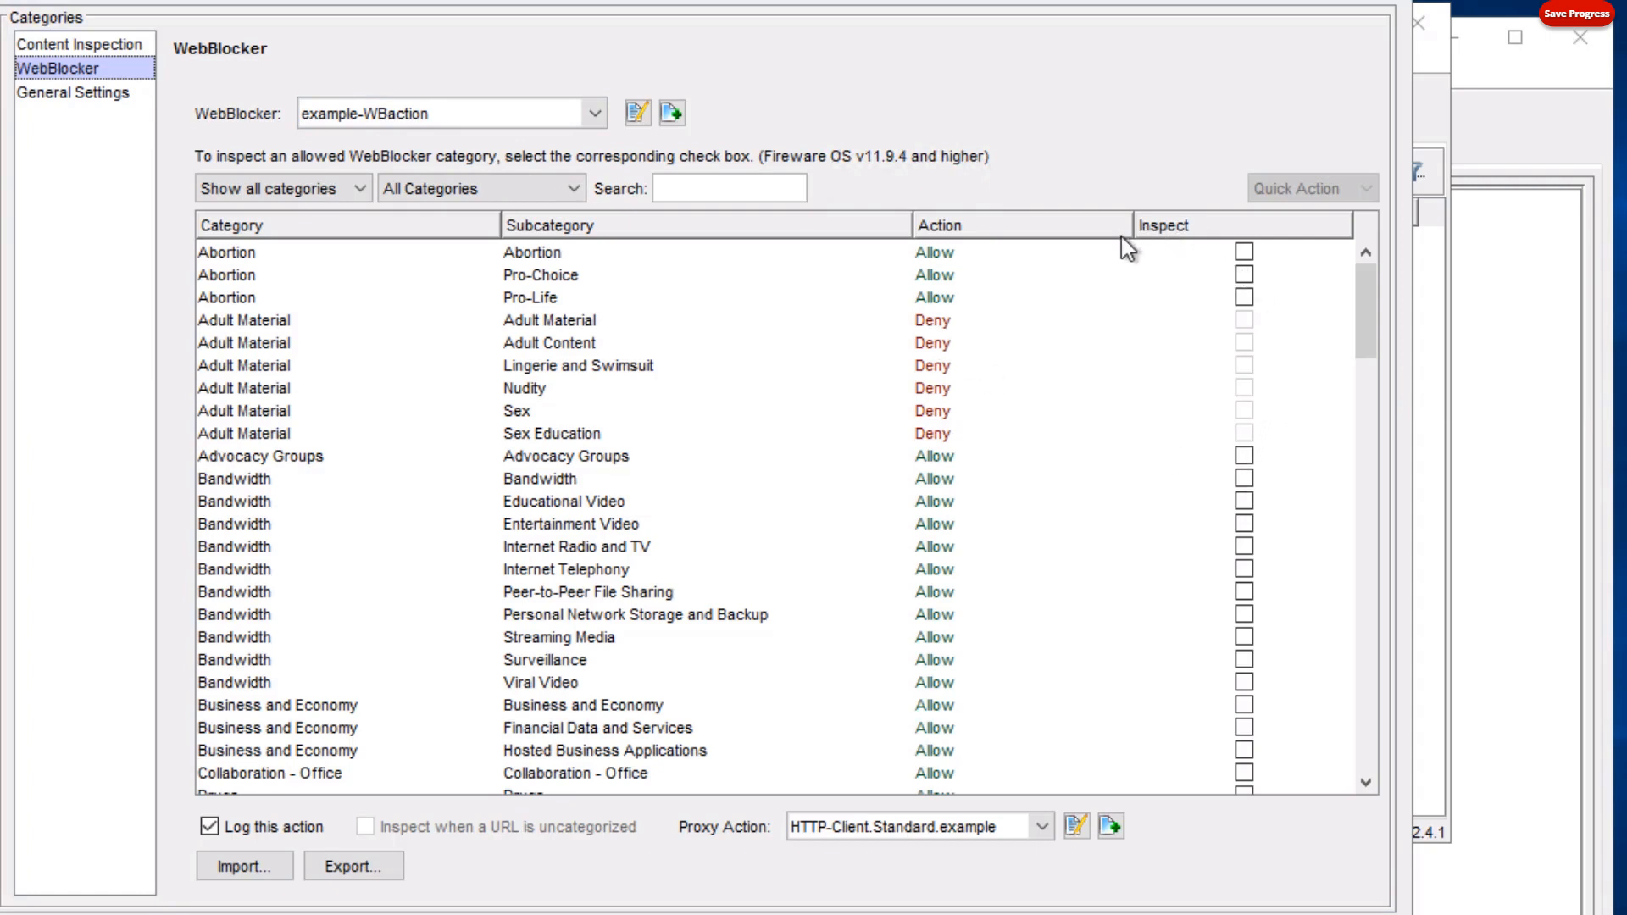
mouse_move(967, 302)
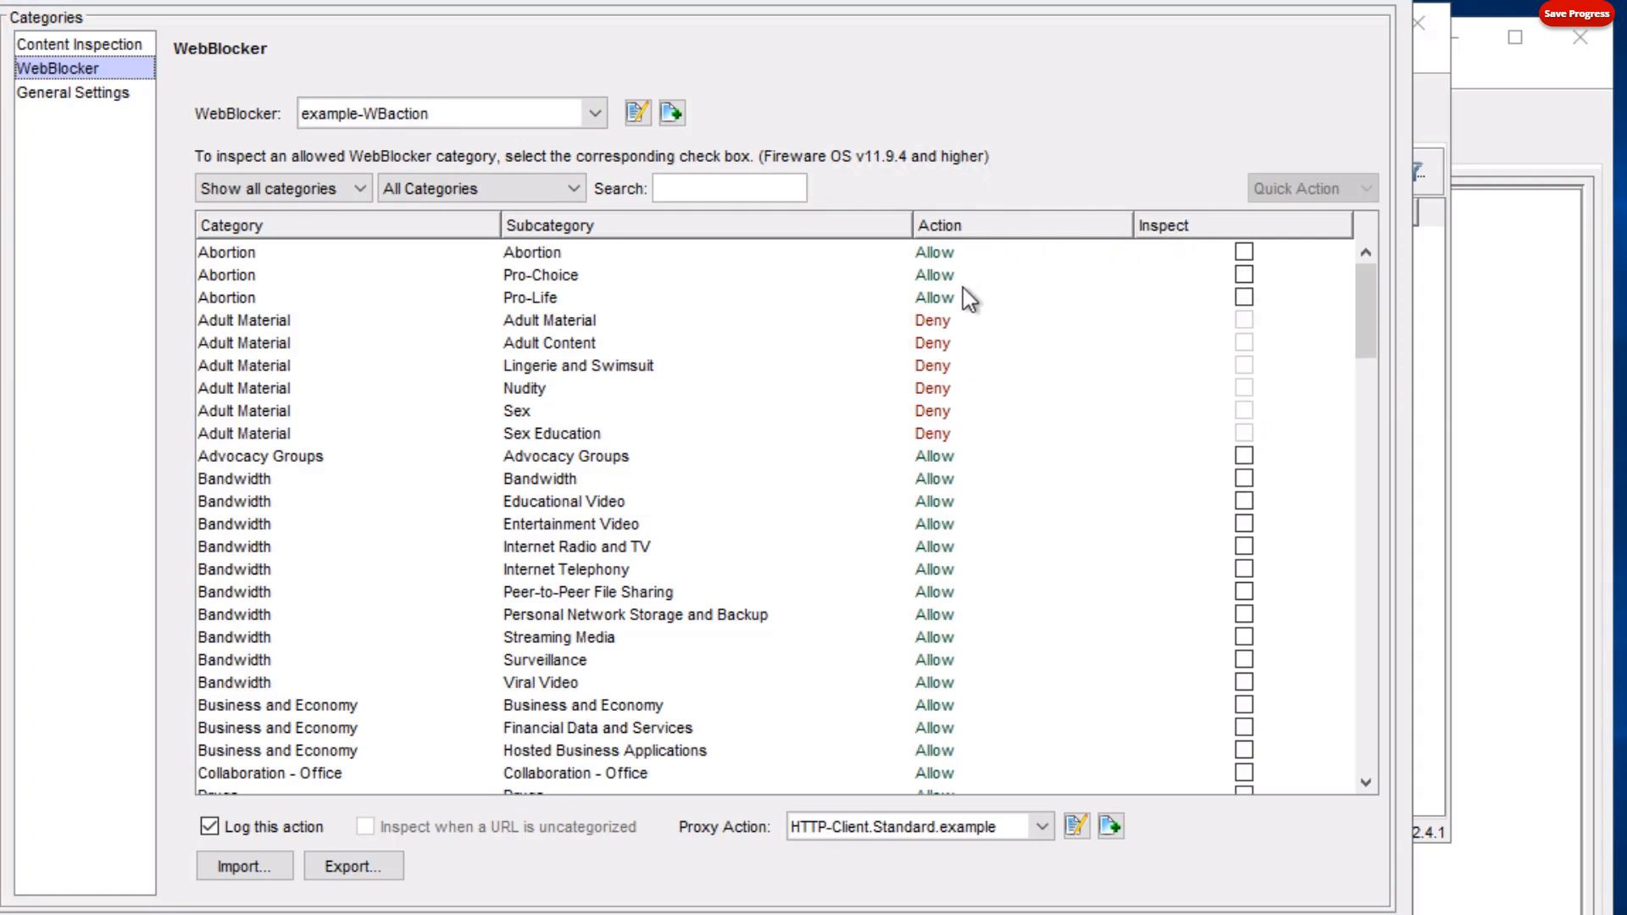
mouse_move(1181, 251)
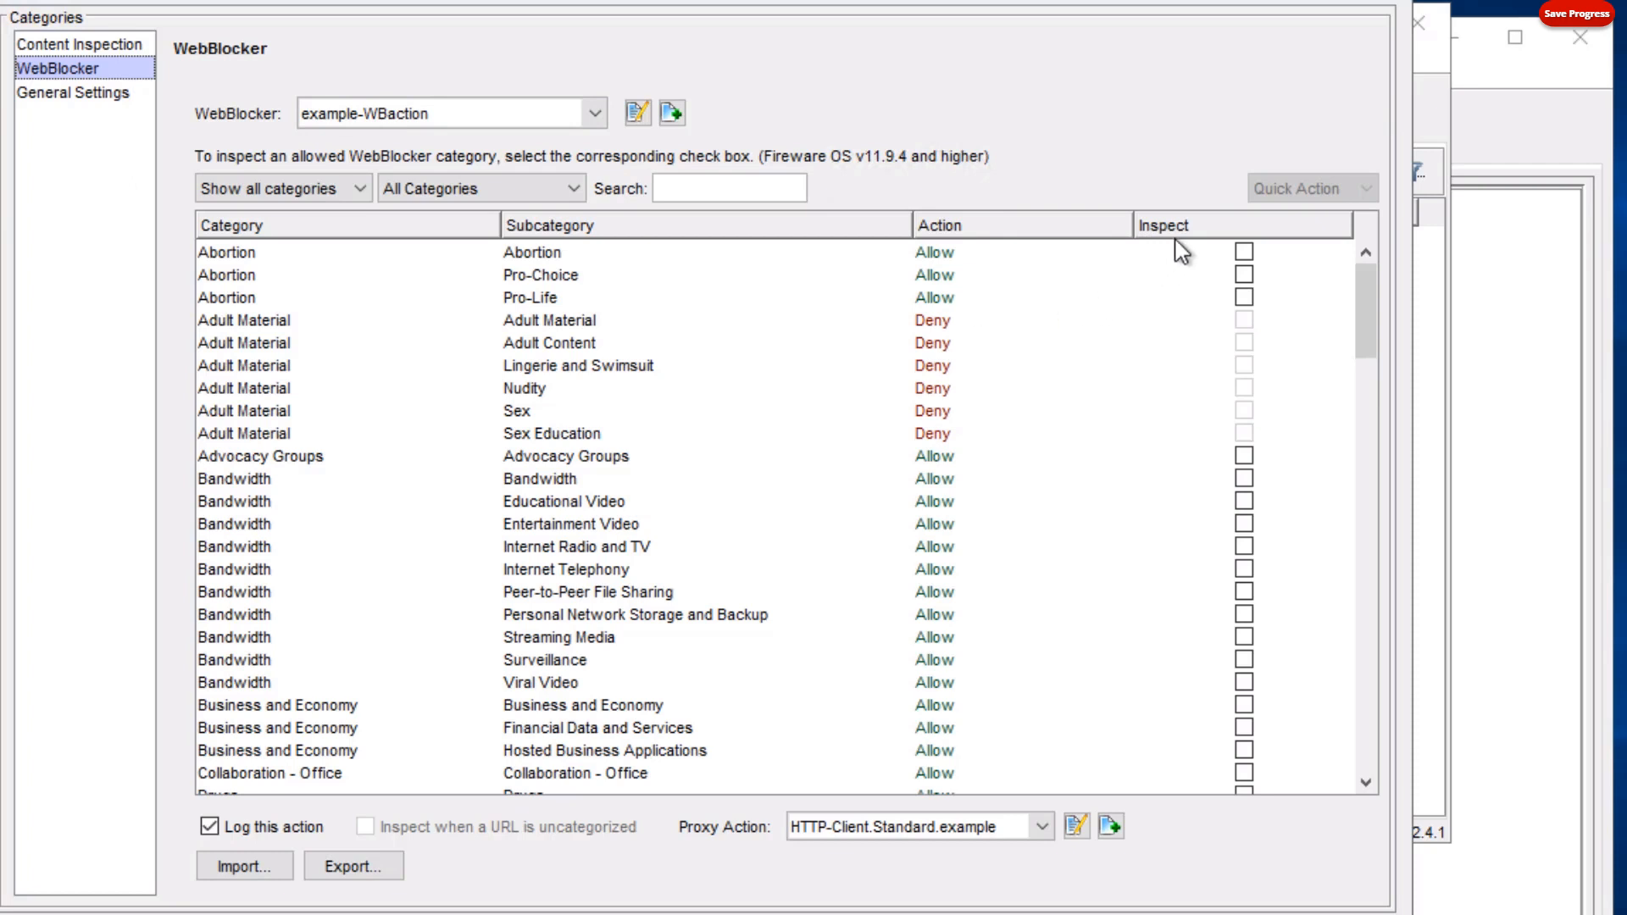
mouse_move(1200, 261)
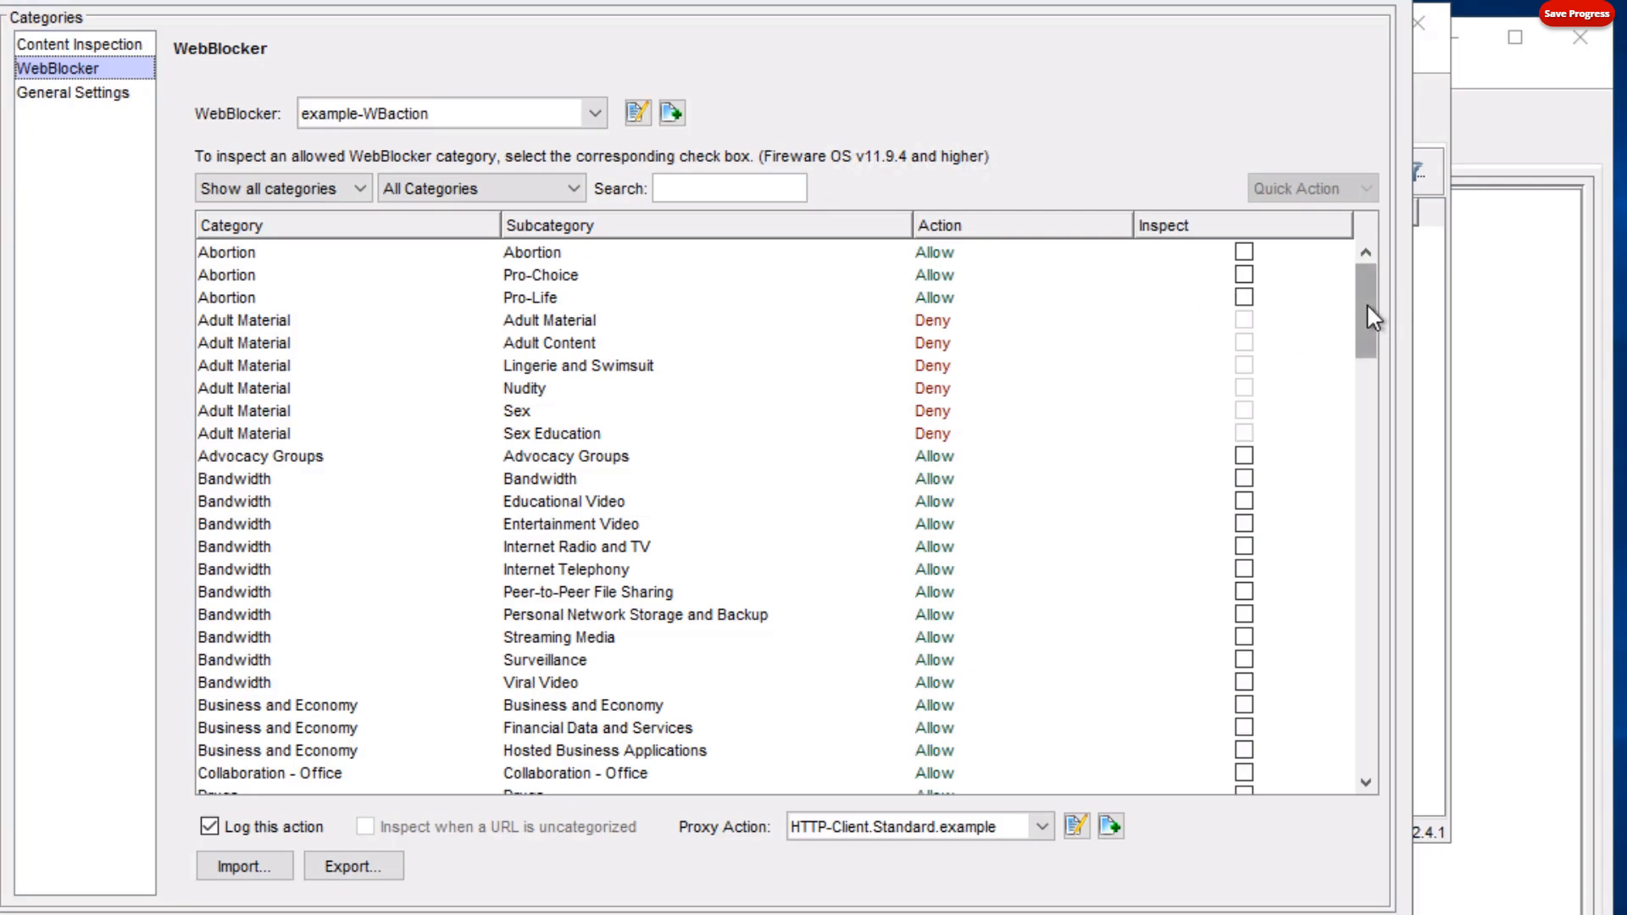
scroll(down, 3)
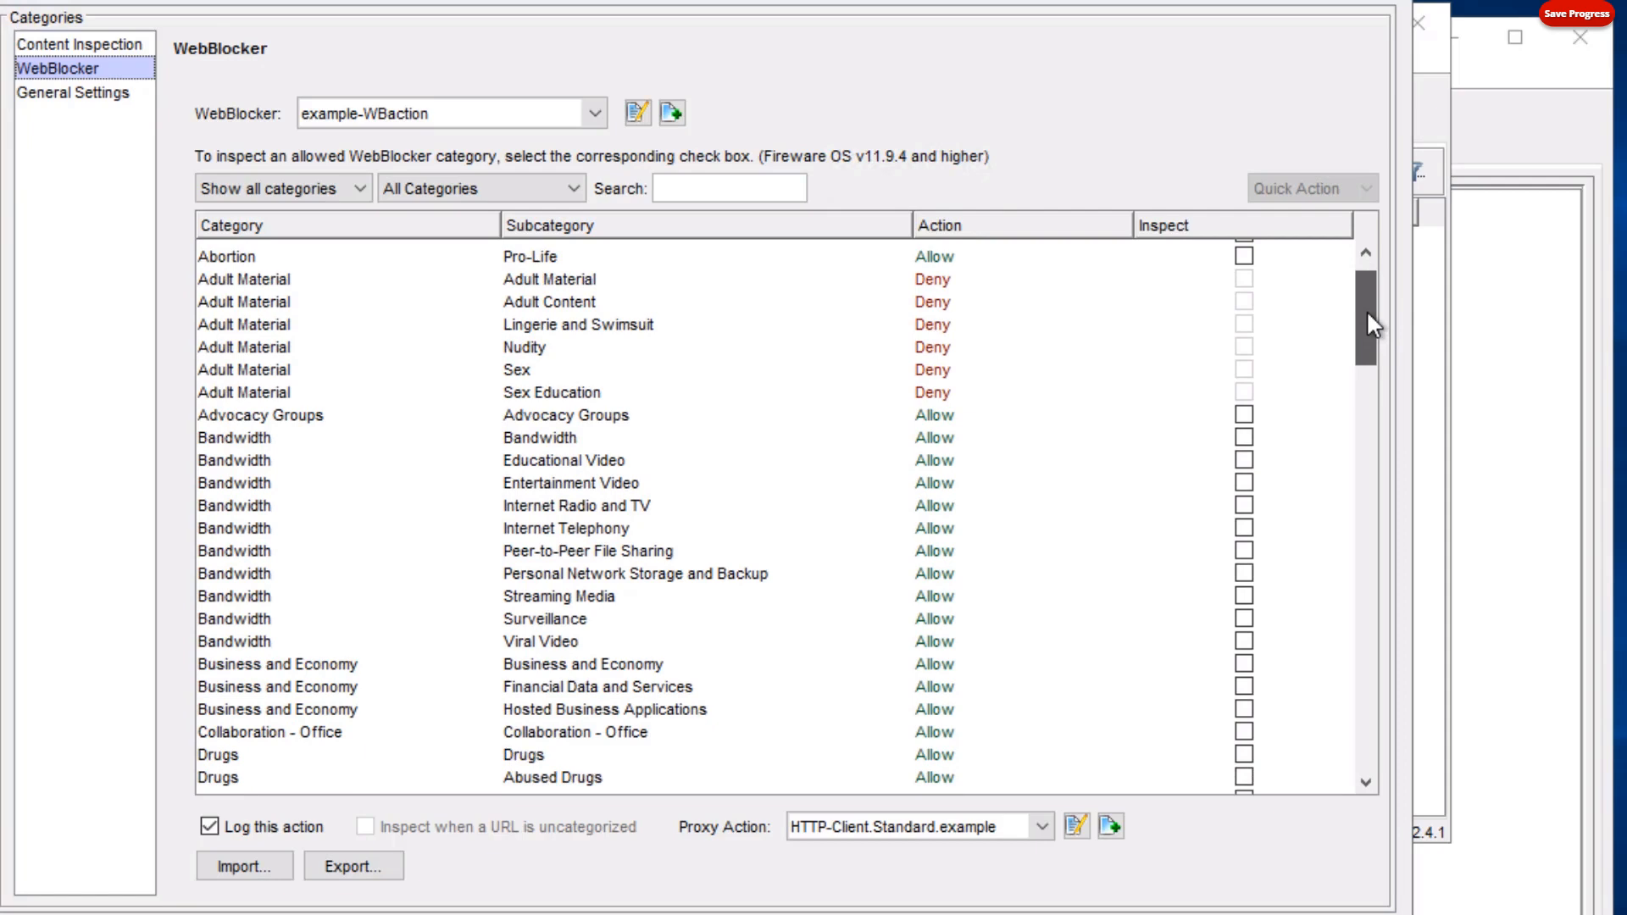
scroll(down, 3)
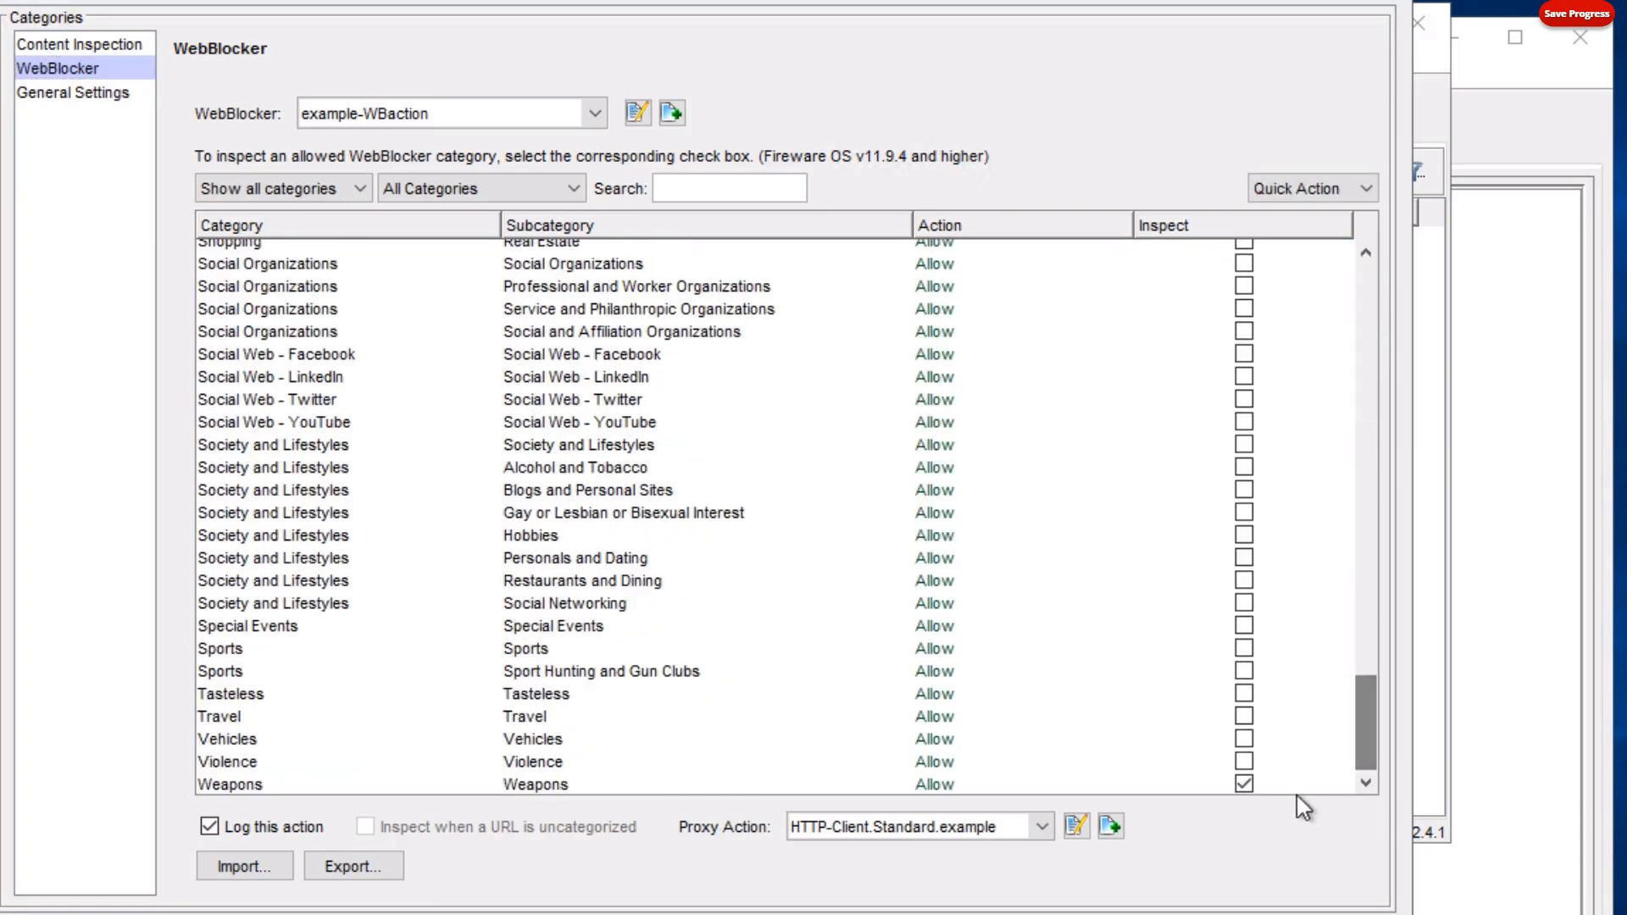
Set all selected WebBlocker categories to Inspect via the Quick Action dropdown.
click(1310, 188)
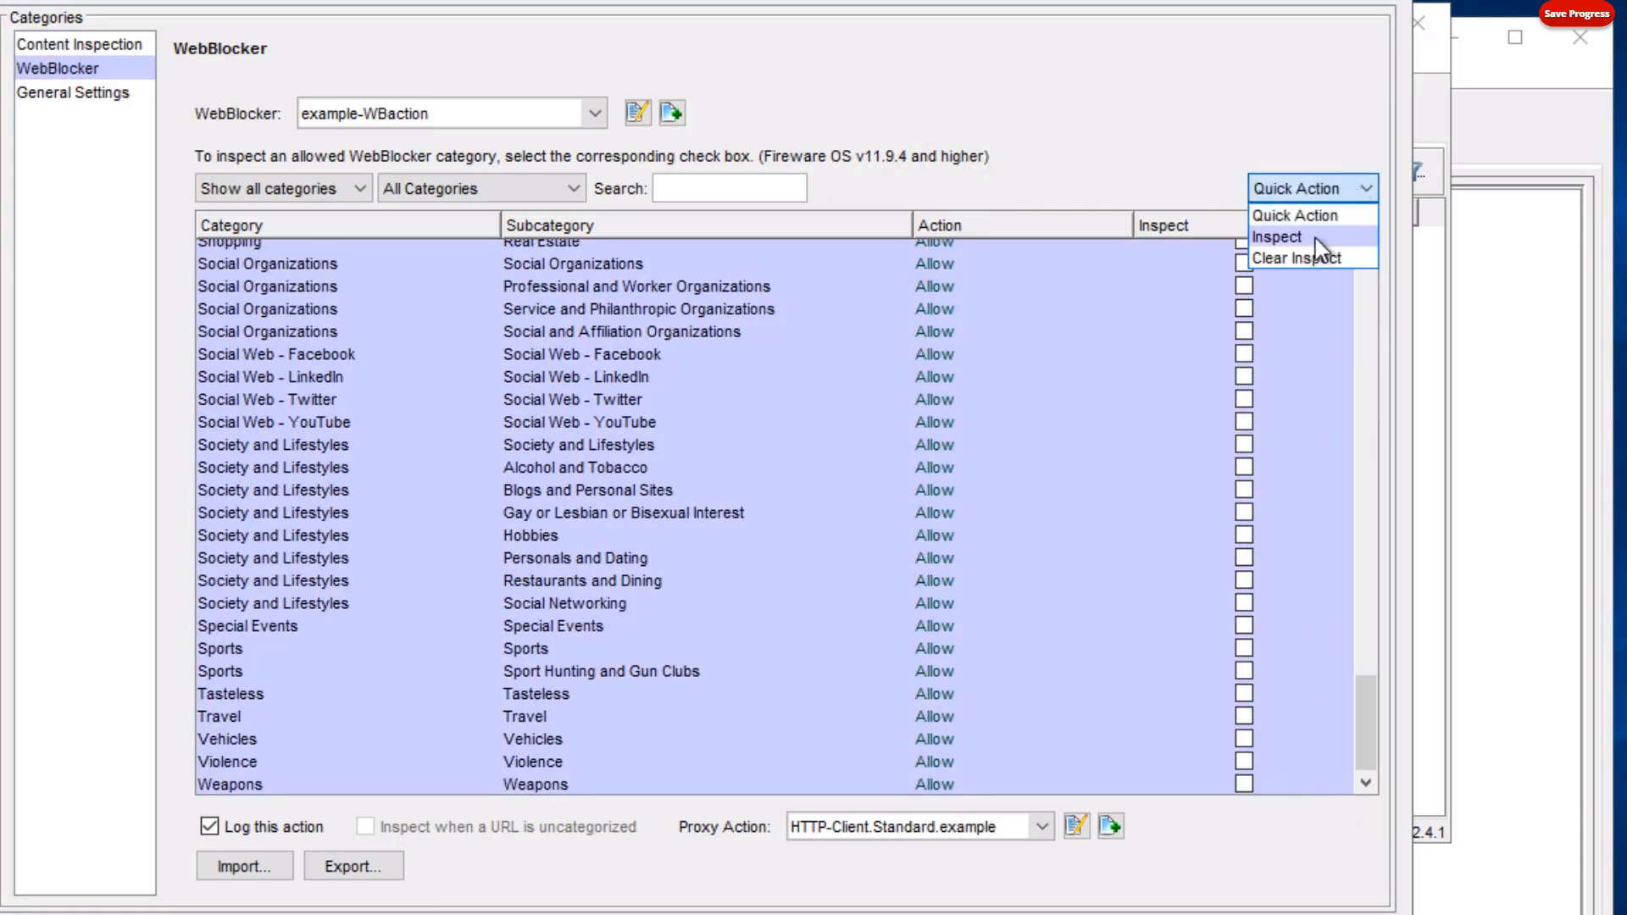
click(1276, 237)
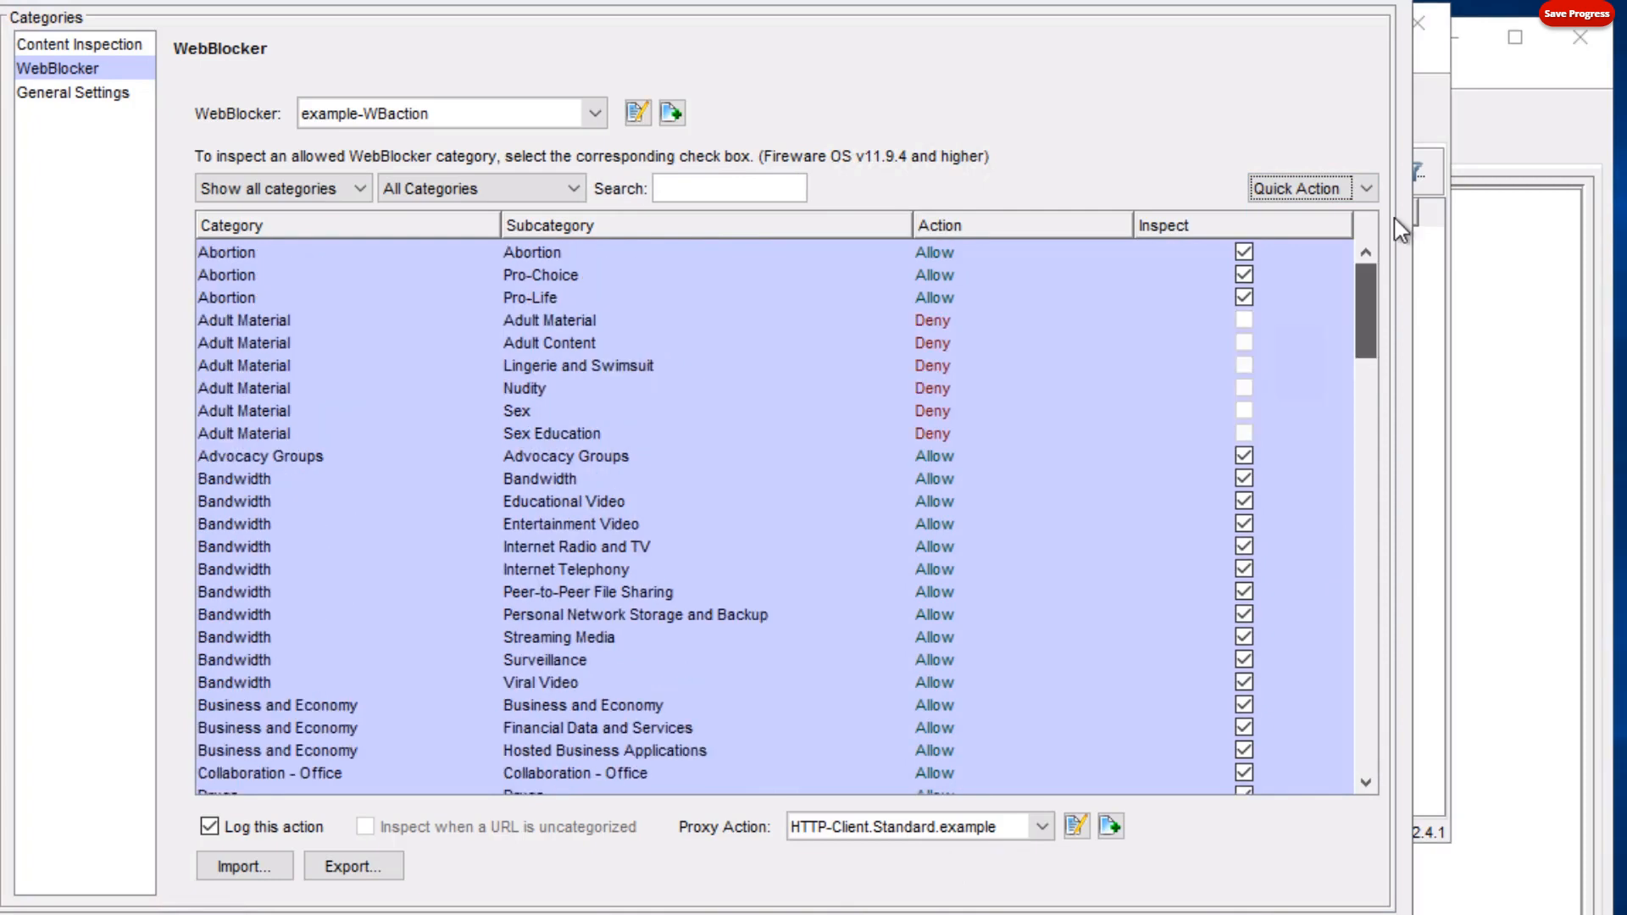
mouse_move(986, 763)
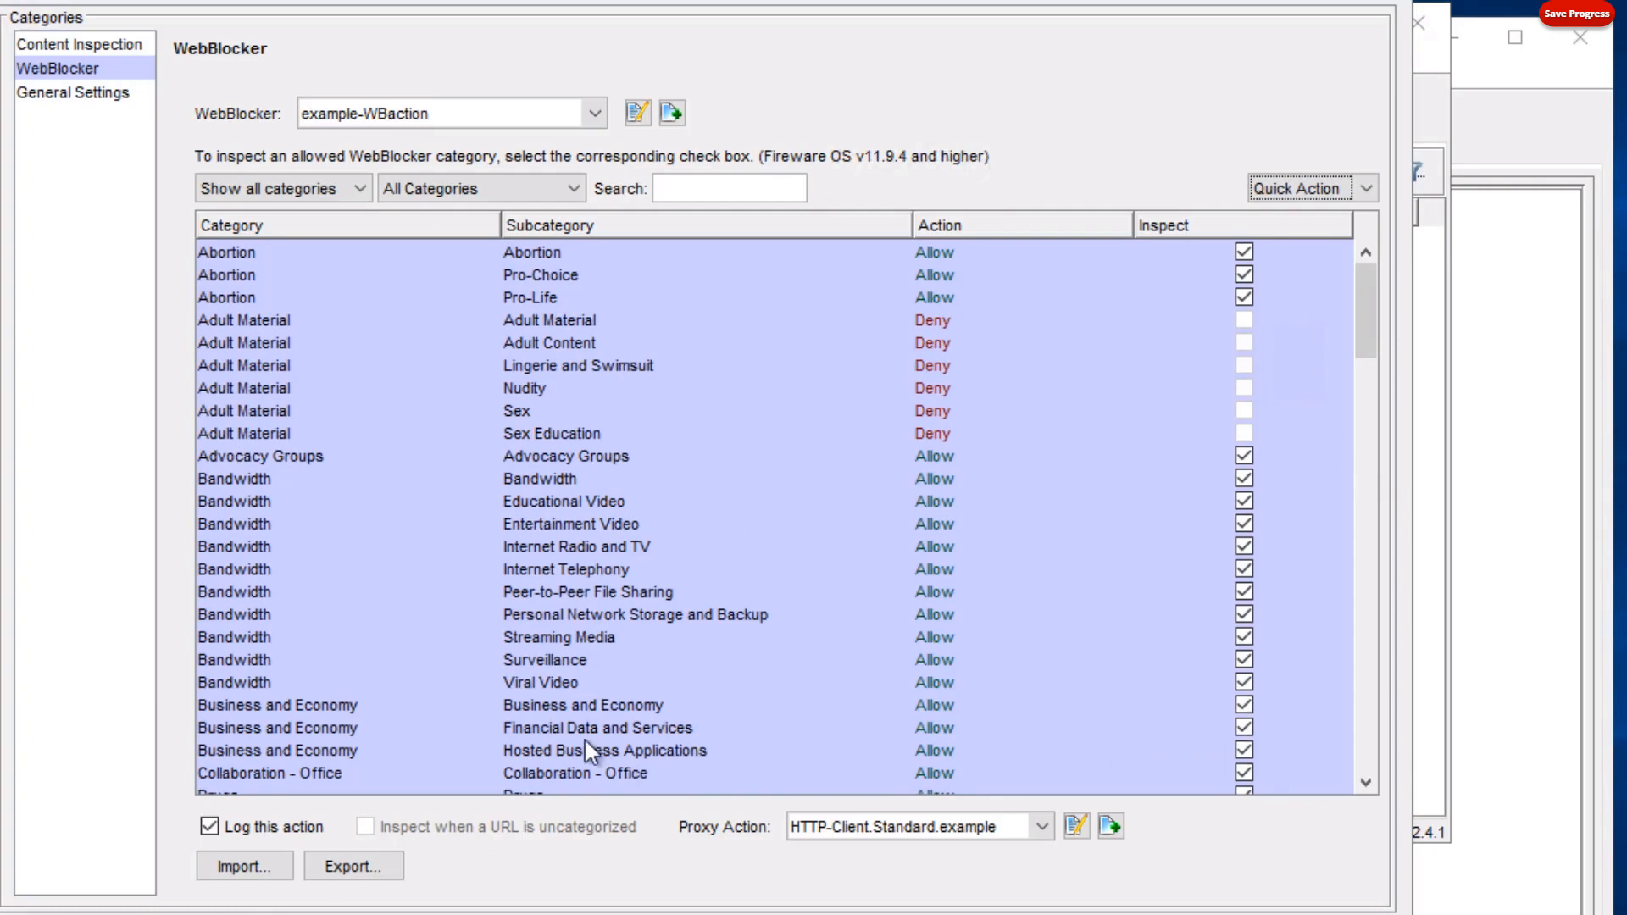
Clear the Inspect check box for Business and Economy > Financial Data and Services.
click(598, 727)
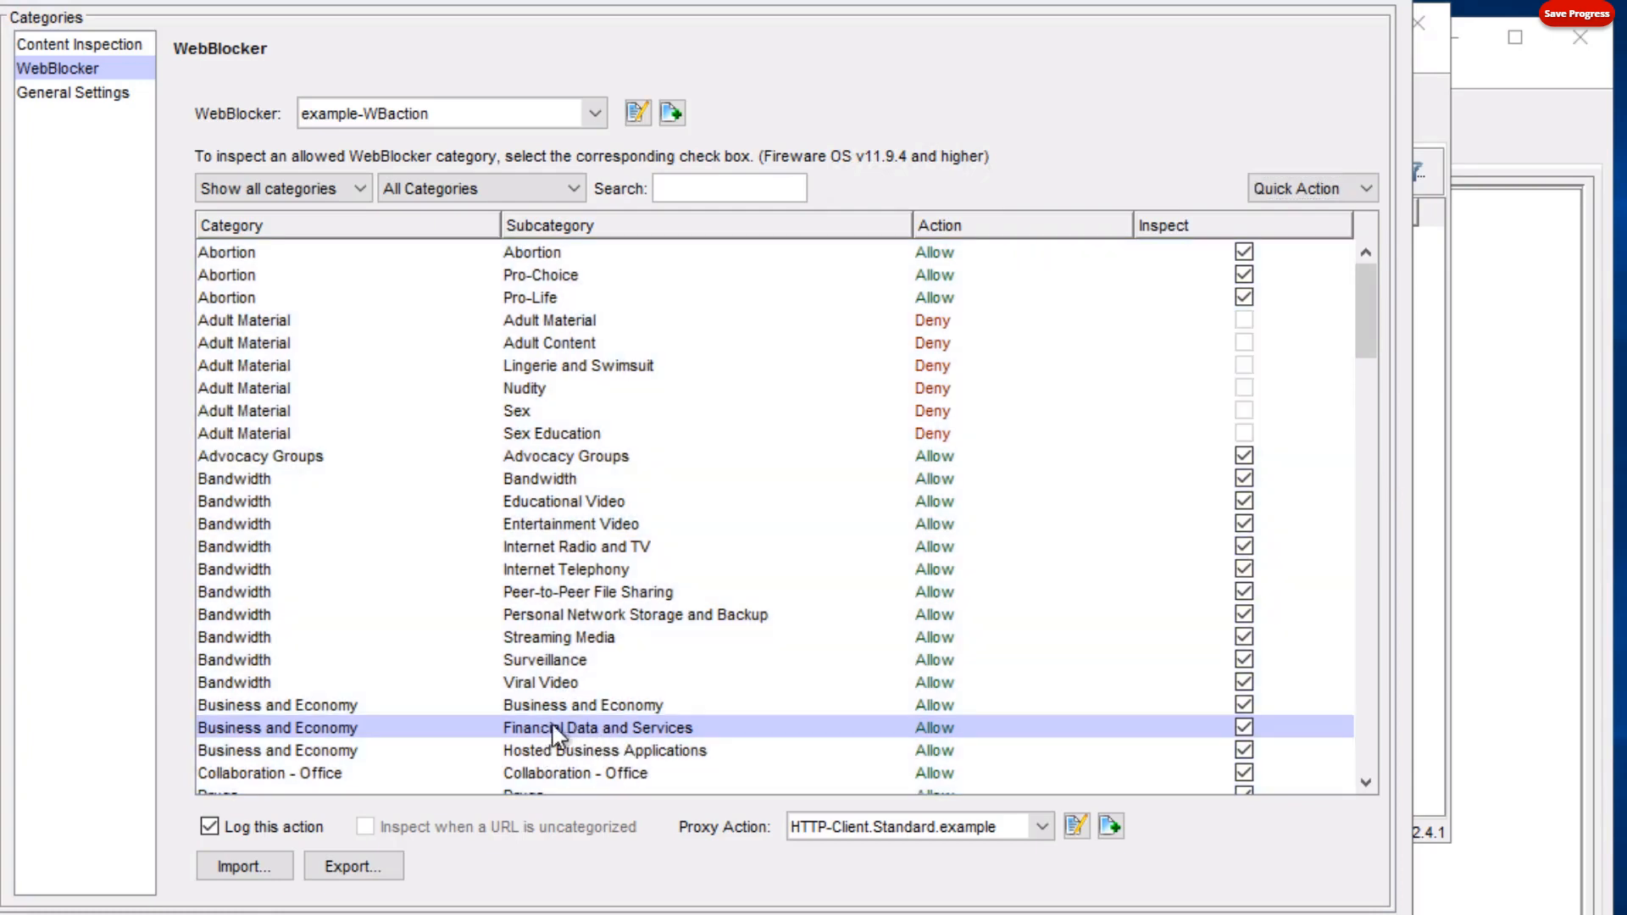
mouse_move(825, 746)
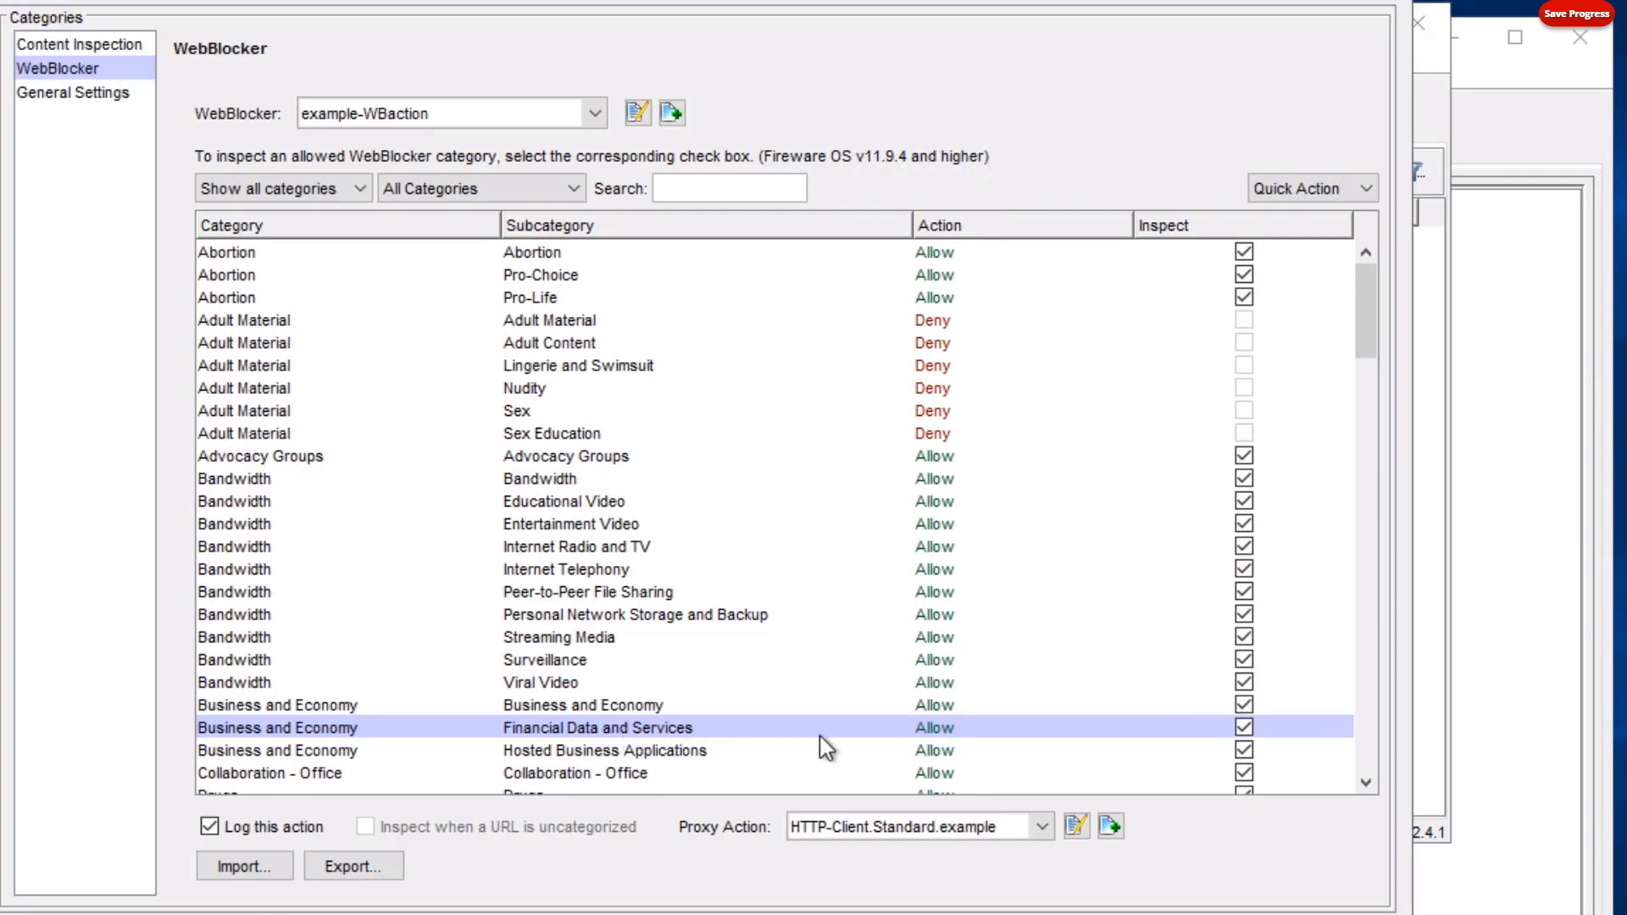
click(1244, 727)
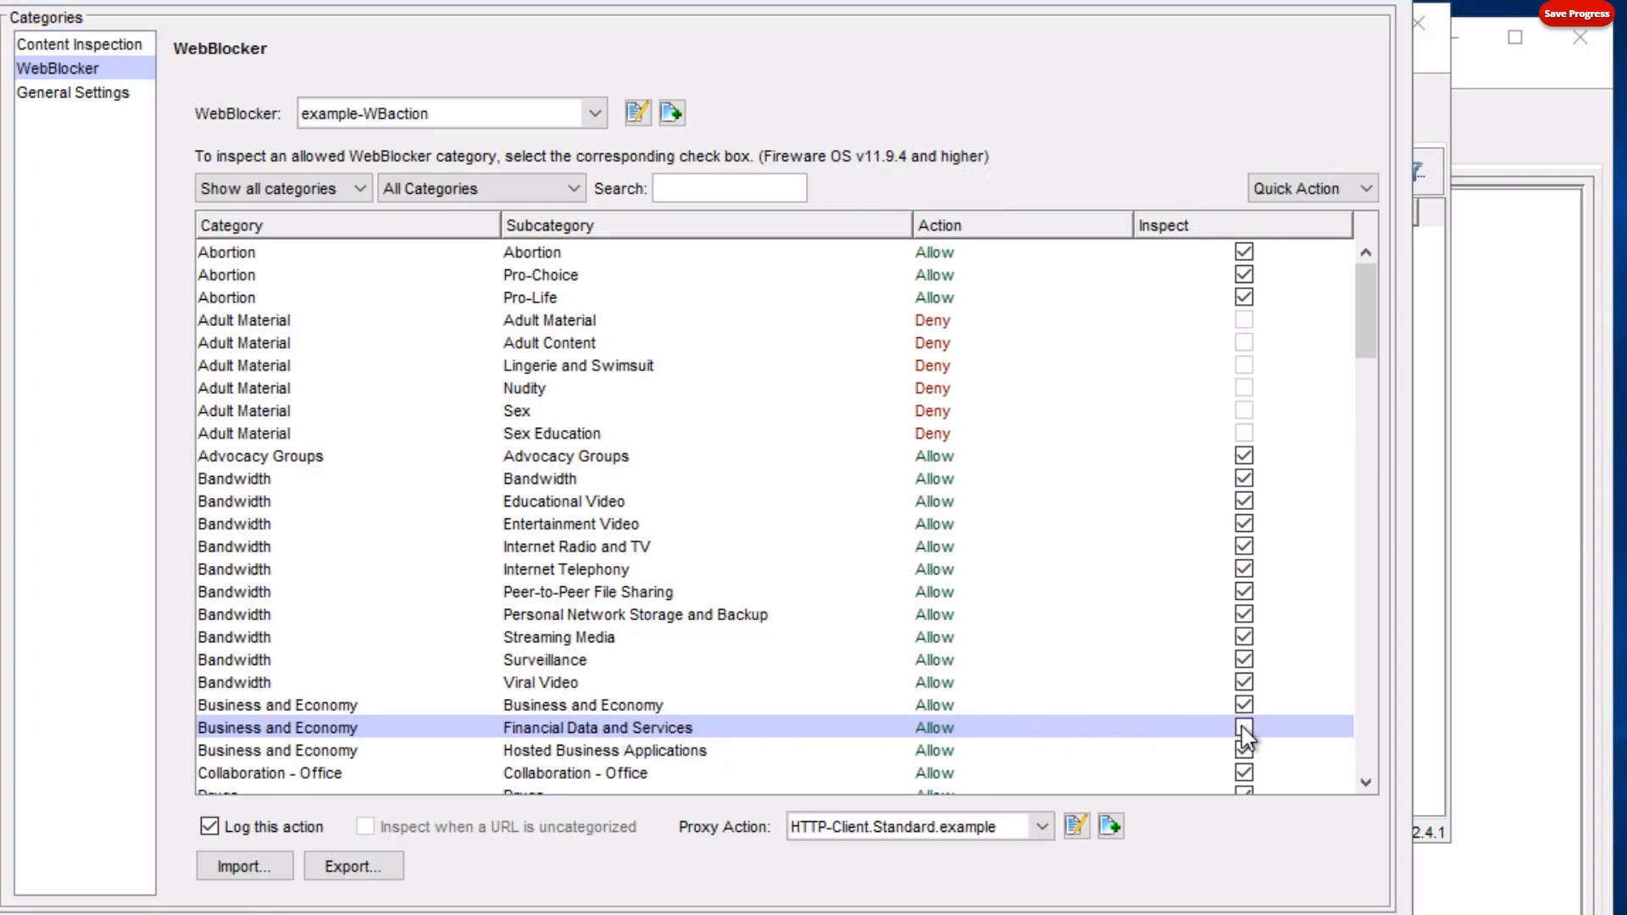
click(1242, 727)
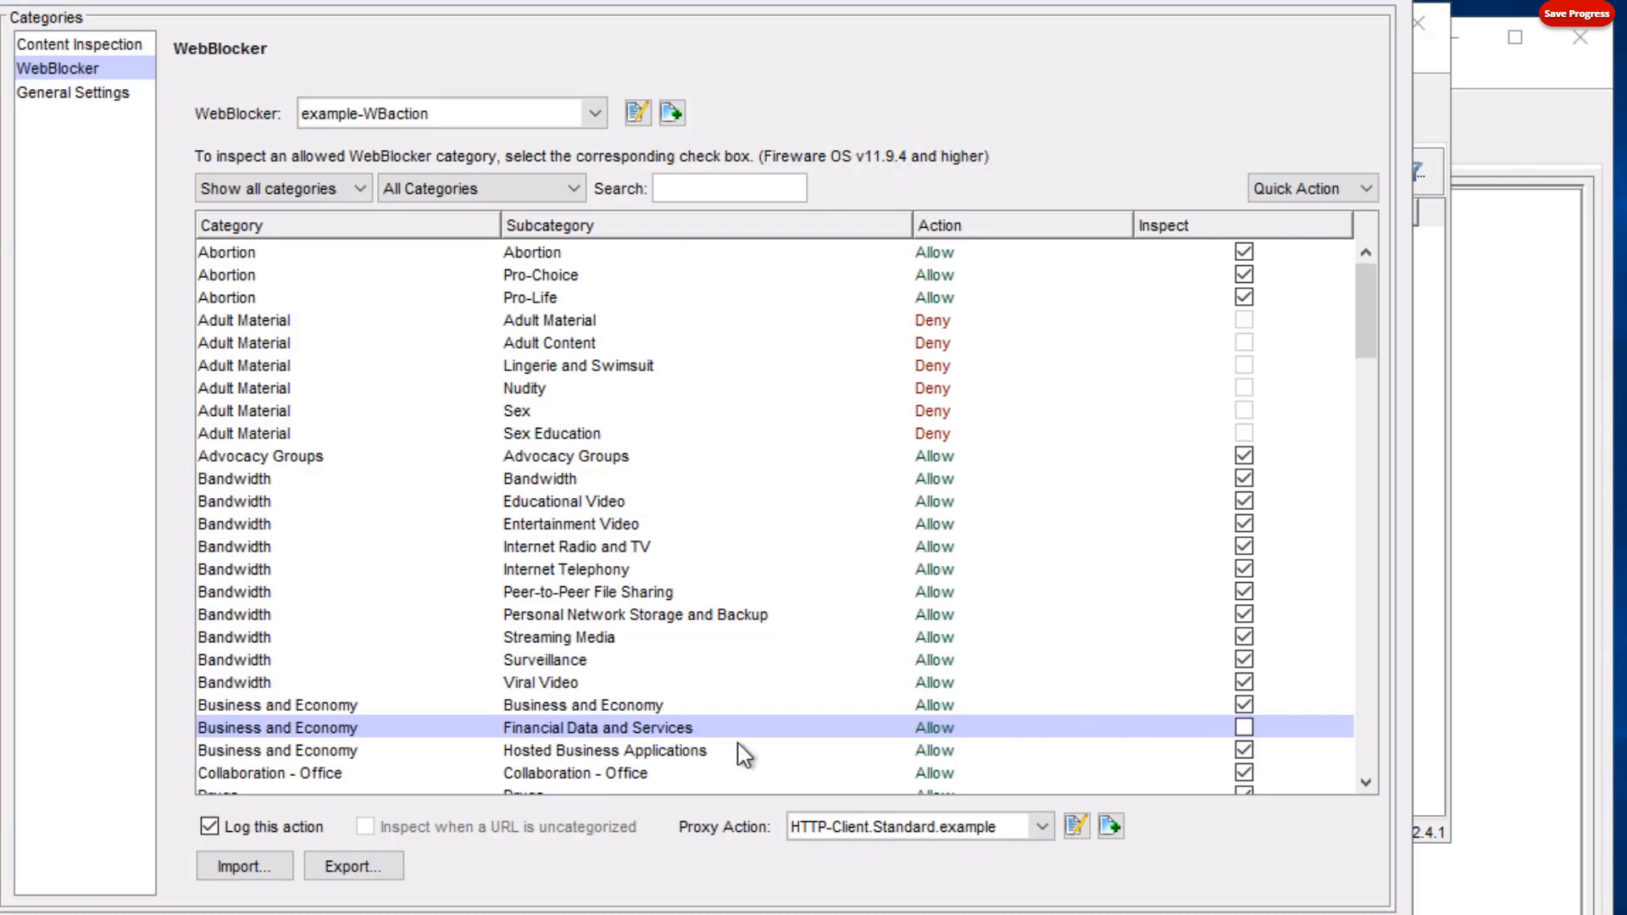
mouse_move(640, 747)
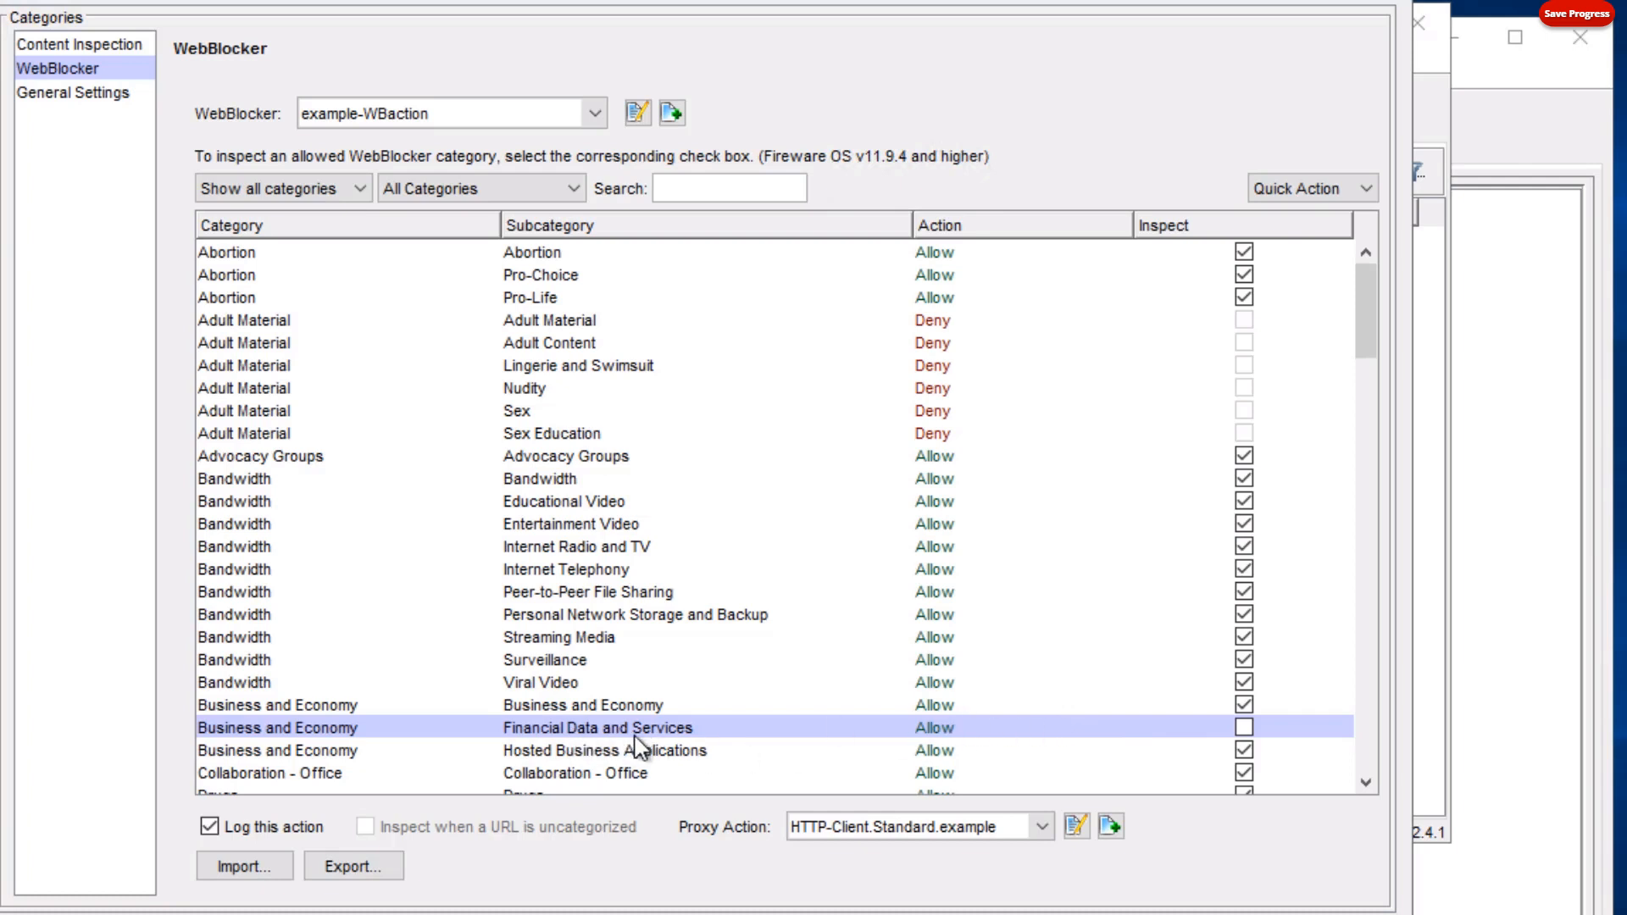
mouse_move(392, 778)
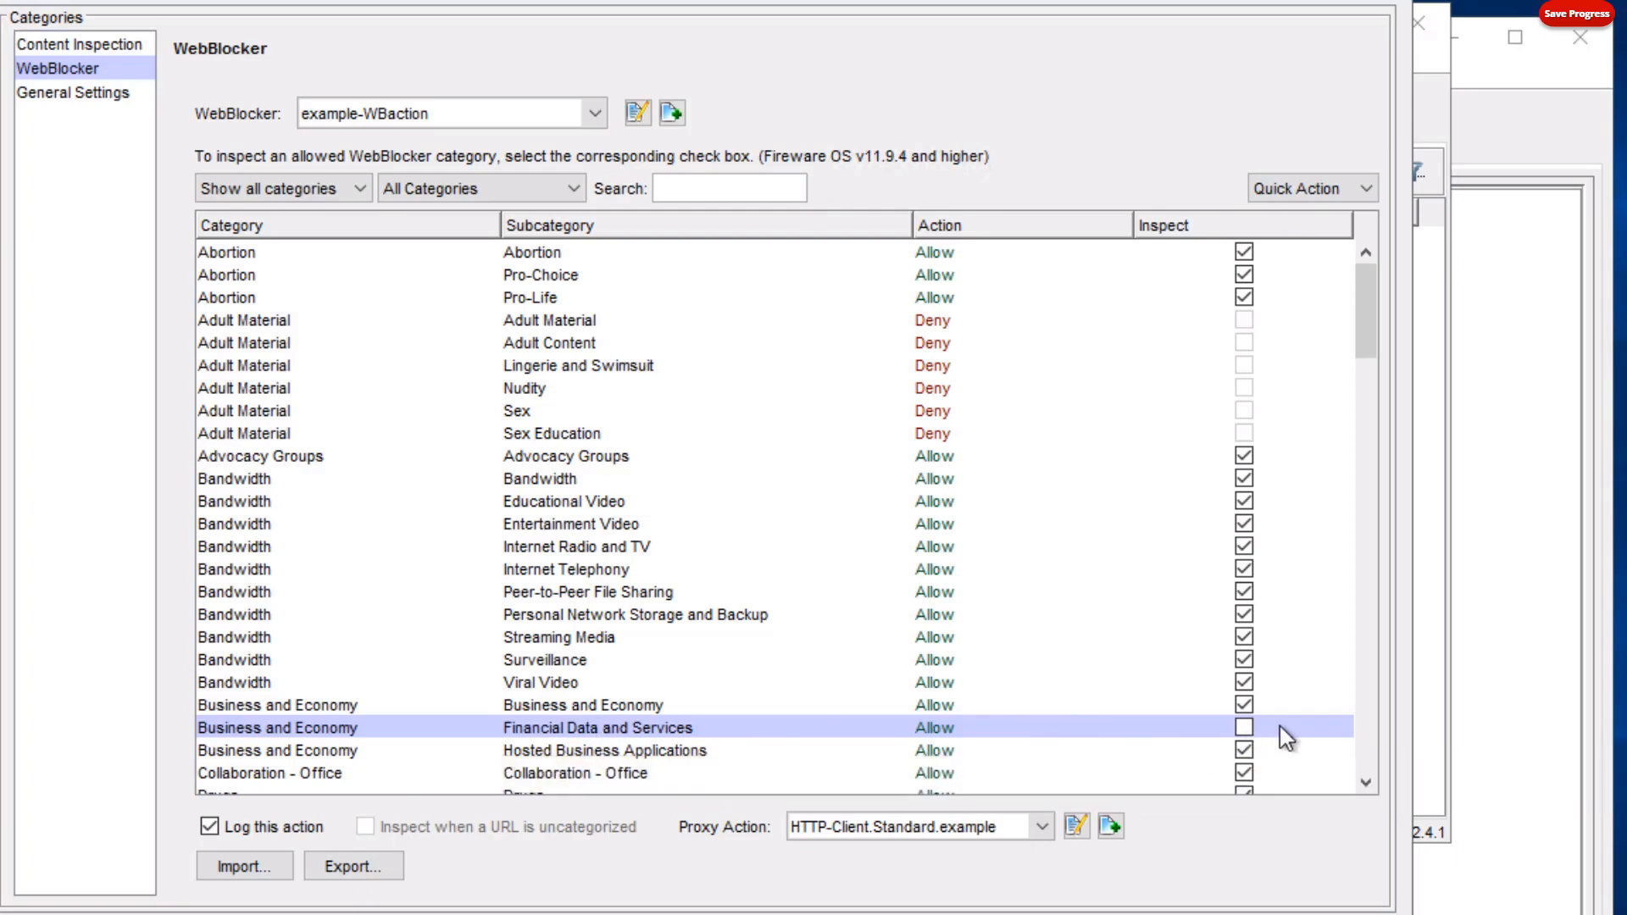
mouse_move(1371, 637)
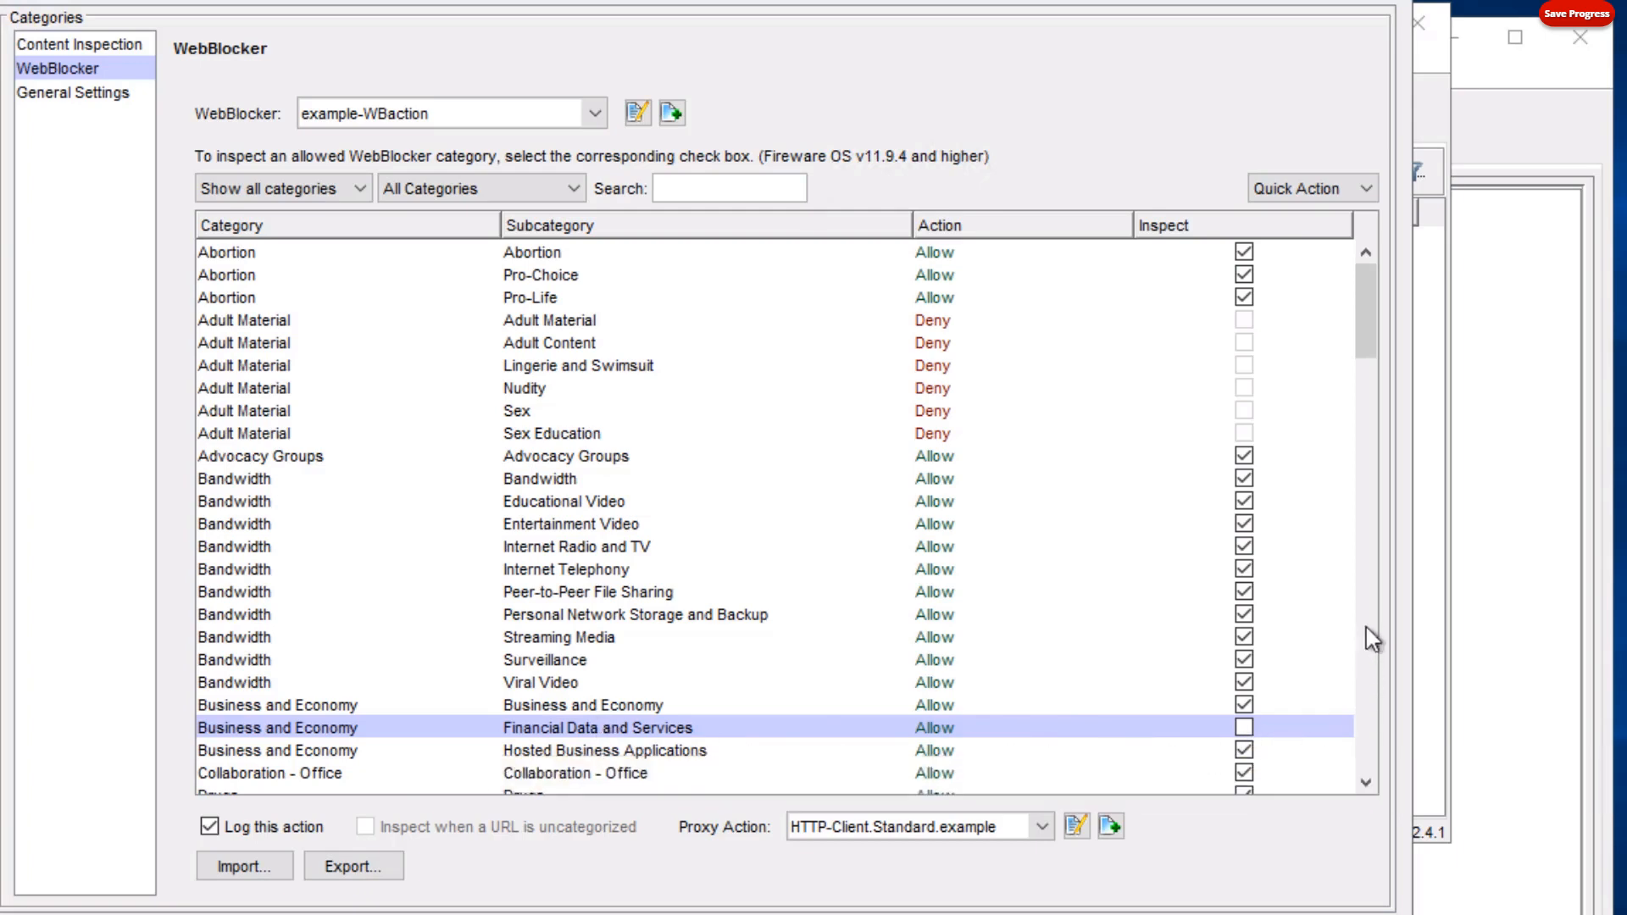
scroll(down, 3)
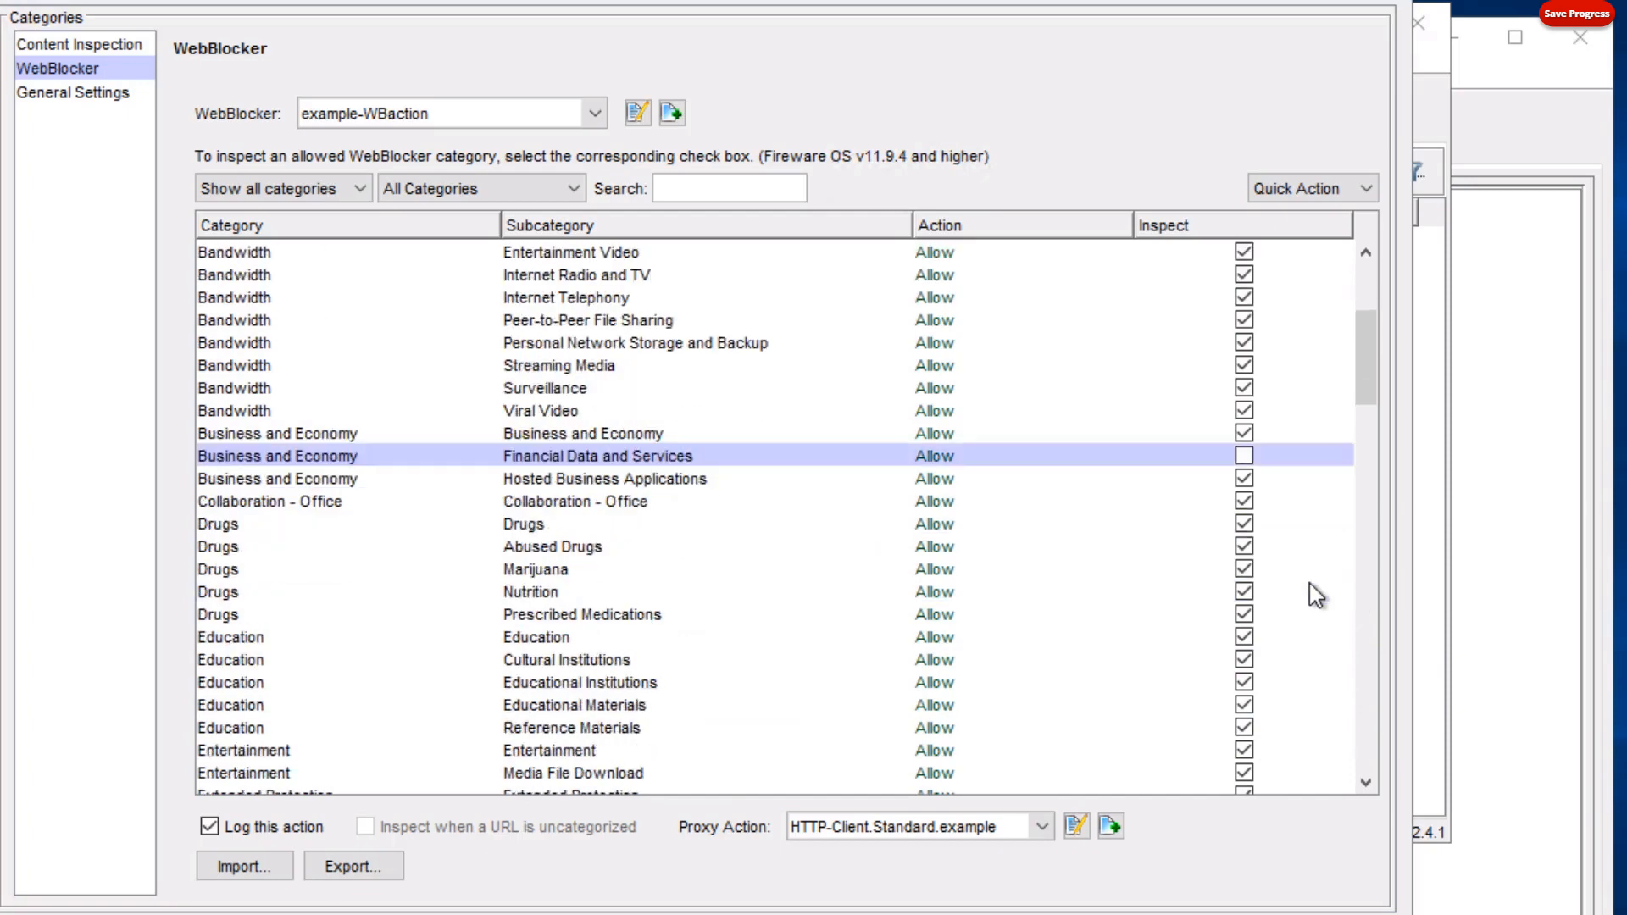
scroll(down, 3)
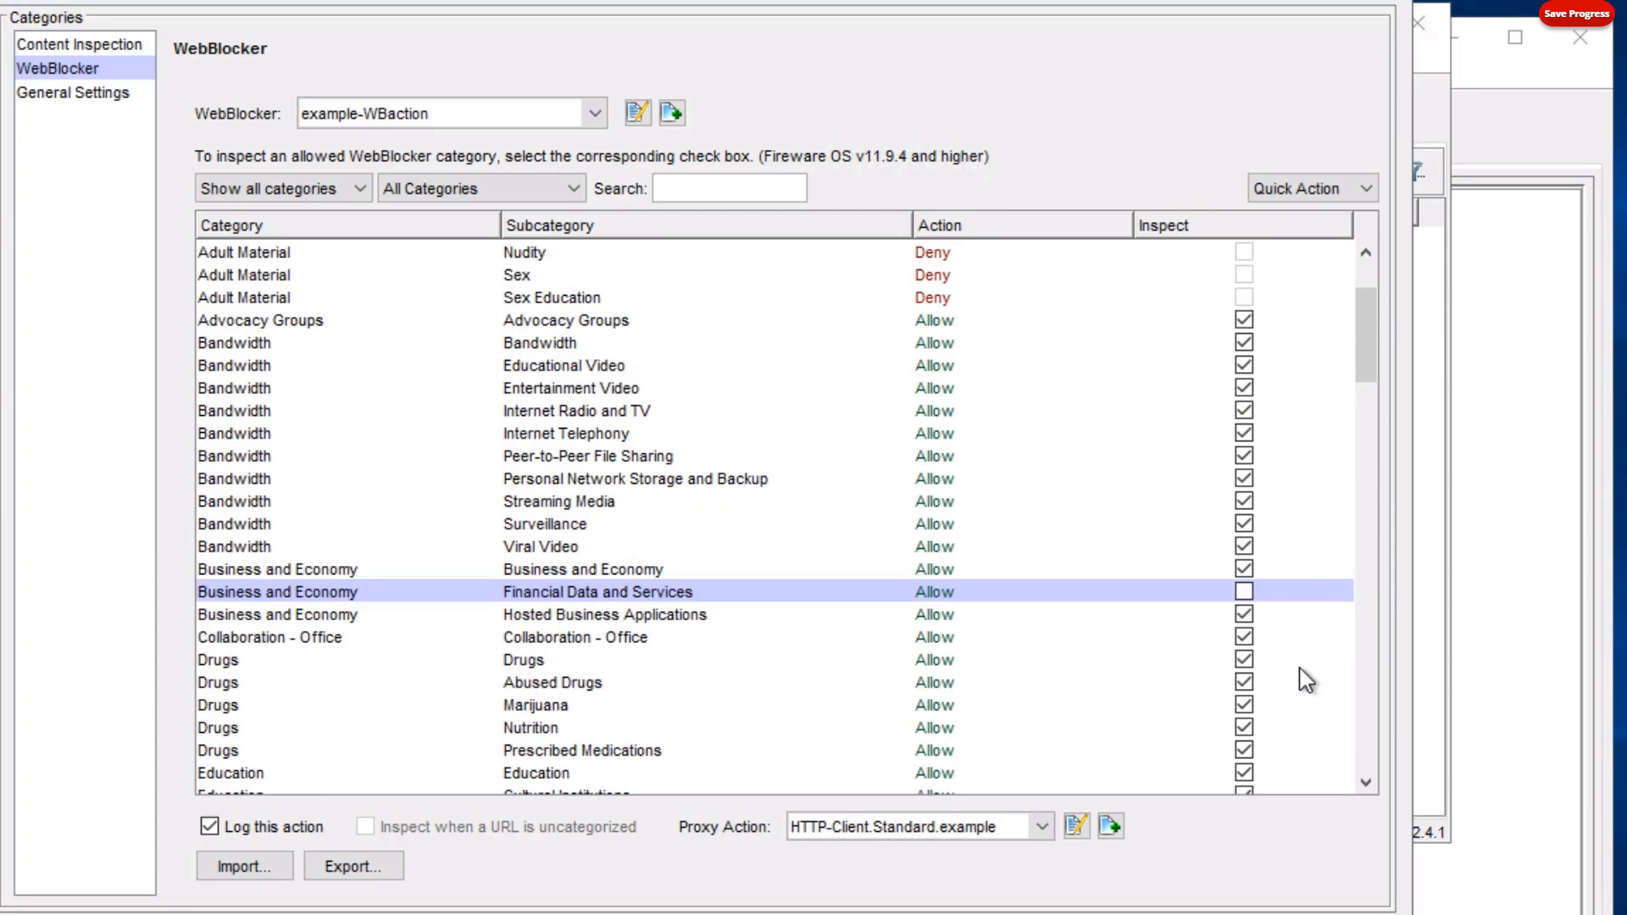
mouse_move(1376, 674)
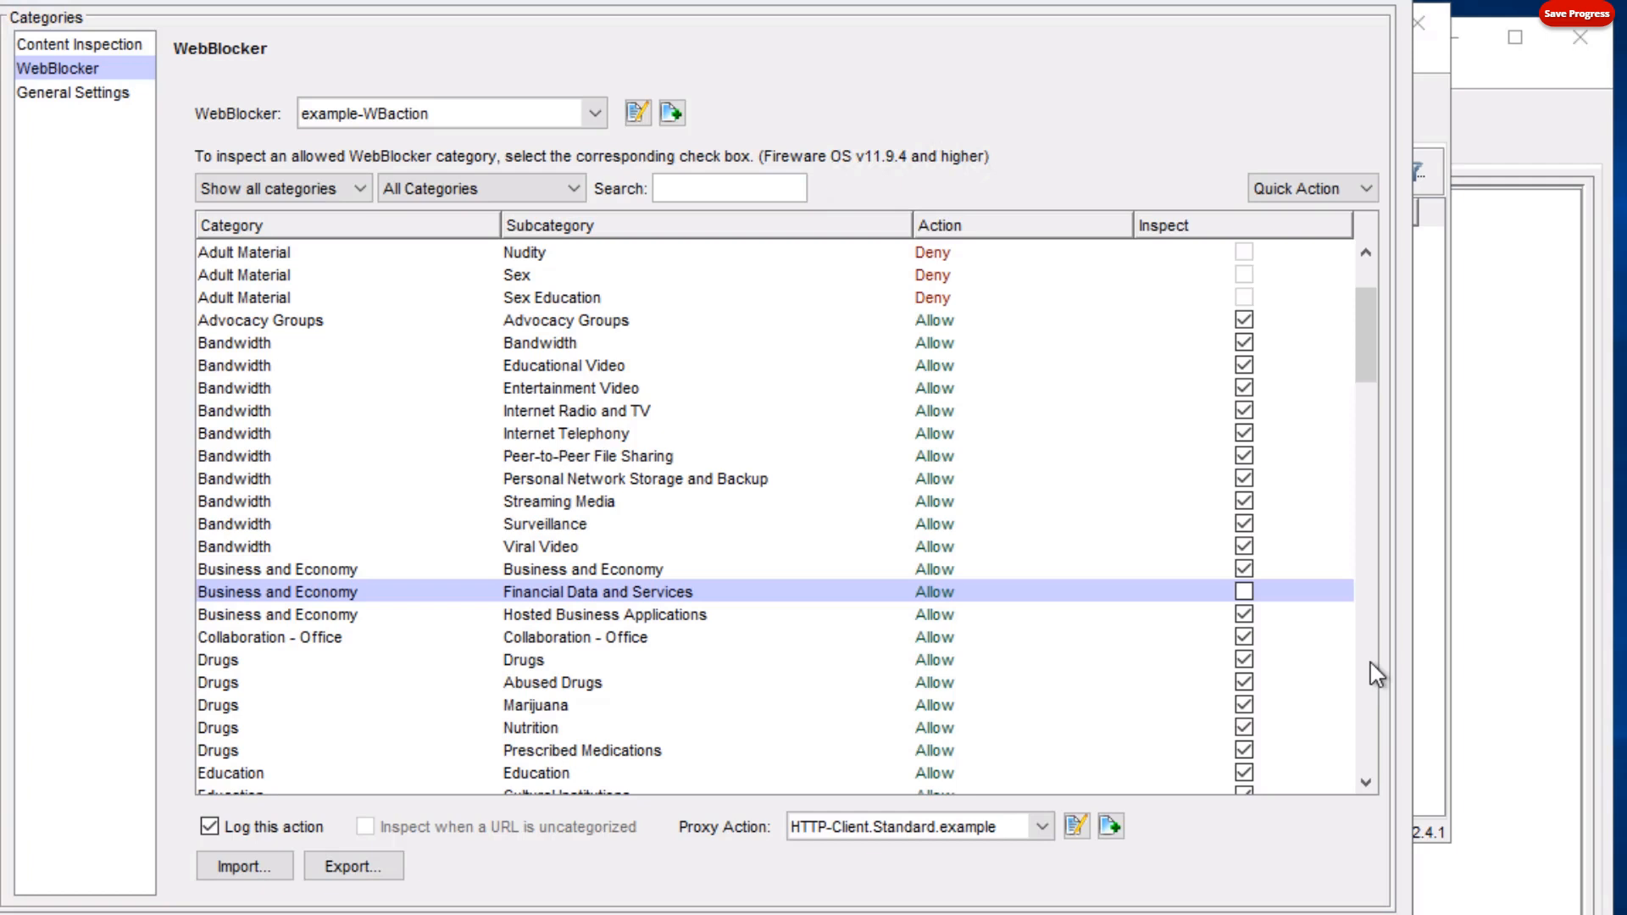
mouse_move(1357, 435)
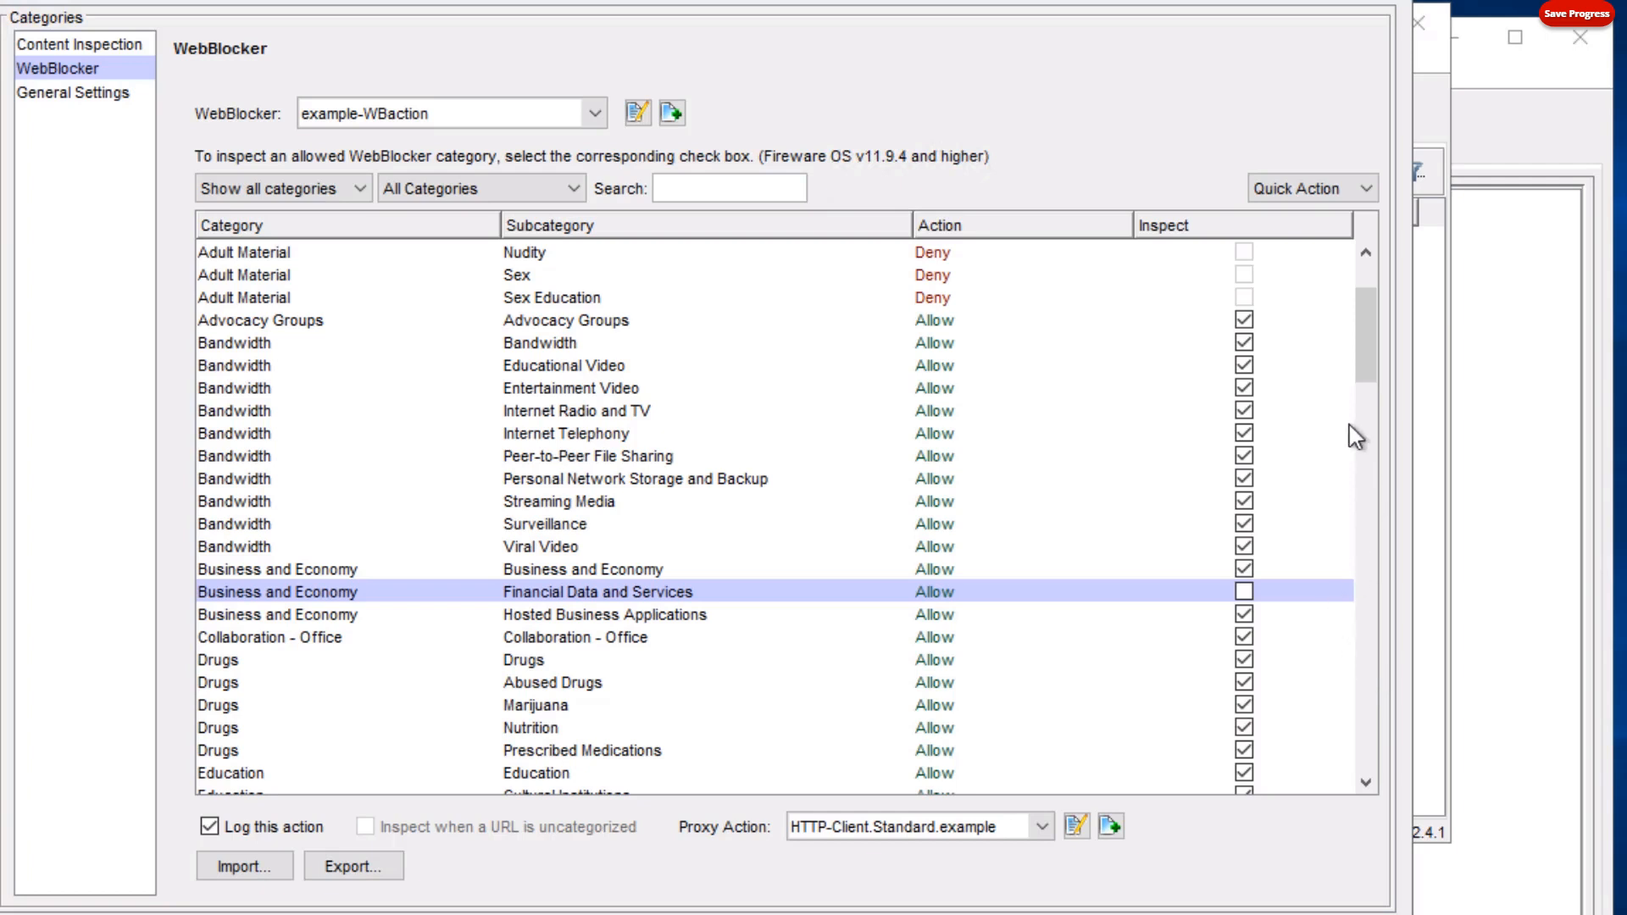
mouse_move(1408, 697)
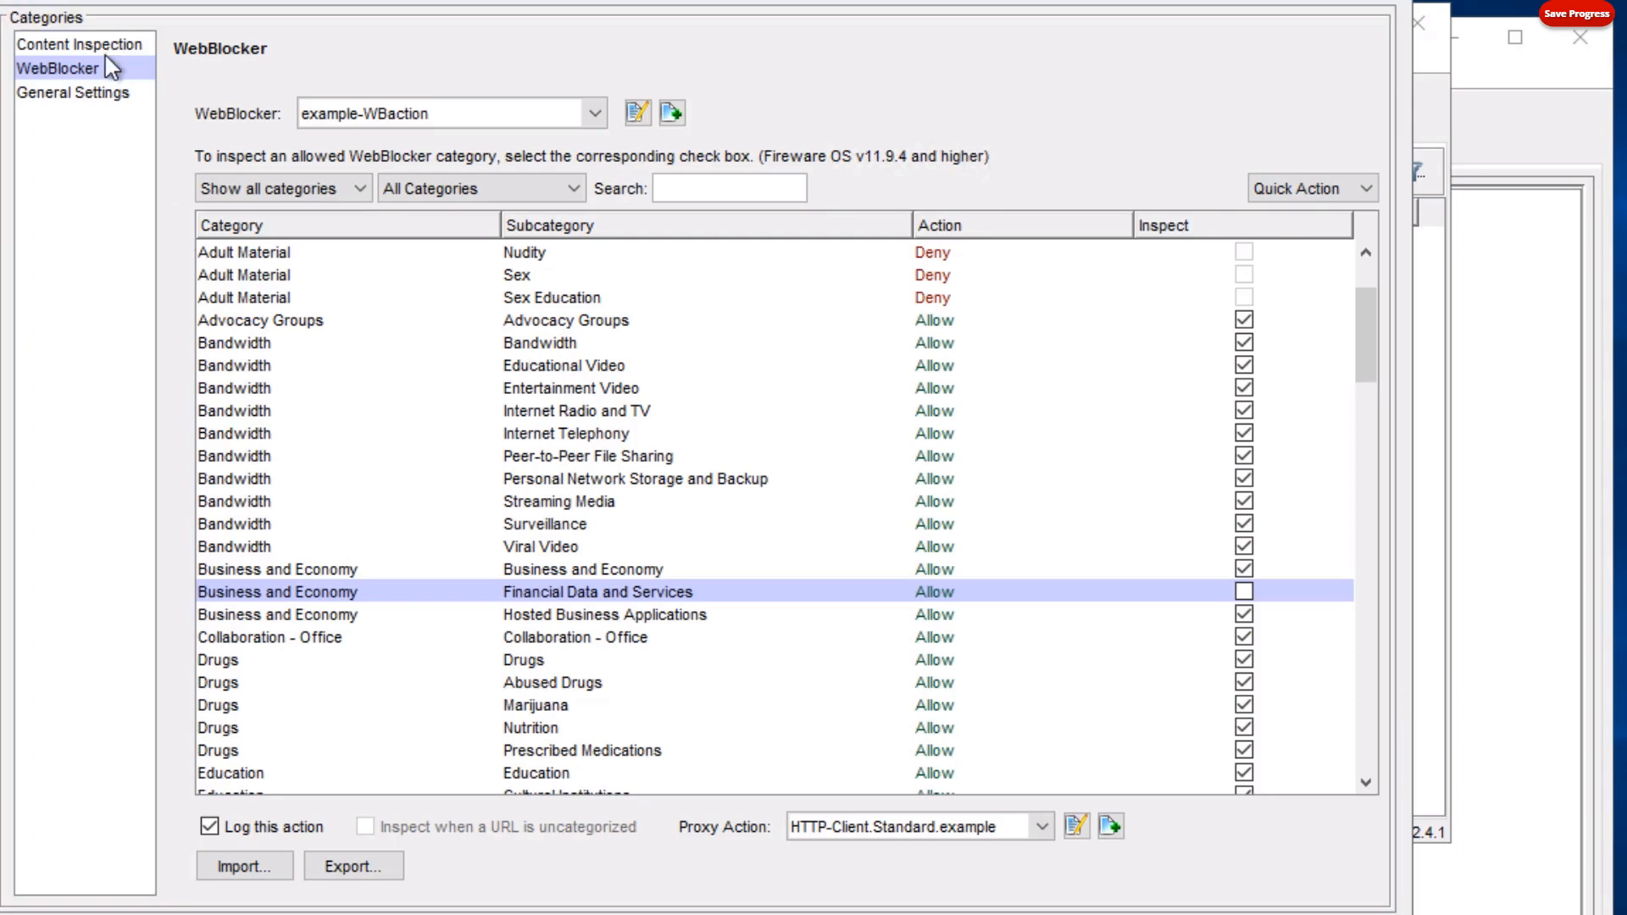
Review the Content Inspection summary showing *.example.com set to Inspect, glancing at WebBlocker in between.
click(81, 44)
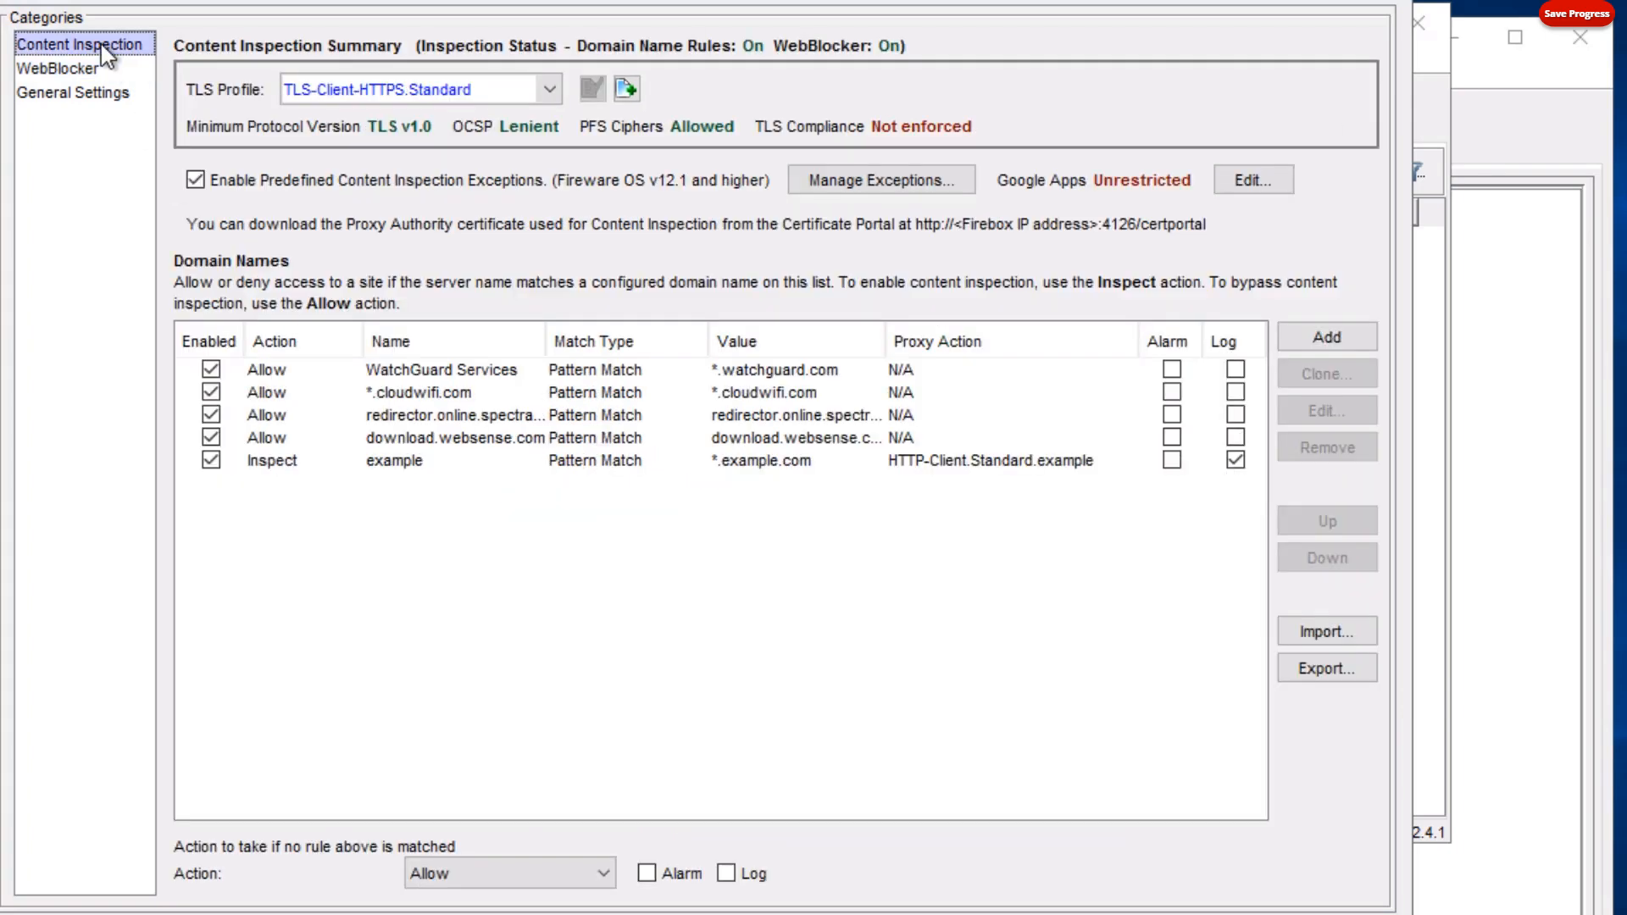
mouse_move(276, 288)
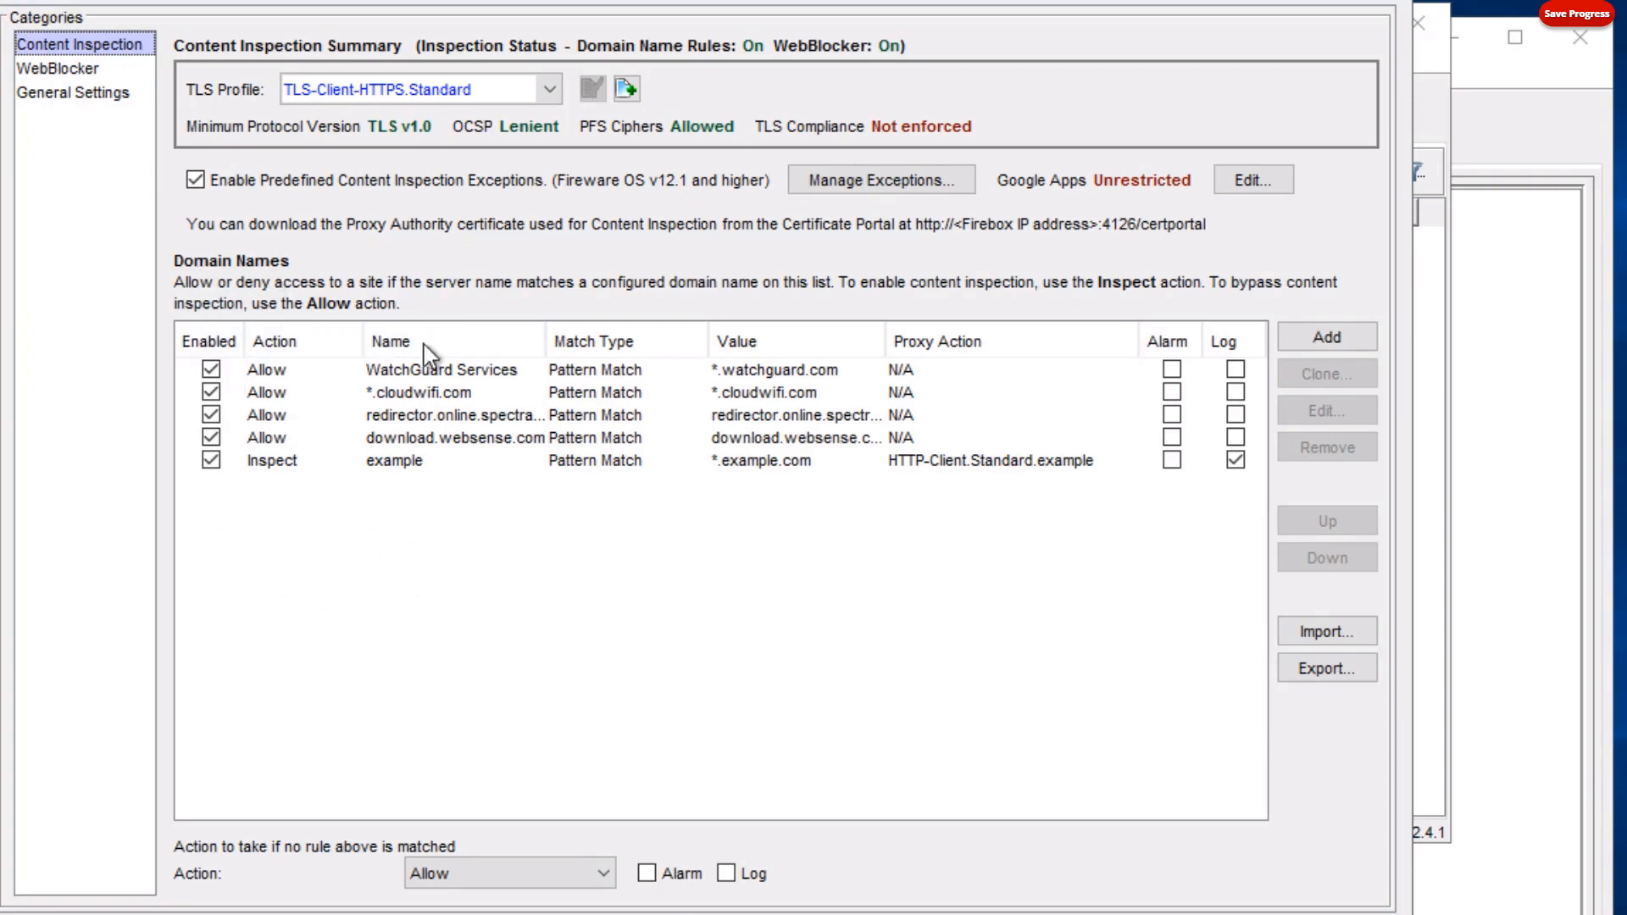
mouse_move(387, 561)
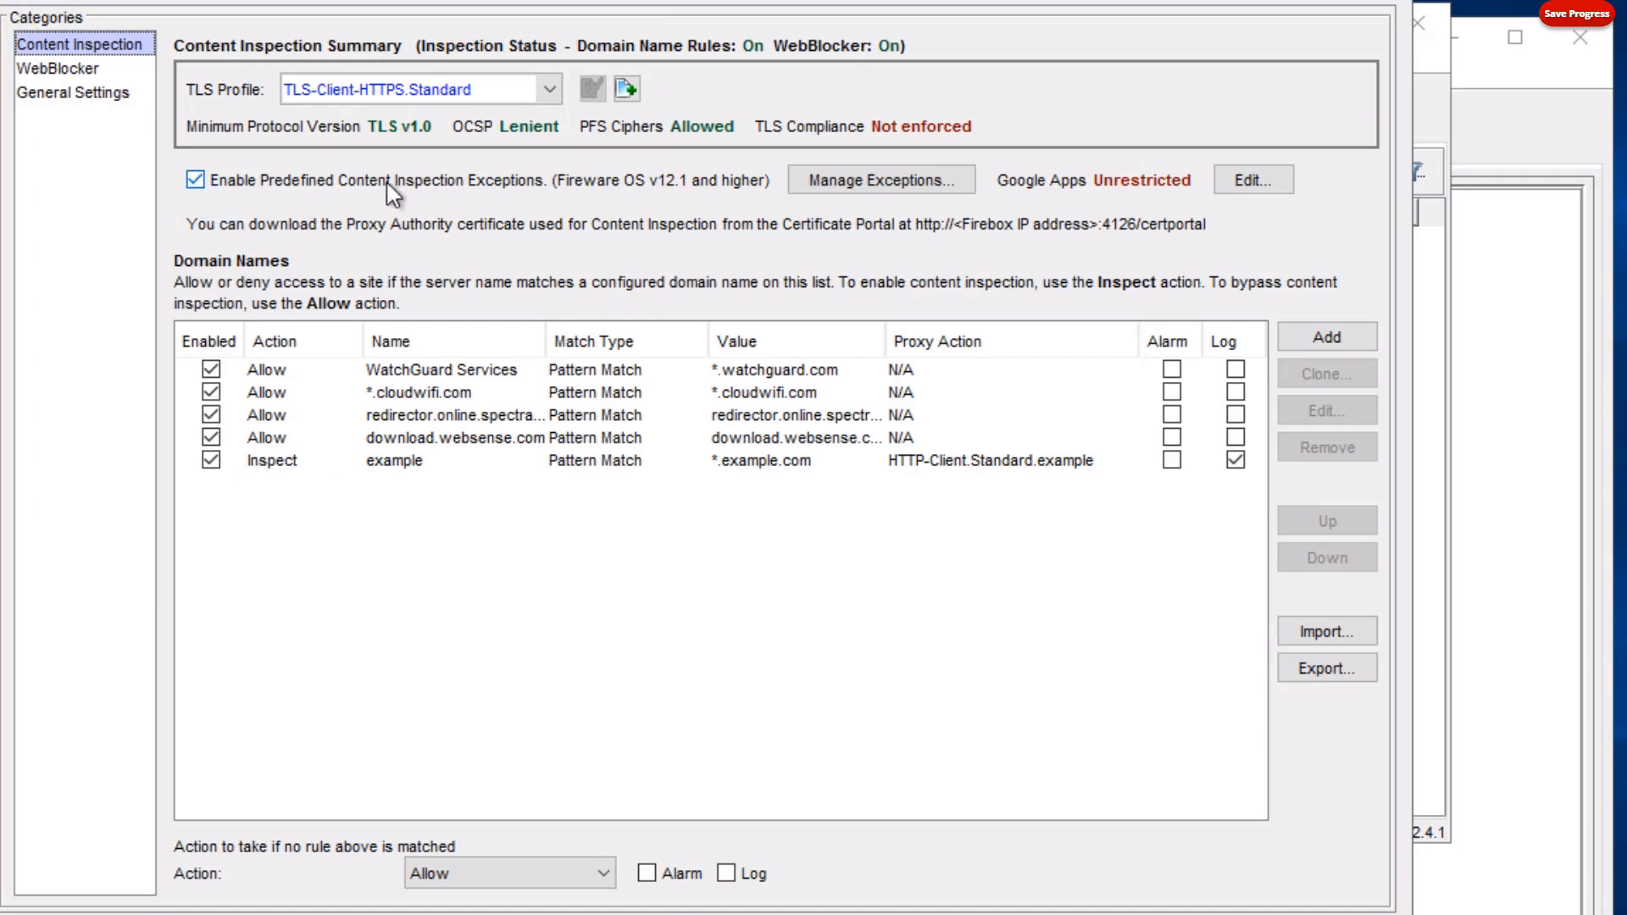
mouse_move(364, 168)
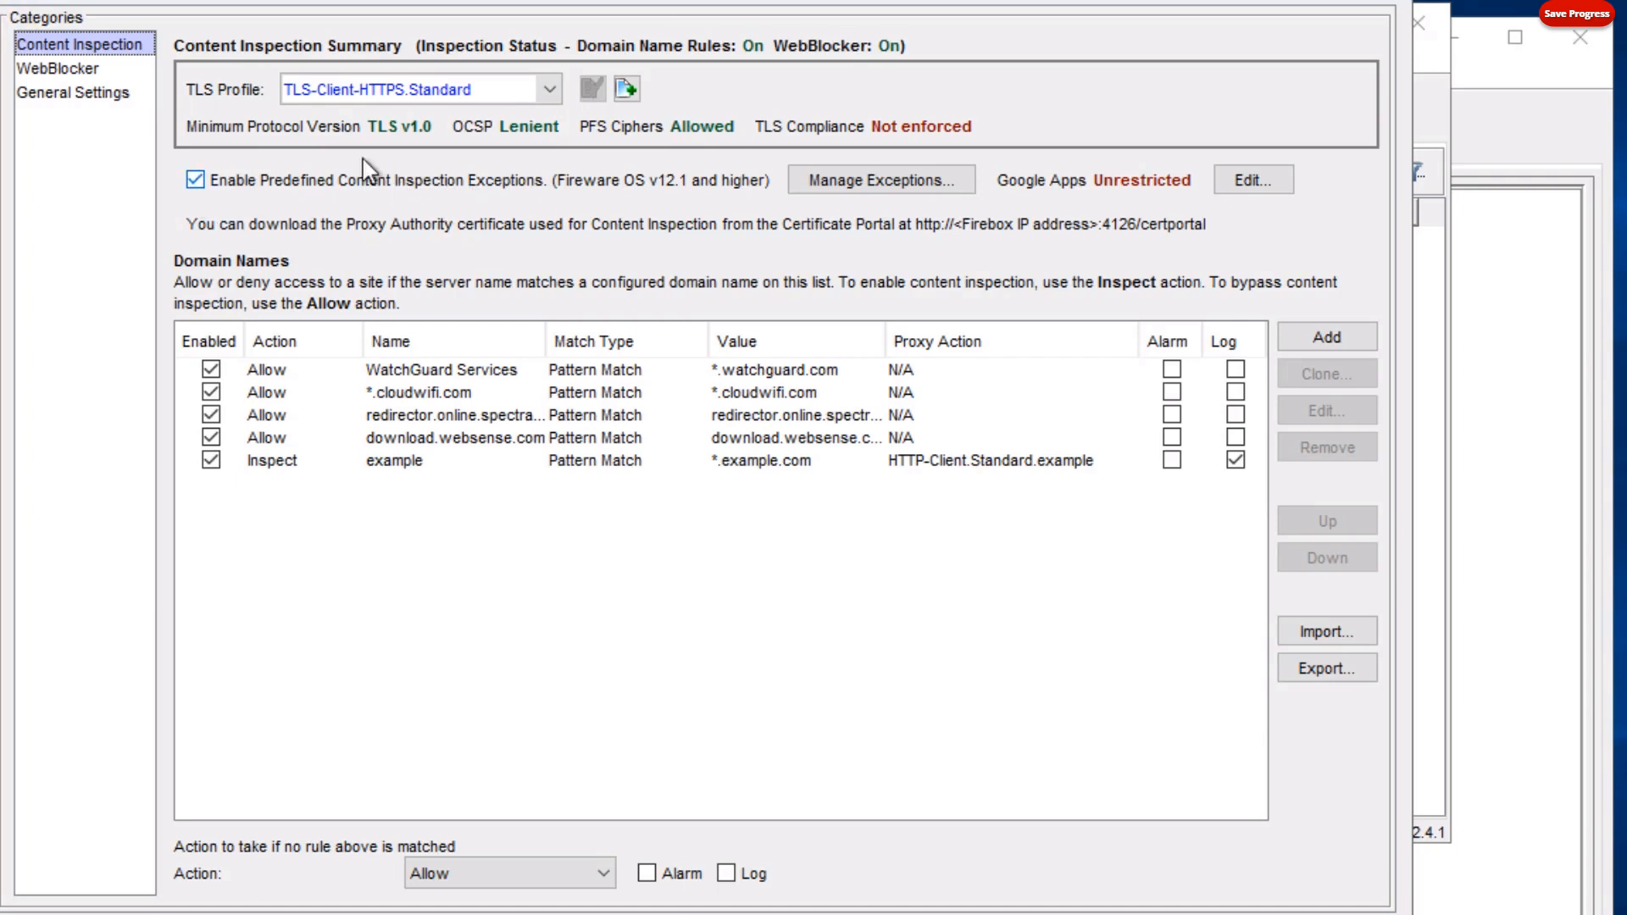
mouse_move(347, 390)
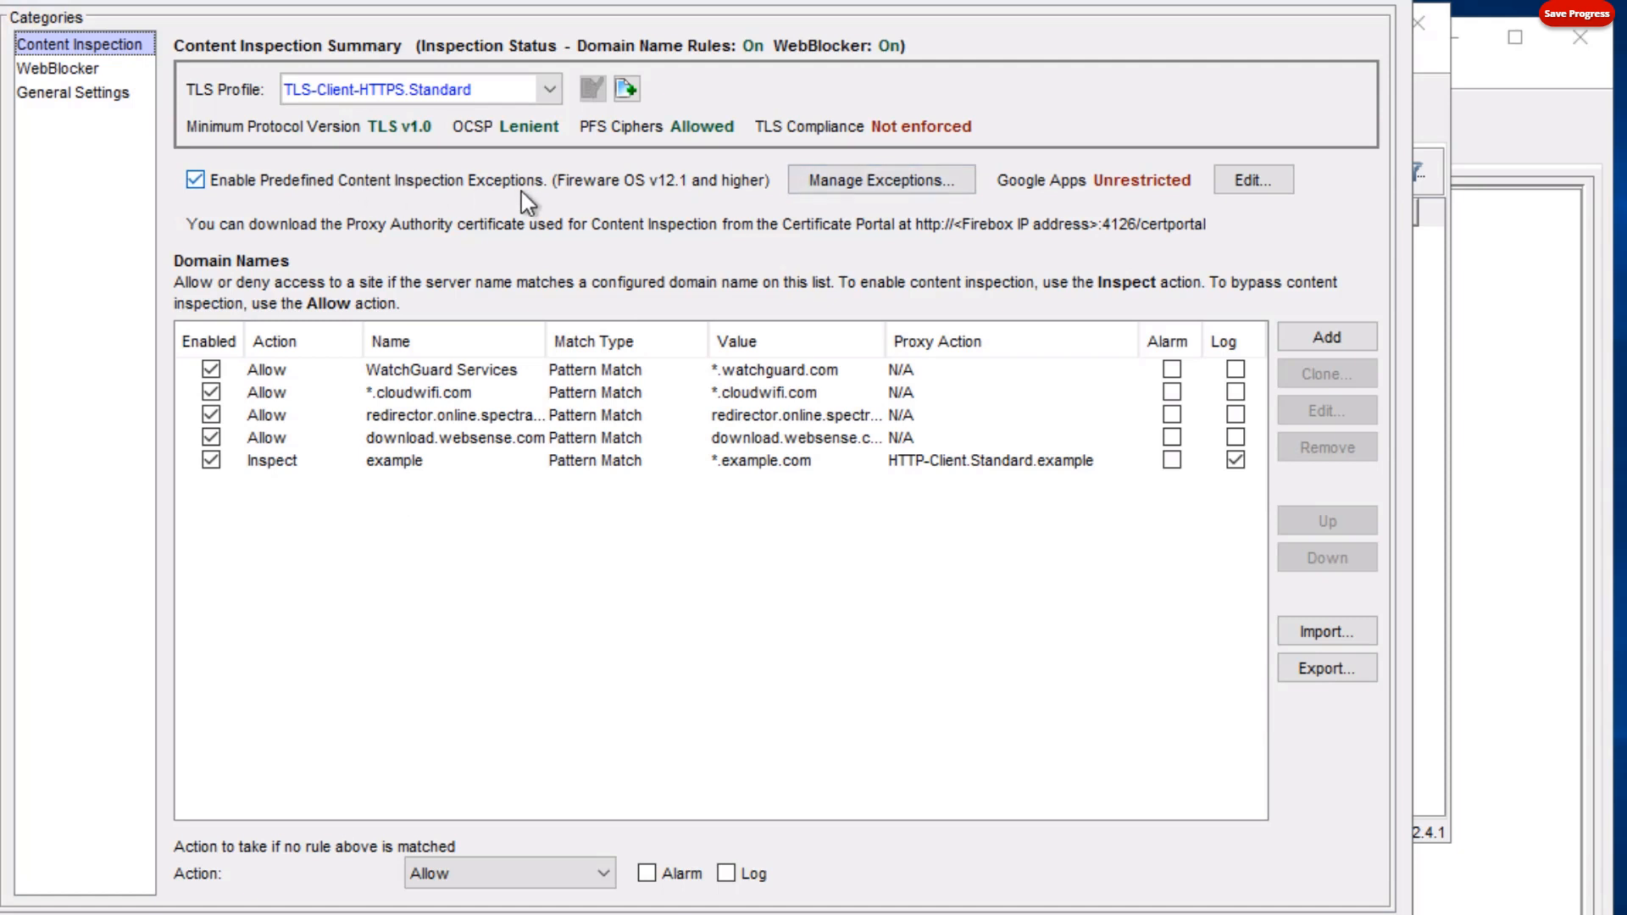
mouse_move(259, 178)
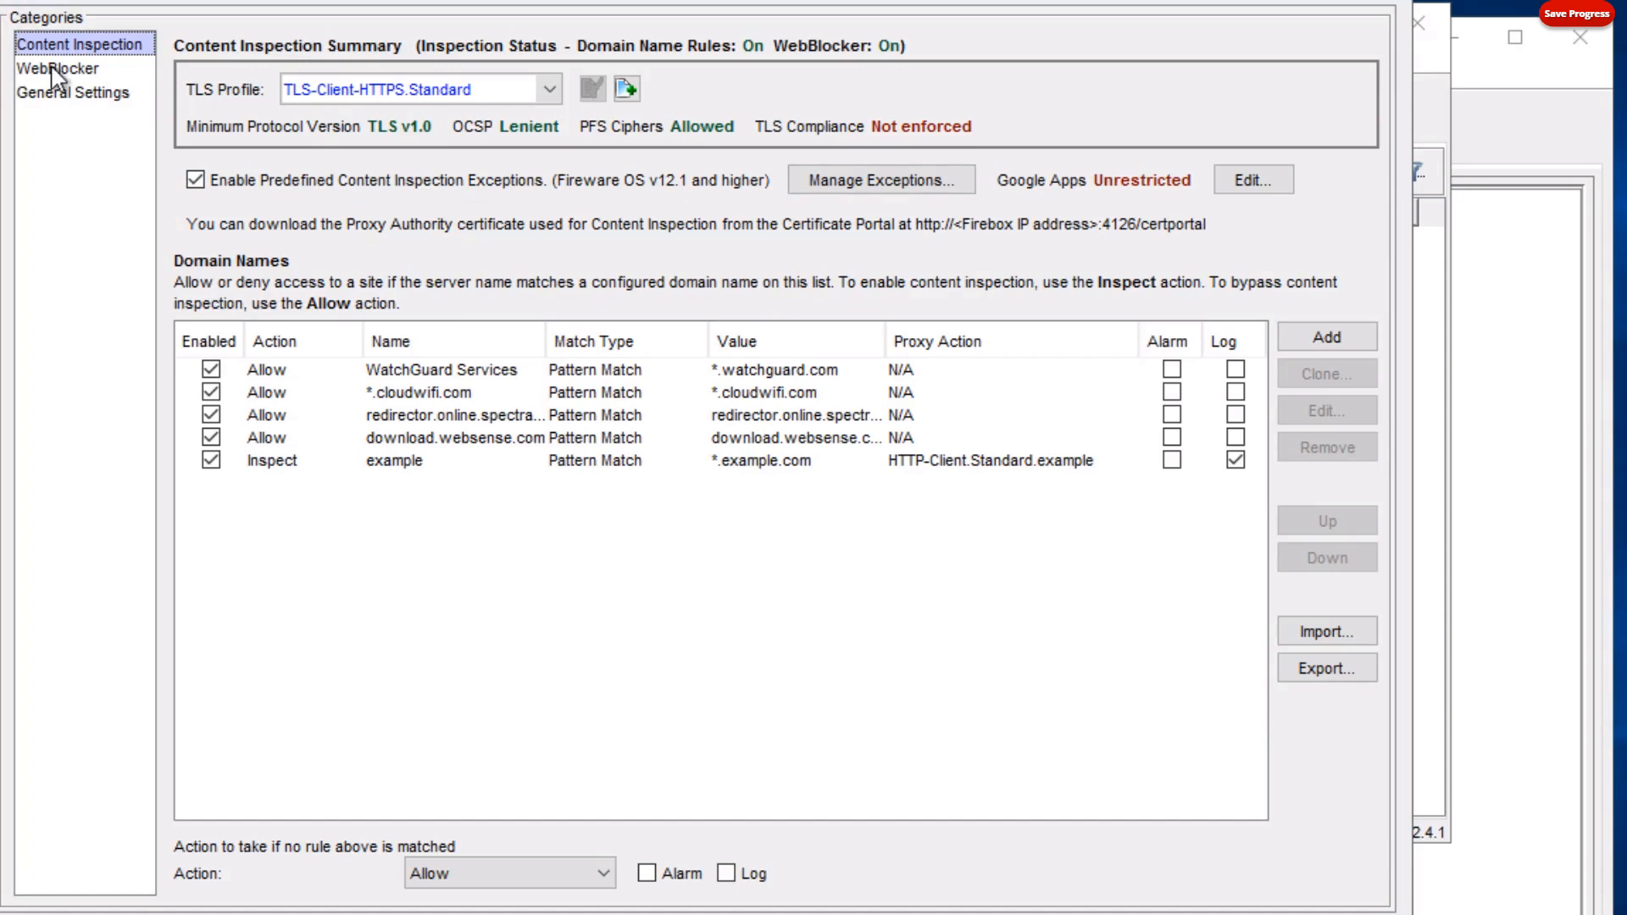
mouse_move(549, 553)
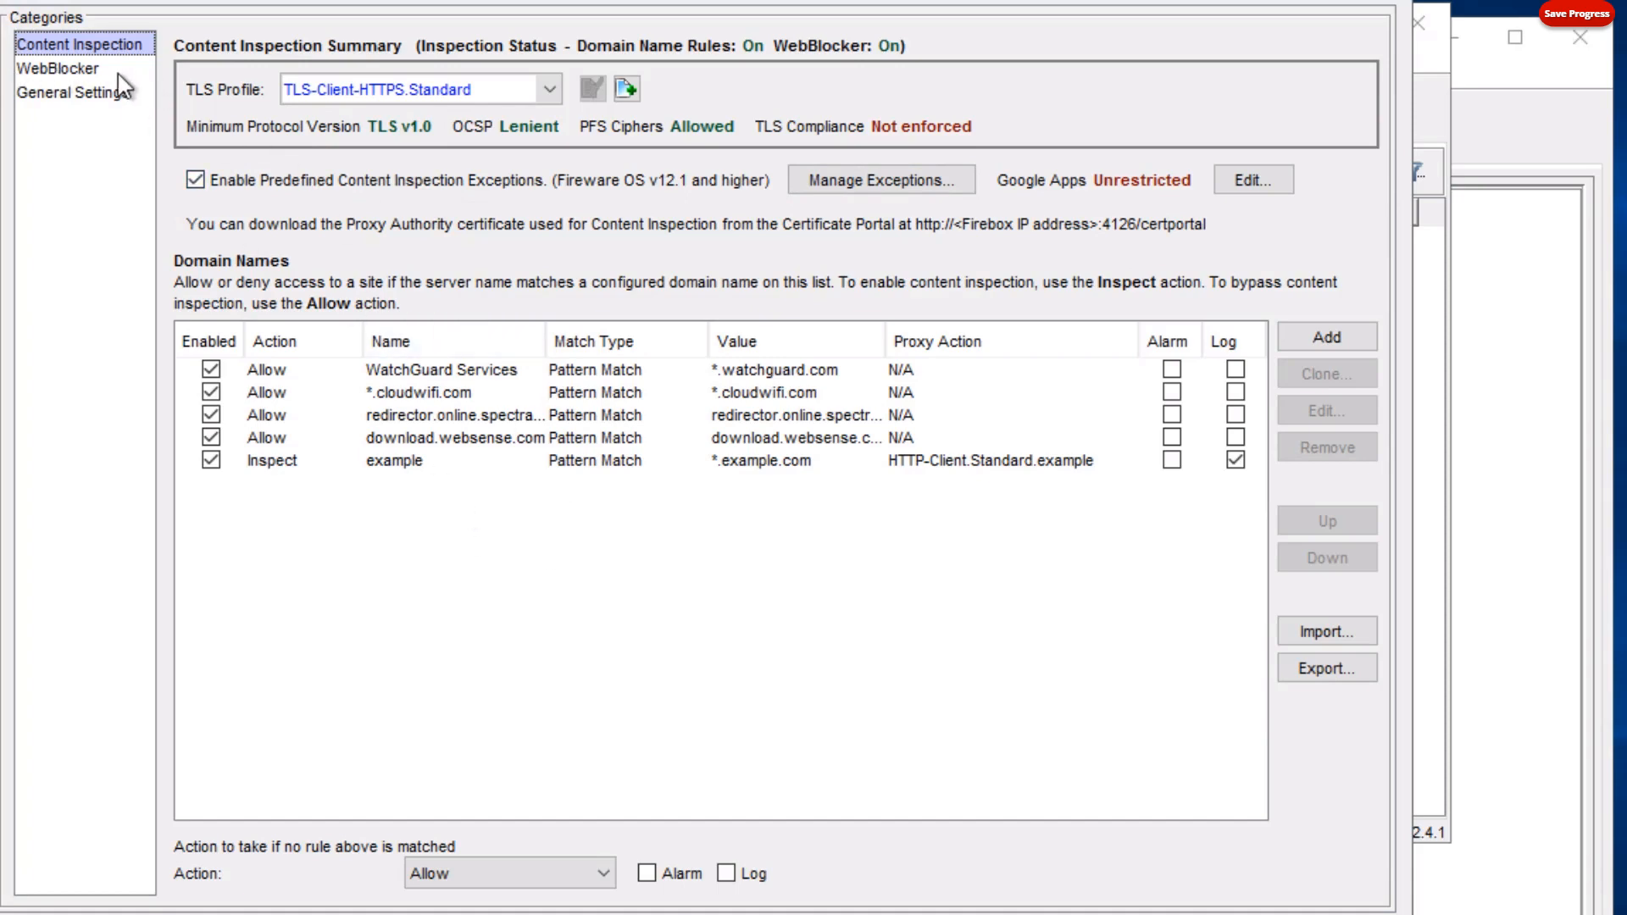
click(59, 68)
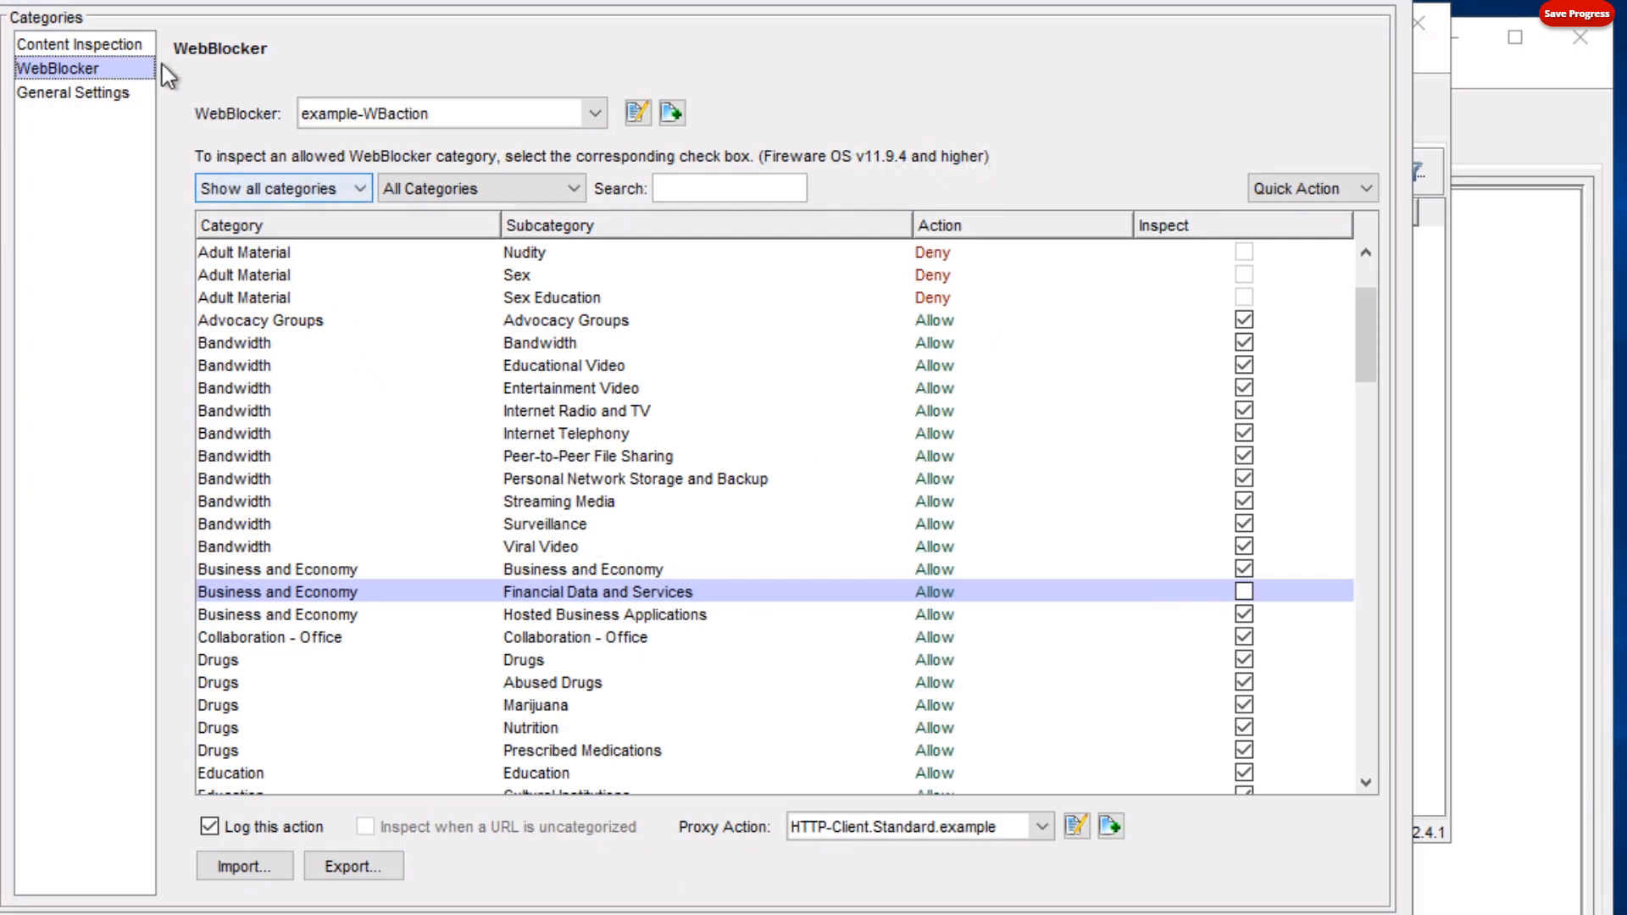
click(81, 44)
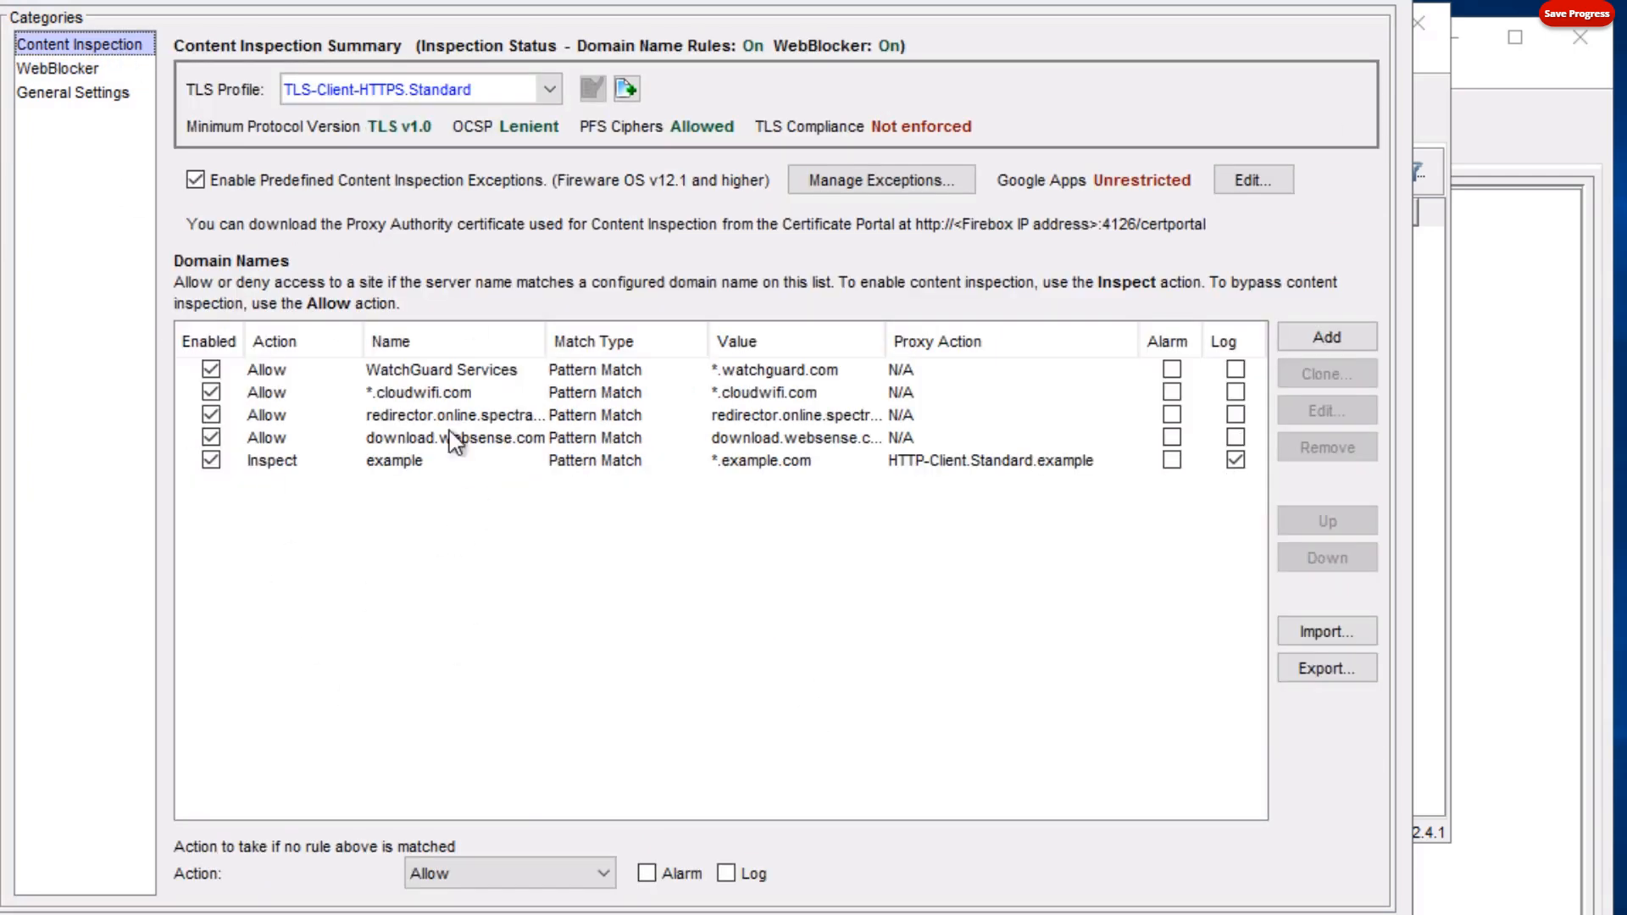